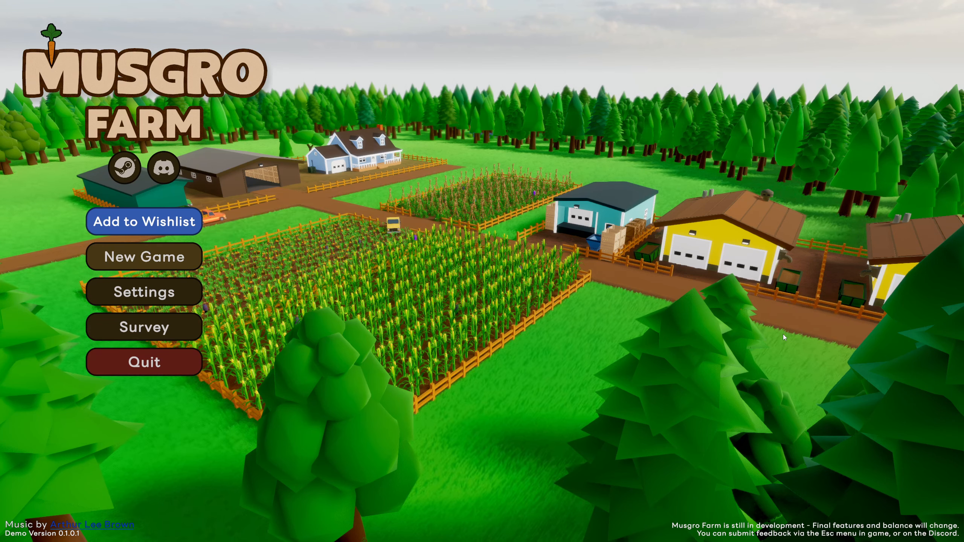
pyautogui.moveTo(457, 328)
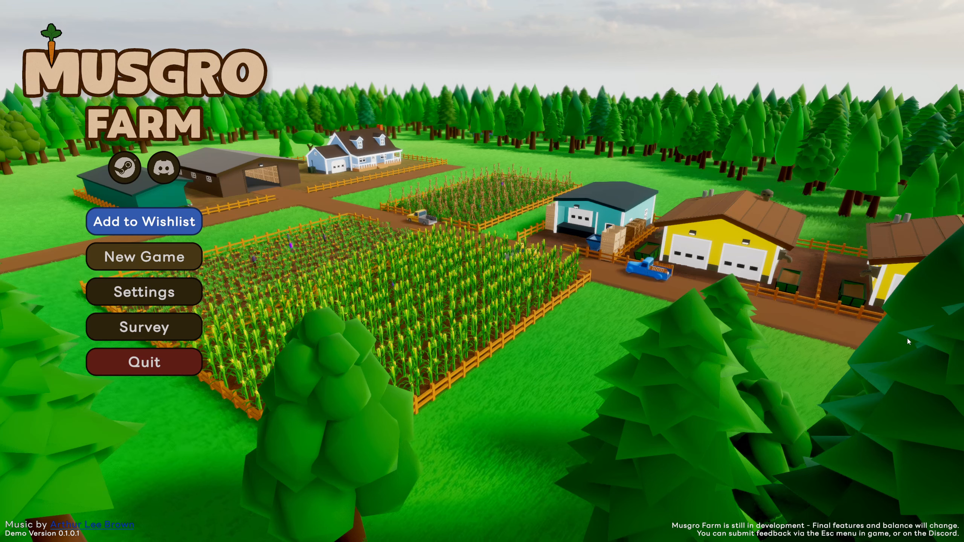
pyautogui.moveTo(797, 315)
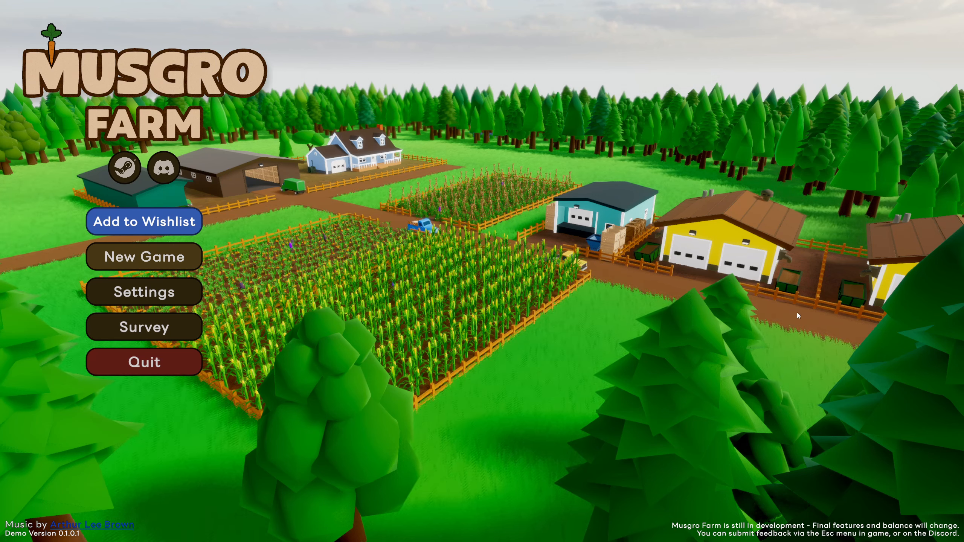
pyautogui.moveTo(714, 326)
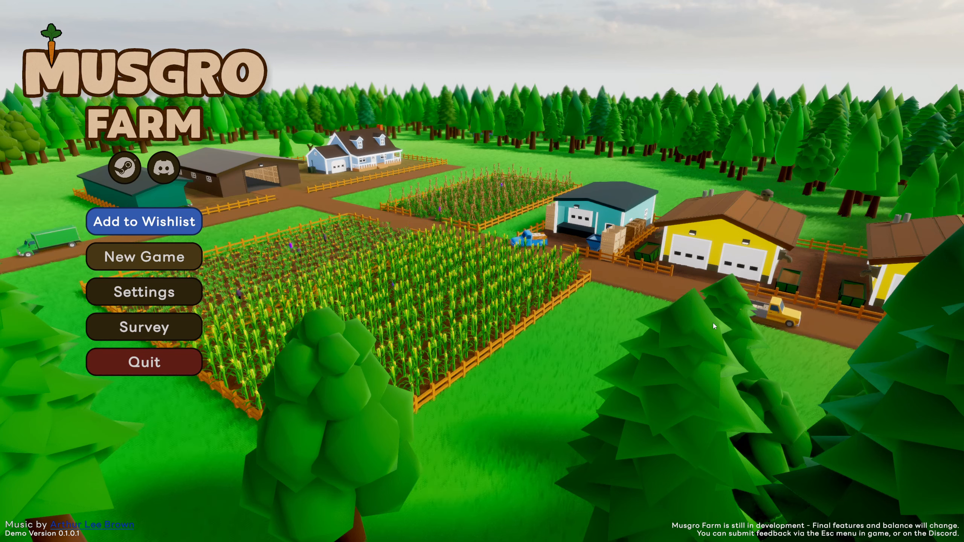
pyautogui.moveTo(434, 319)
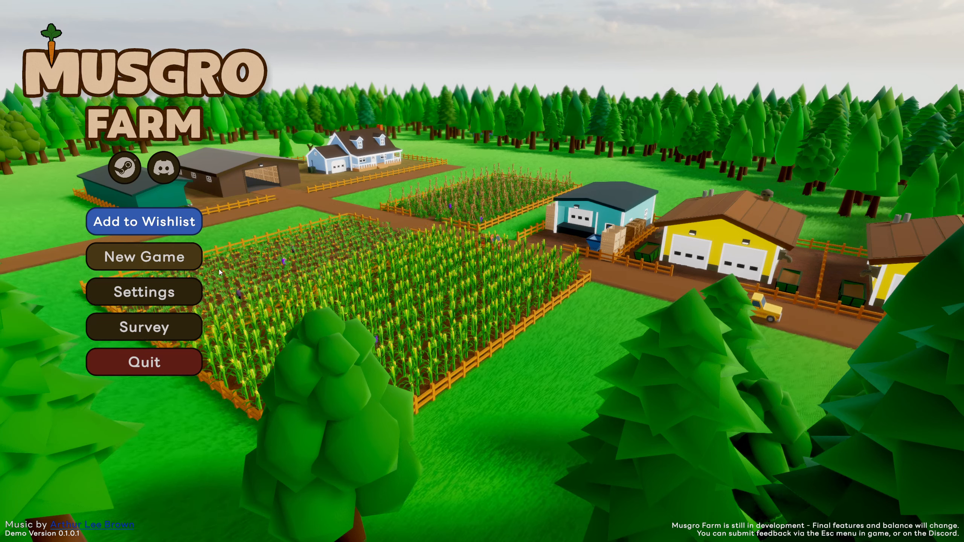
# Step: Start a new farm, advance the Getting Started popup, and briefly view the Farmer's Guide
pyautogui.click(144, 256)
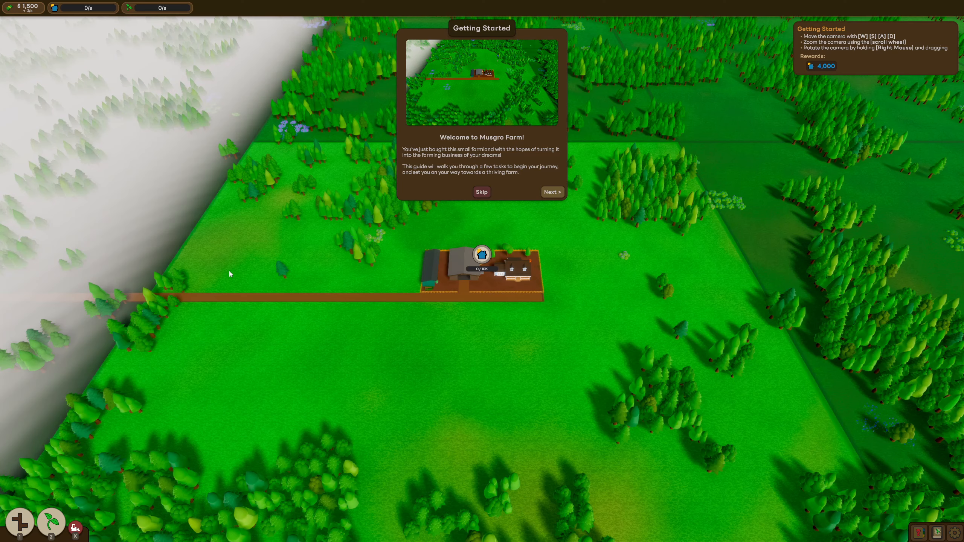
pyautogui.moveTo(511, 209)
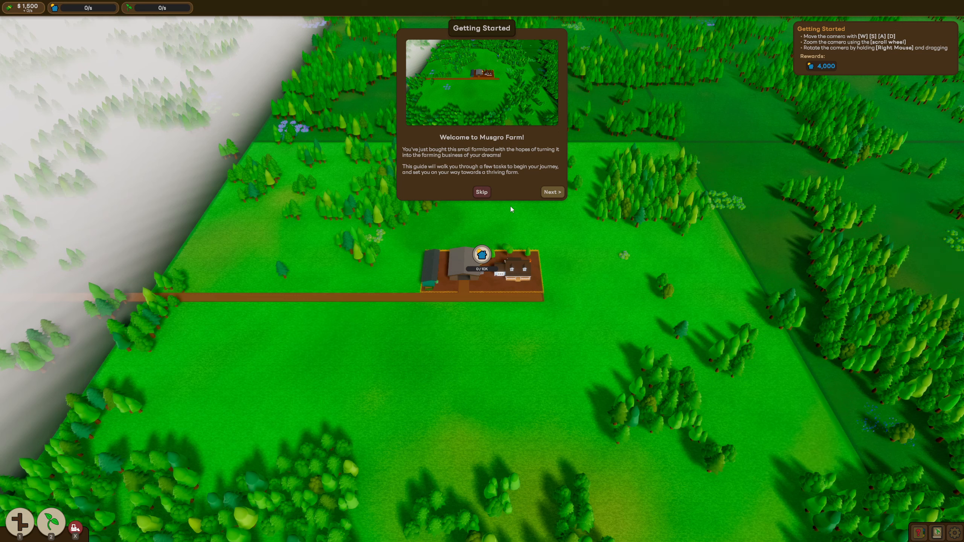
pyautogui.moveTo(521, 194)
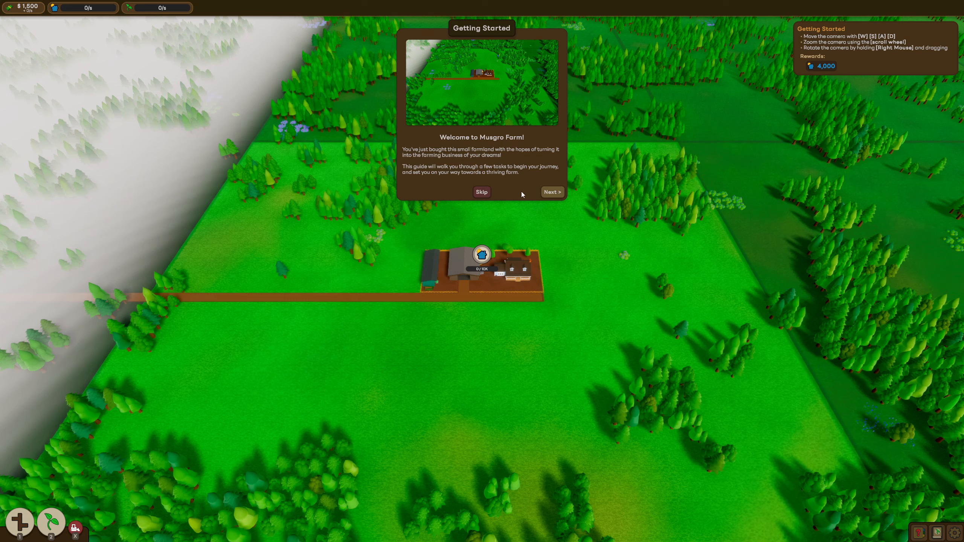
pyautogui.moveTo(448, 169)
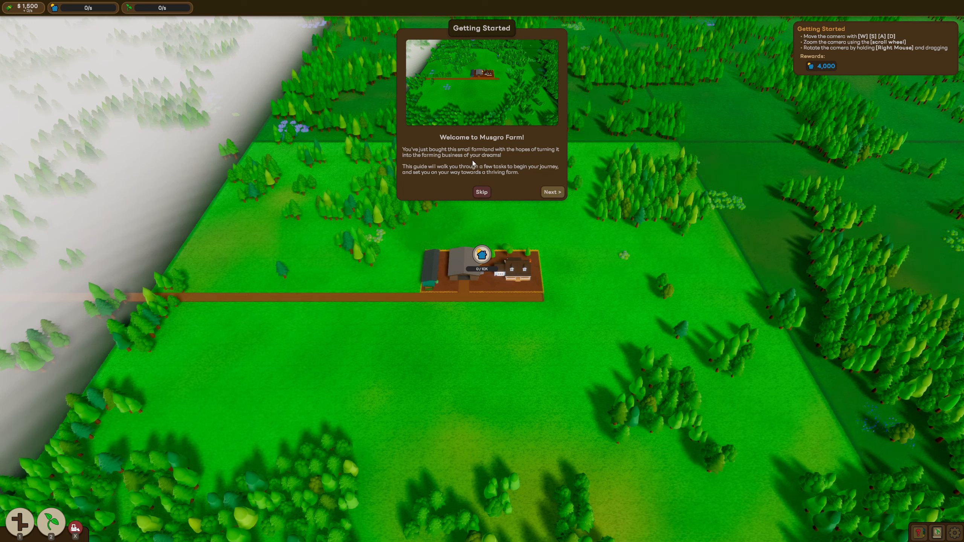
pyautogui.moveTo(511, 169)
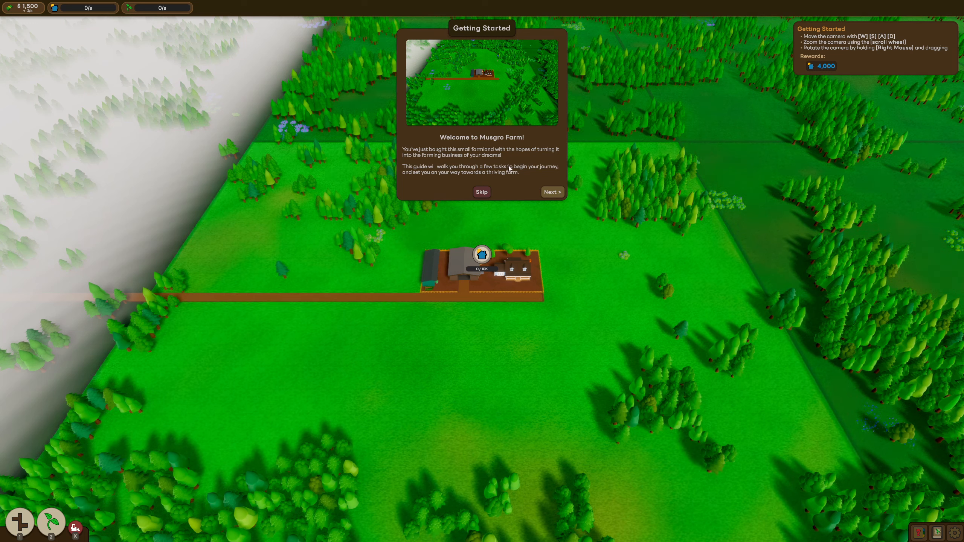
pyautogui.moveTo(480, 178)
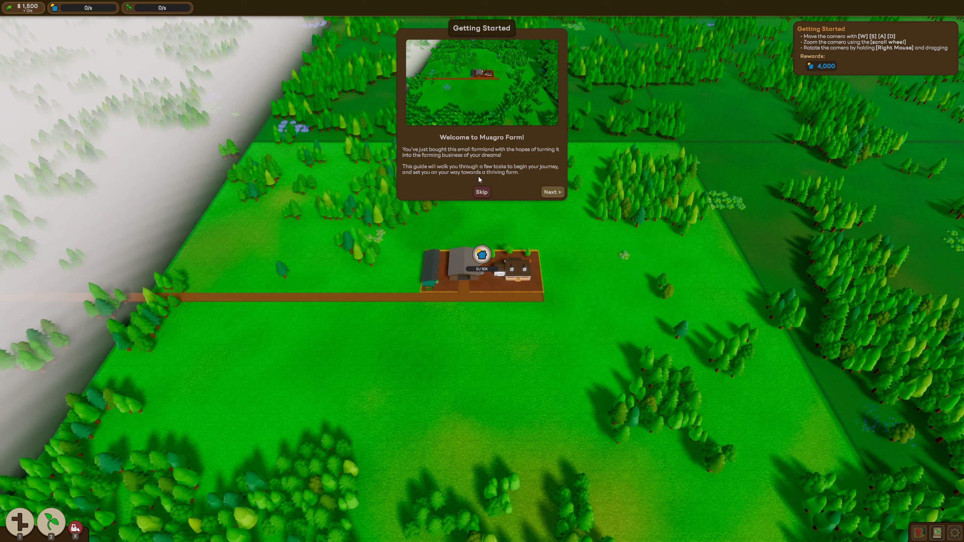
pyautogui.moveTo(486, 181)
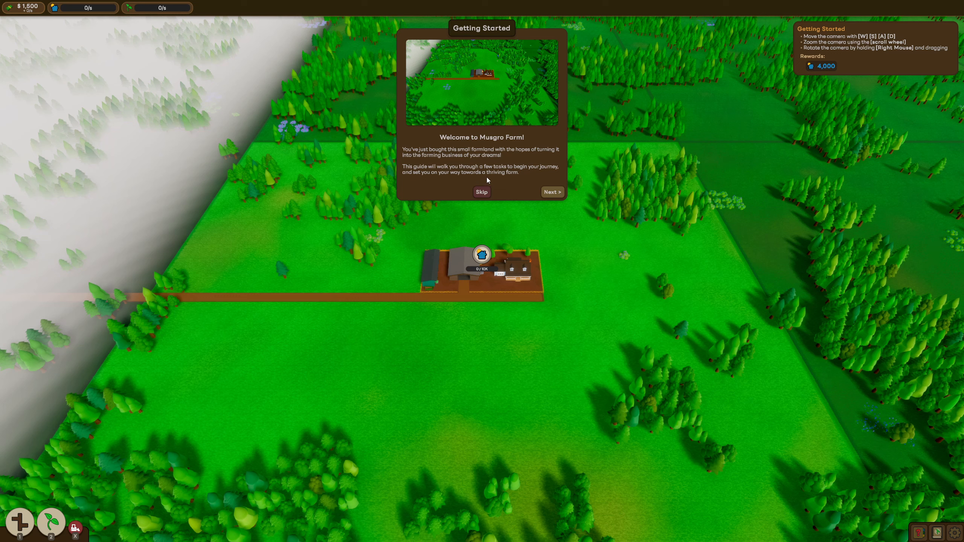
pyautogui.moveTo(500, 184)
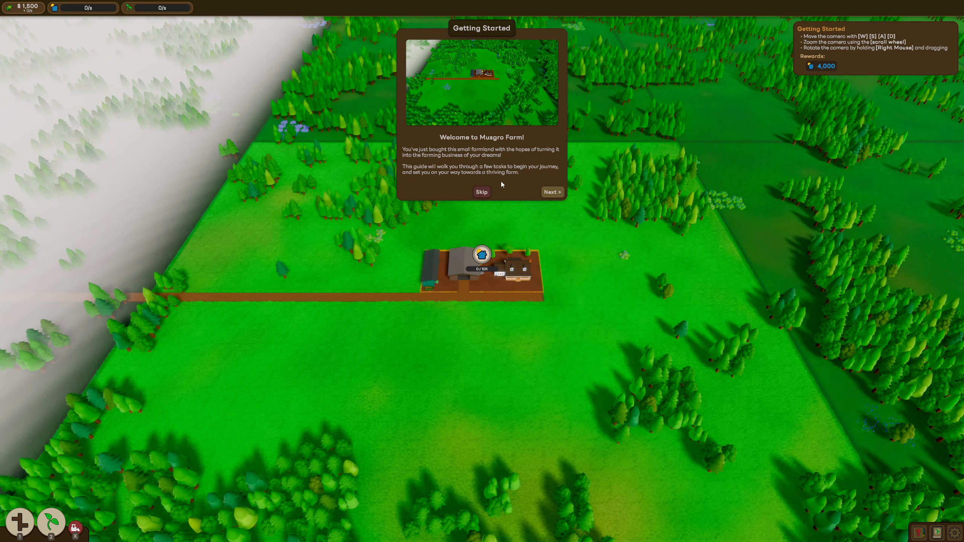
pyautogui.moveTo(494, 189)
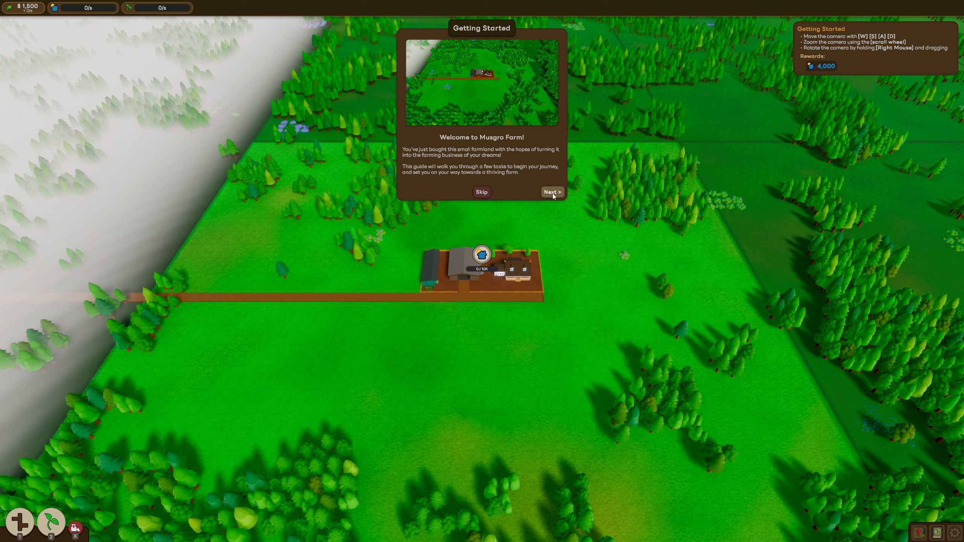
pyautogui.click(552, 192)
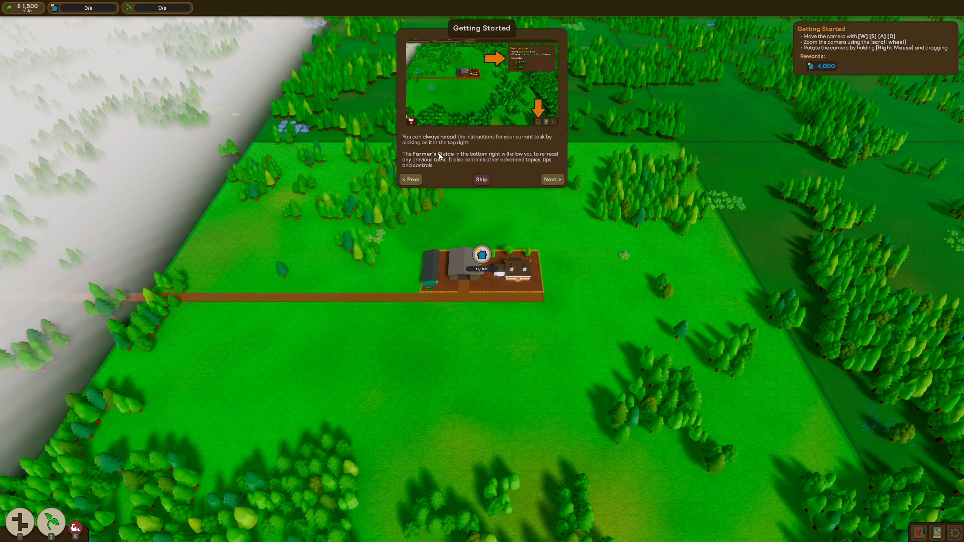
pyautogui.moveTo(550, 162)
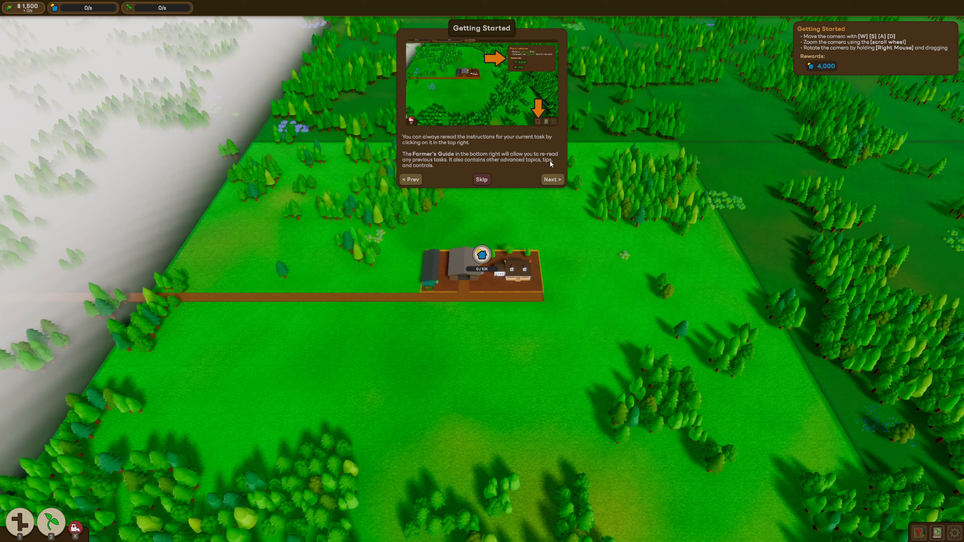
pyautogui.moveTo(469, 177)
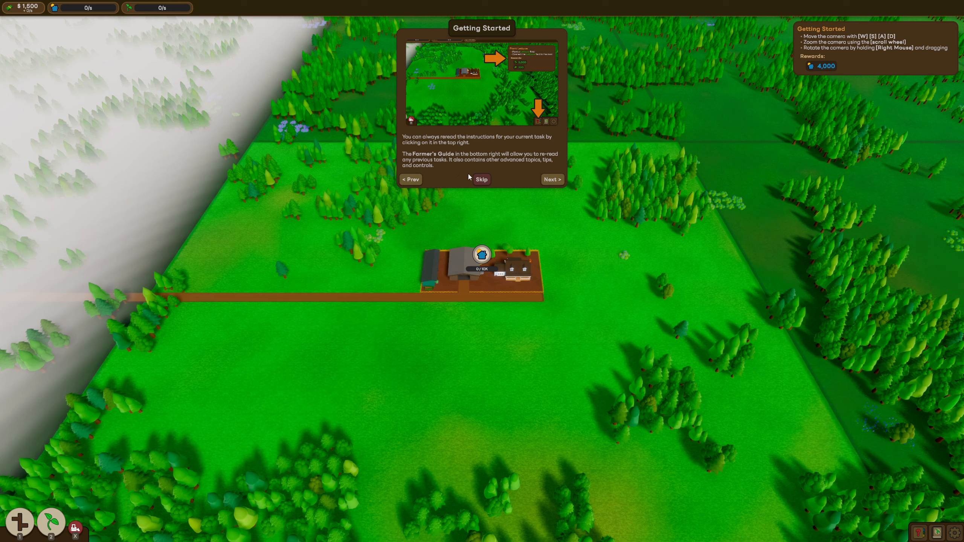
pyautogui.moveTo(801, 59)
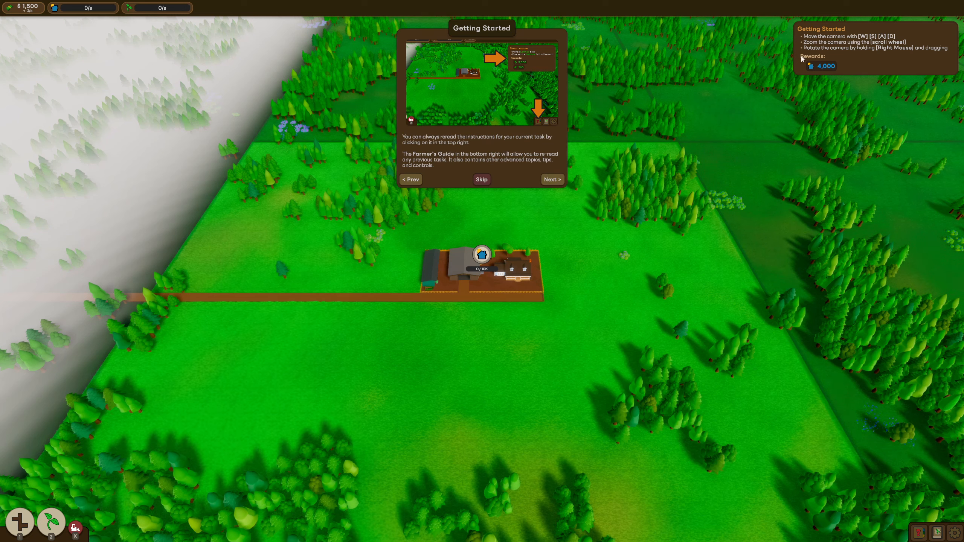
pyautogui.moveTo(736, 65)
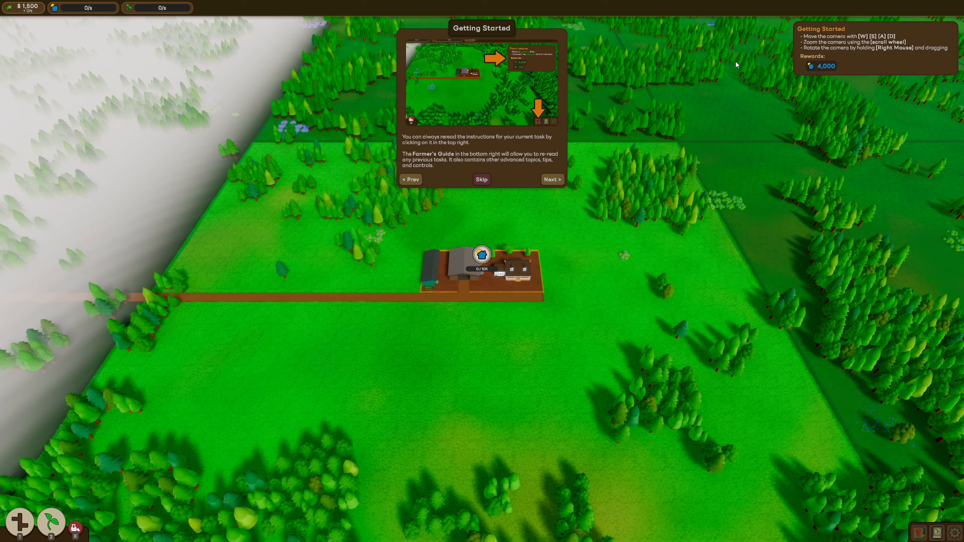
pyautogui.moveTo(439, 162)
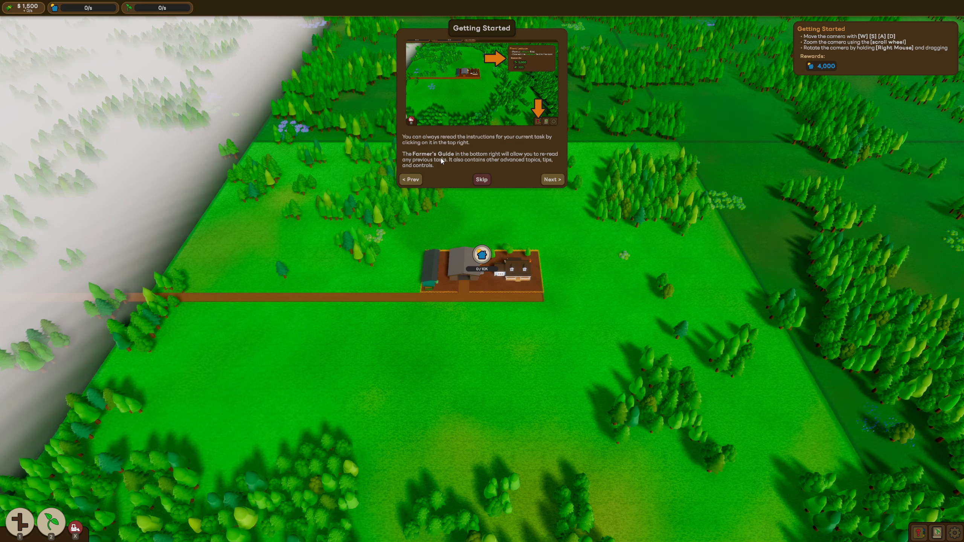
pyautogui.moveTo(470, 165)
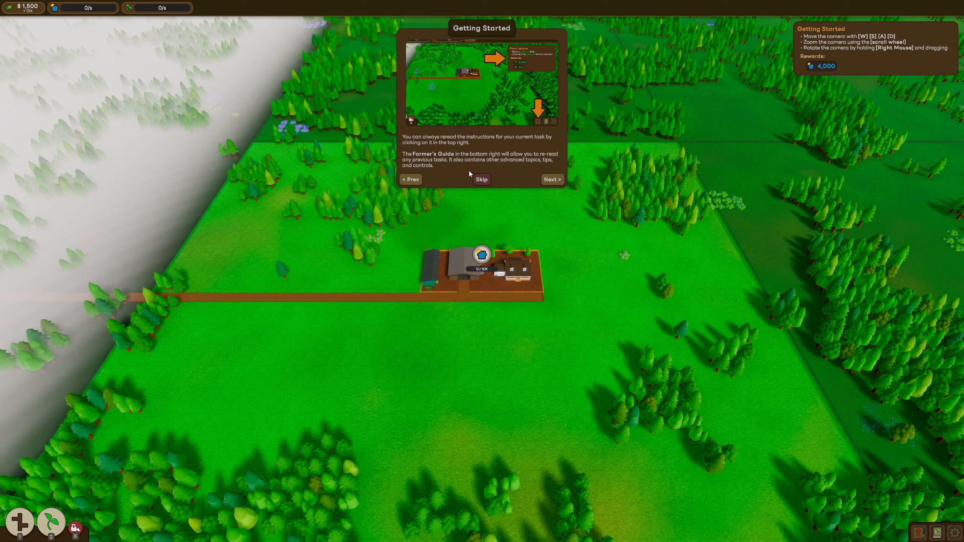
pyautogui.moveTo(476, 157)
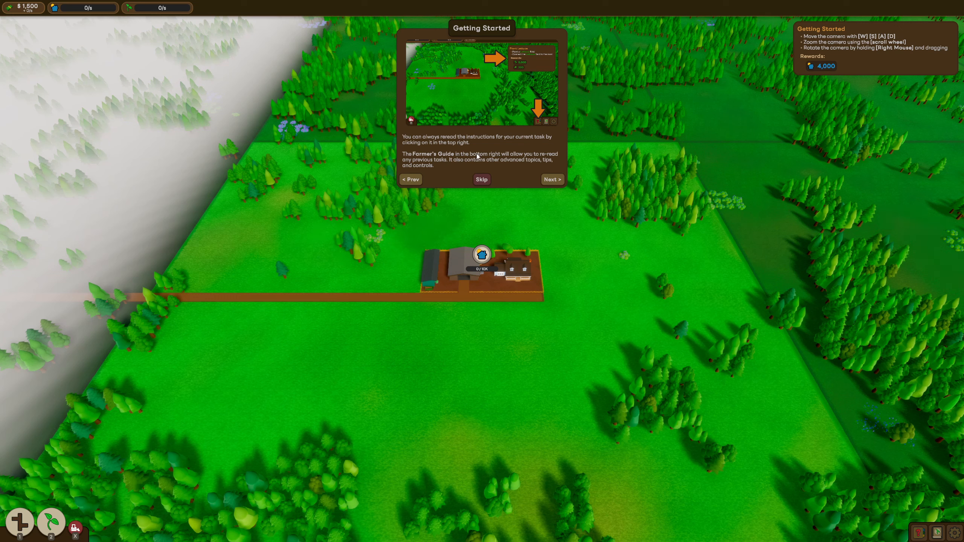
pyautogui.moveTo(477, 170)
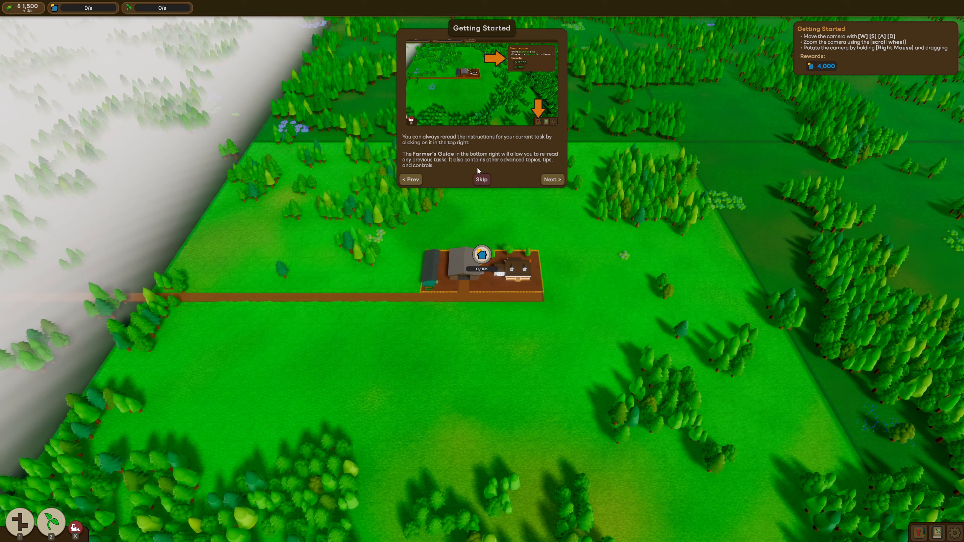
pyautogui.moveTo(918, 532)
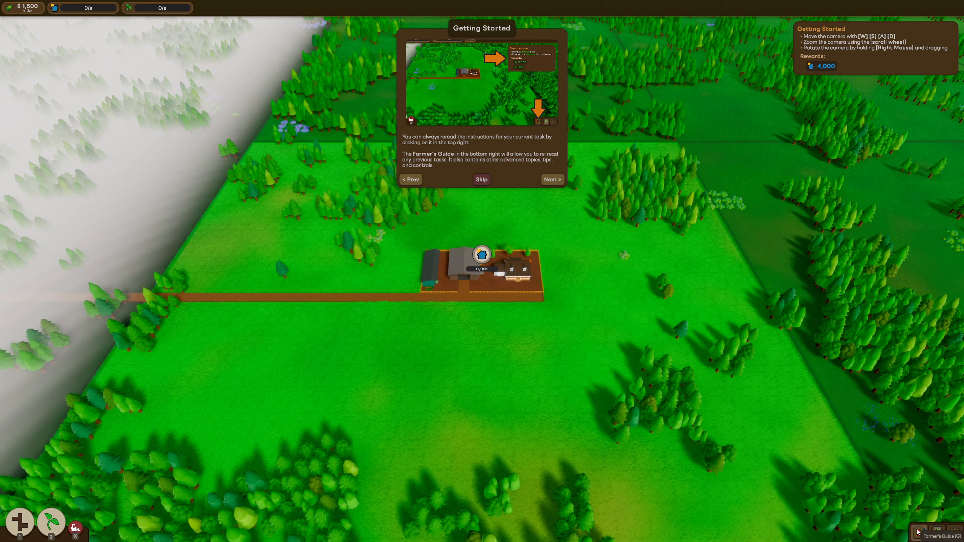
pyautogui.click(933, 531)
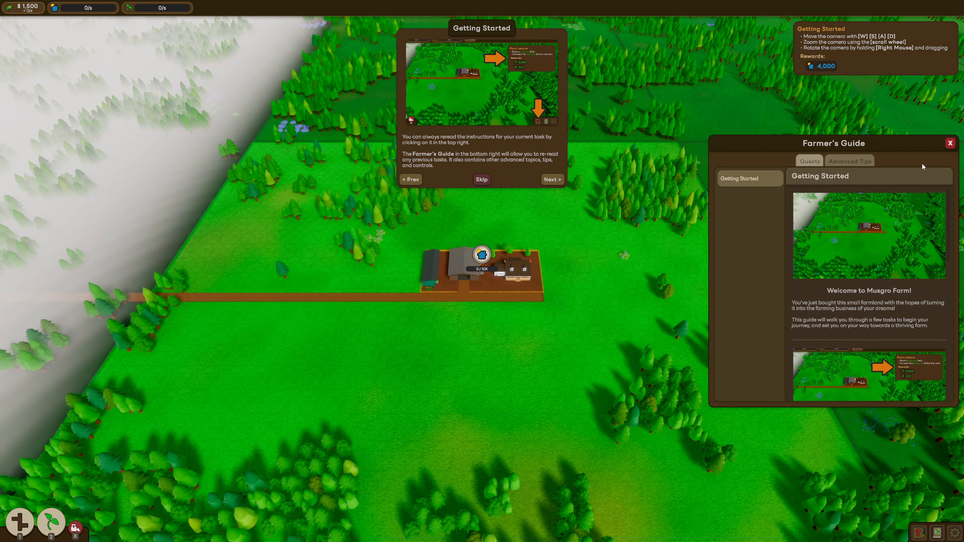
pyautogui.click(950, 143)
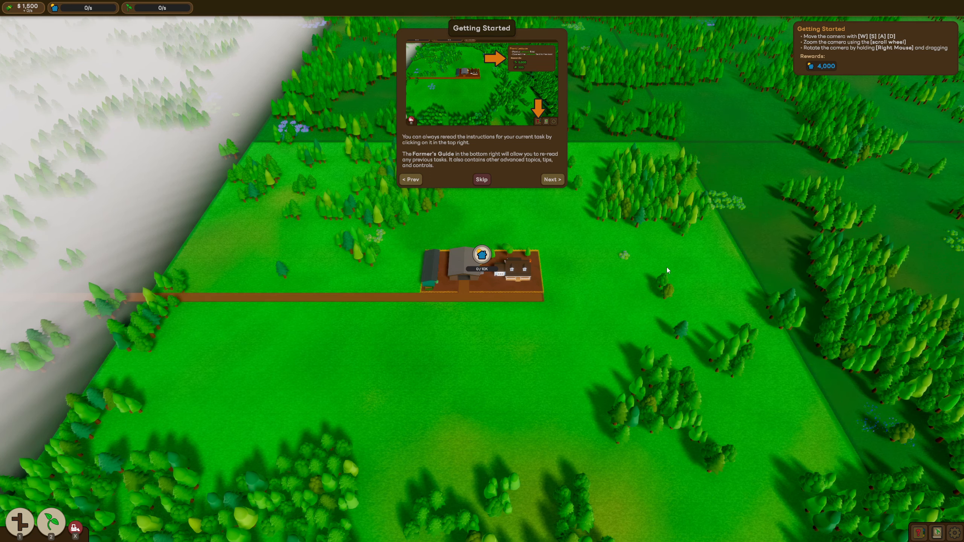
pyautogui.moveTo(434, 341)
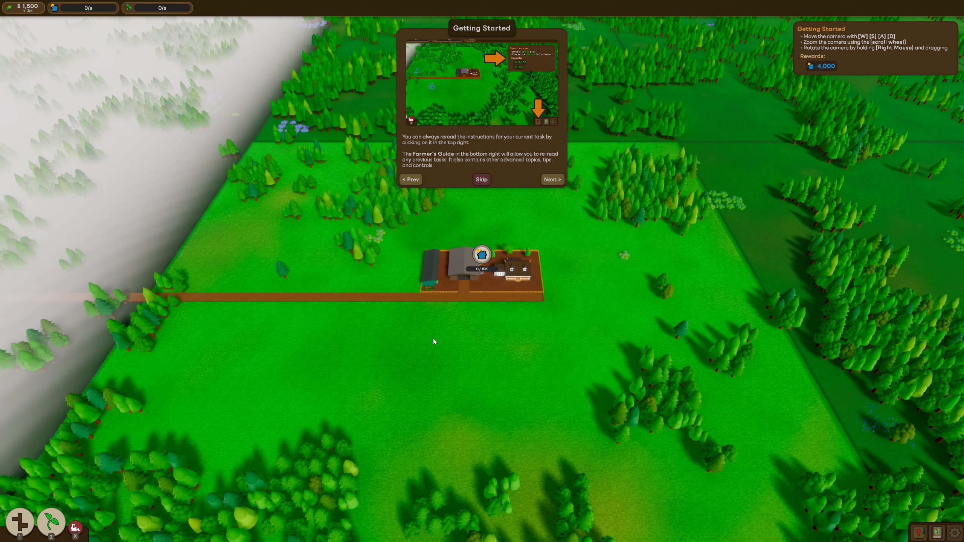
pyautogui.moveTo(524, 235)
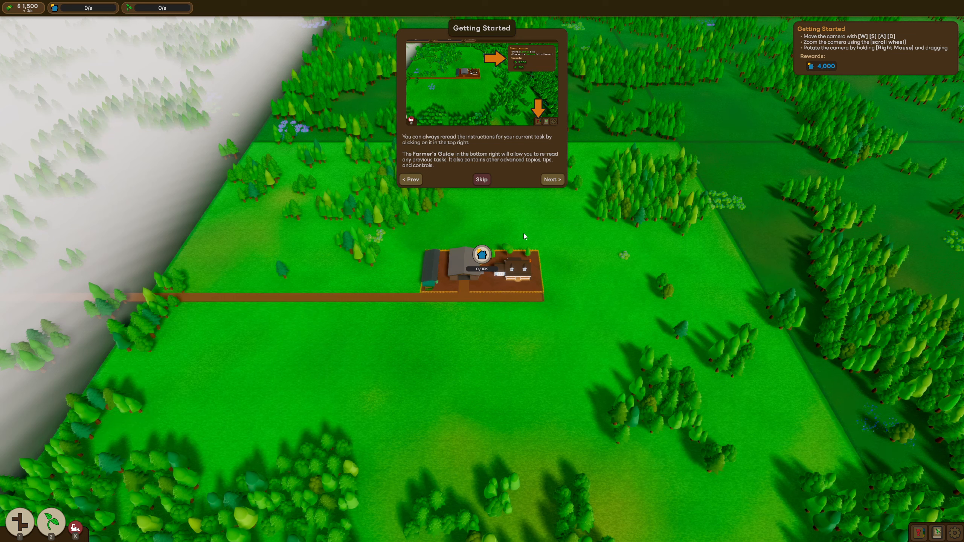
pyautogui.moveTo(551, 289)
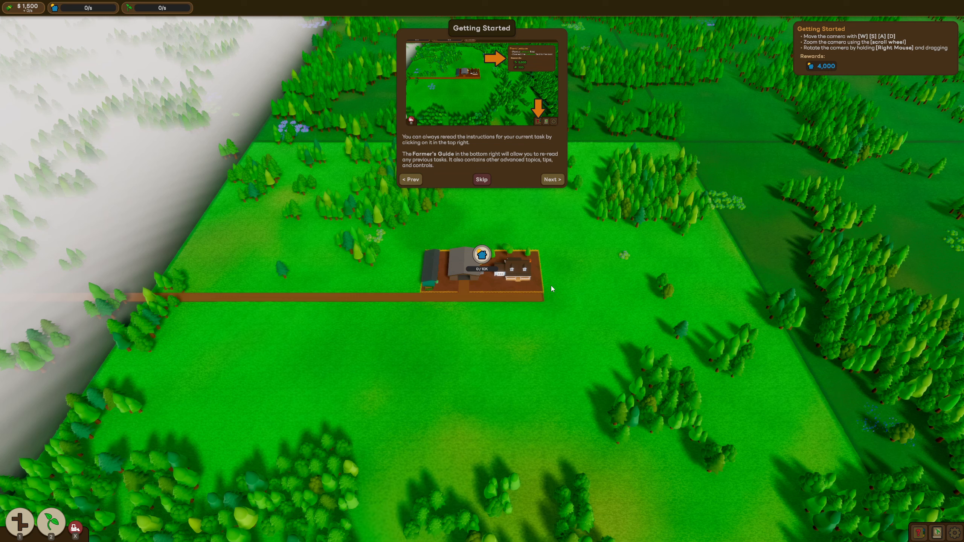
pyautogui.moveTo(524, 193)
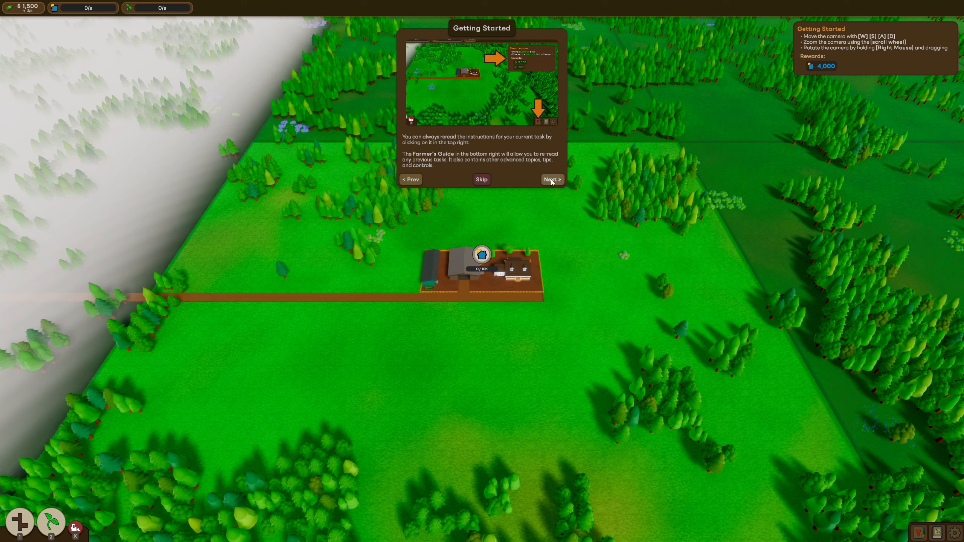
# Step: Advance the Getting Started tutorial to its camera-controls page, zooming the view along the way
pyautogui.click(551, 179)
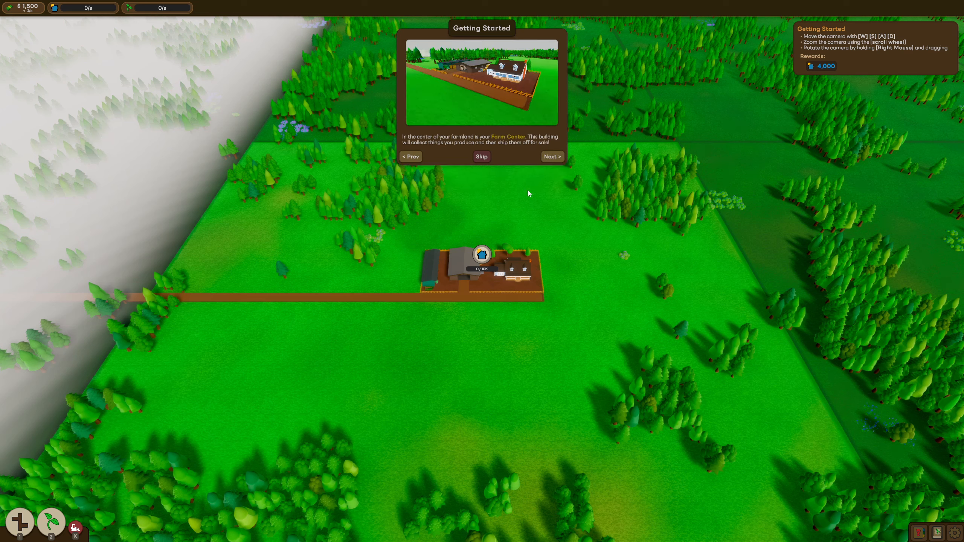
pyautogui.moveTo(524, 188)
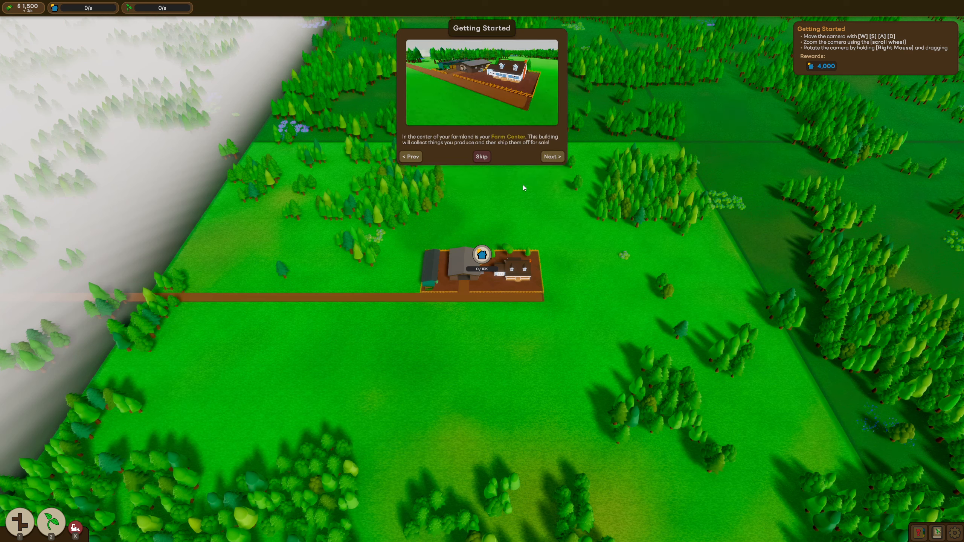
pyautogui.moveTo(512, 154)
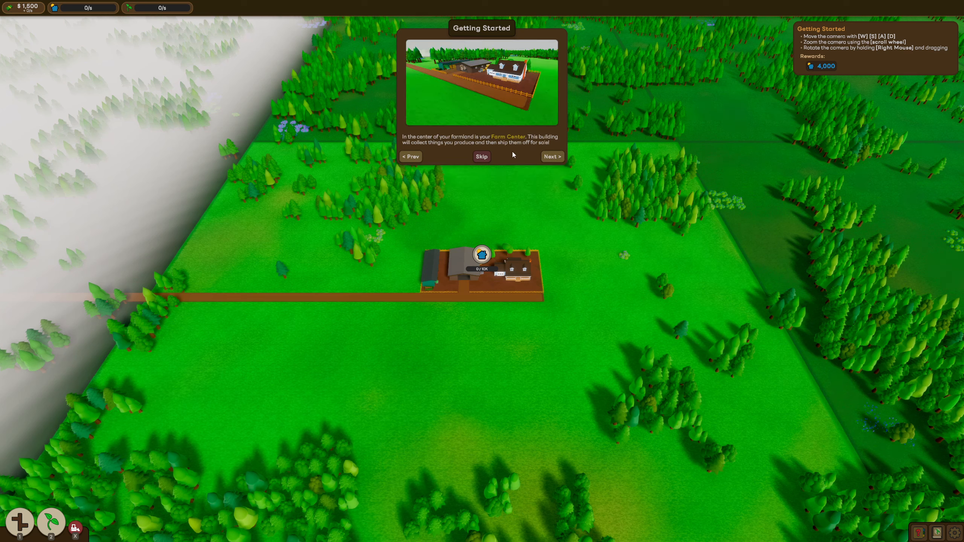
pyautogui.scroll(-3)
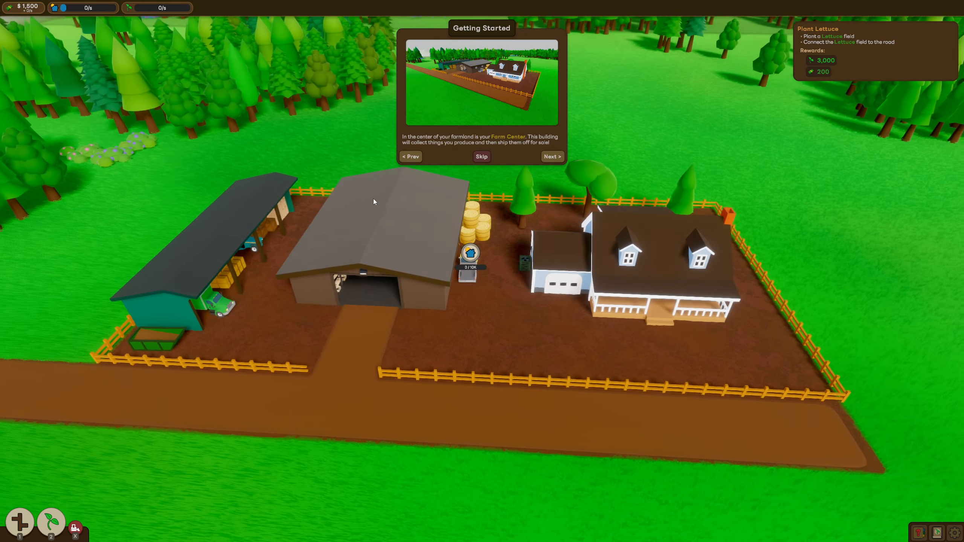
pyautogui.scroll(-3)
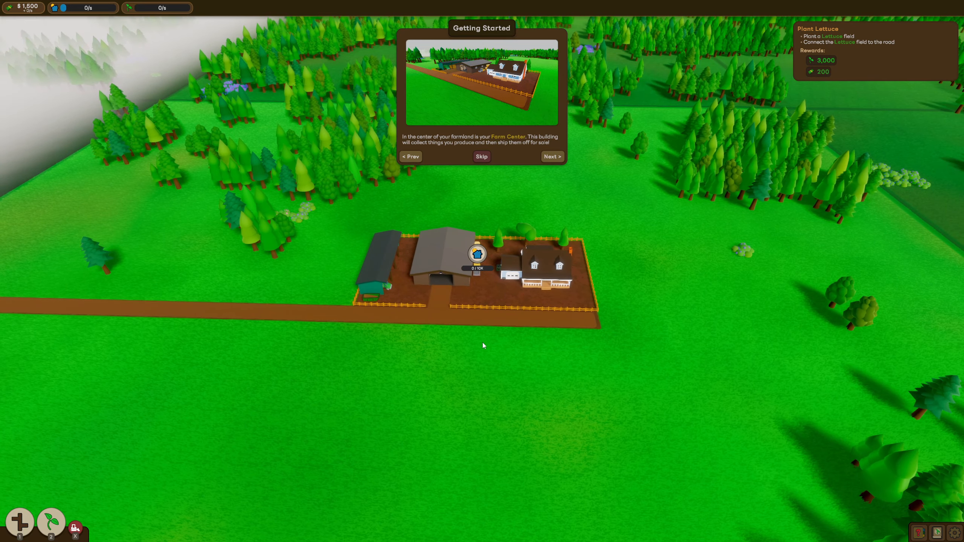
pyautogui.moveTo(463, 349)
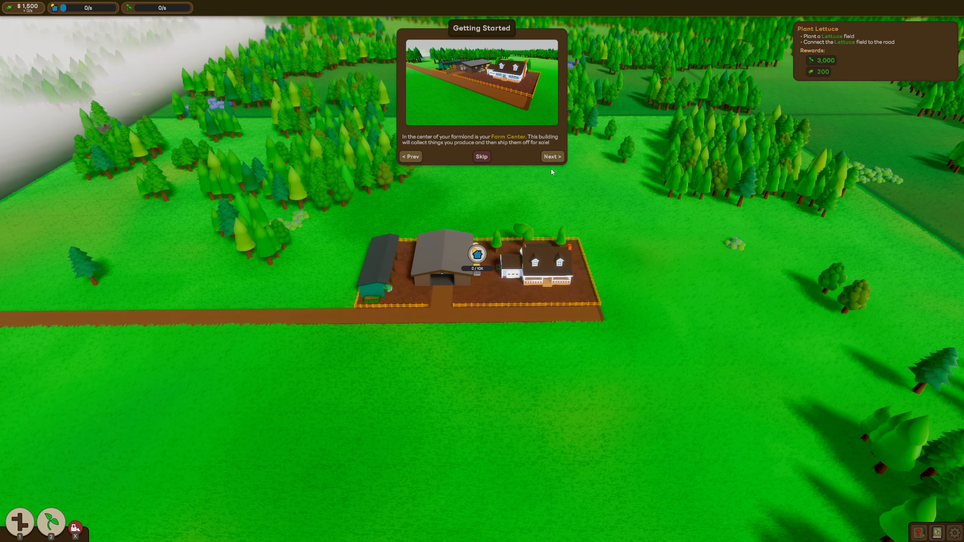
pyautogui.click(551, 156)
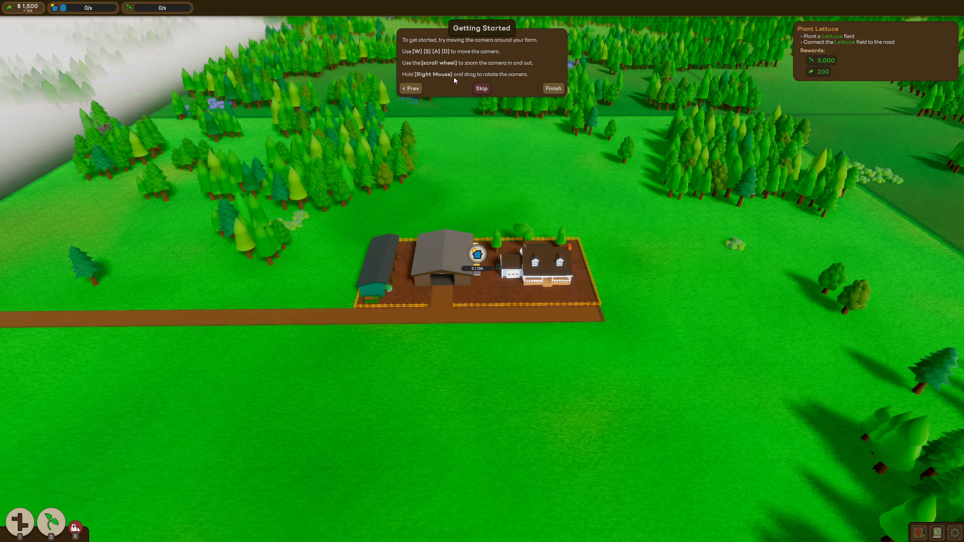
pyautogui.moveTo(480, 156)
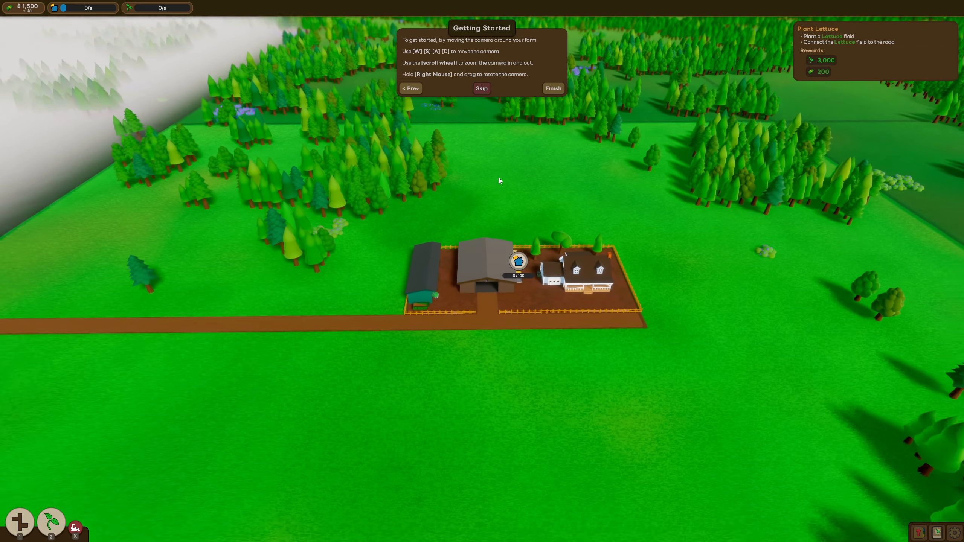
pyautogui.scroll(3)
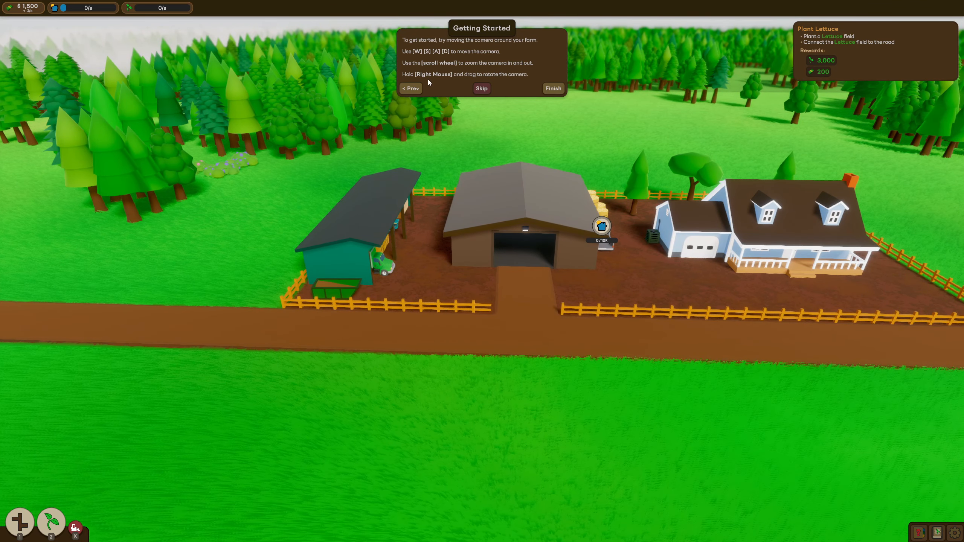
pyautogui.moveTo(576, 146)
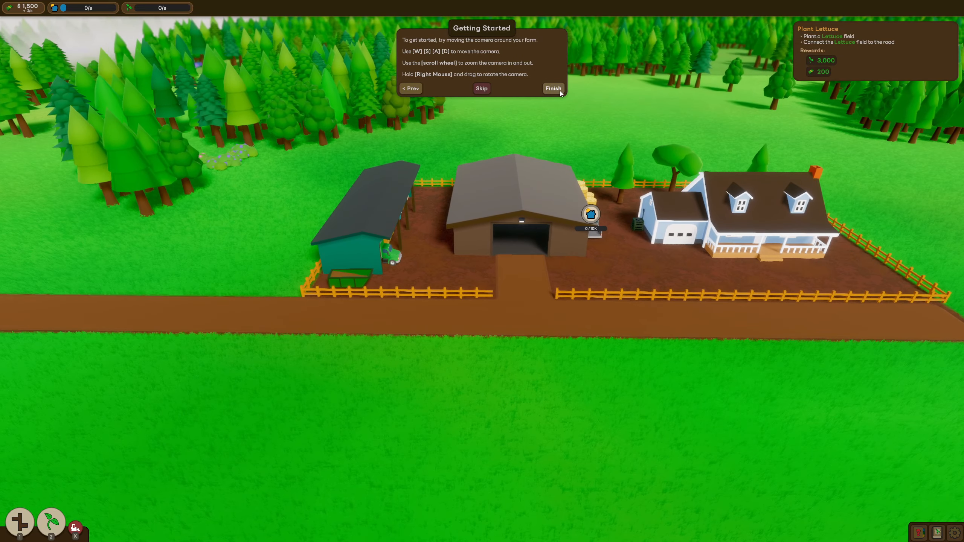
# Step: Finish the camera tutorial so the Plant Lettuce guide appears
pyautogui.click(552, 88)
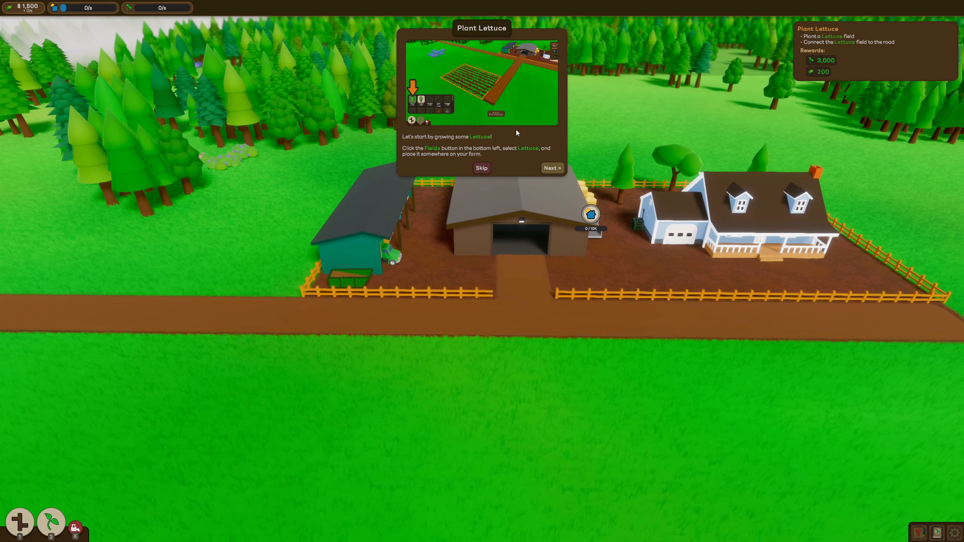
pyautogui.moveTo(457, 172)
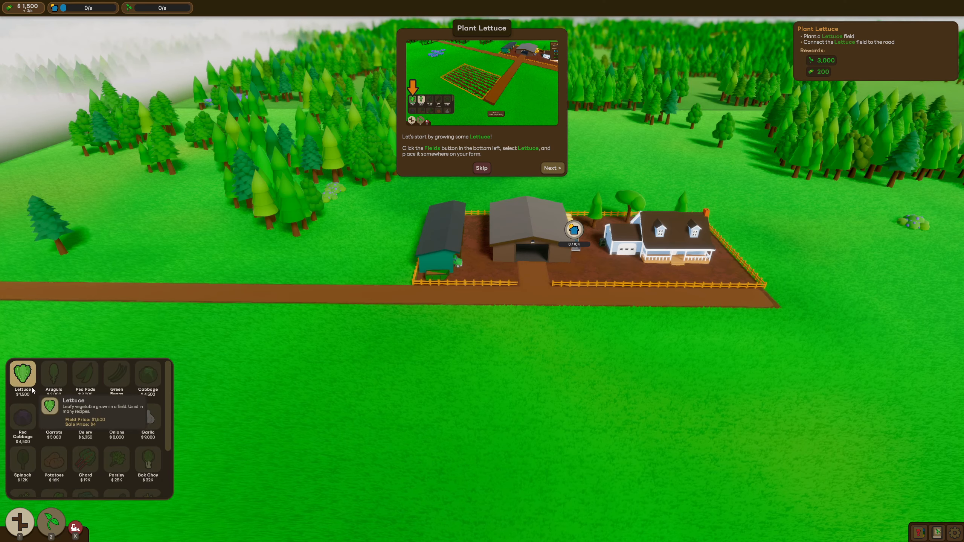
# Step: Place a Lettuce field below the main road and continue to the road-connection tip
pyautogui.click(22, 376)
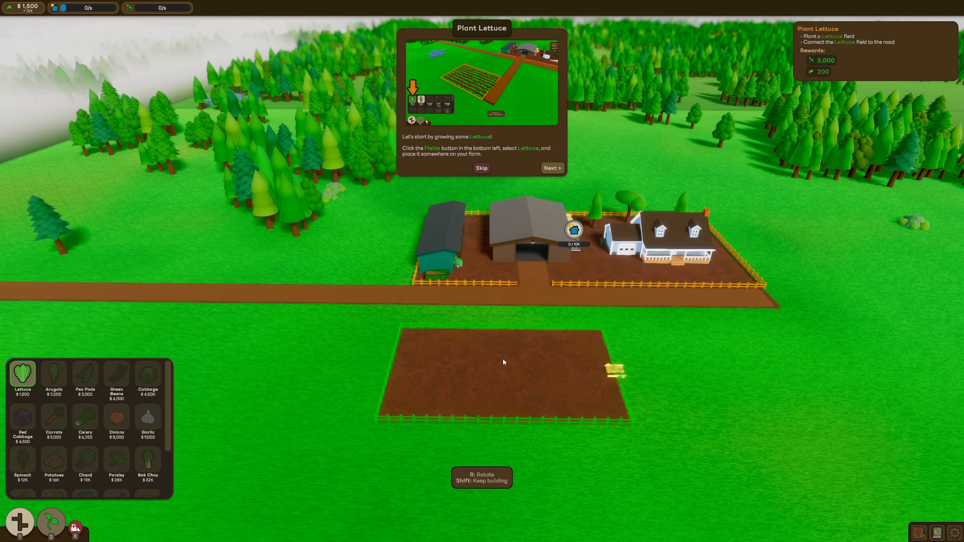
pyautogui.moveTo(525, 374)
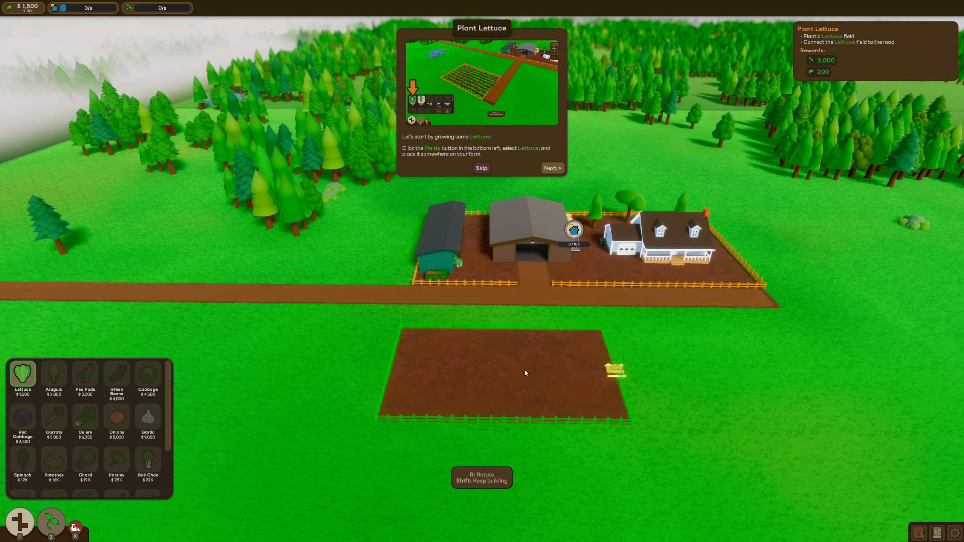
pyautogui.moveTo(520, 348)
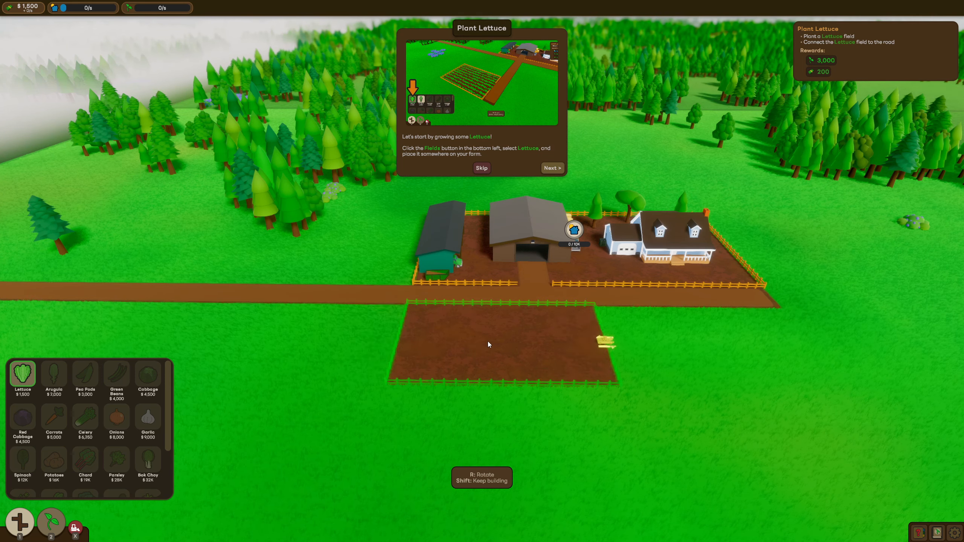
pyautogui.moveTo(421, 347)
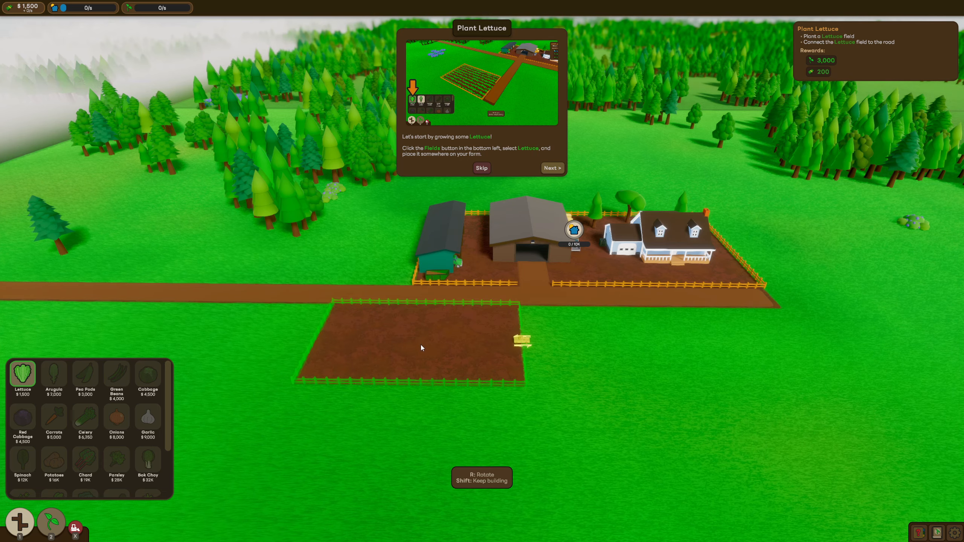
pyautogui.scroll(-3)
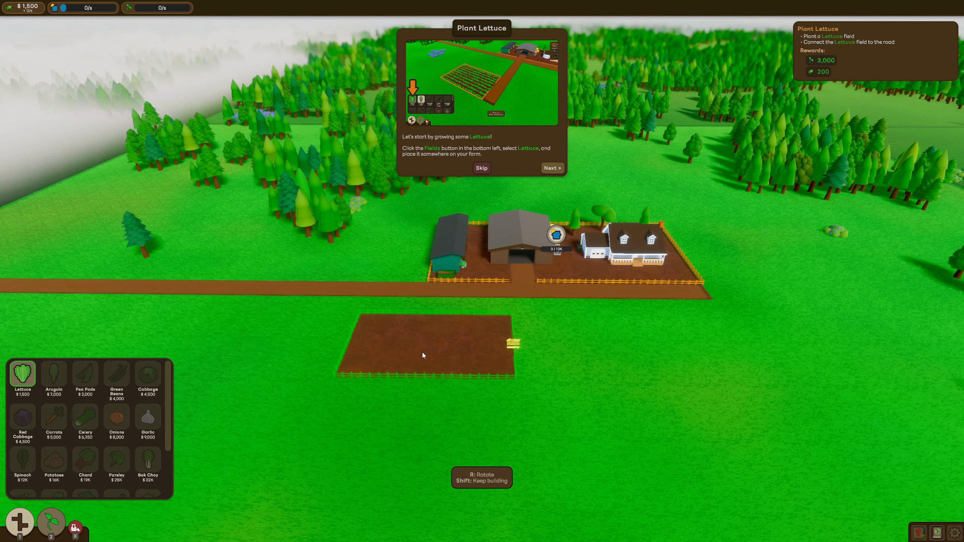
pyautogui.scroll(-3)
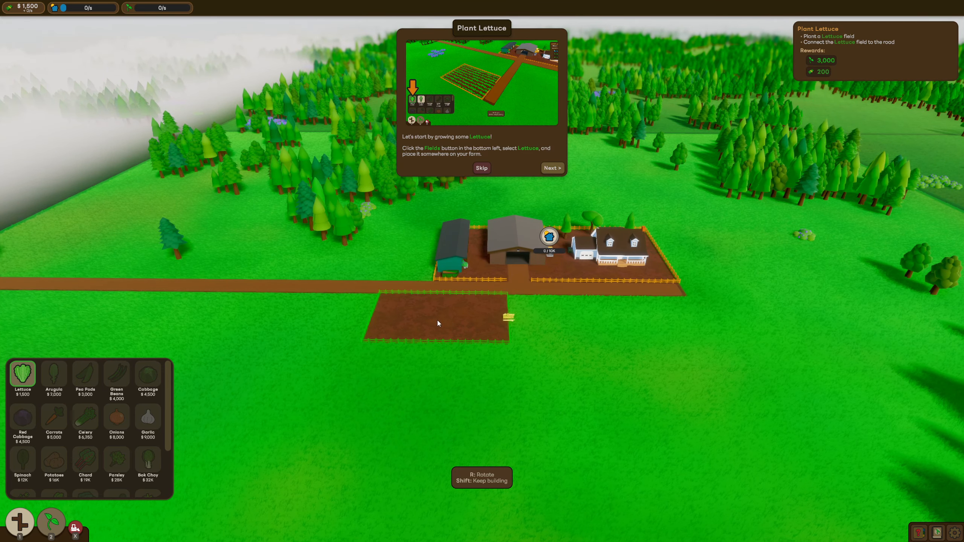
pyautogui.click(437, 323)
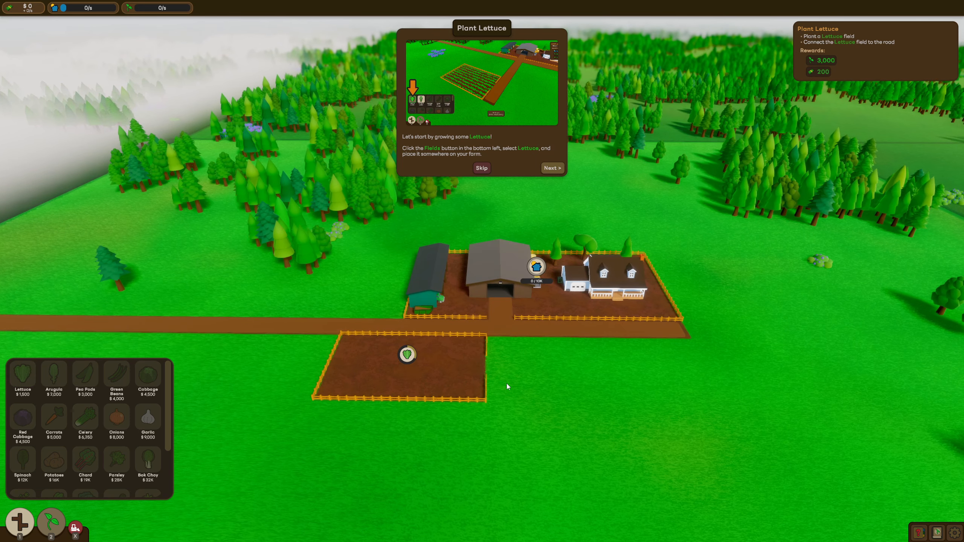
pyautogui.moveTo(530, 175)
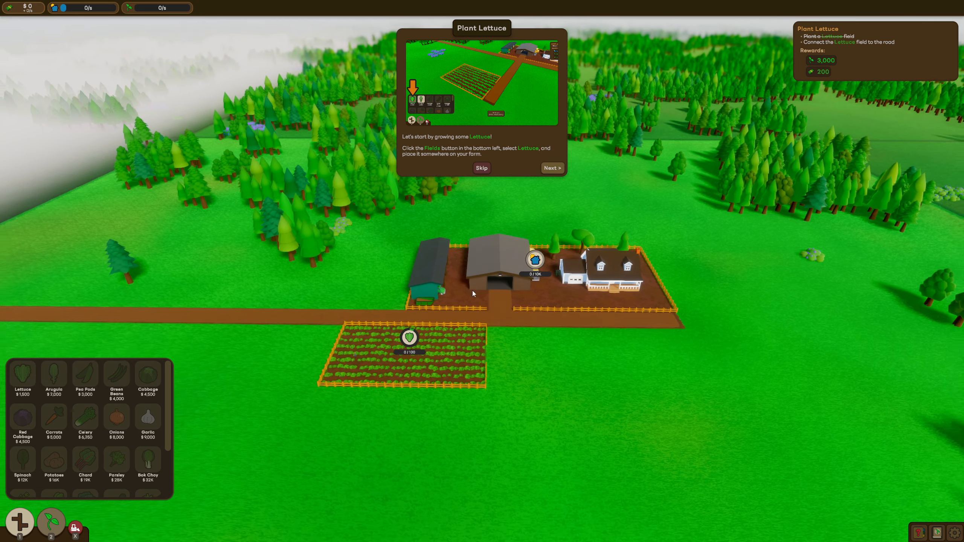
pyautogui.moveTo(534, 201)
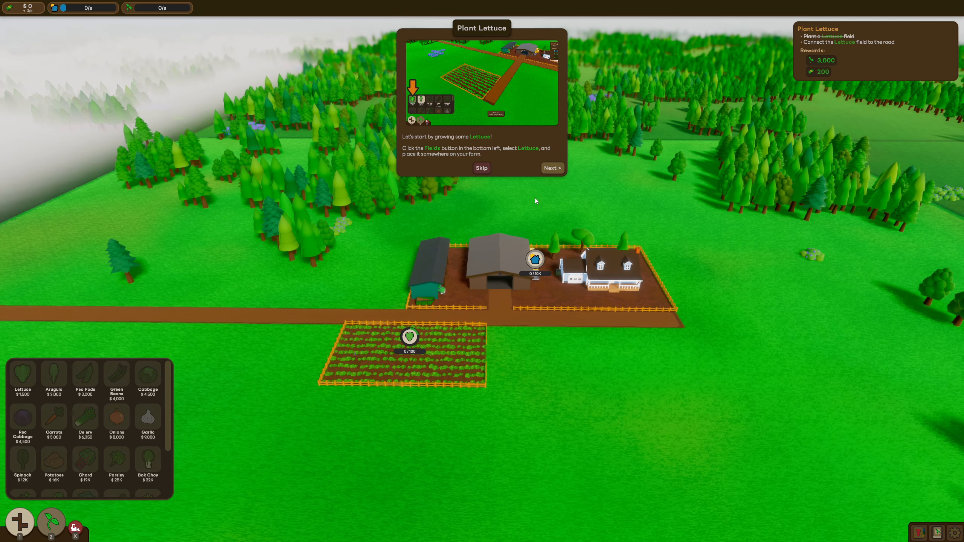
pyautogui.click(551, 167)
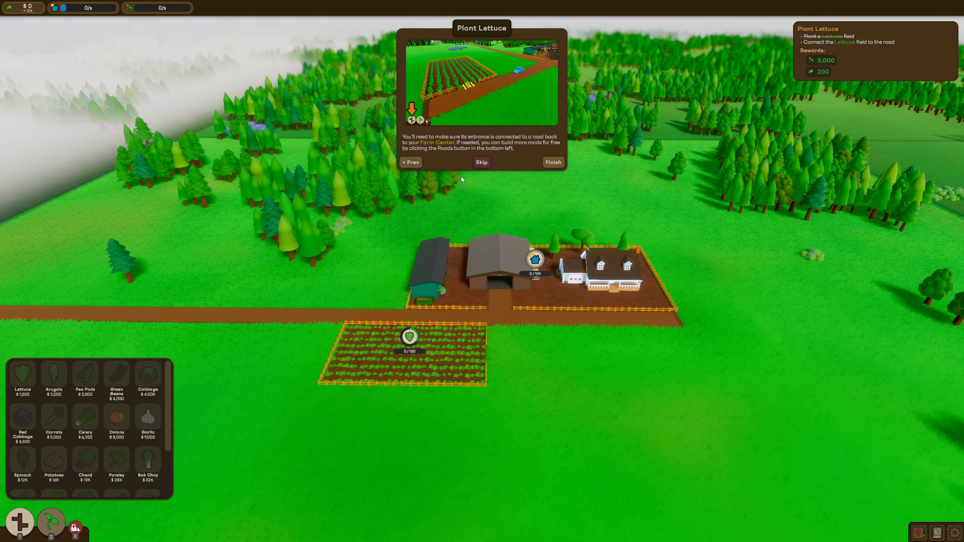
pyautogui.moveTo(510, 179)
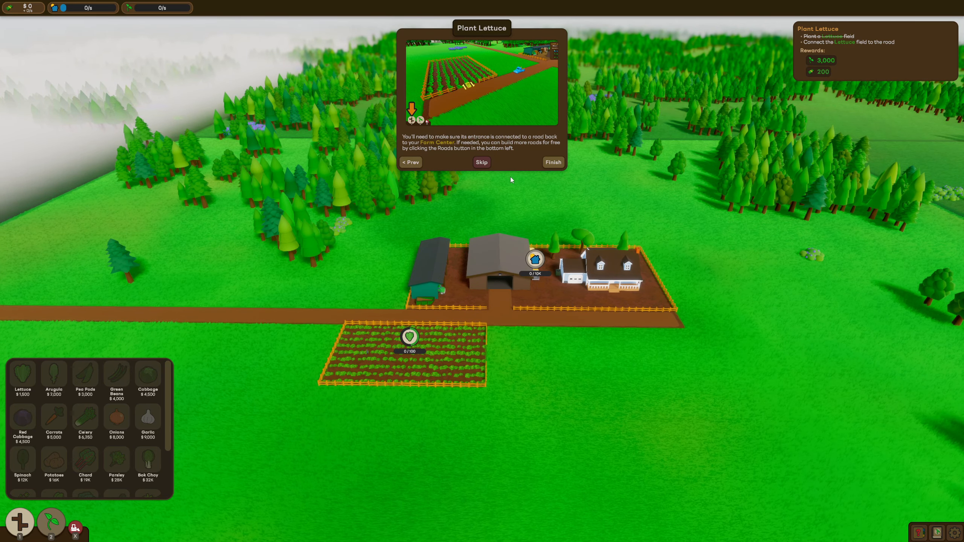
pyautogui.moveTo(452, 179)
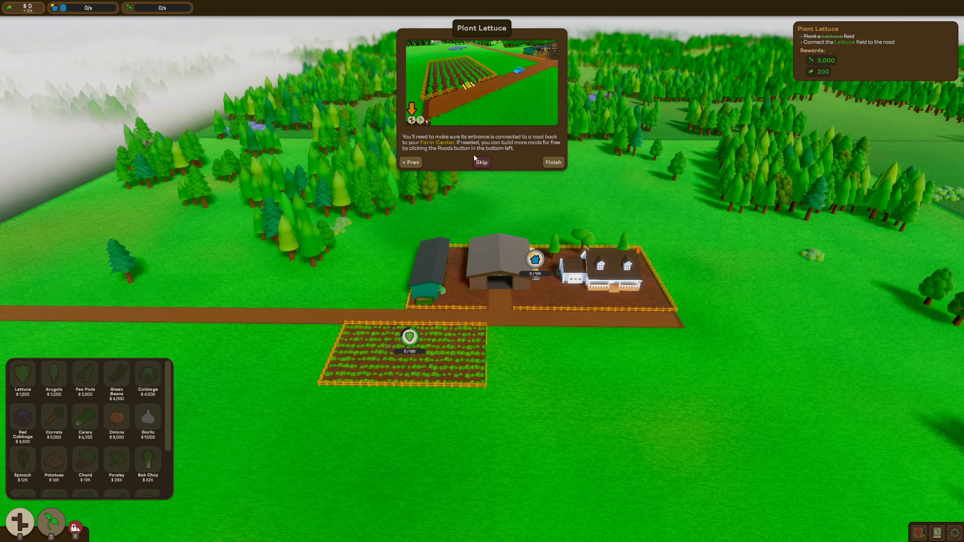
pyautogui.moveTo(479, 180)
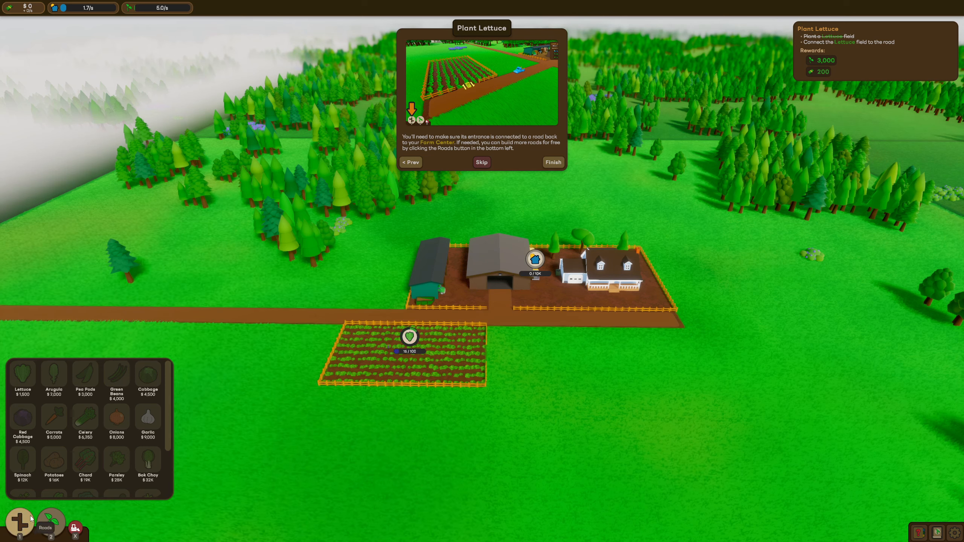
# Step: Begin laying a road from the lettuce field toward the main road
pyautogui.click(45, 525)
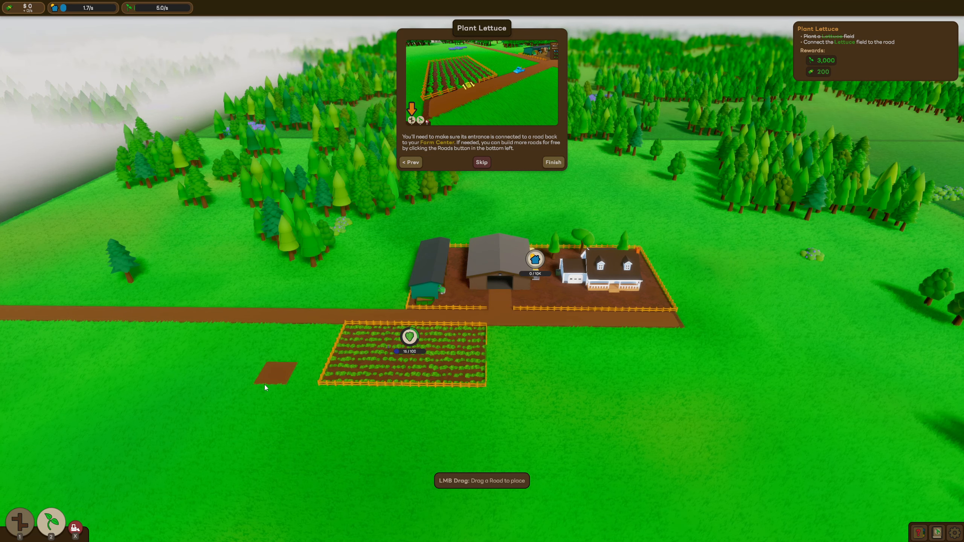
pyautogui.moveTo(219, 410)
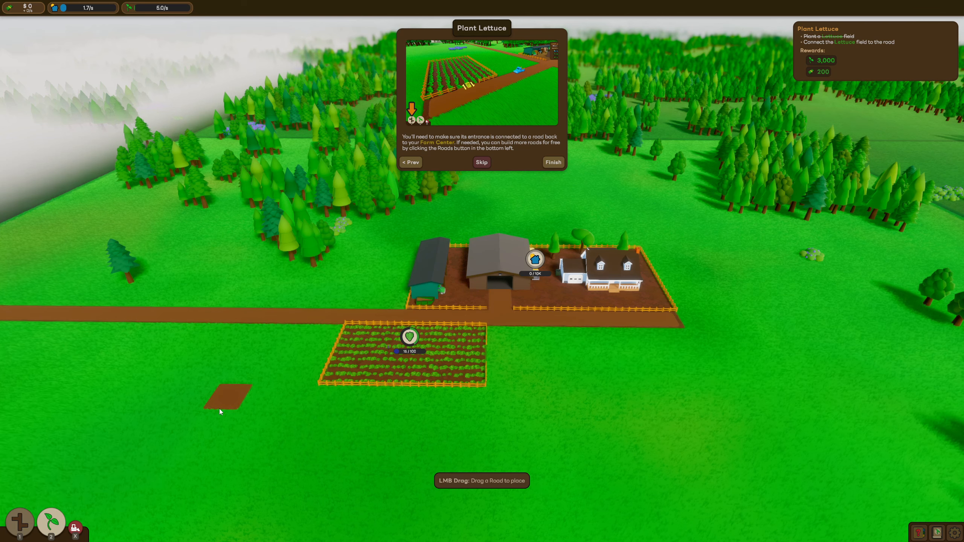
pyautogui.moveTo(283, 353)
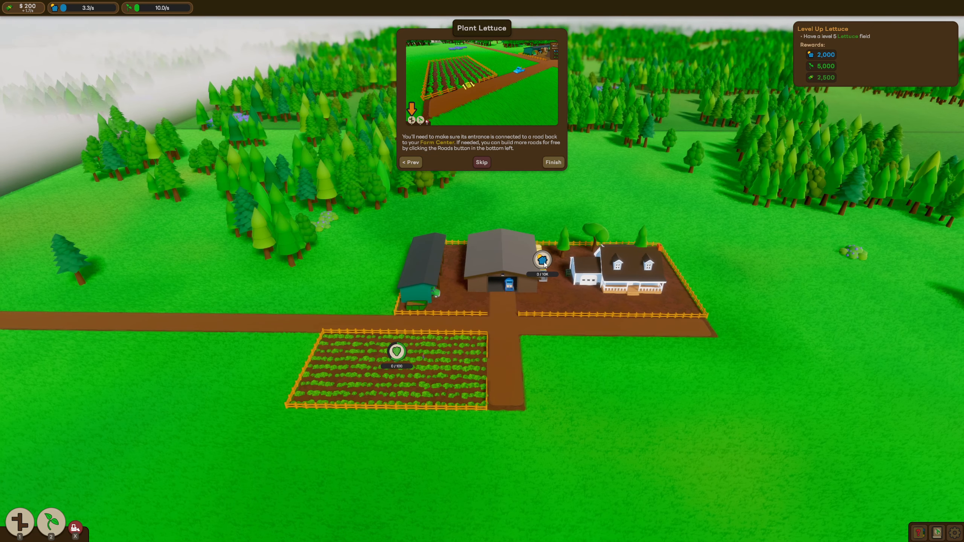
# Step: Finish the planting tutorial and reach the Level Up Lettuce page about upgrading to Level 5
pyautogui.click(551, 162)
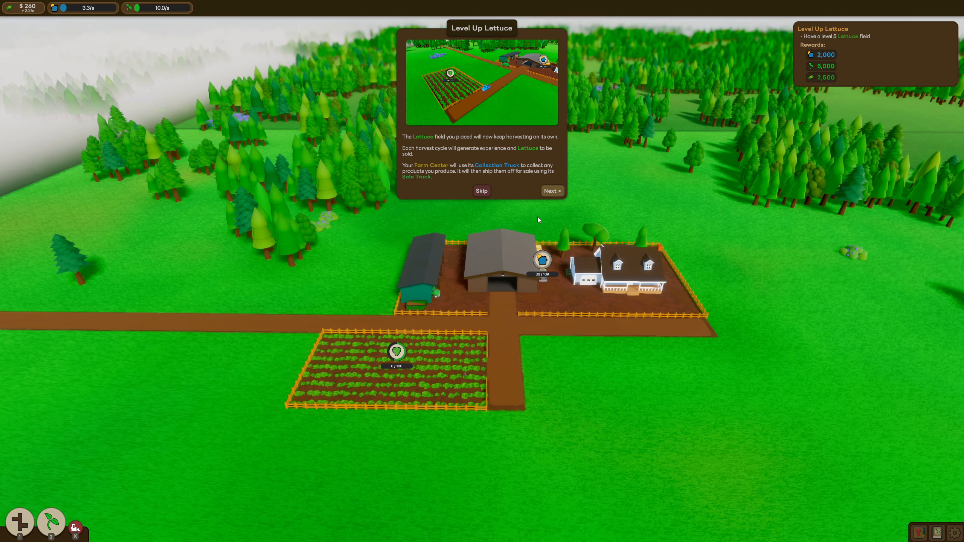
pyautogui.moveTo(460, 194)
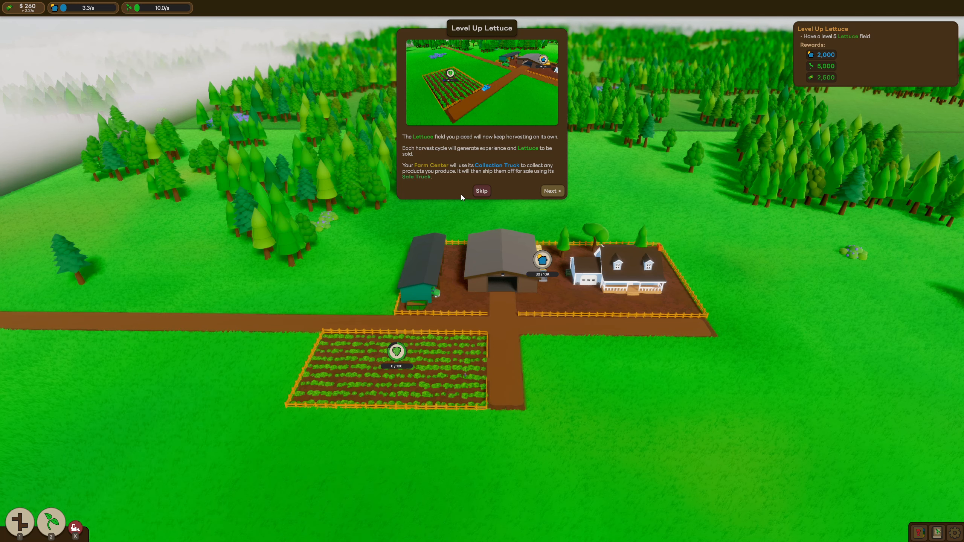
pyautogui.moveTo(522, 192)
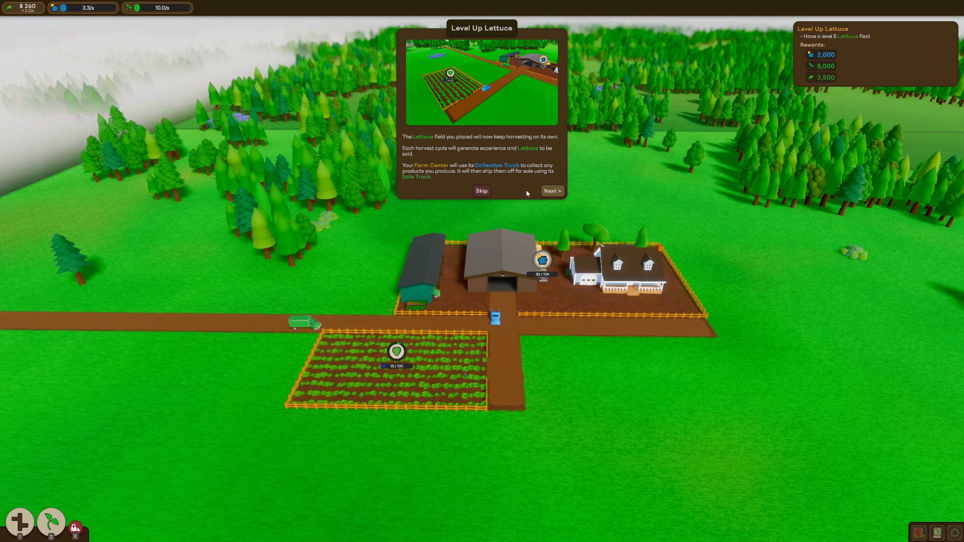
pyautogui.moveTo(469, 340)
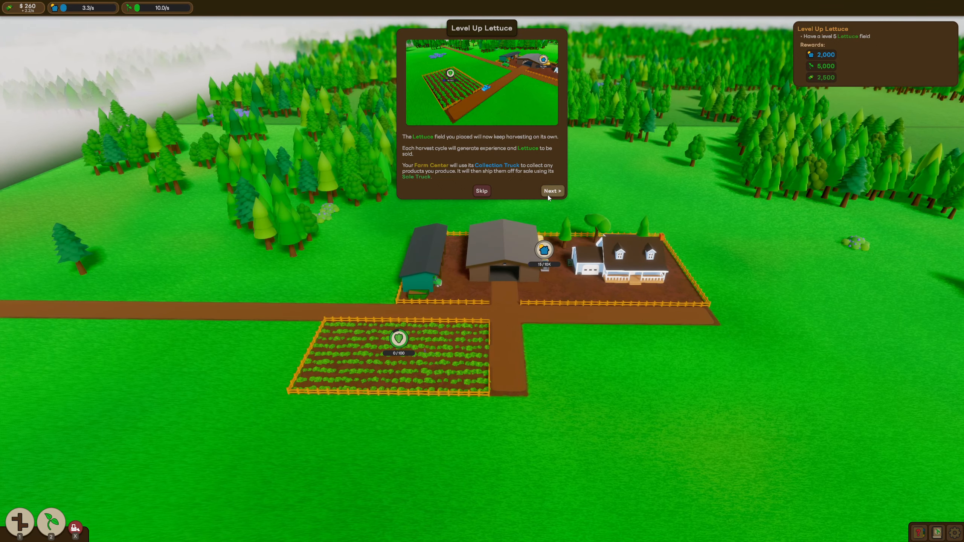
pyautogui.click(551, 190)
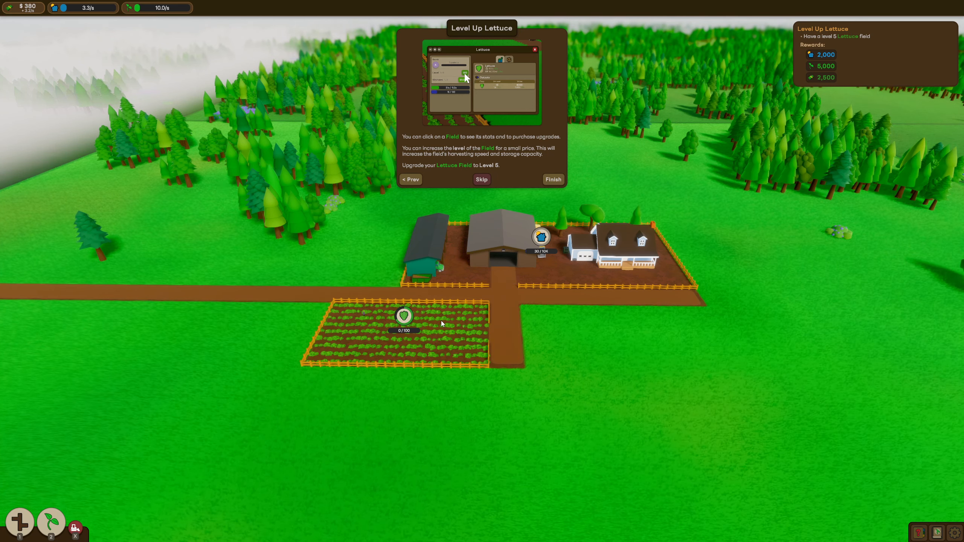
# Step: Upgrade the Lettuce field through levels 2 to 5 until it reads MAX
pyautogui.click(404, 315)
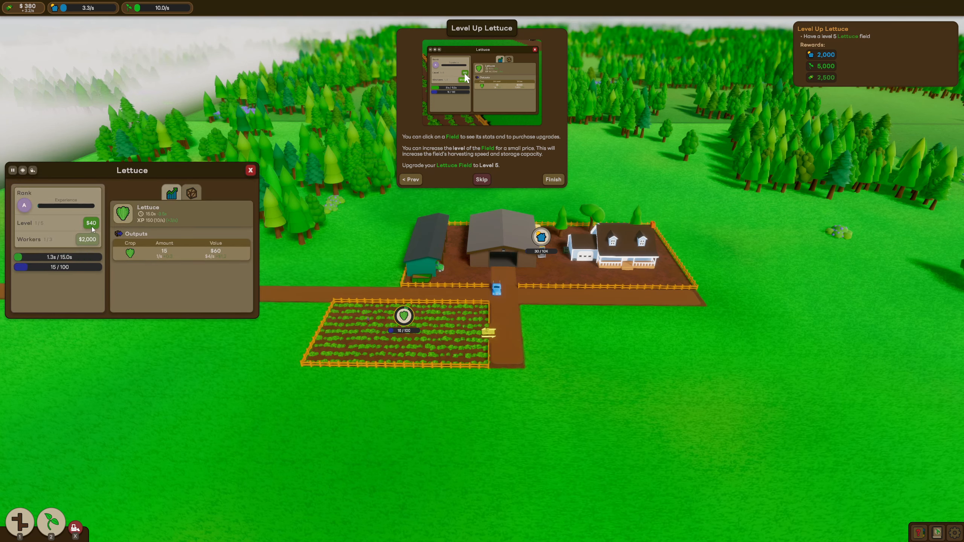
pyautogui.click(90, 223)
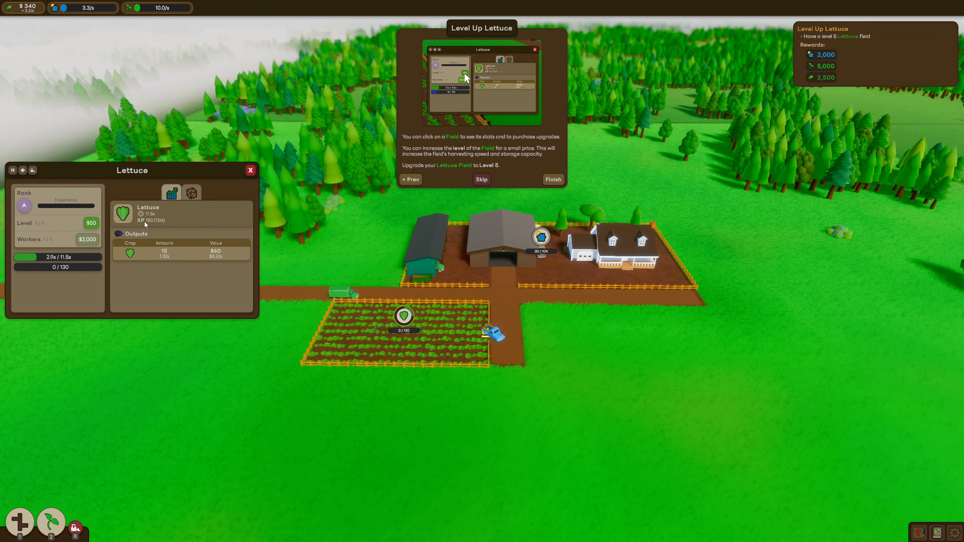
pyautogui.moveTo(152, 233)
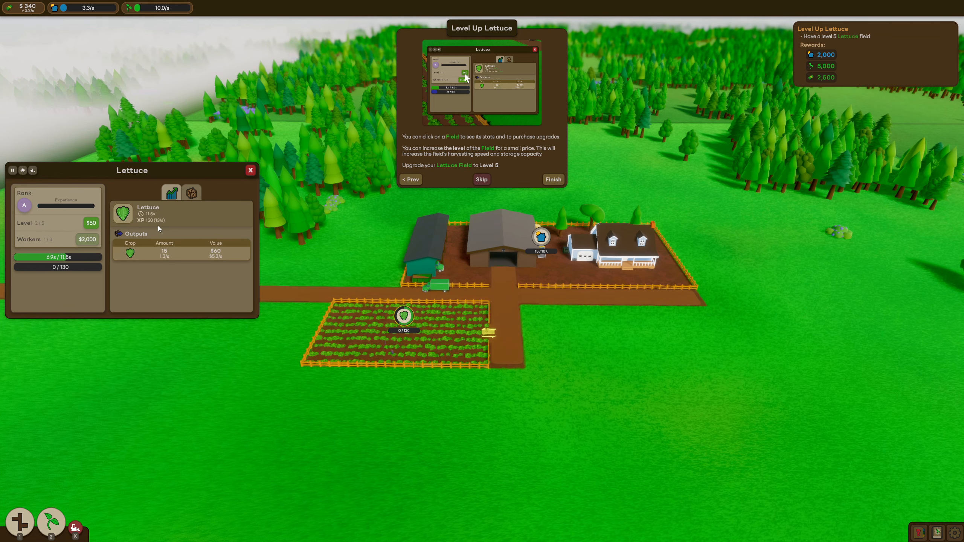
pyautogui.moveTo(102, 223)
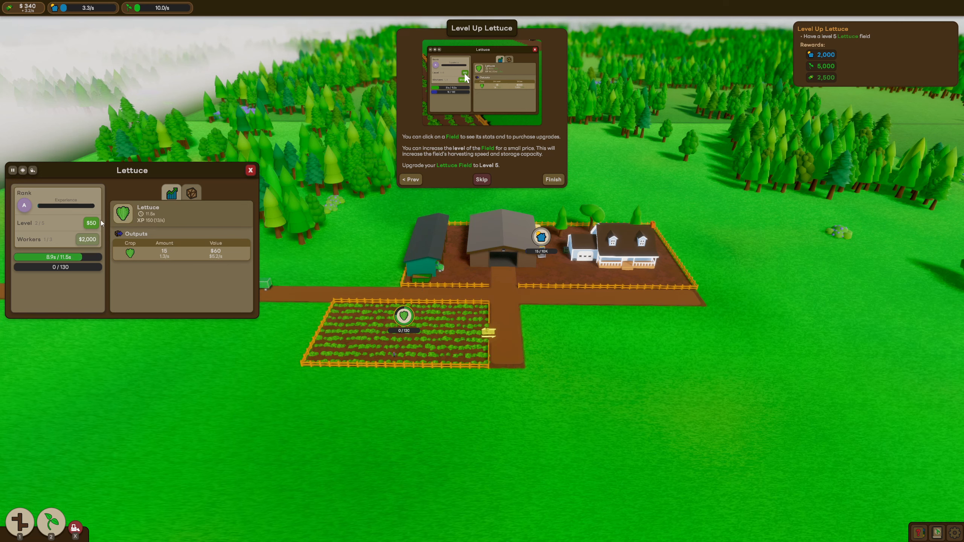
pyautogui.click(90, 223)
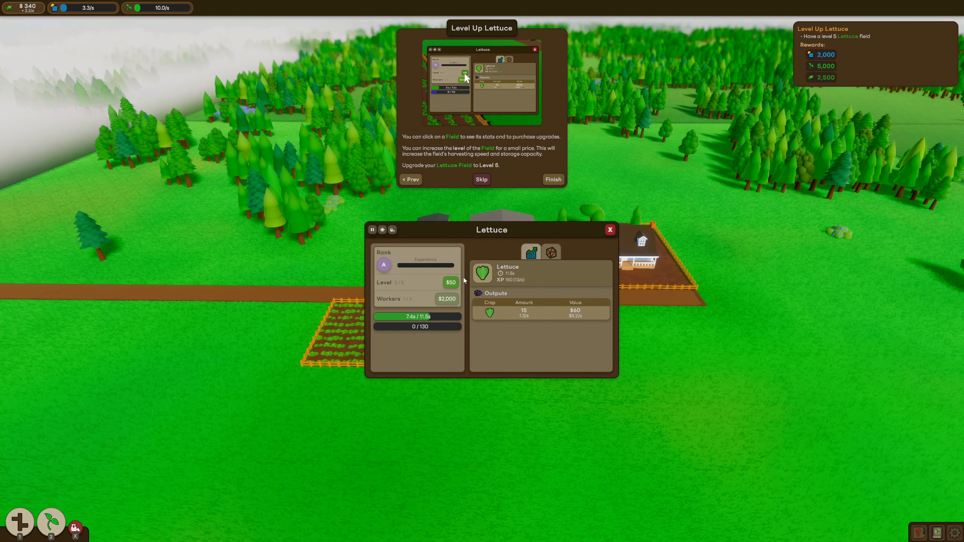
pyautogui.click(529, 252)
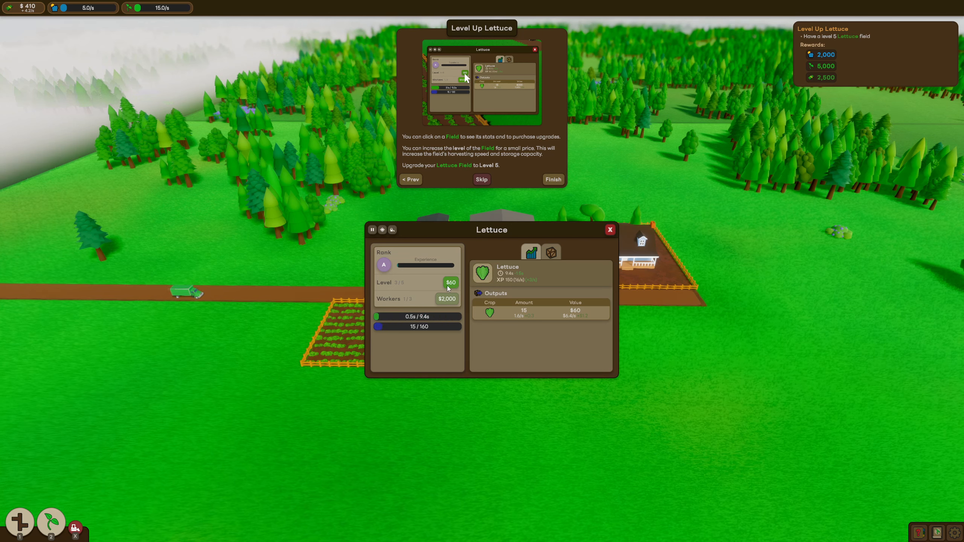
pyautogui.click(450, 282)
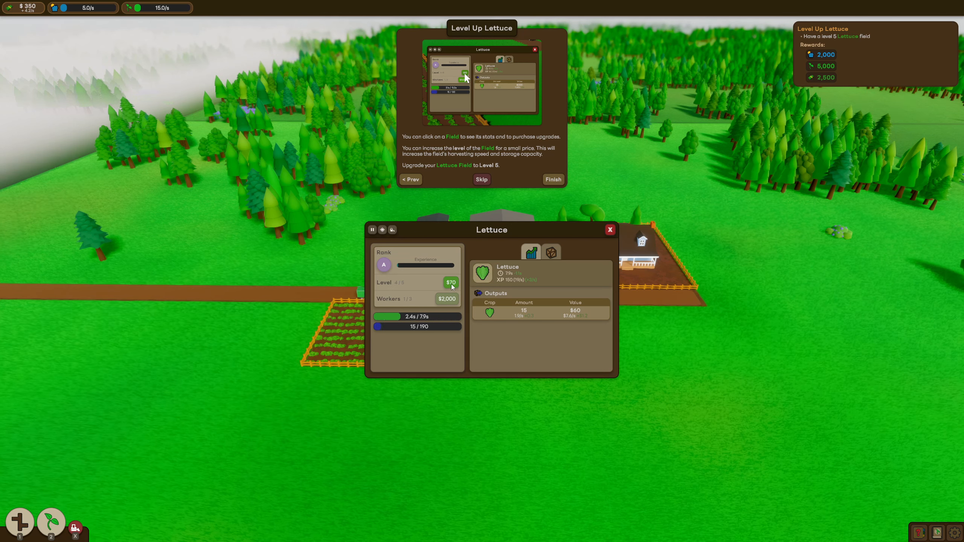
pyautogui.click(450, 283)
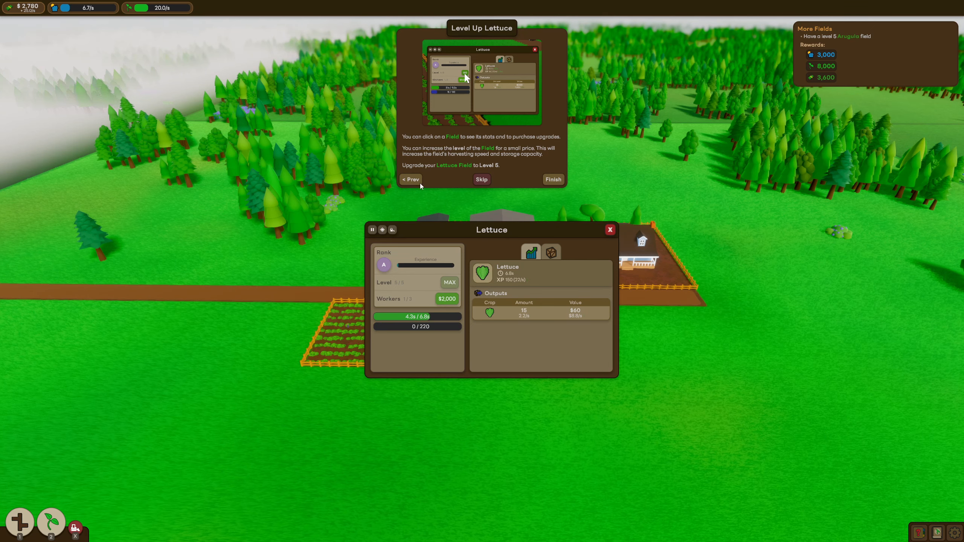
pyautogui.moveTo(509, 188)
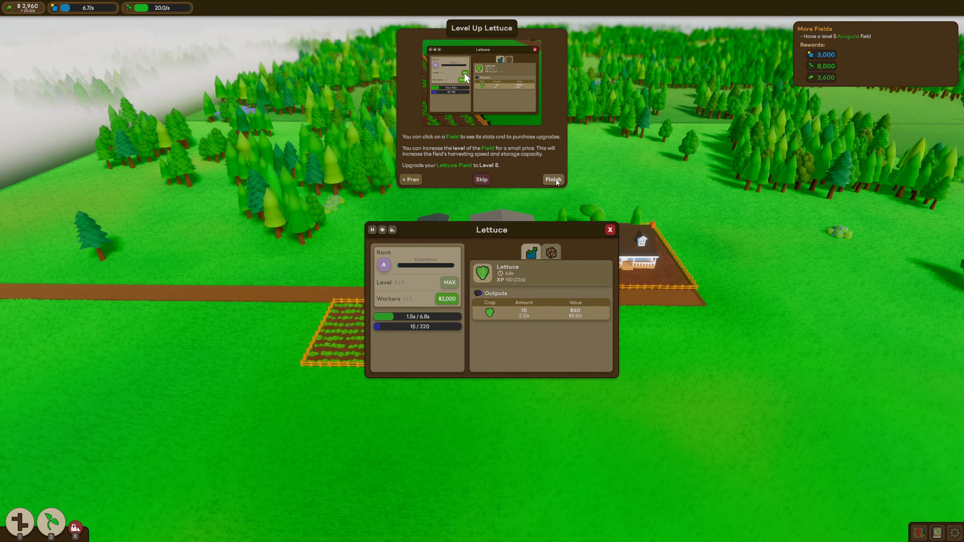
# Step: Finish the Level Up Lettuce guide, close the Lettuce details, and scroll the fields list toward Arugula
pyautogui.click(551, 179)
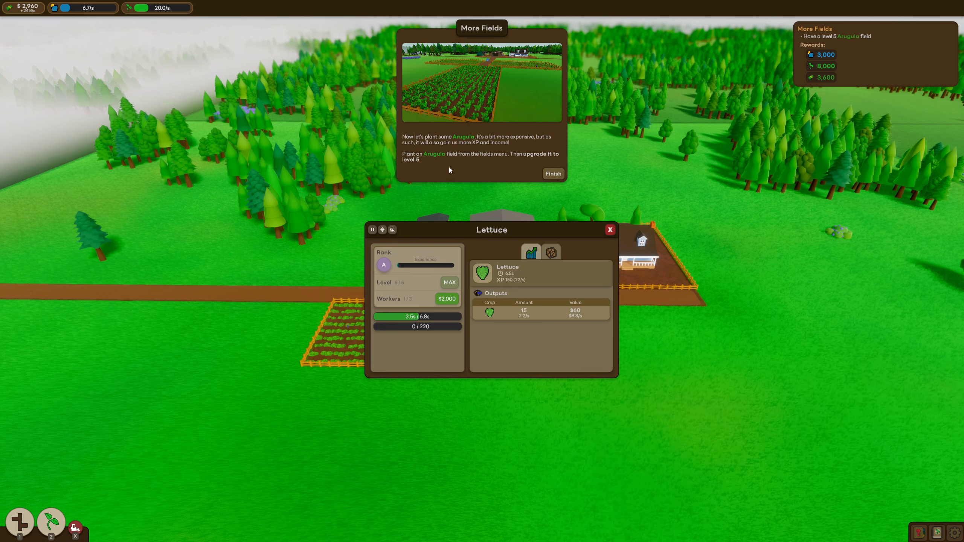
pyautogui.moveTo(593, 238)
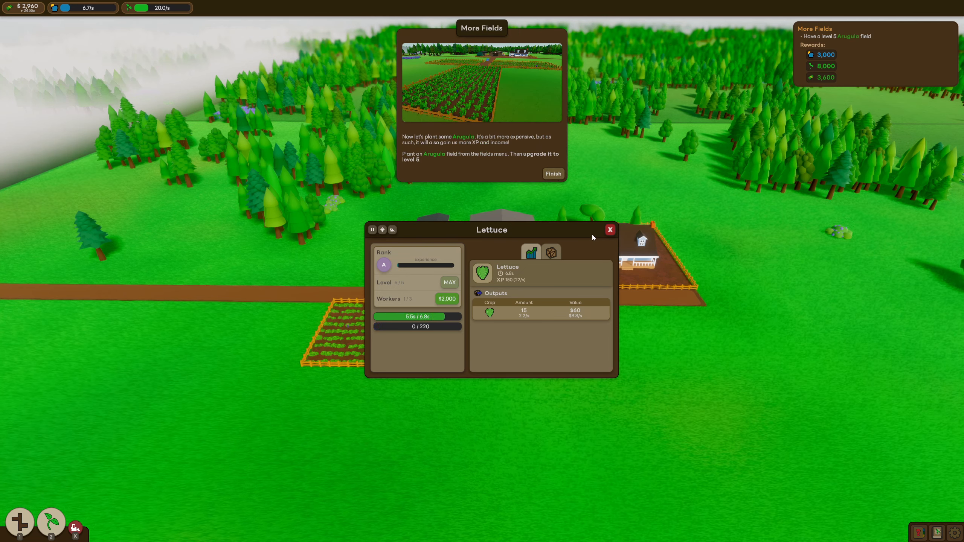
pyautogui.click(609, 229)
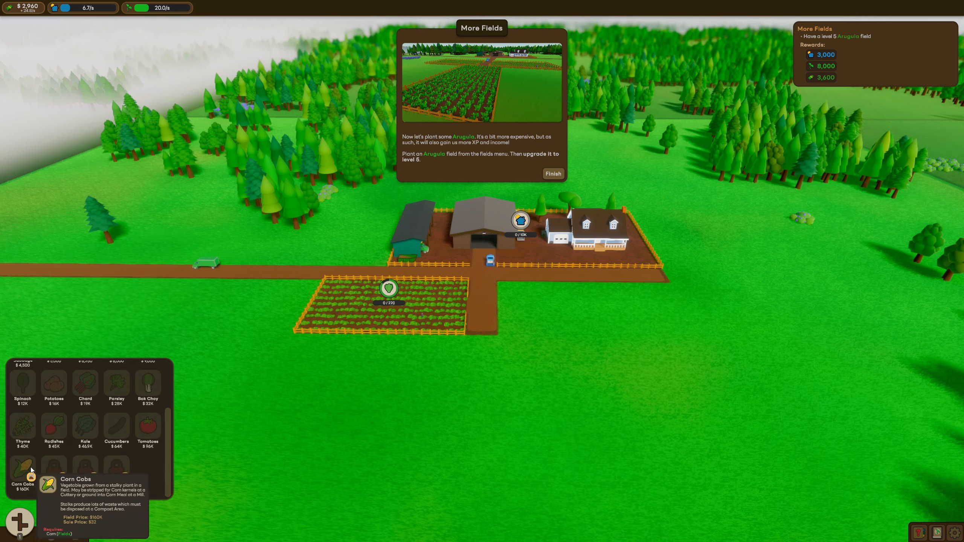
pyautogui.moveTo(53, 464)
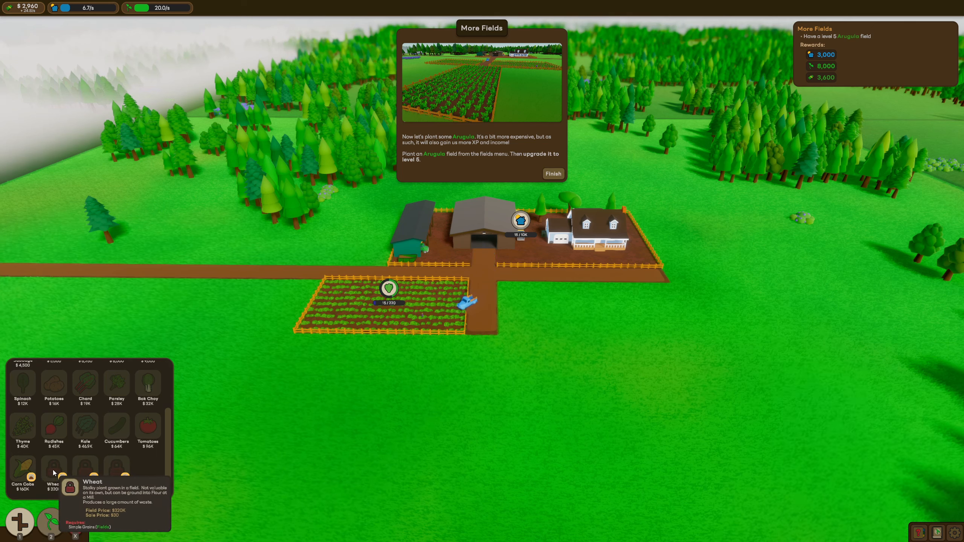
pyautogui.moveTo(22, 472)
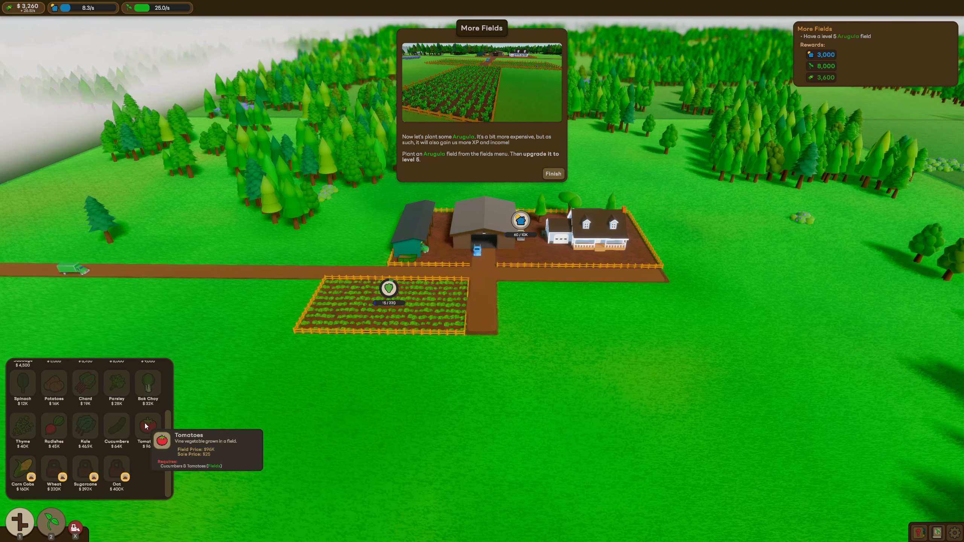
pyautogui.scroll(3)
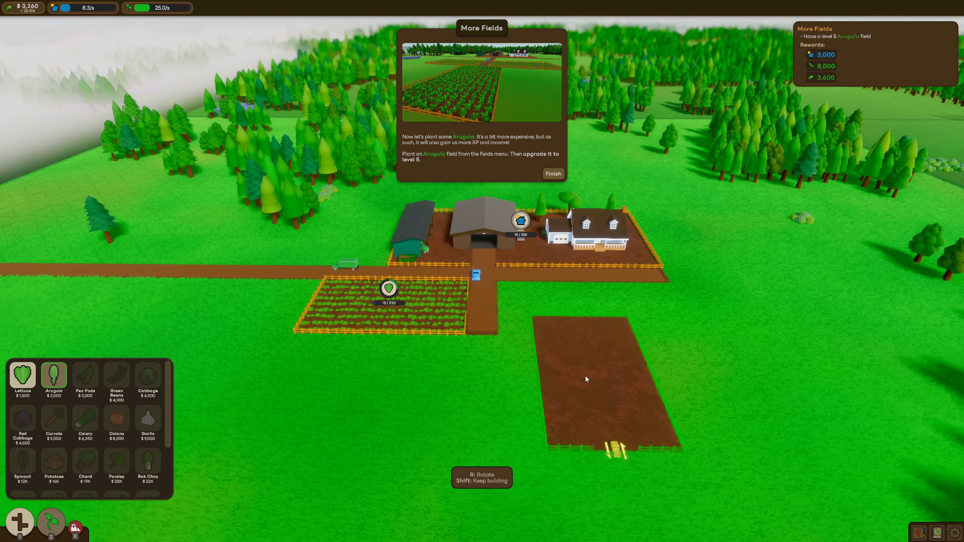
# Step: Place an Arugula field right of the road and upgrade it to maximum level 5
pyautogui.click(585, 380)
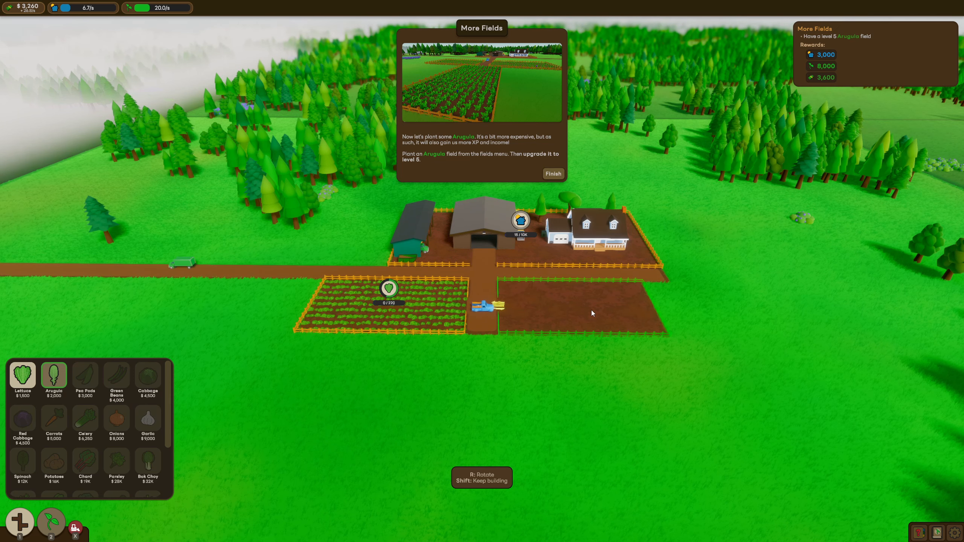
pyautogui.click(574, 296)
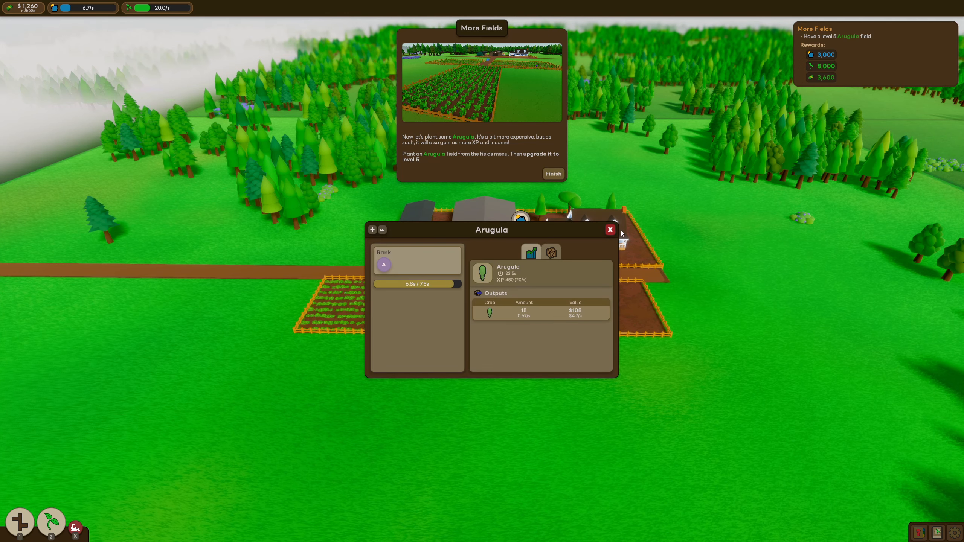
pyautogui.click(609, 229)
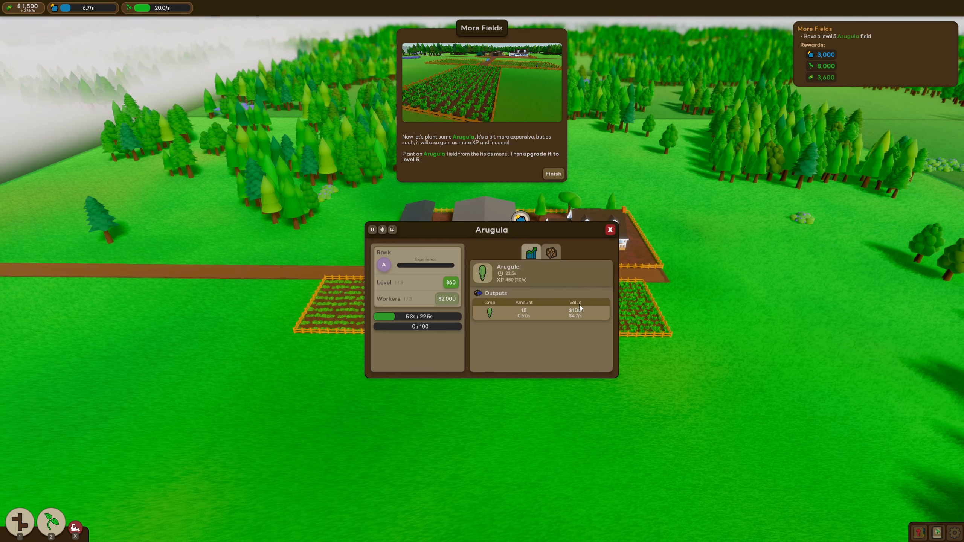
pyautogui.click(449, 282)
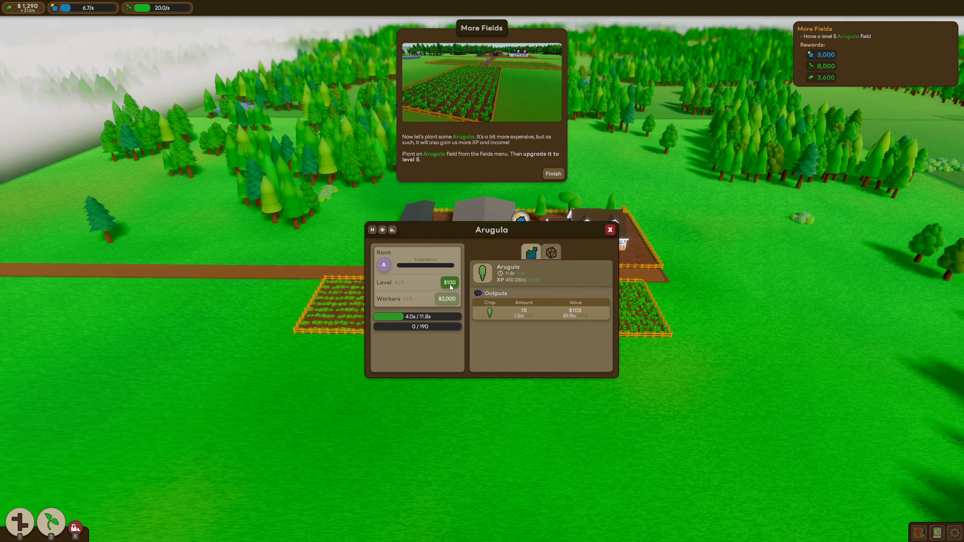
pyautogui.click(449, 282)
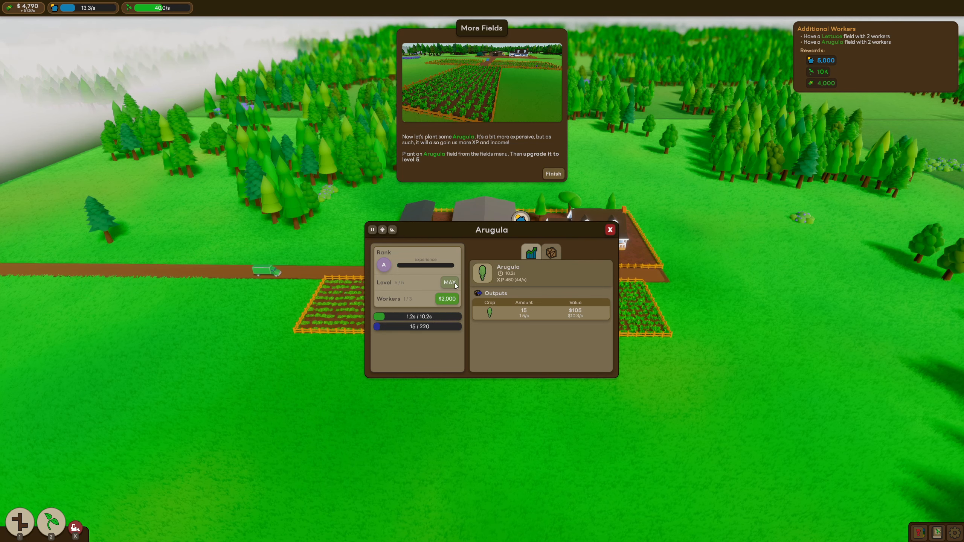
pyautogui.moveTo(661, 348)
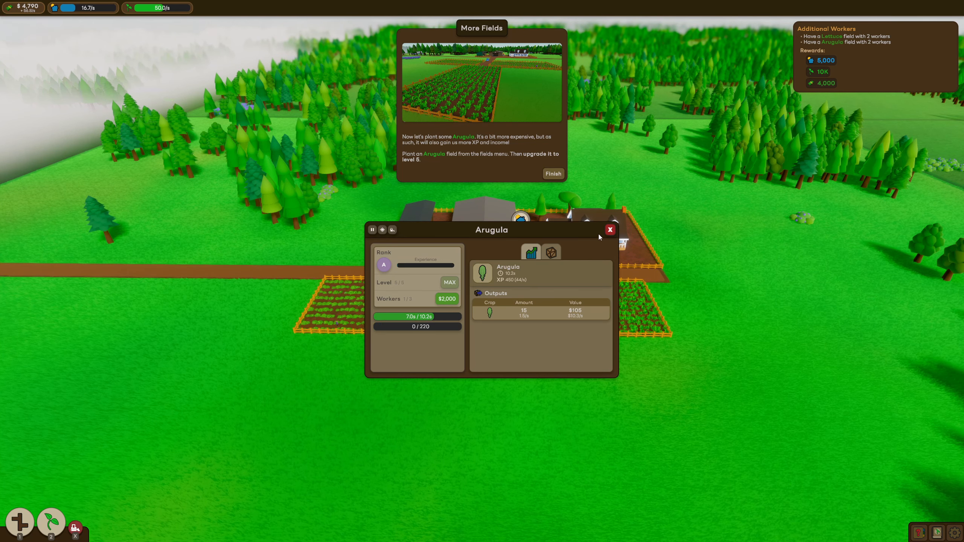
# Step: Close the Arugula details and finish the More Fields guide, bringing up Additional Workers
pyautogui.click(610, 229)
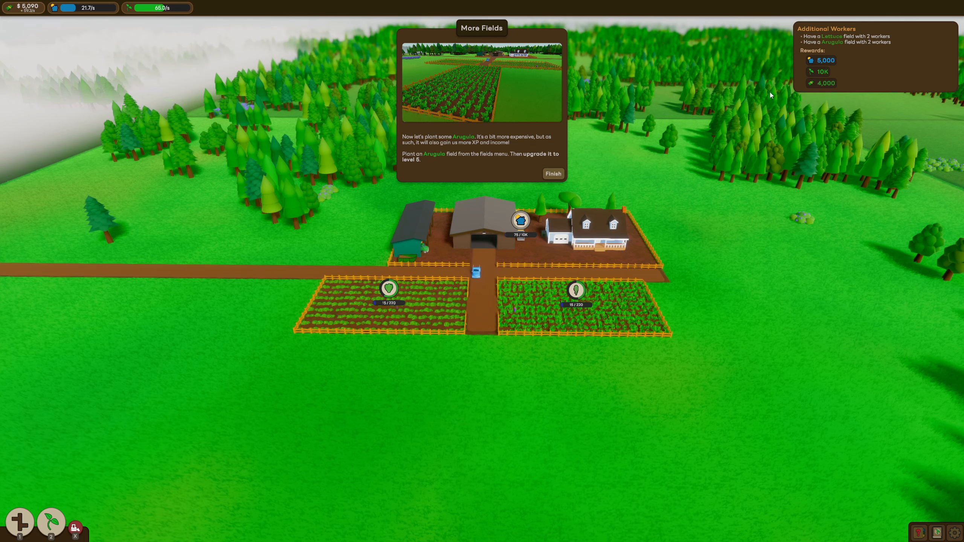
pyautogui.moveTo(869, 73)
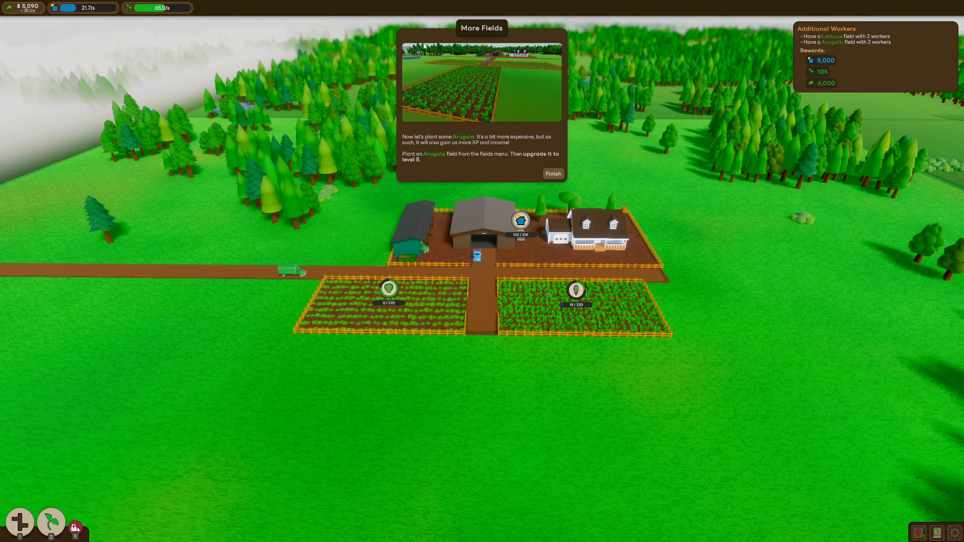
pyautogui.moveTo(577, 152)
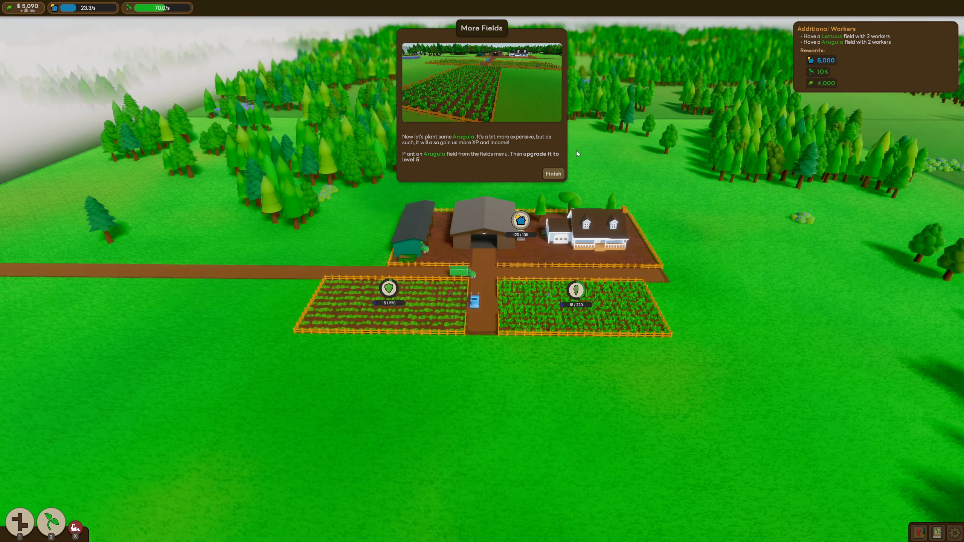
pyautogui.click(552, 173)
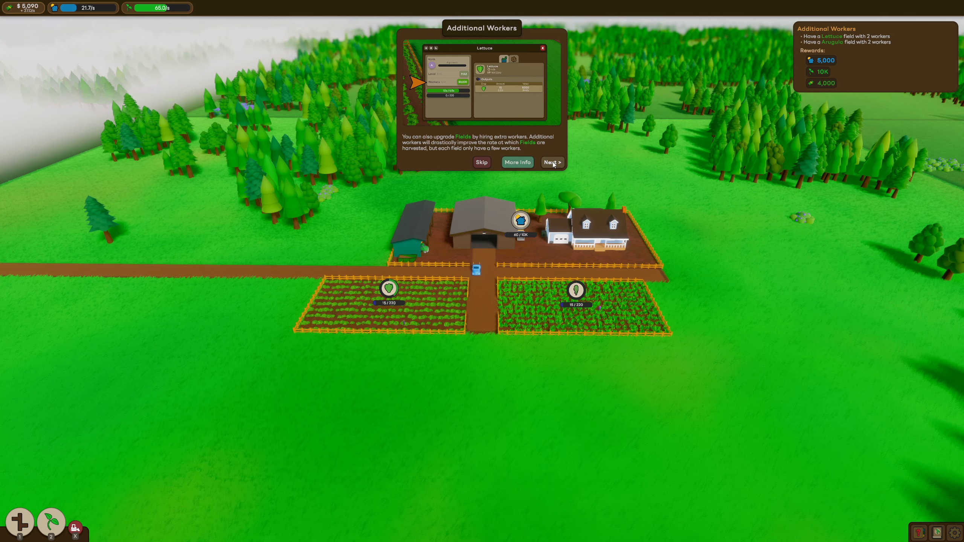
# Step: Hire a second $2,000 worker for the Arugula field (2/3) and continue past the Additional Workers tip
pyautogui.click(551, 163)
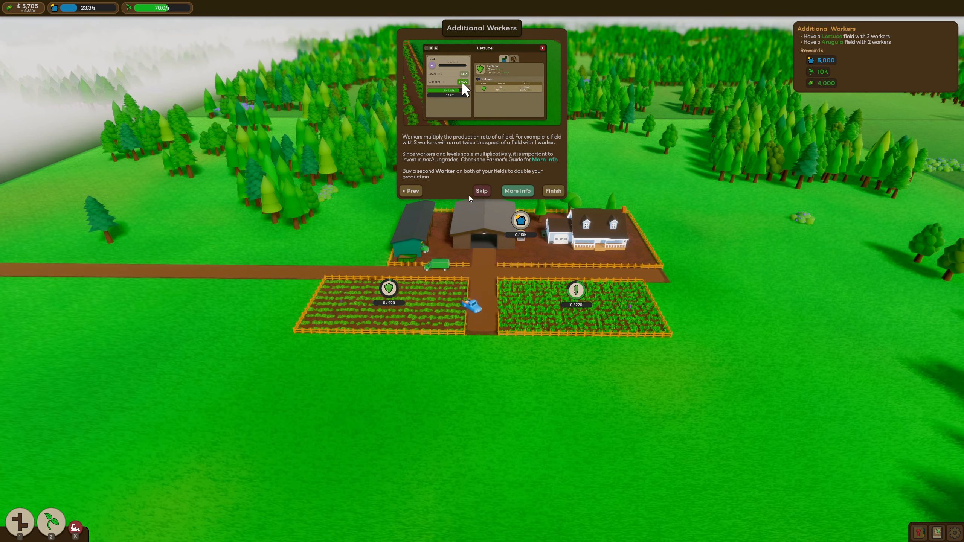
pyautogui.moveTo(449, 193)
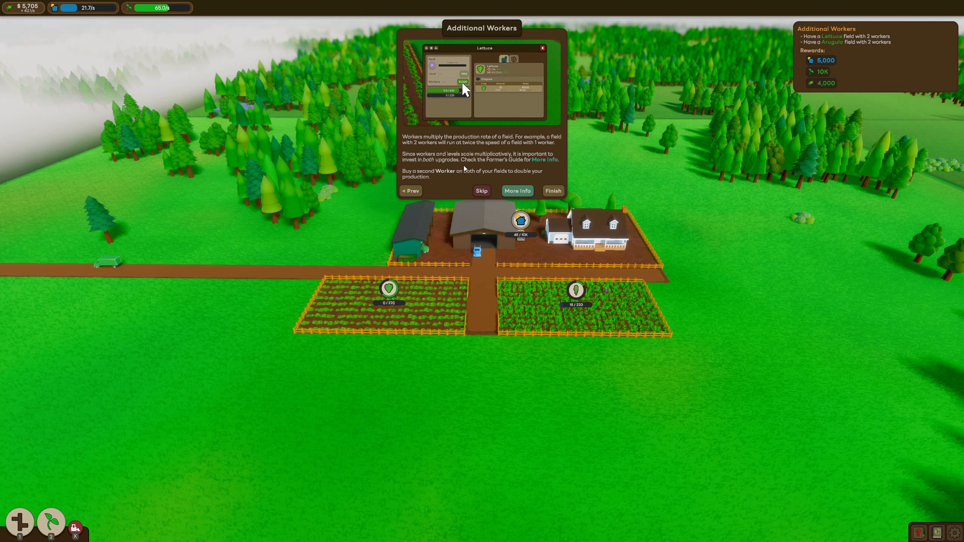
pyautogui.moveTo(518, 165)
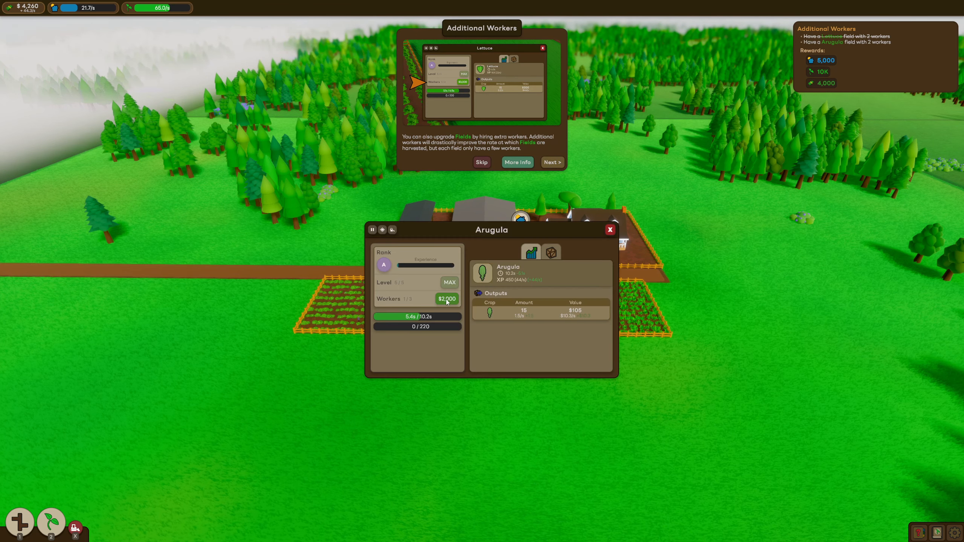
pyautogui.click(447, 298)
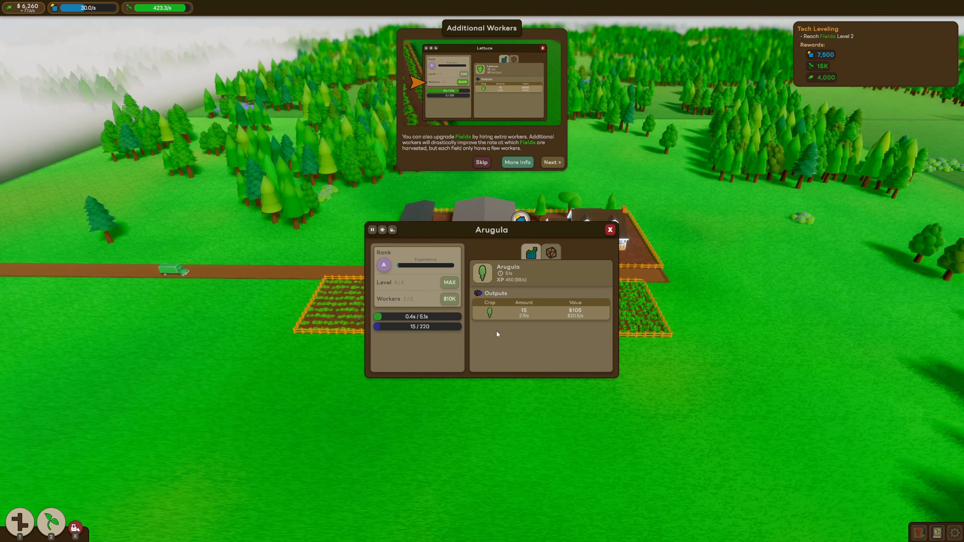
pyautogui.click(609, 229)
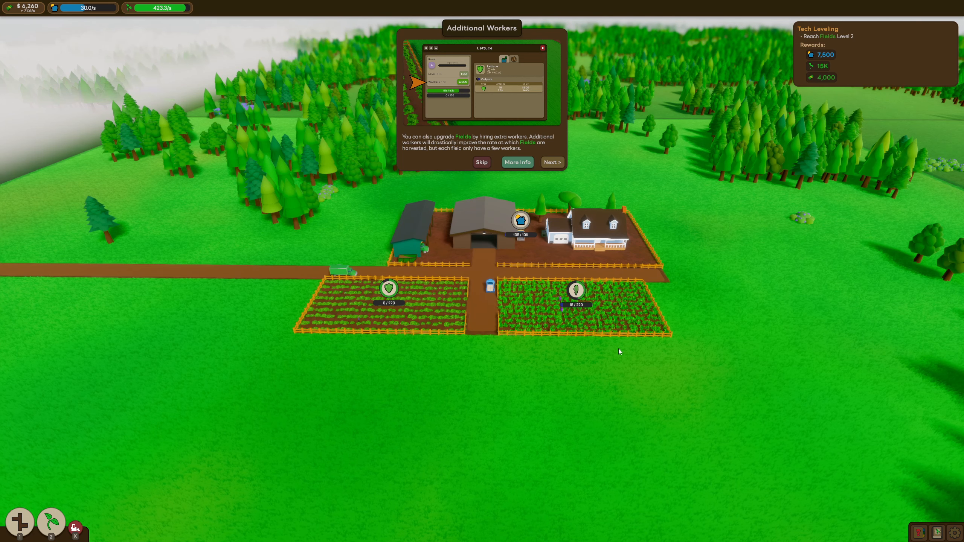
pyautogui.moveTo(457, 171)
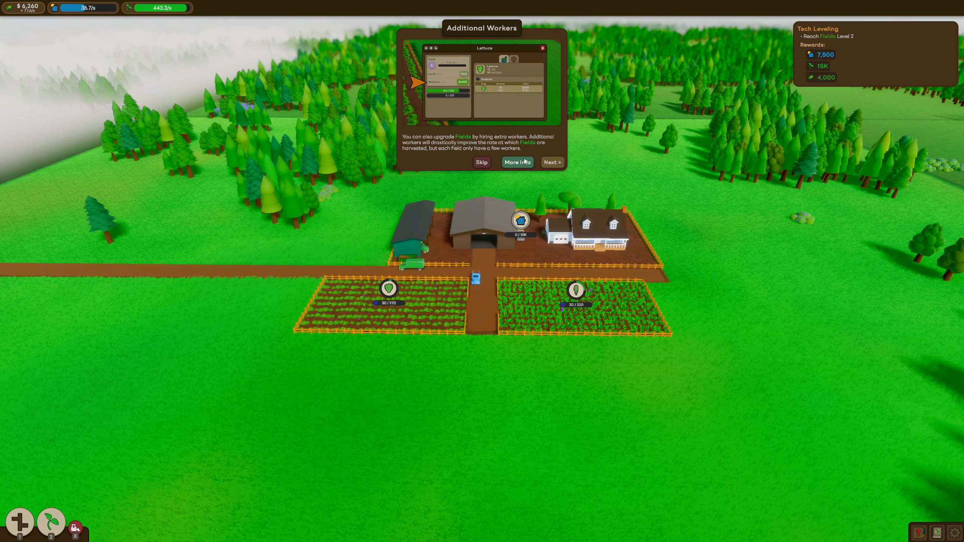
pyautogui.click(550, 162)
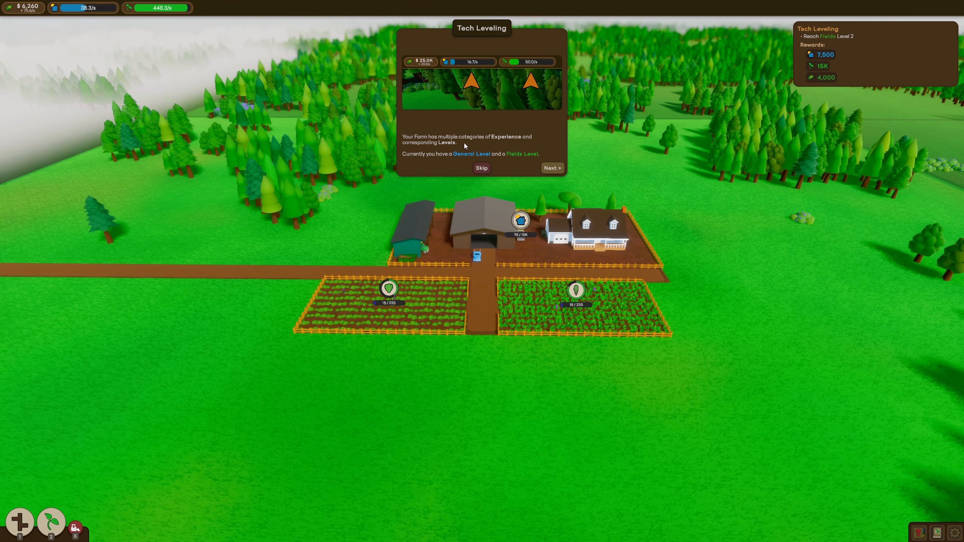
pyautogui.moveTo(493, 149)
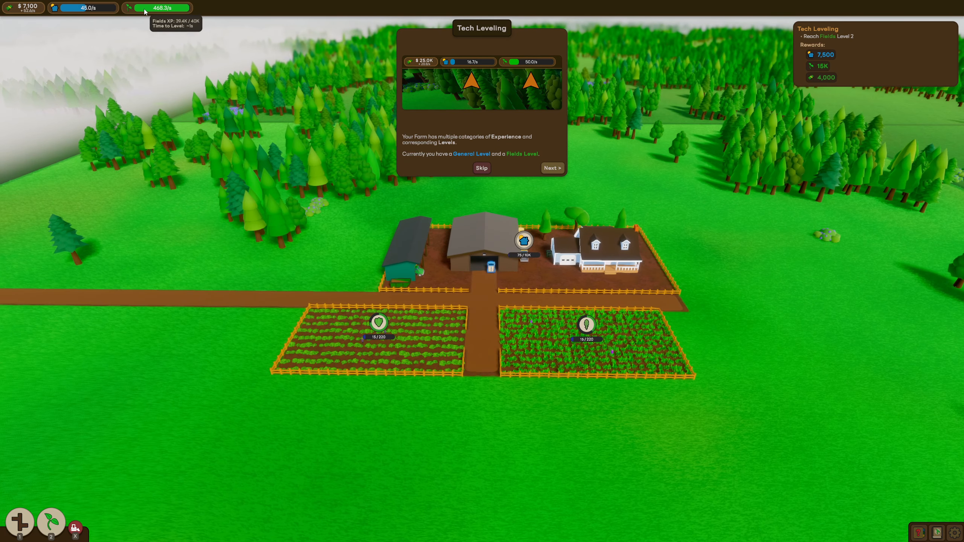
pyautogui.moveTo(86, 7)
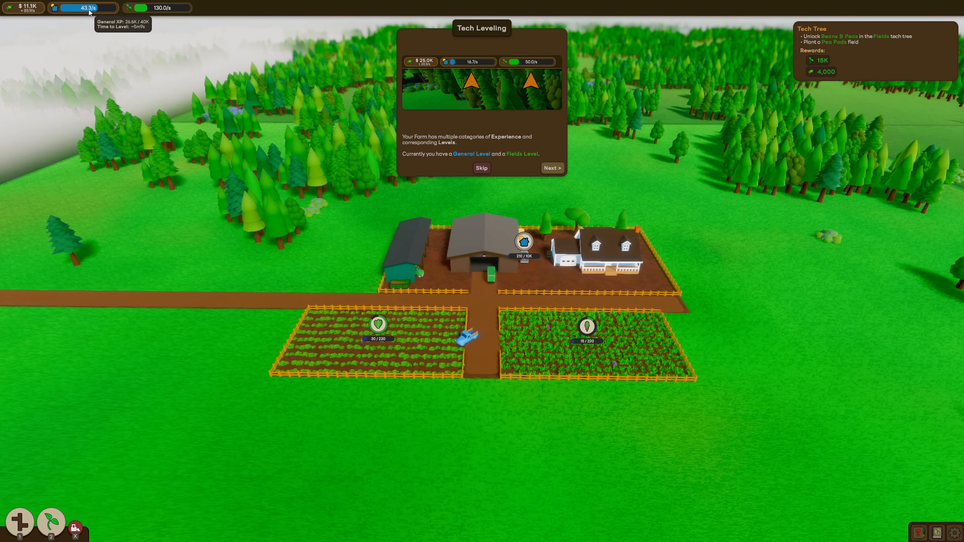
pyautogui.moveTo(165, 7)
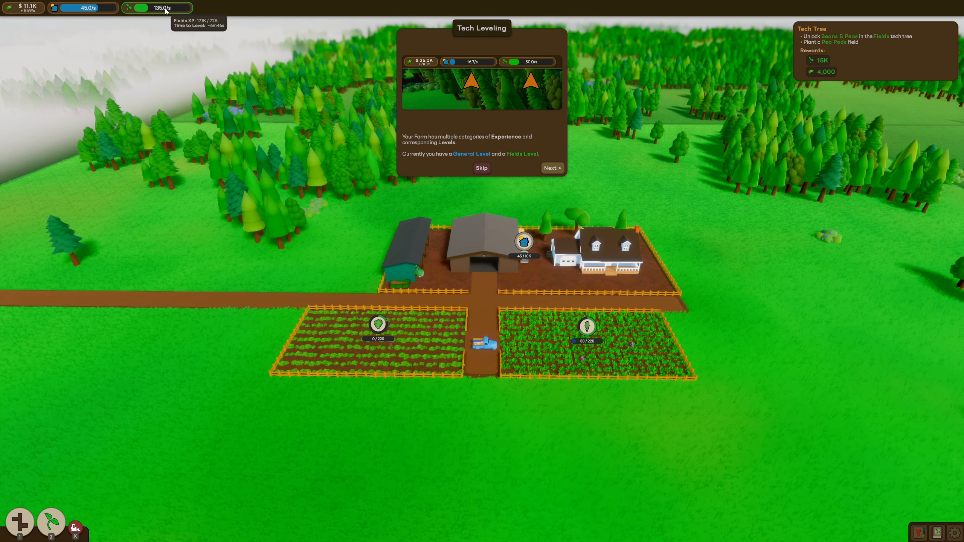
pyautogui.moveTo(551, 168)
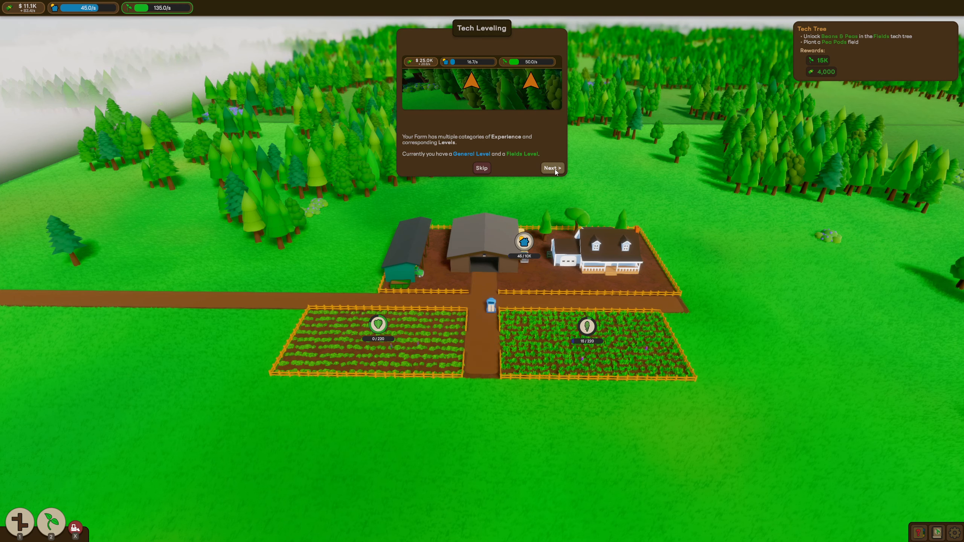
# Step: Page through the remaining Tech Leveling tutorial pages and finish it
pyautogui.click(551, 168)
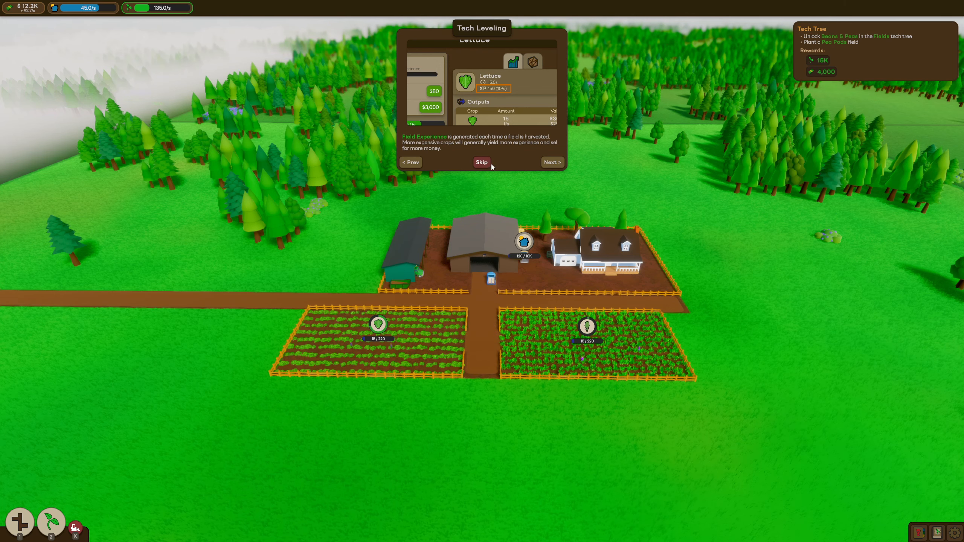
pyautogui.click(550, 162)
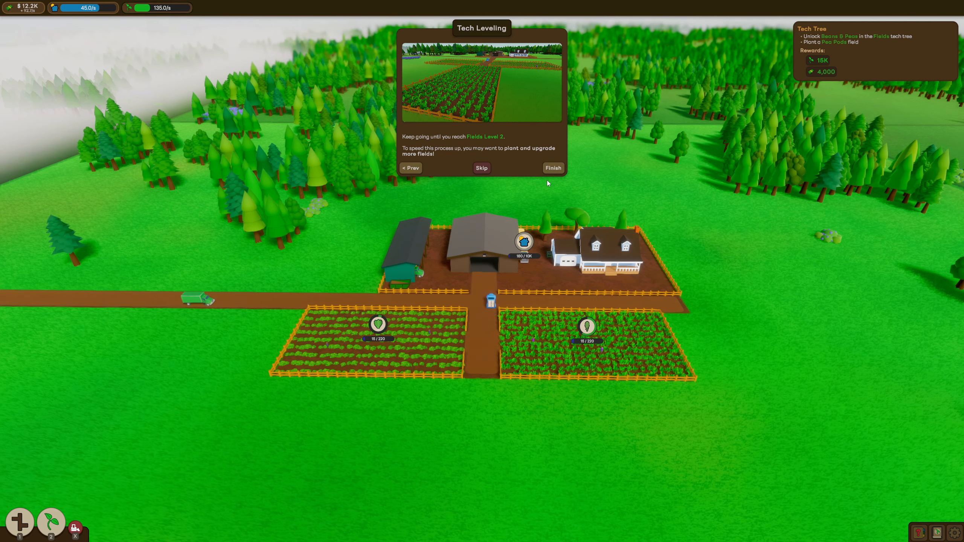
pyautogui.click(551, 168)
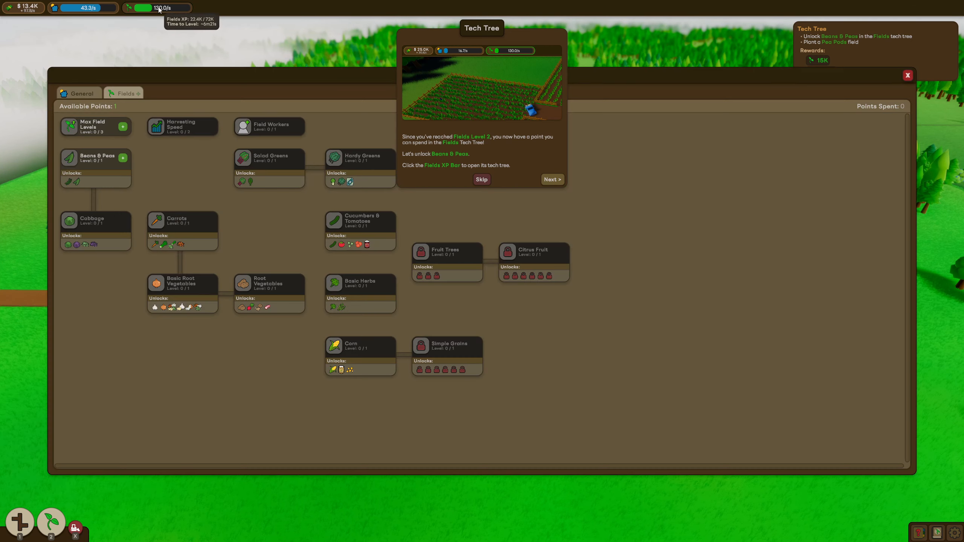
pyautogui.moveTo(667, 74)
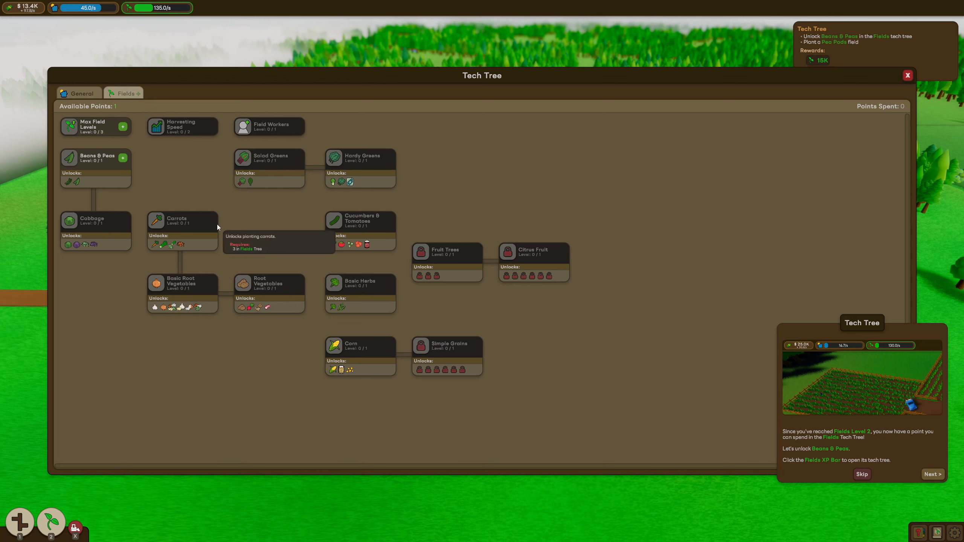
pyautogui.moveTo(96, 135)
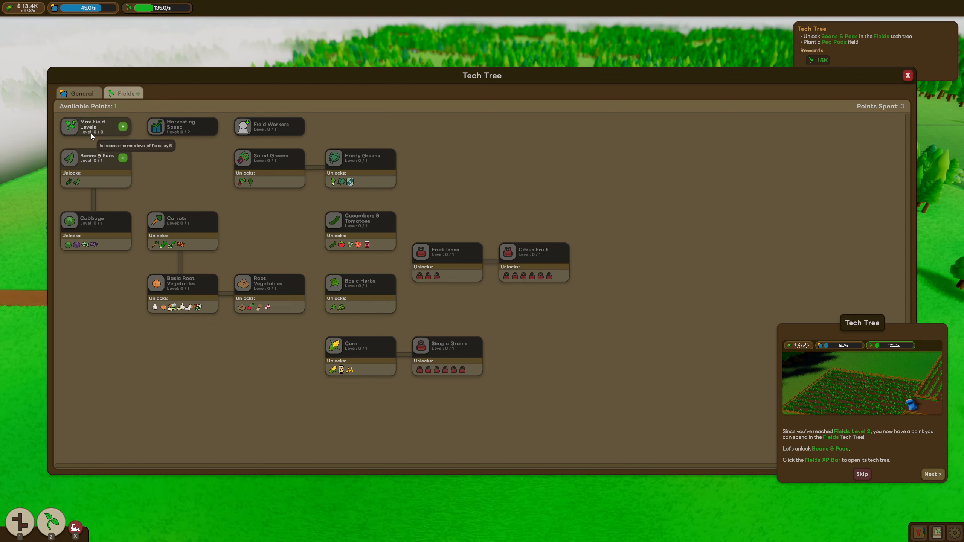
pyautogui.moveTo(148, 8)
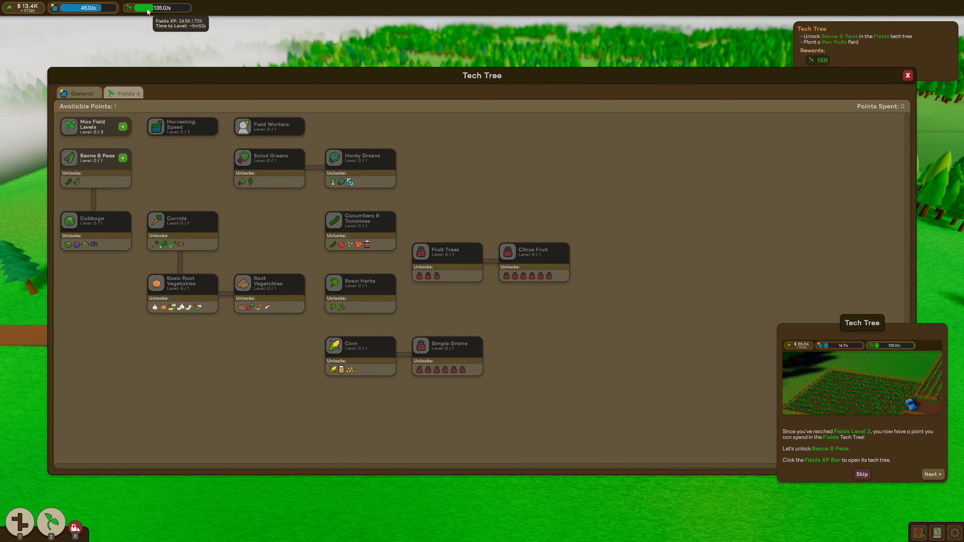
pyautogui.moveTo(85, 8)
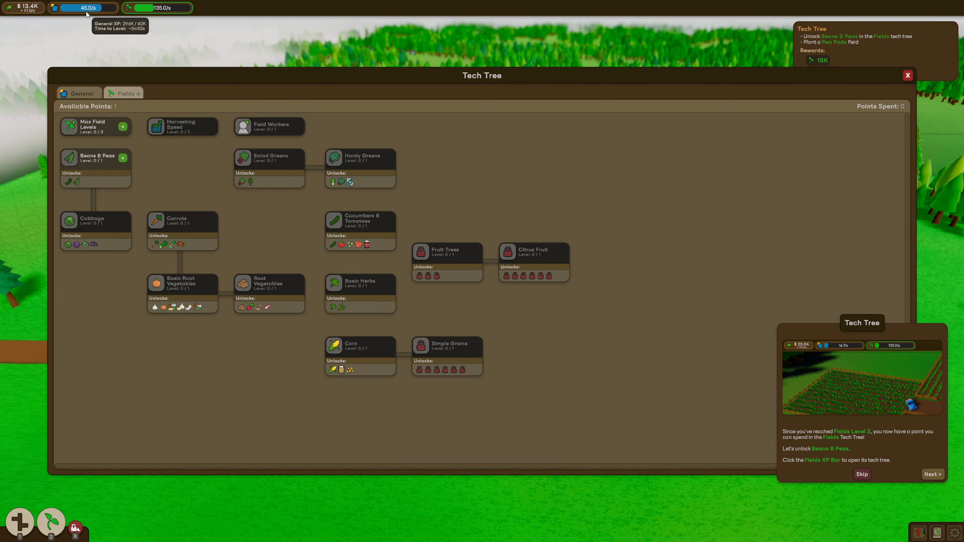
pyautogui.moveTo(316, 216)
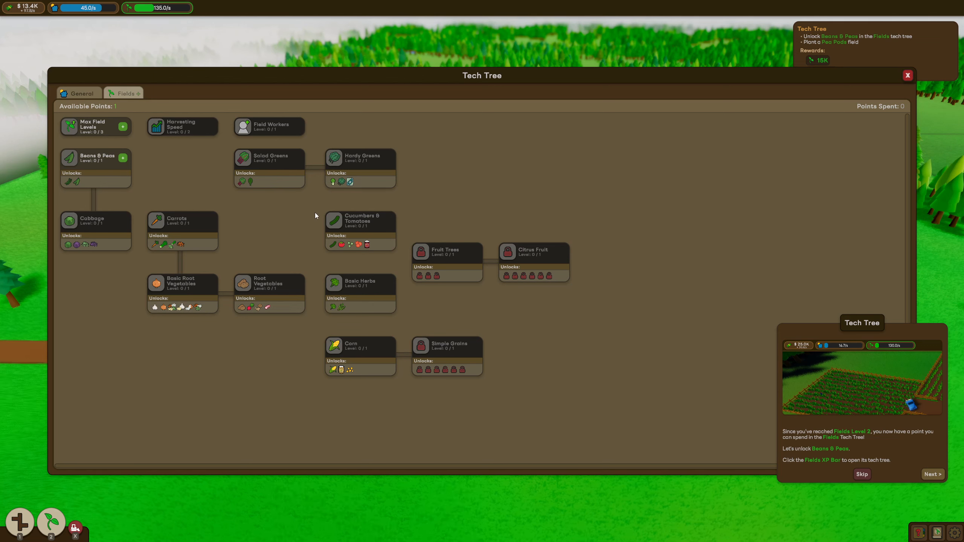
pyautogui.moveTo(96, 127)
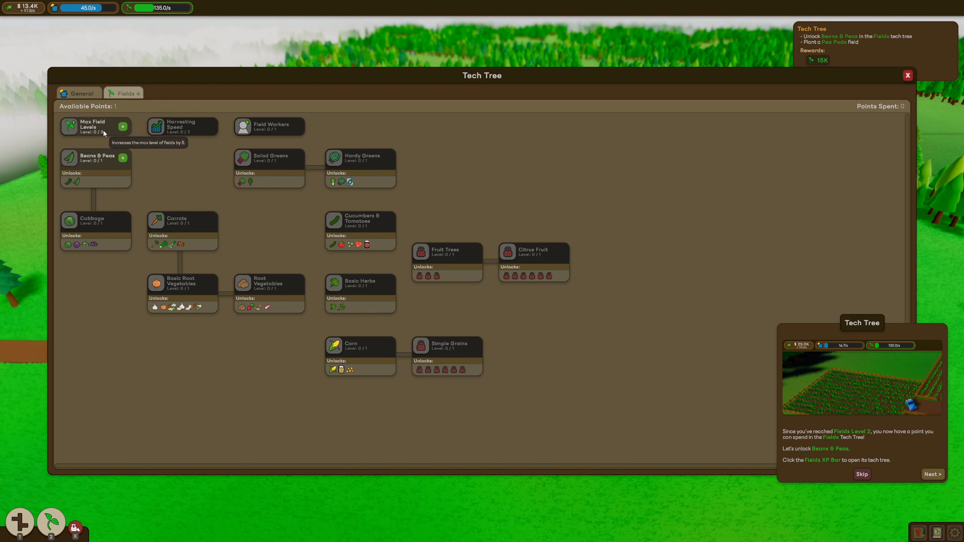
pyautogui.moveTo(99, 162)
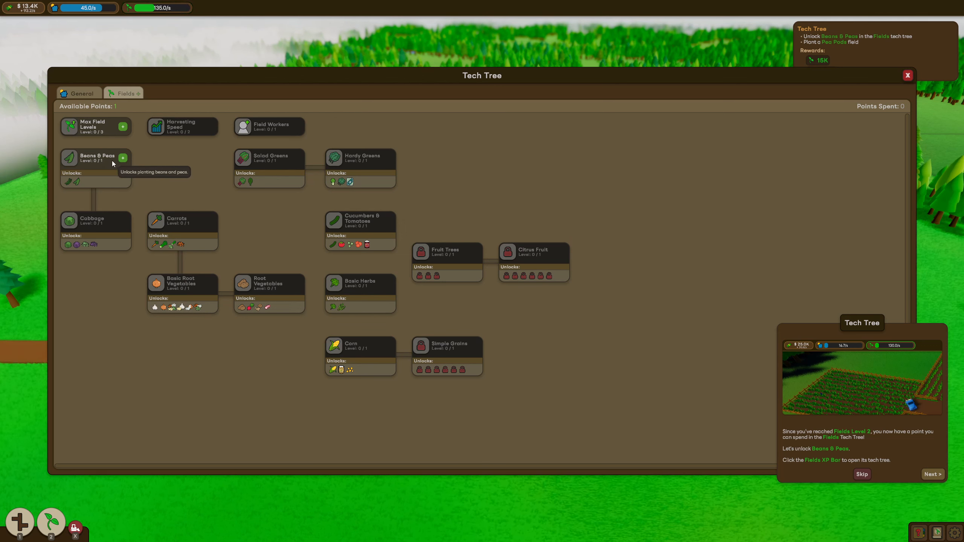
pyautogui.moveTo(327, 195)
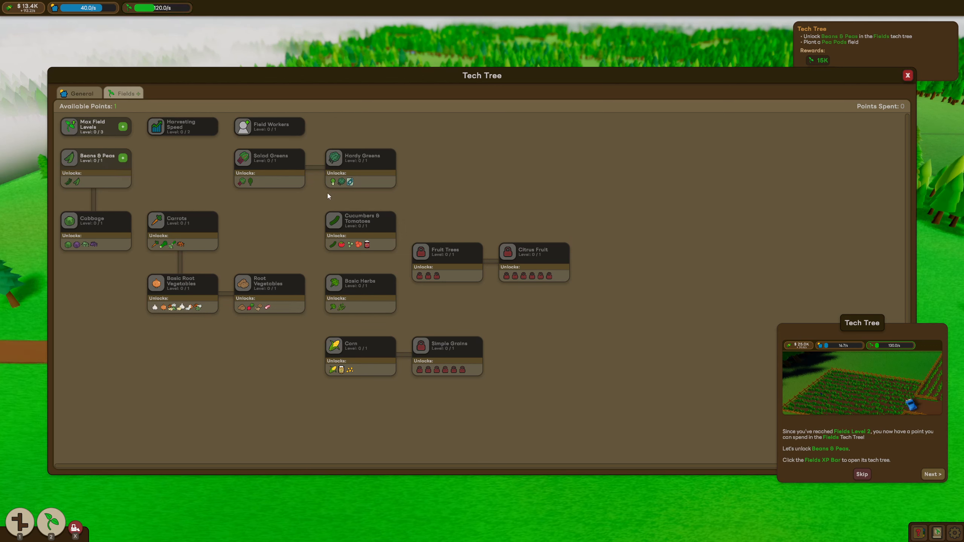
pyautogui.moveTo(336, 355)
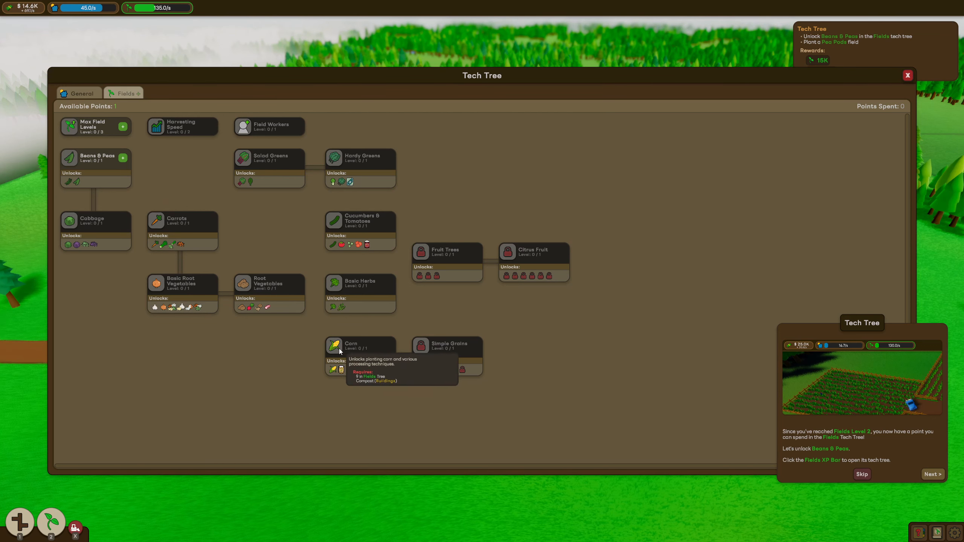
pyautogui.moveTo(350, 370)
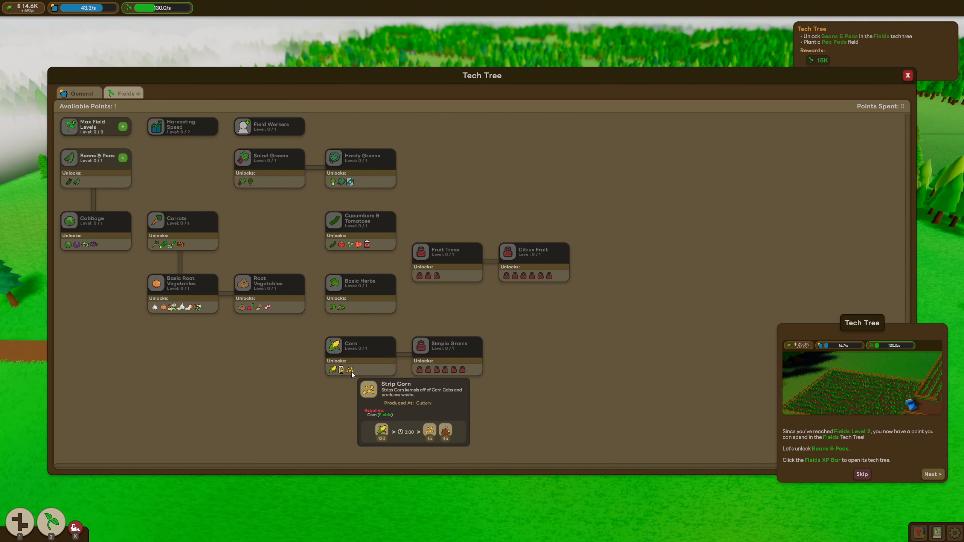
pyautogui.moveTo(256, 307)
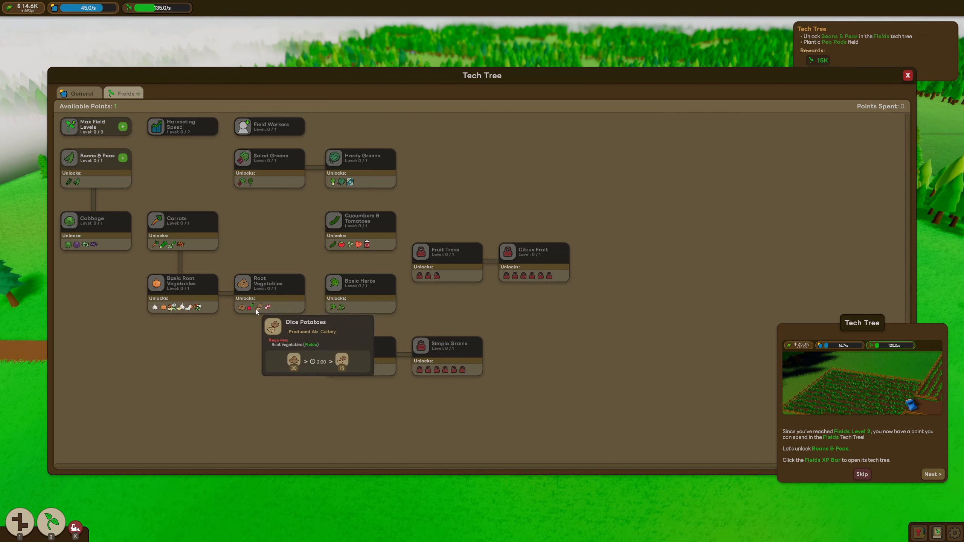
pyautogui.moveTo(251, 307)
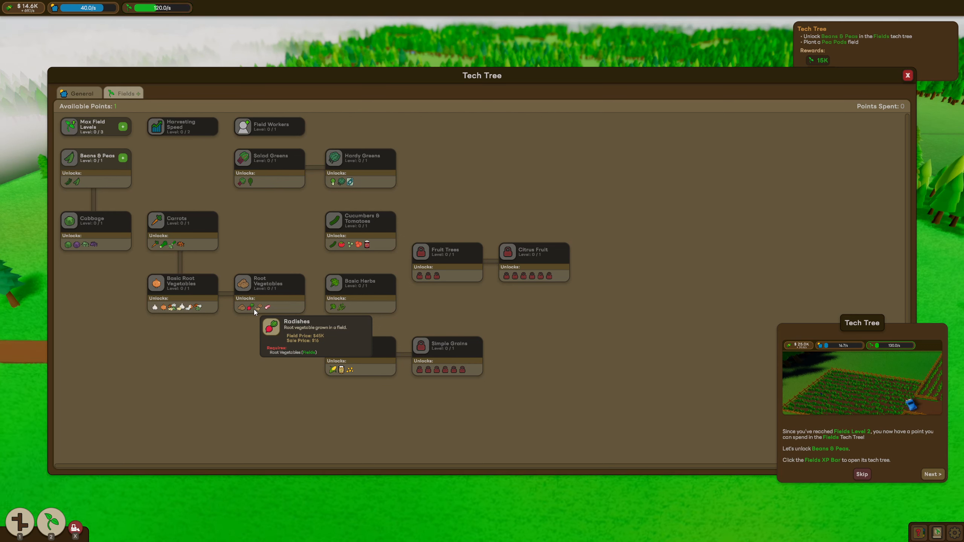
pyautogui.moveTo(122, 162)
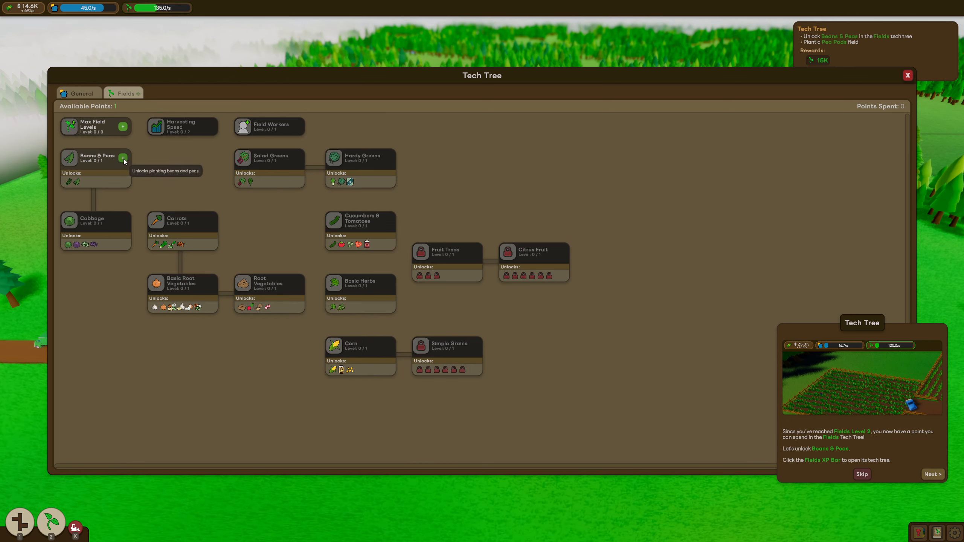
# Step: Spend the single Fields point to unlock Beans & Peas at level 1/1
pyautogui.click(123, 157)
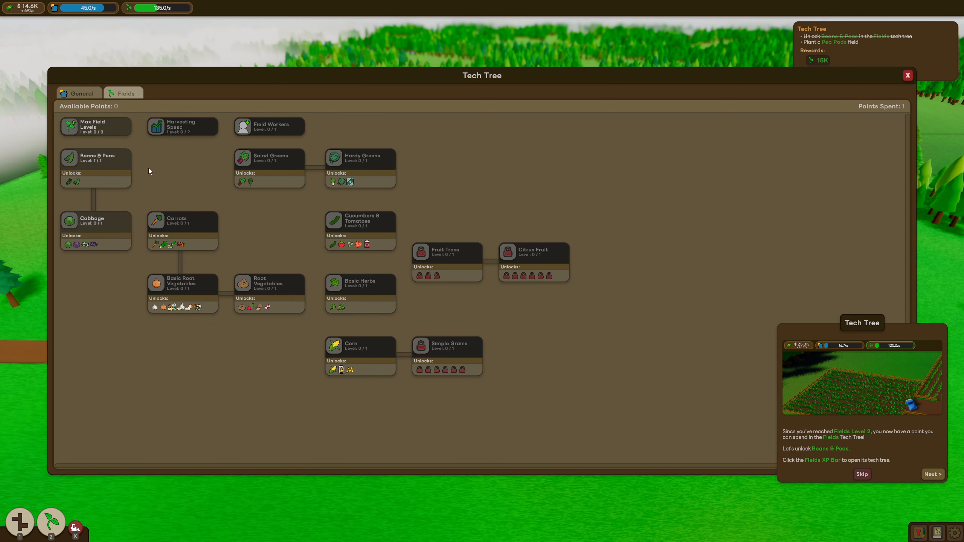
pyautogui.moveTo(266, 173)
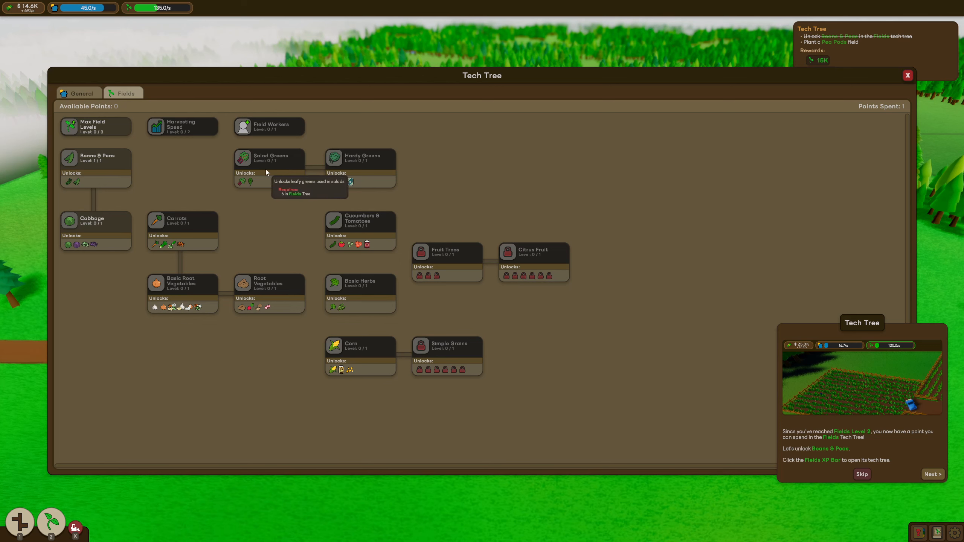
pyautogui.moveTo(632, 145)
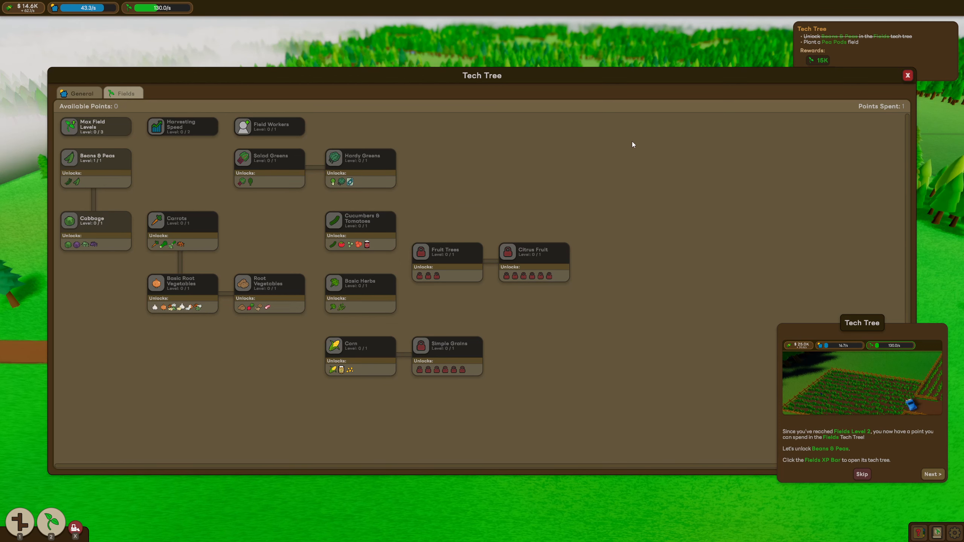
pyautogui.moveTo(122, 117)
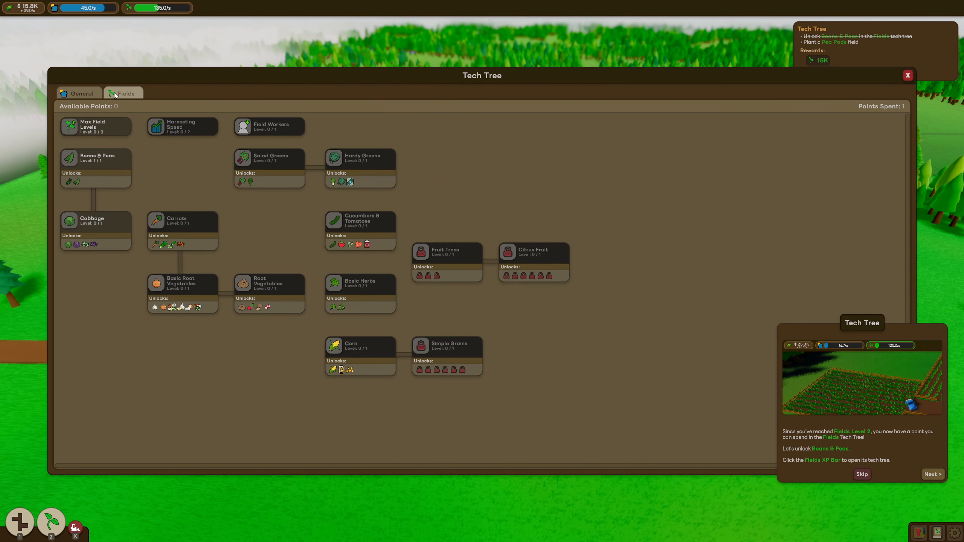
# Step: View the General tech tree, close the Tech Tree and dismiss the tech tree tips
pyautogui.click(82, 93)
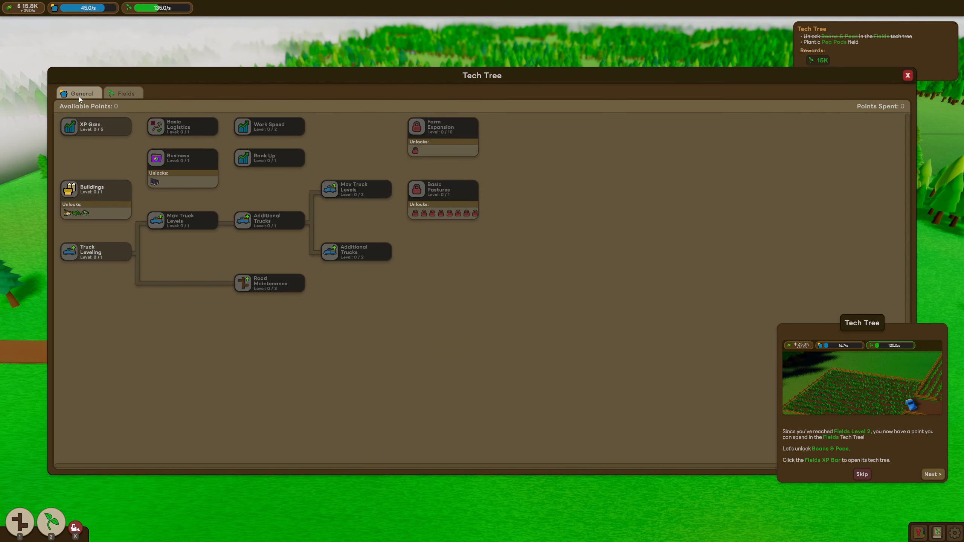
pyautogui.moveTo(163, 140)
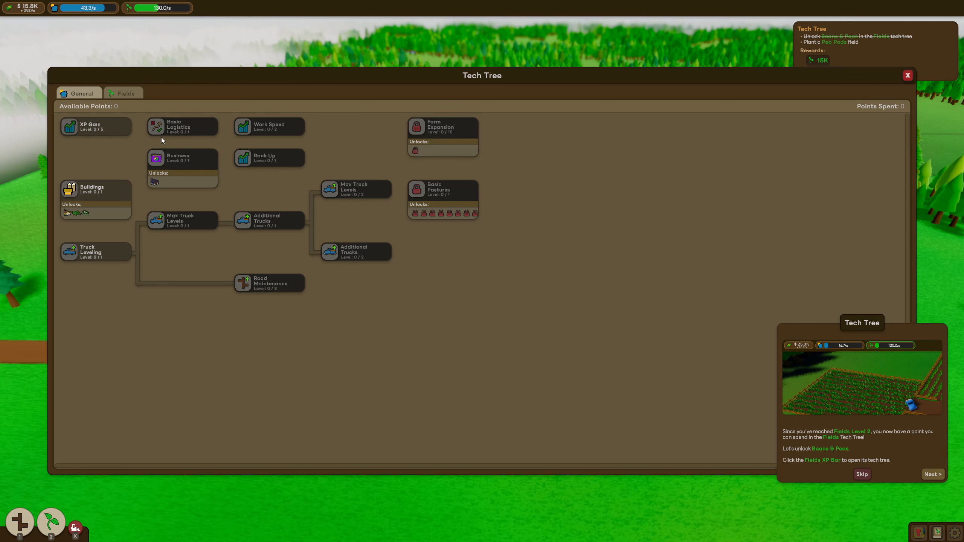
pyautogui.moveTo(417, 135)
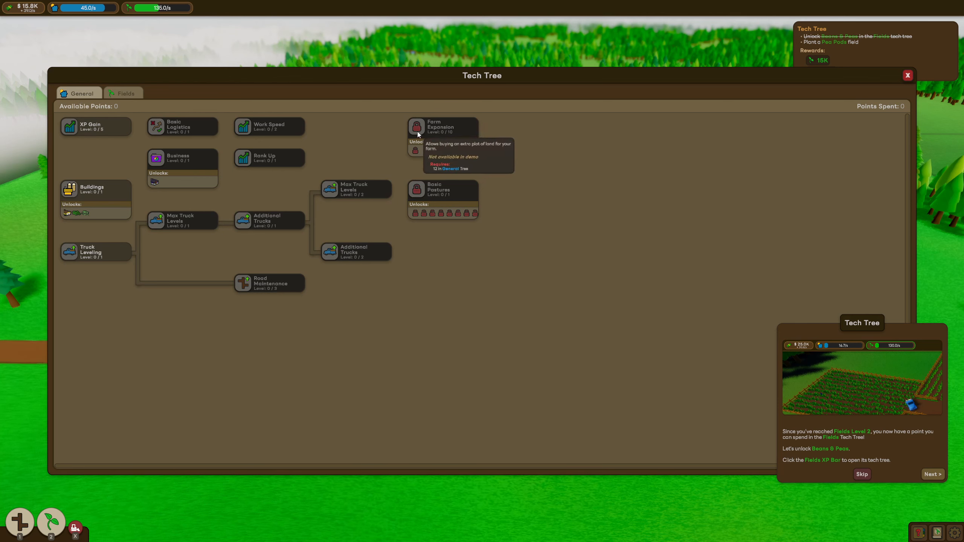
pyautogui.moveTo(358, 203)
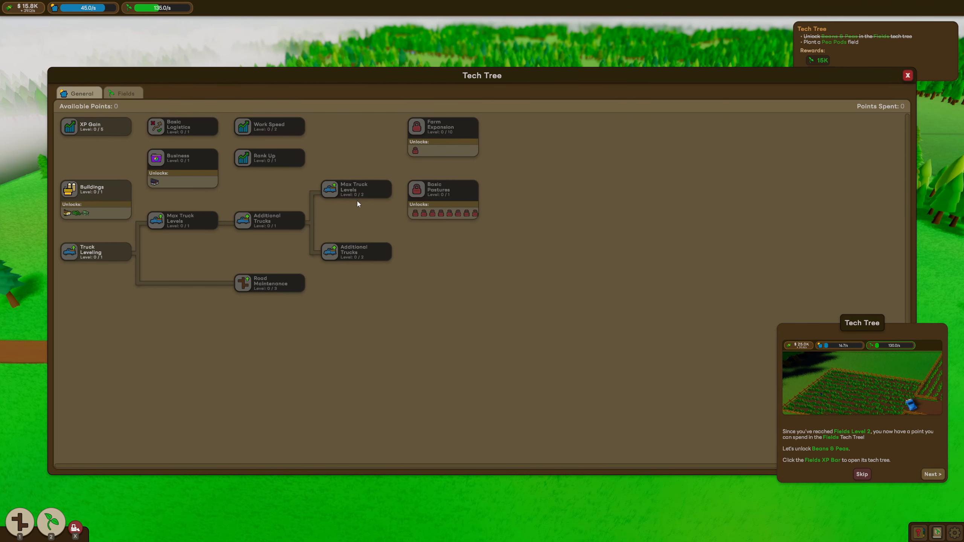
pyautogui.moveTo(290, 274)
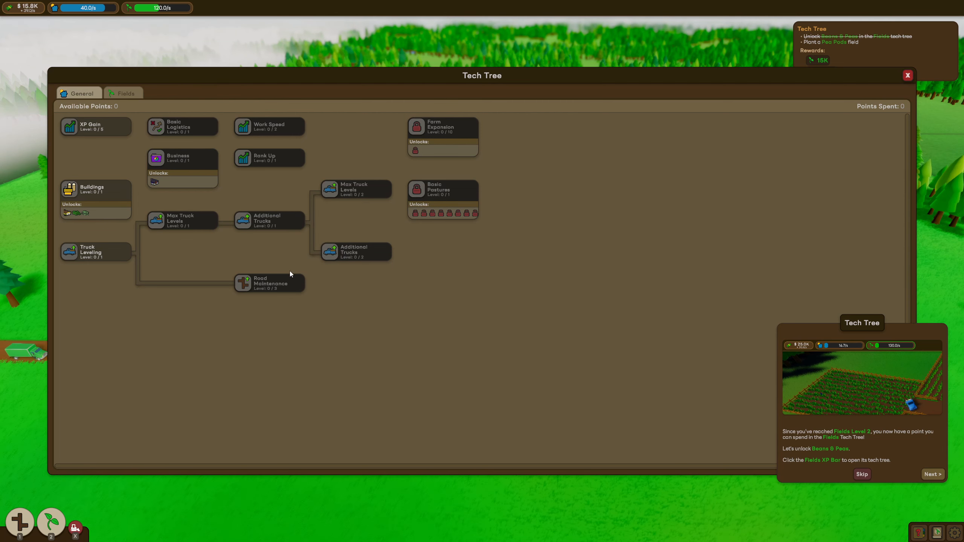
pyautogui.moveTo(80, 199)
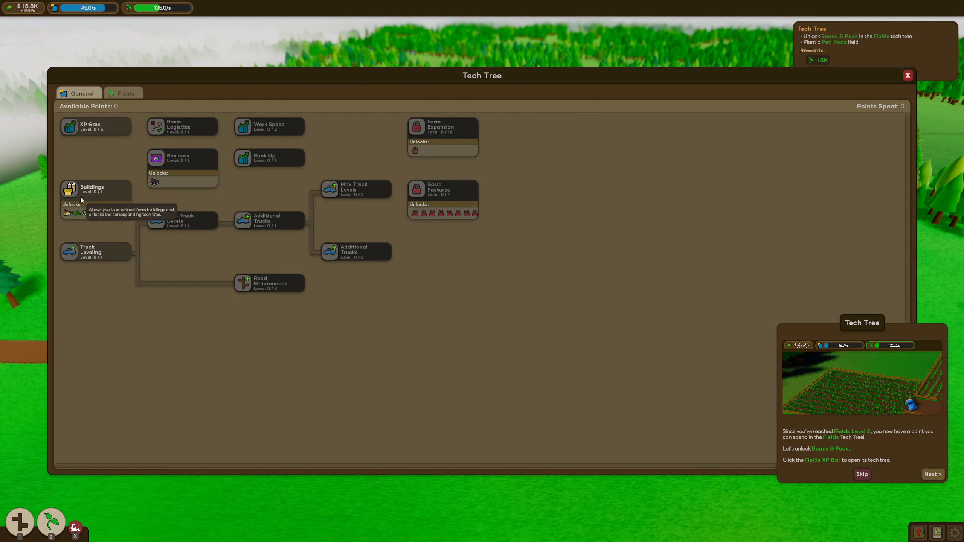
pyautogui.click(907, 76)
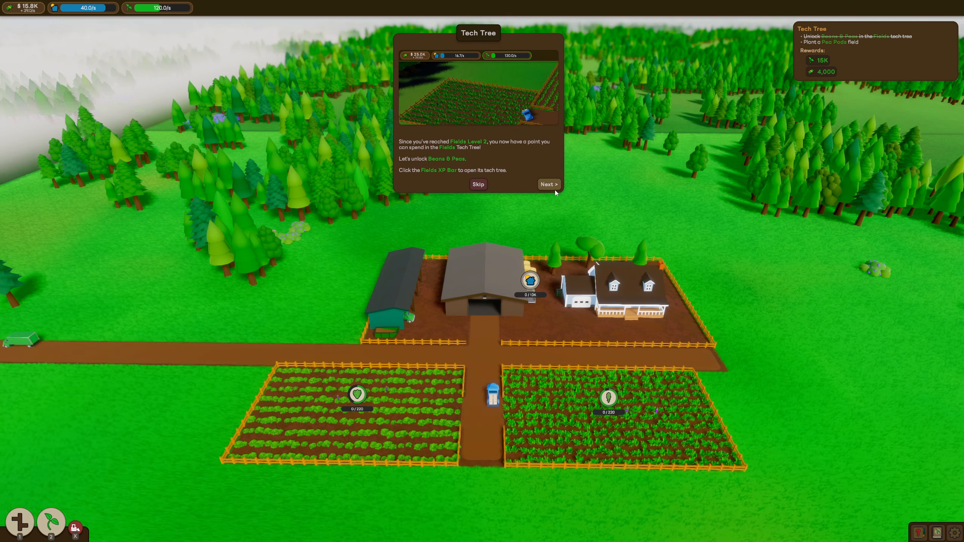
pyautogui.click(547, 184)
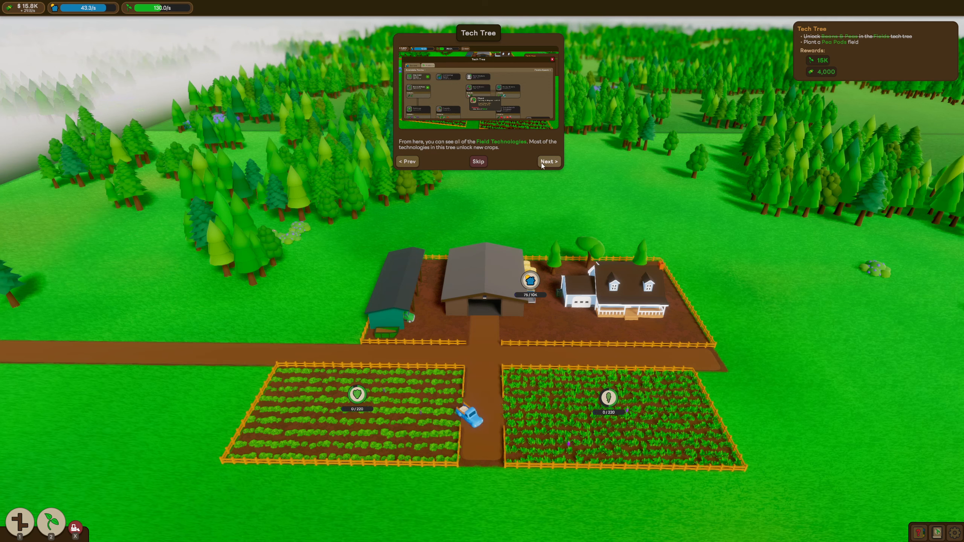
pyautogui.click(546, 161)
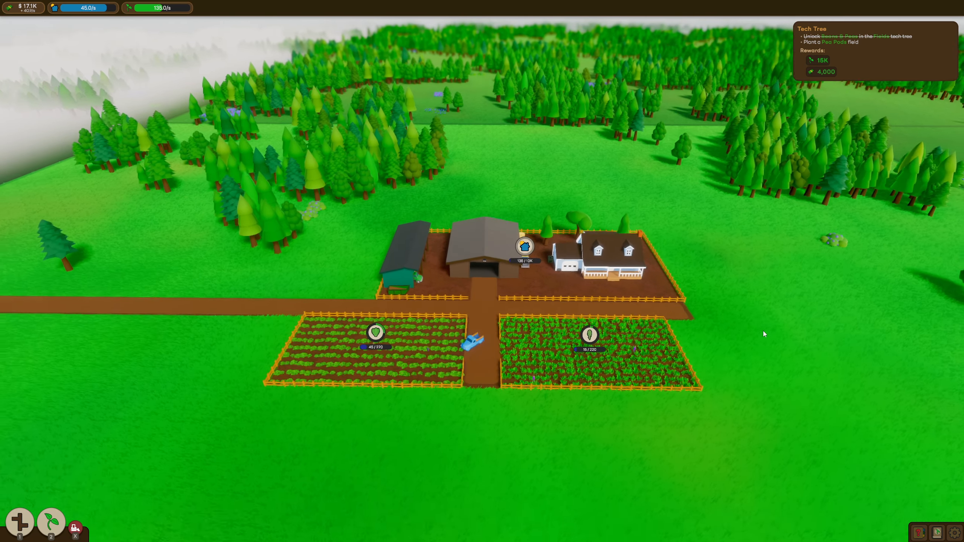
pyautogui.scroll(-3)
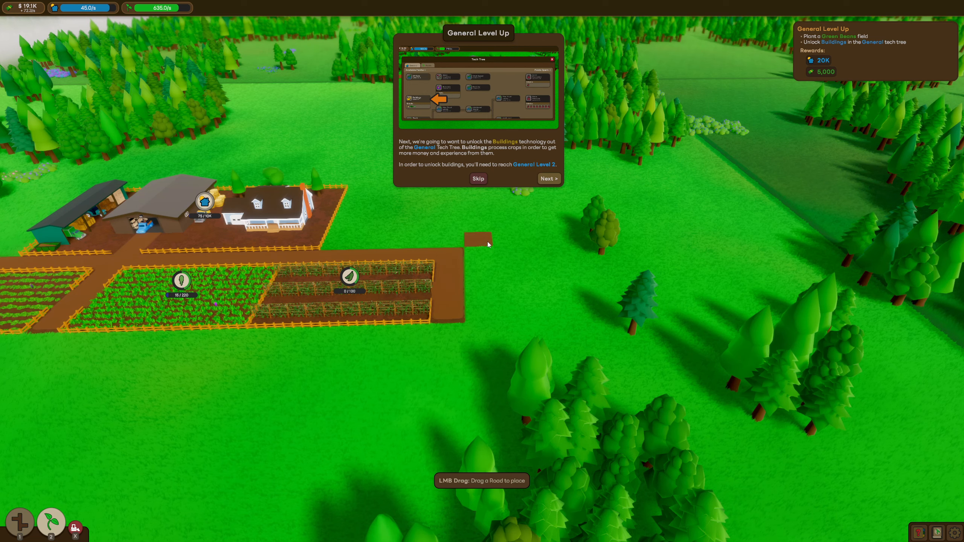
pyautogui.moveTo(481, 227)
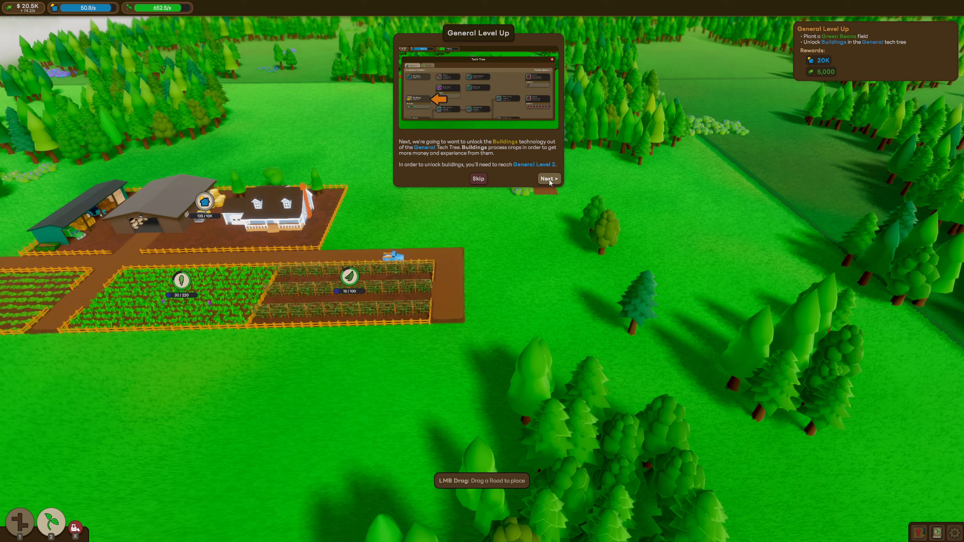
# Step: Advance the General Level Up tutorial to its last page about planting Green Beans
pyautogui.click(547, 178)
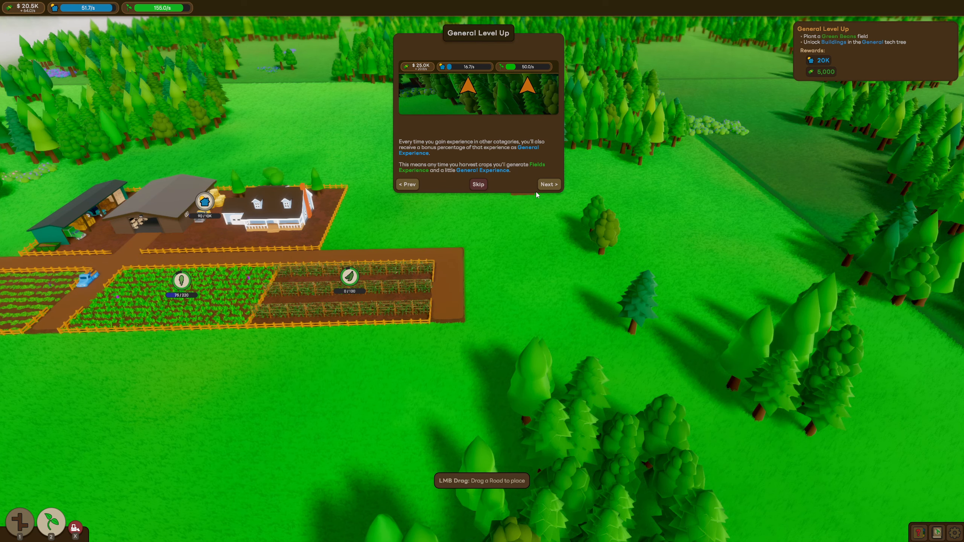
pyautogui.click(547, 184)
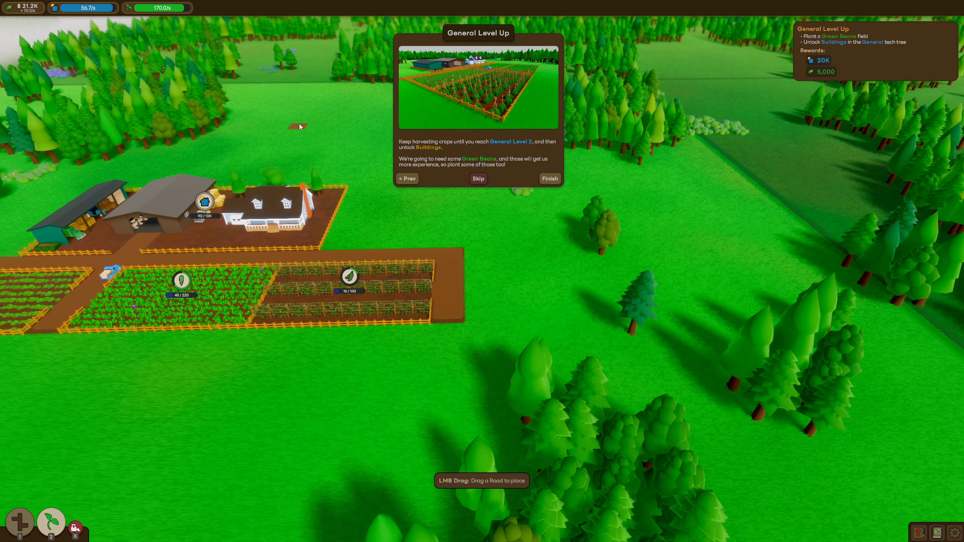
pyautogui.moveTo(85, 7)
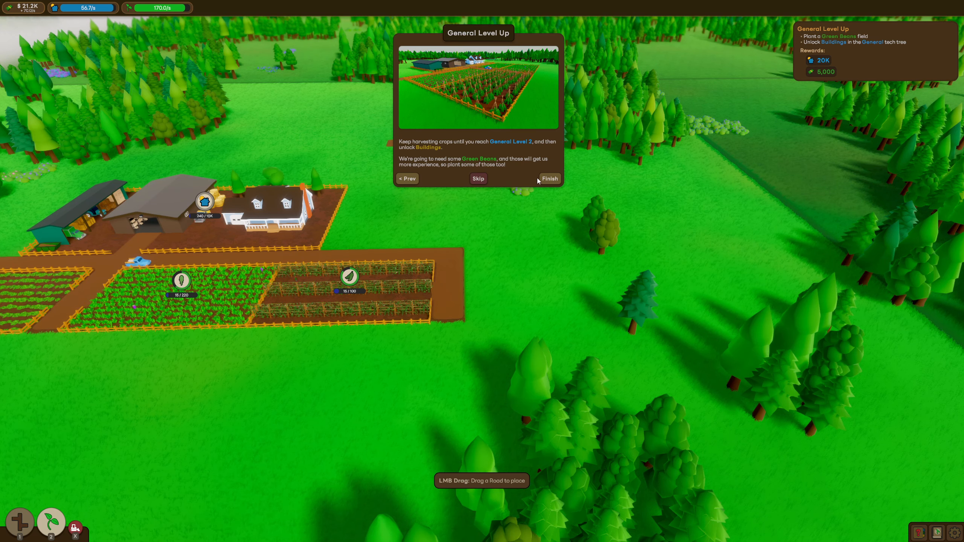
# Step: Finish the level-up tutorial and close the Tech Tree after the Green Beans field is planted
pyautogui.click(548, 179)
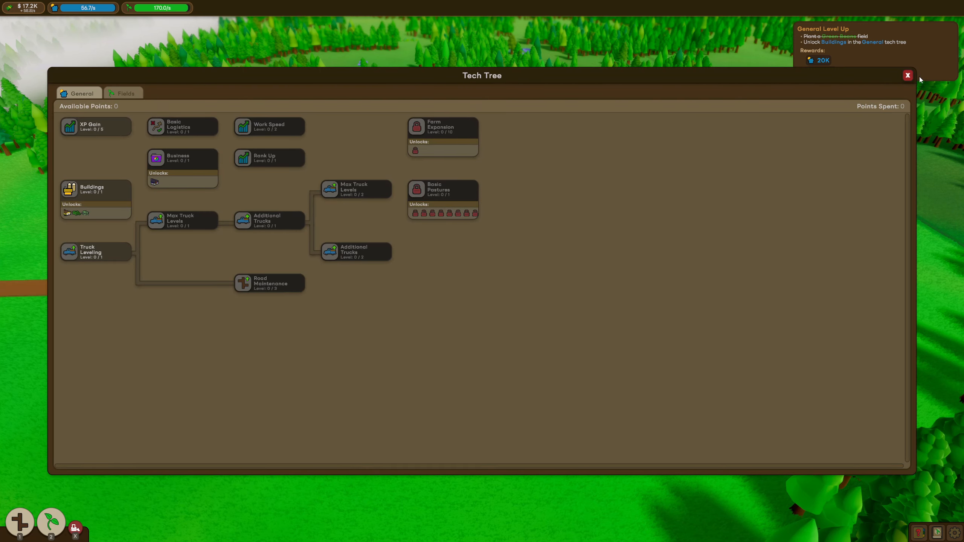
pyautogui.click(907, 75)
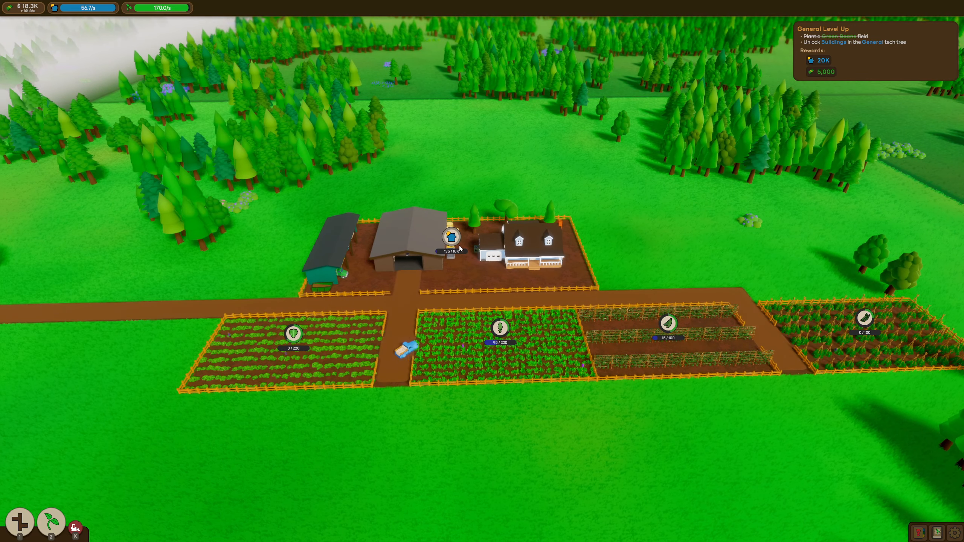
pyautogui.click(451, 237)
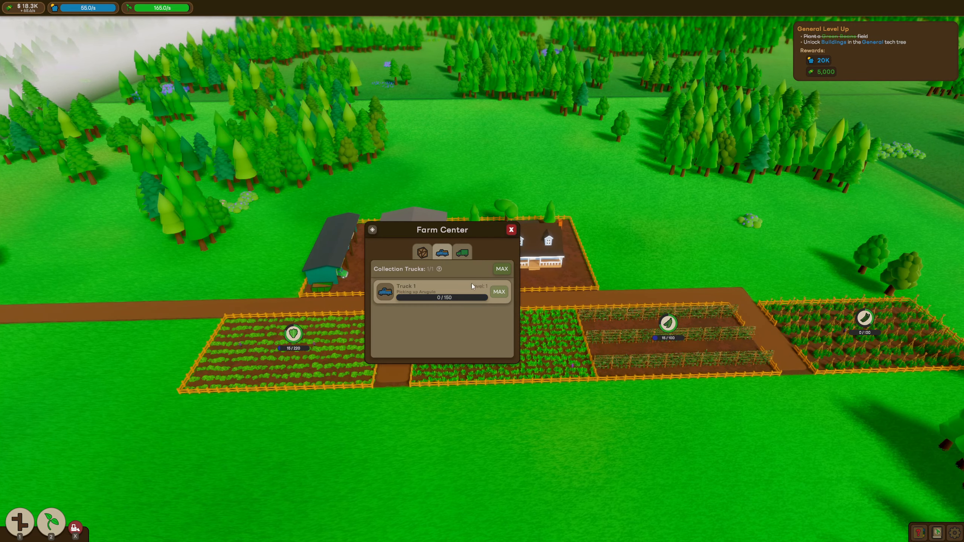
pyautogui.click(461, 252)
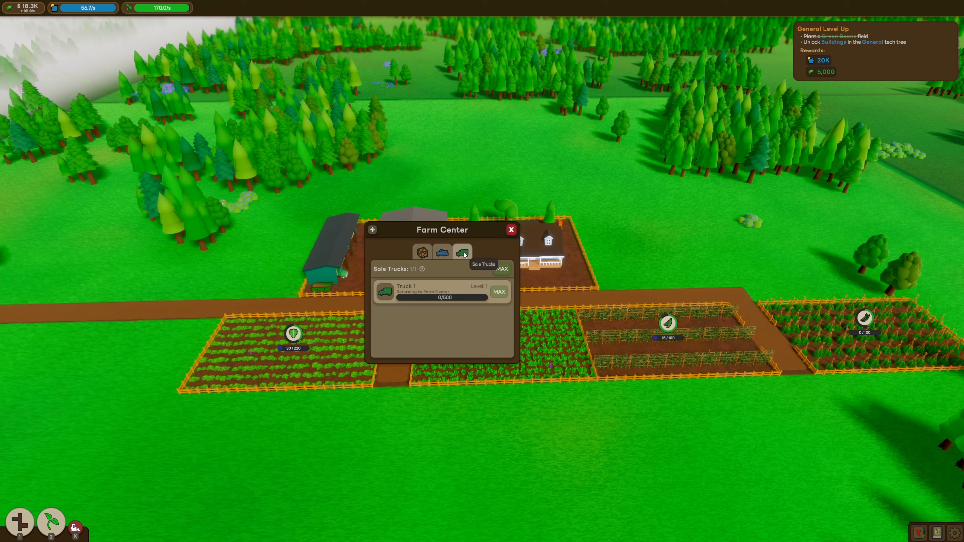
pyautogui.click(441, 252)
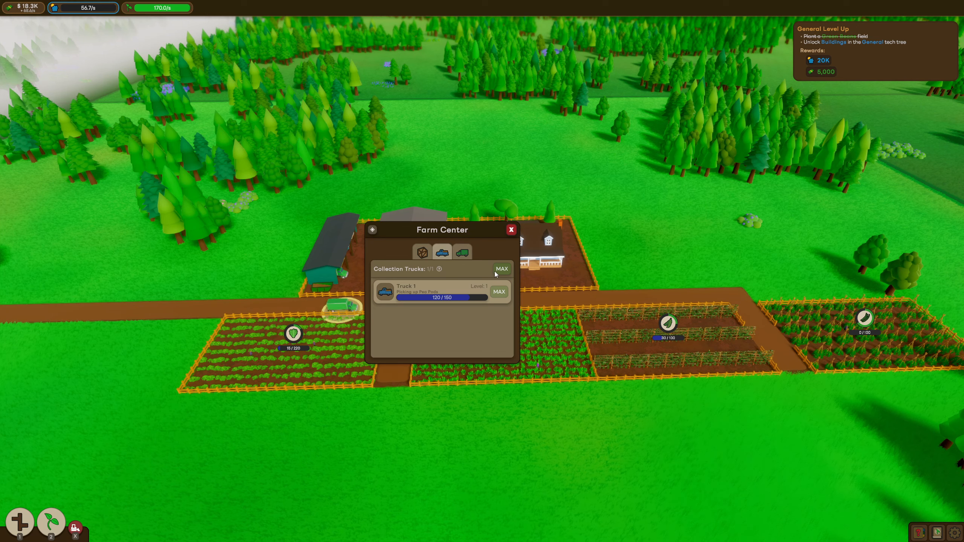
pyautogui.click(510, 228)
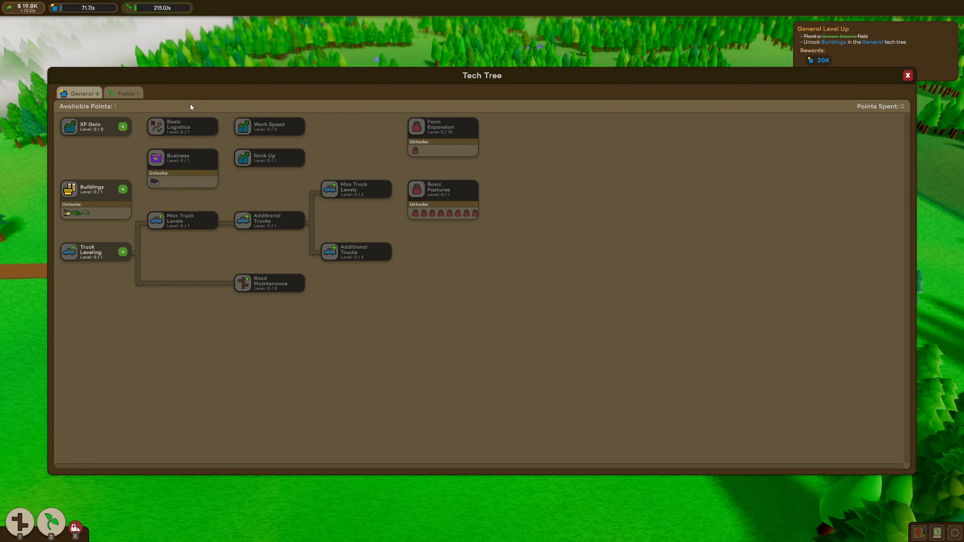
pyautogui.moveTo(79, 201)
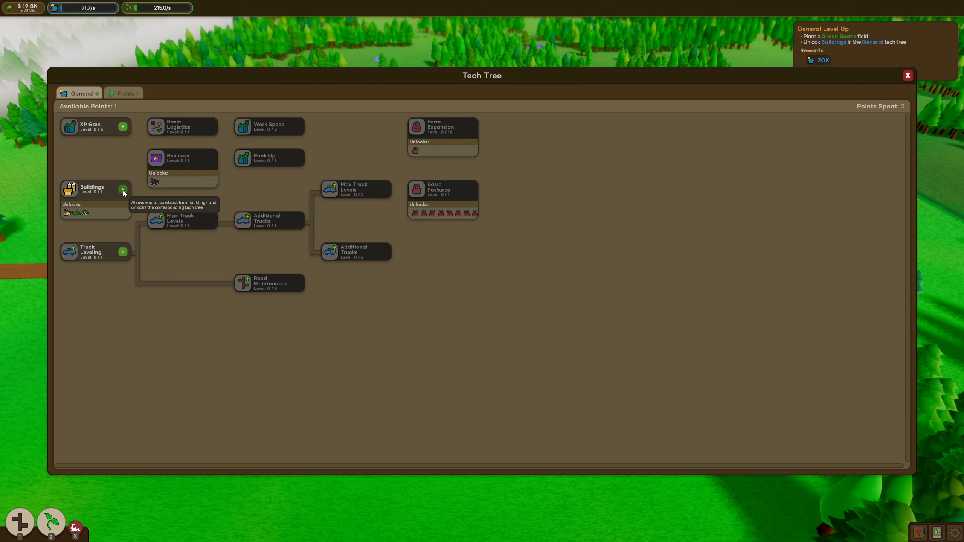
# Step: Spend the available General point to unlock the Buildings technology
pyautogui.click(122, 189)
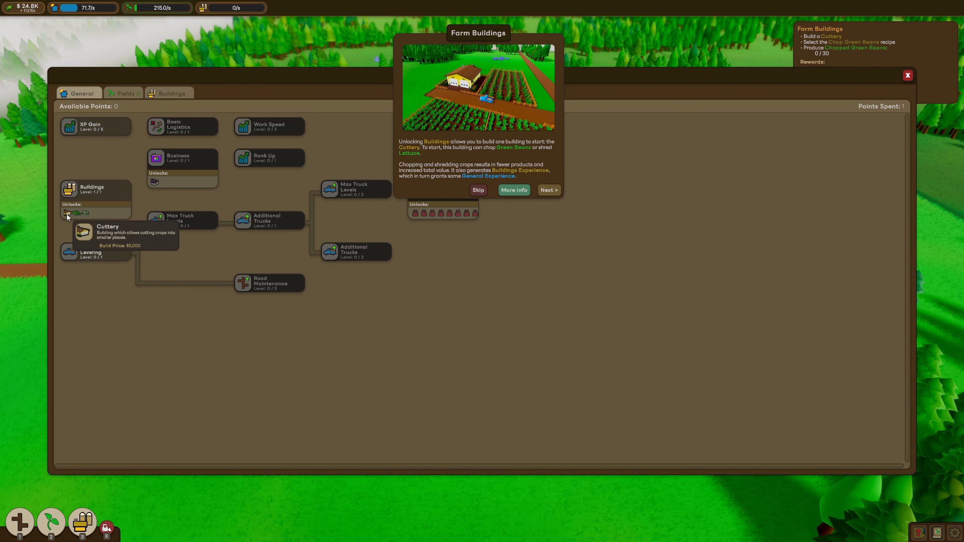
pyautogui.moveTo(76, 213)
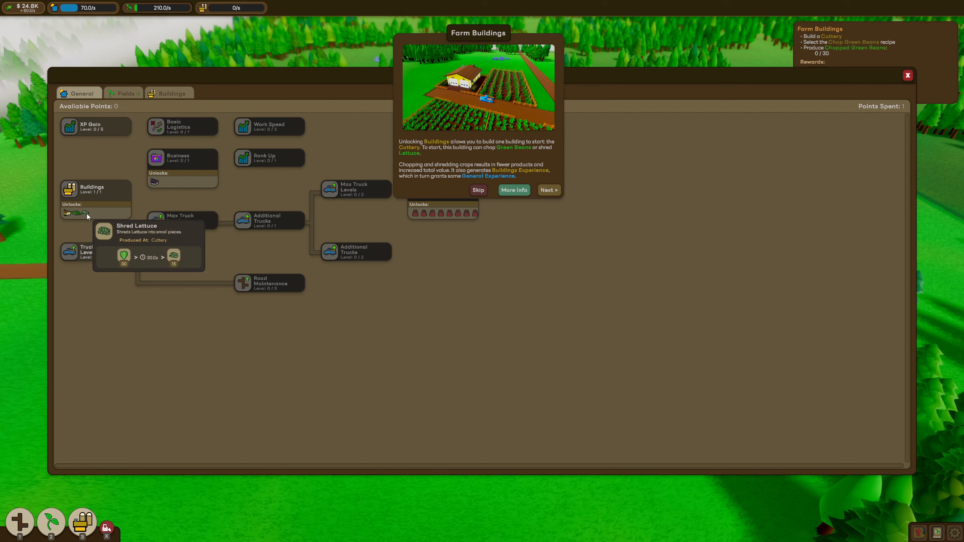
pyautogui.moveTo(460, 164)
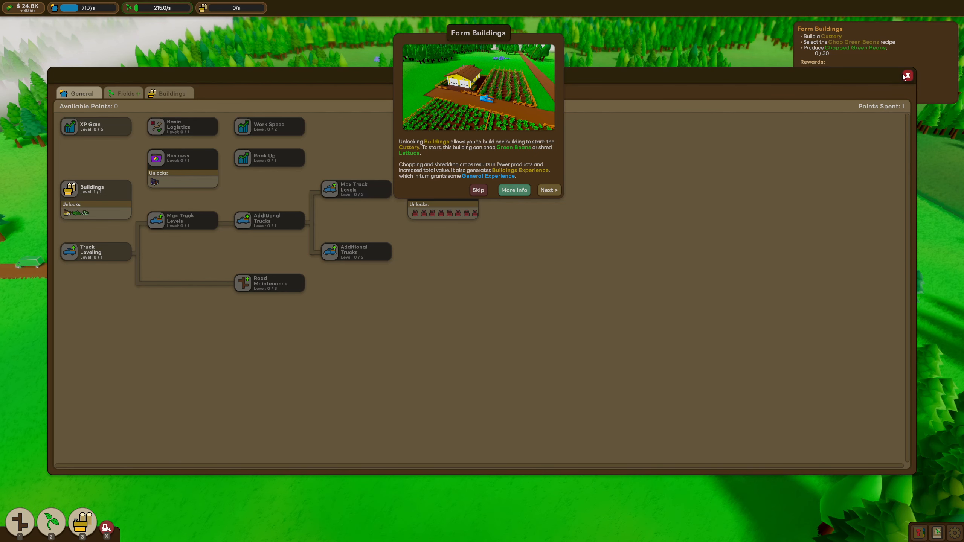
# Step: Close the Tech Tree, check the Farm Center's collection trucks, and briefly view the Pea Pods field panel
pyautogui.click(905, 75)
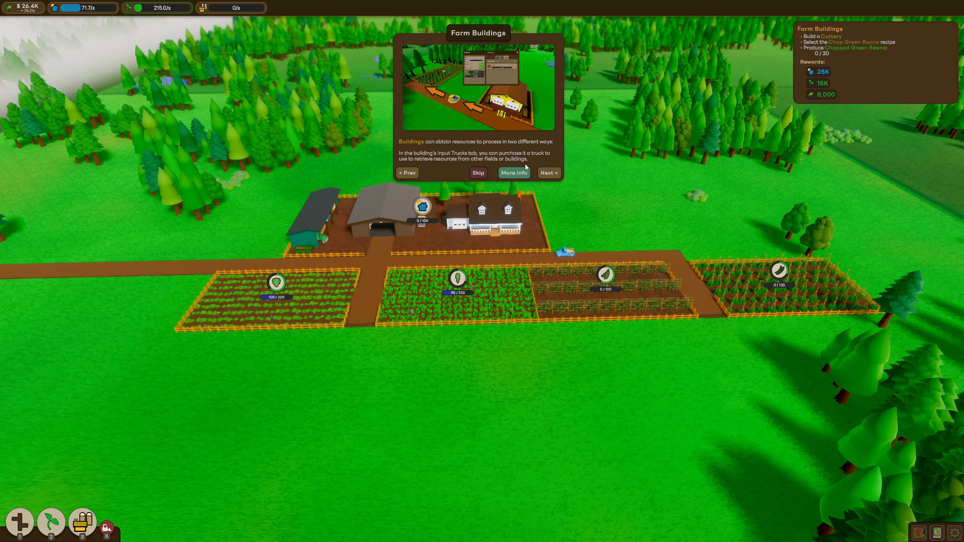
pyautogui.moveTo(443, 169)
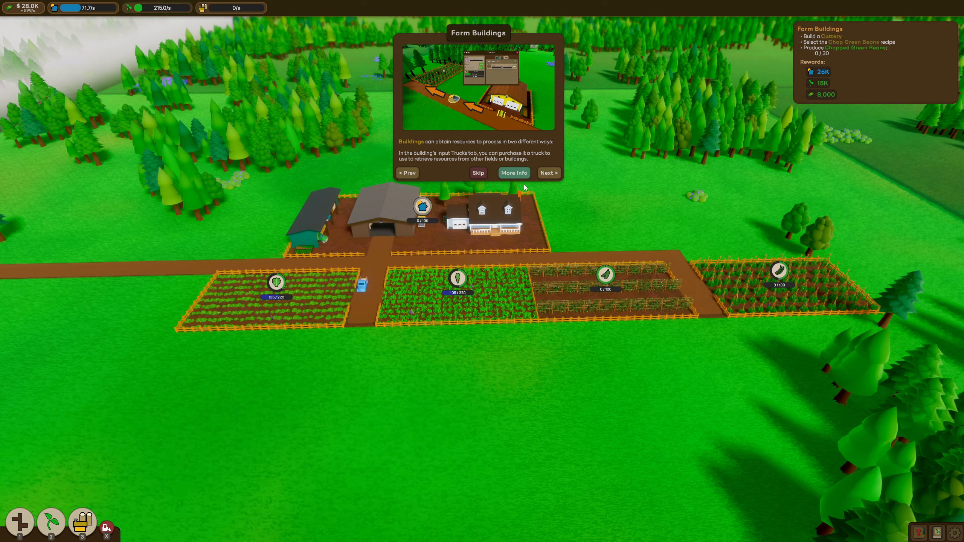
pyautogui.click(422, 206)
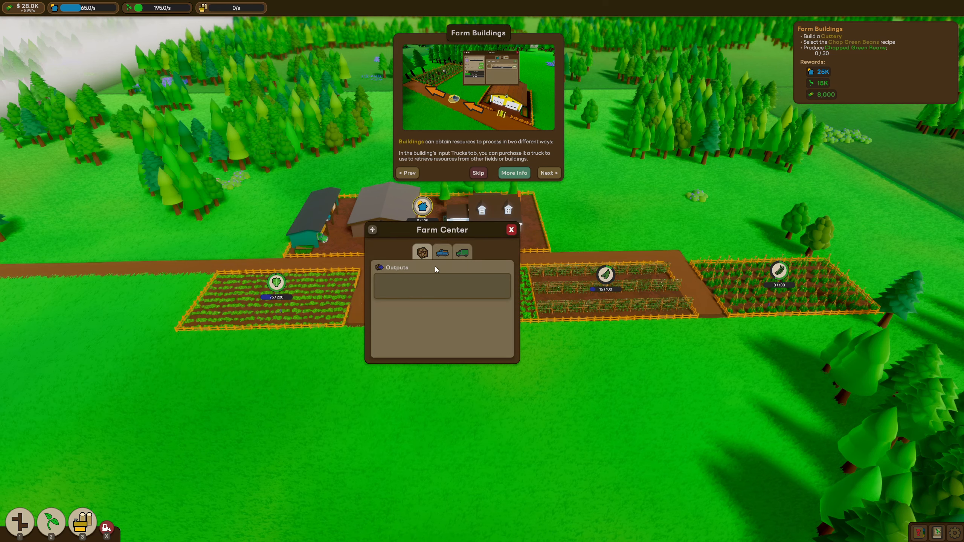
pyautogui.click(441, 253)
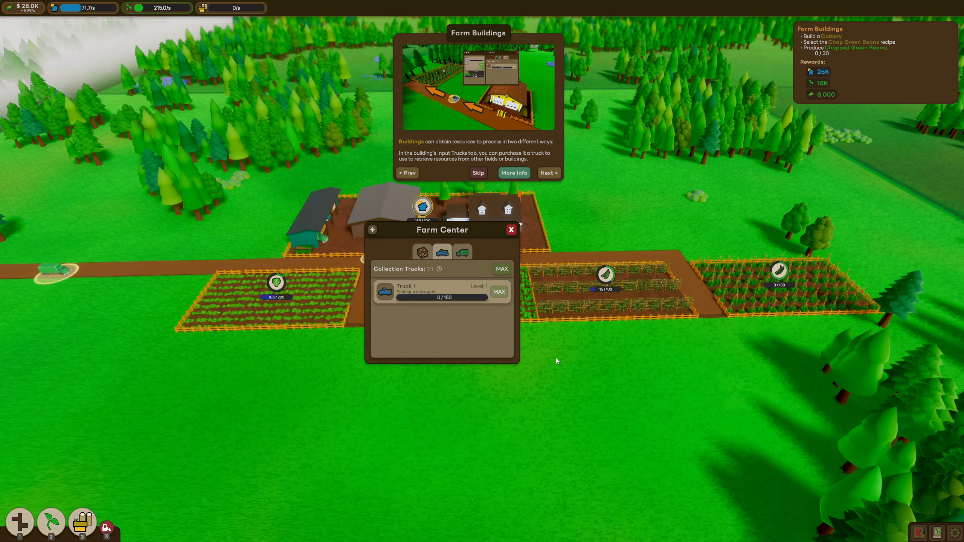
pyautogui.click(605, 274)
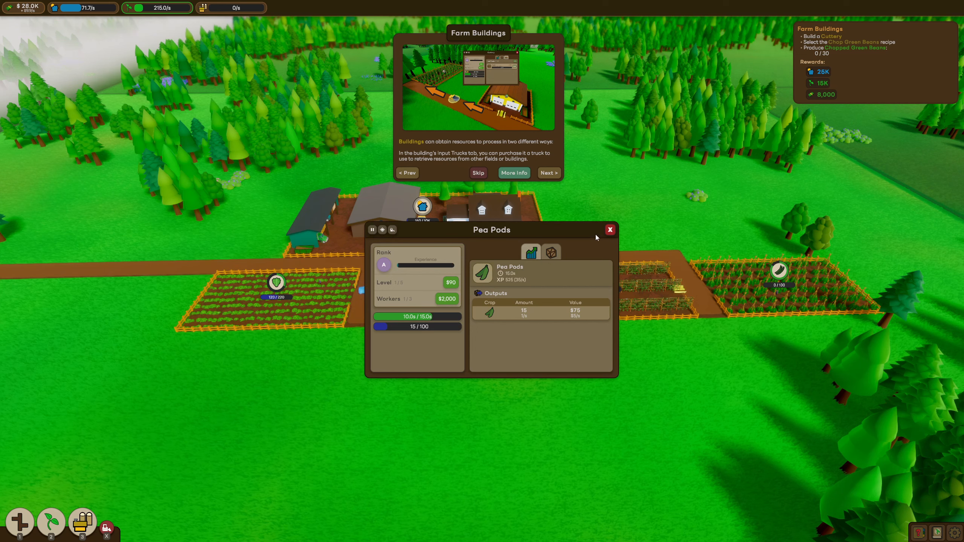
pyautogui.click(609, 229)
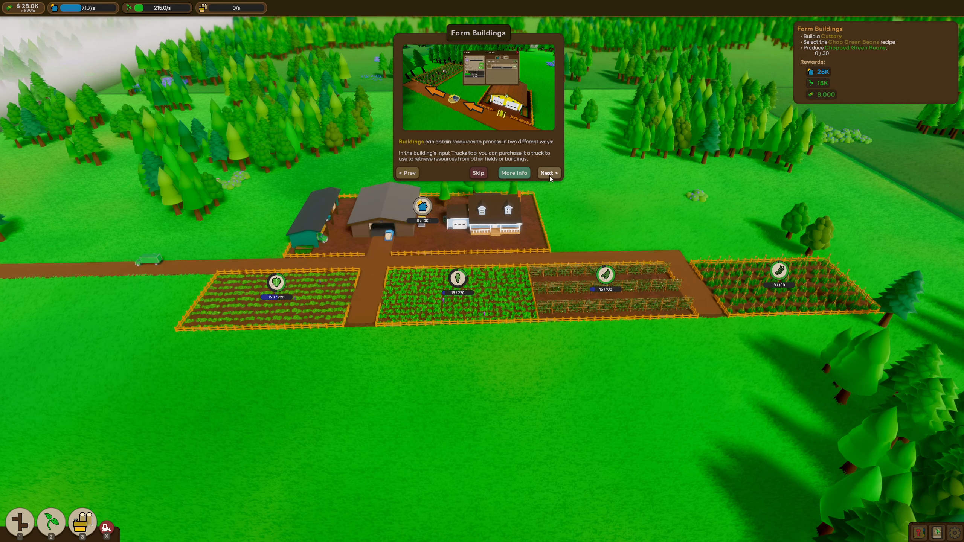
# Step: Page through the Farm Buildings tutorial's Cuttery instructions and finish it
pyautogui.click(547, 172)
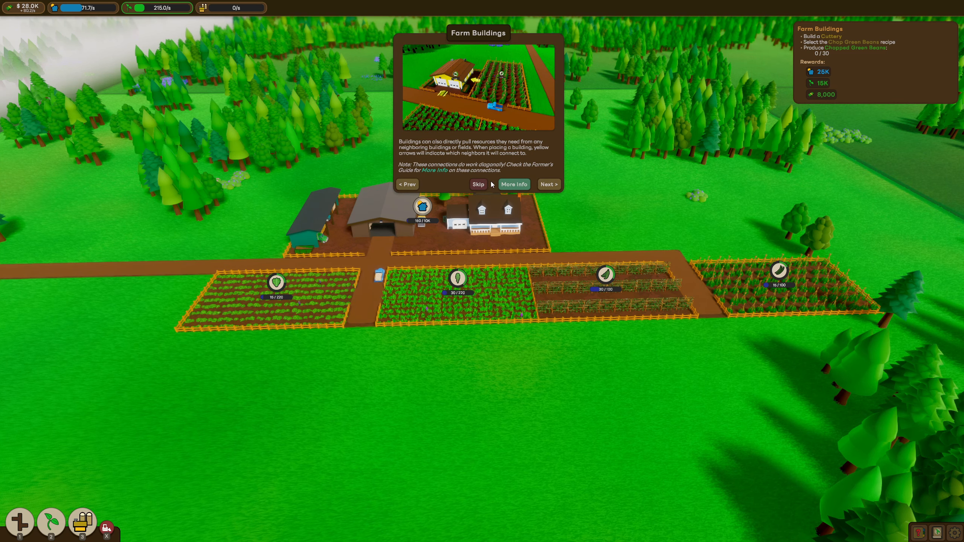
pyautogui.moveTo(514, 184)
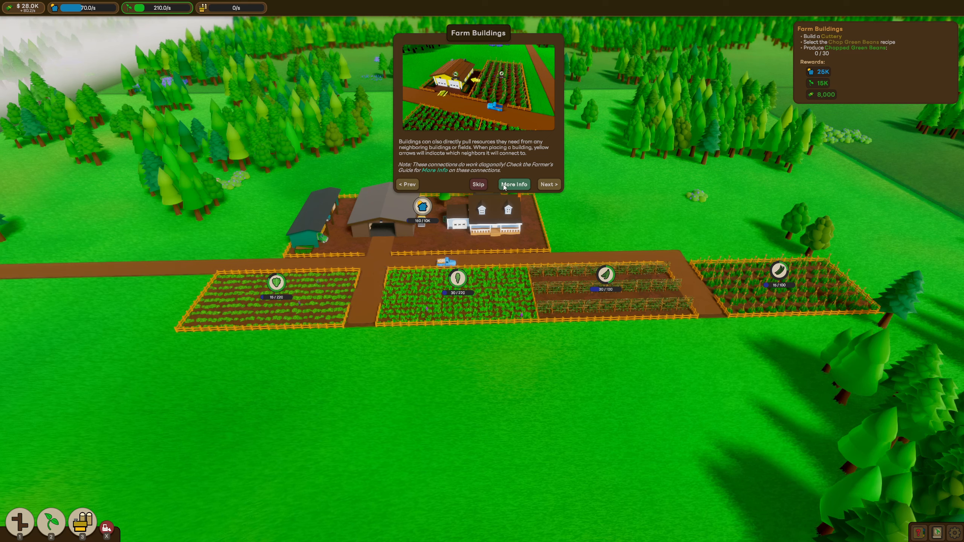
pyautogui.moveTo(524, 198)
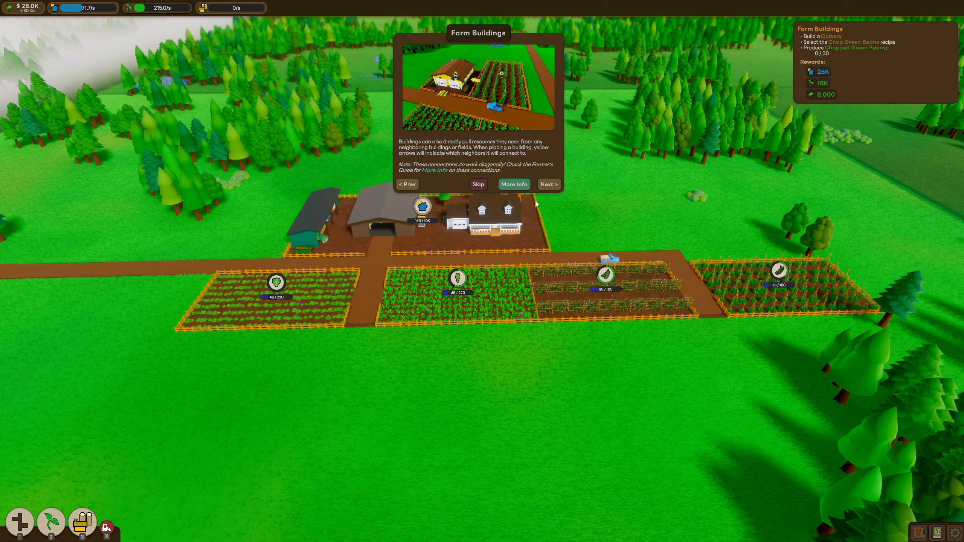
pyautogui.moveTo(491, 181)
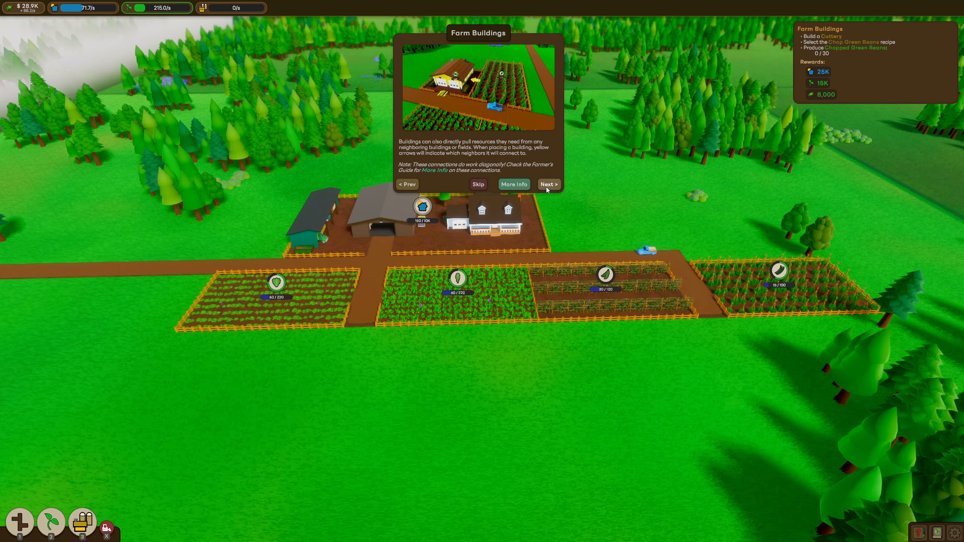
pyautogui.click(547, 184)
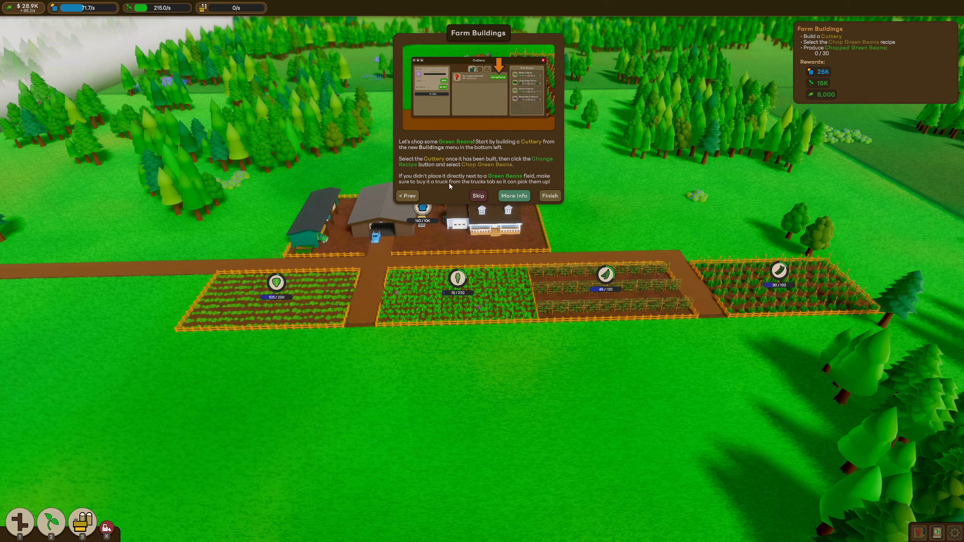
pyautogui.moveTo(510, 186)
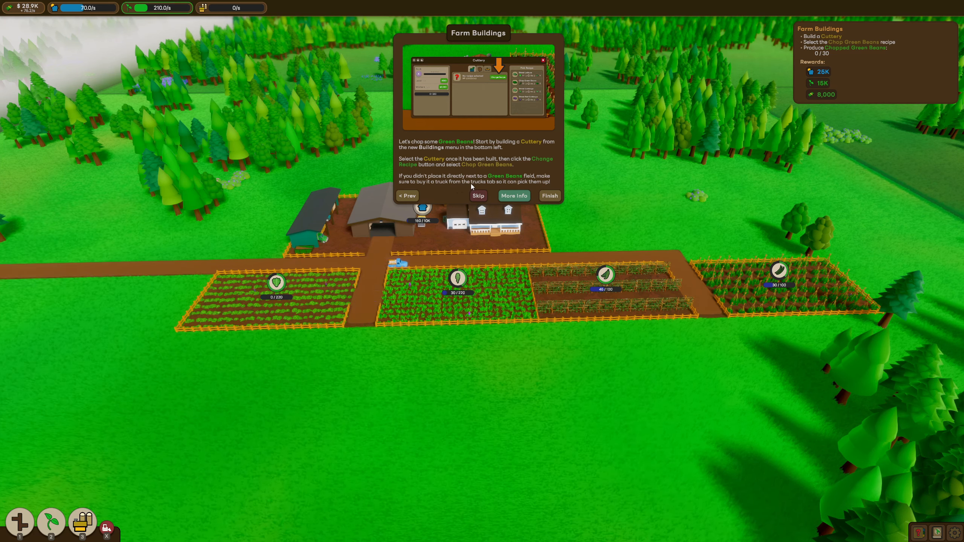
pyautogui.click(548, 196)
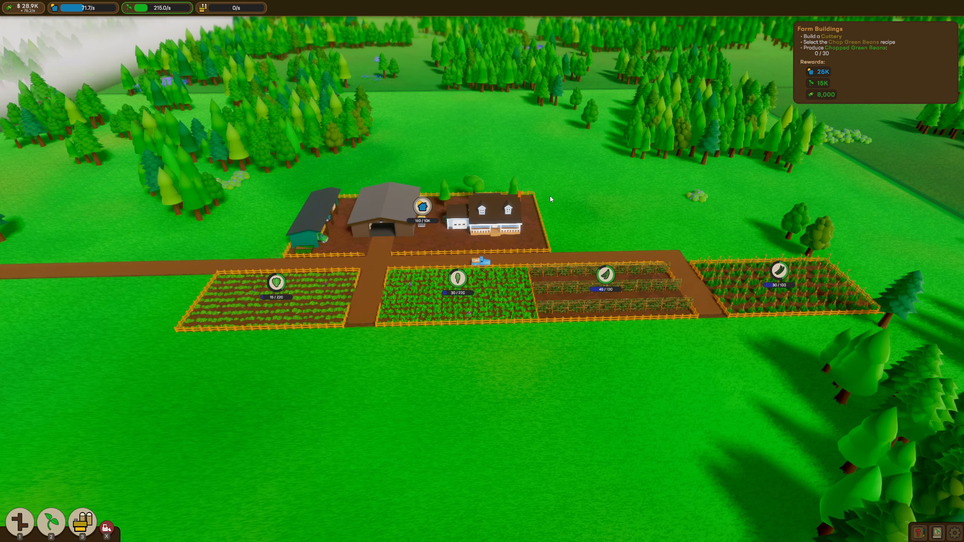
# Step: Build a Cuttery from the Buildings menu on the plot right of the farmhouse
pyautogui.click(82, 523)
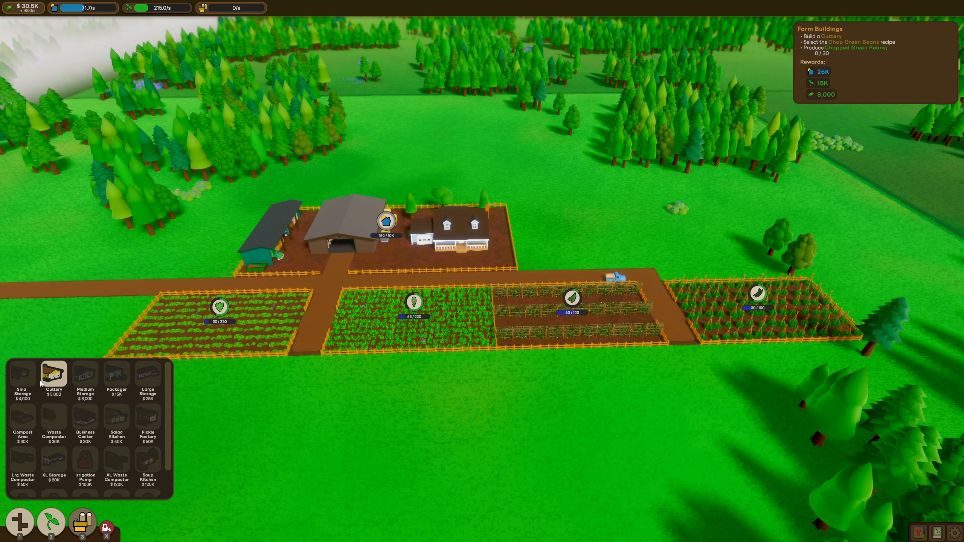
pyautogui.moveTo(54, 378)
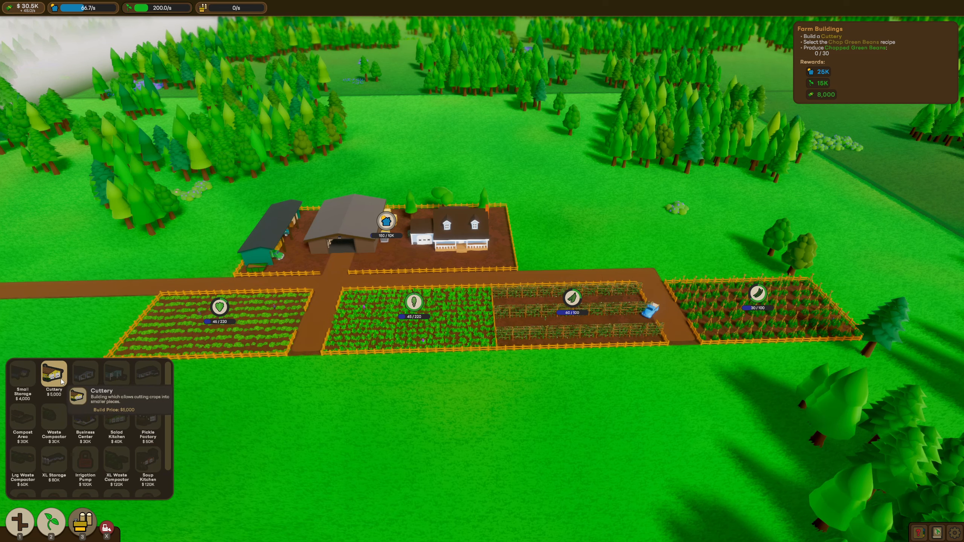
pyautogui.click(53, 377)
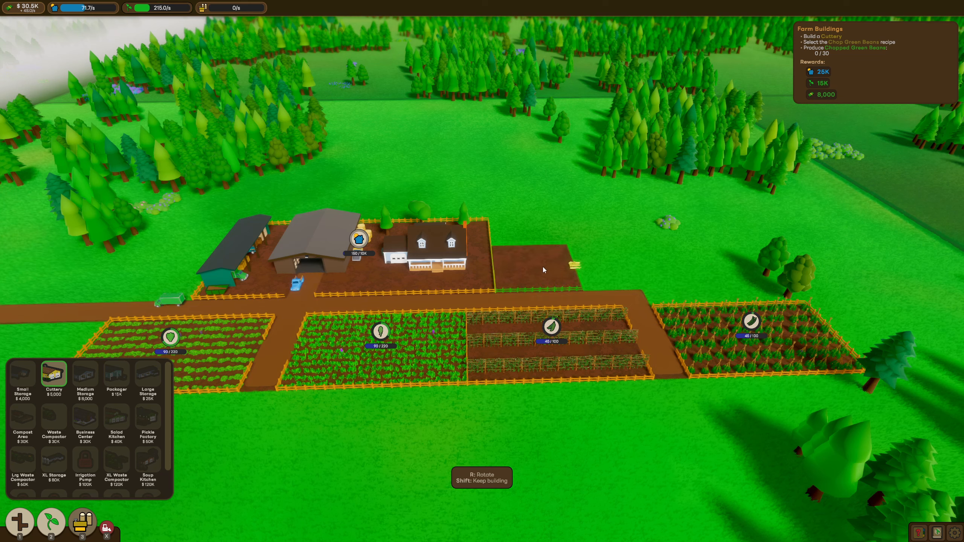
pyautogui.click(532, 255)
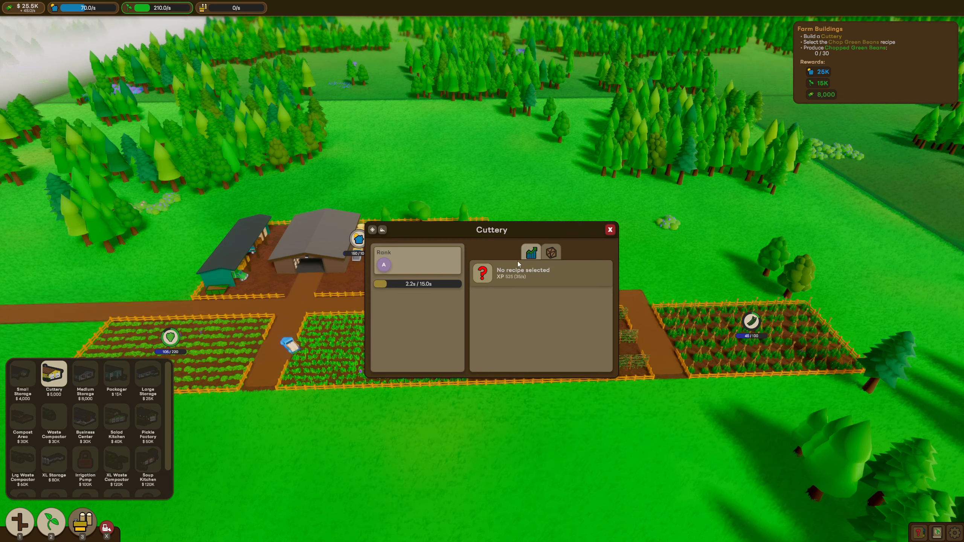
# Step: Switch the Cuttery's recipe to Chop Green Beans
pyautogui.click(608, 229)
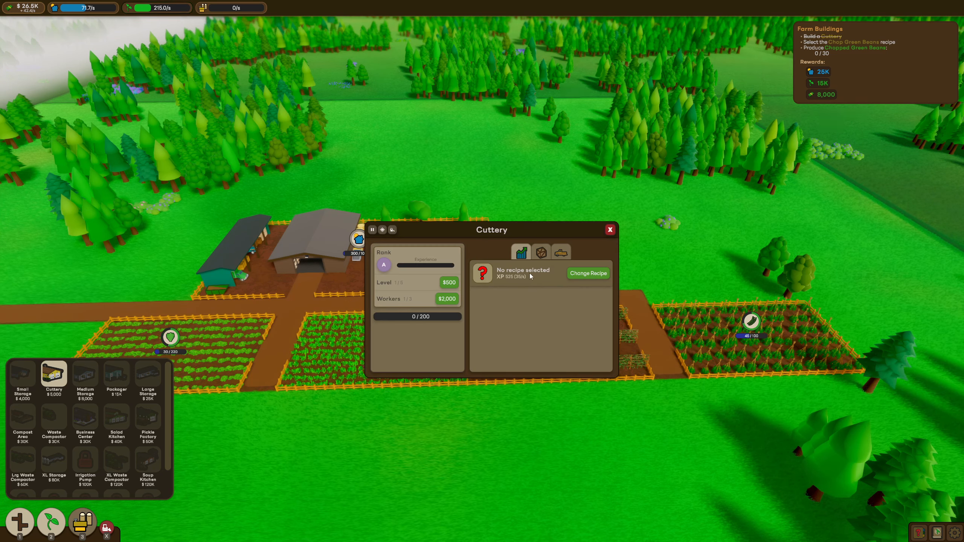
pyautogui.click(586, 272)
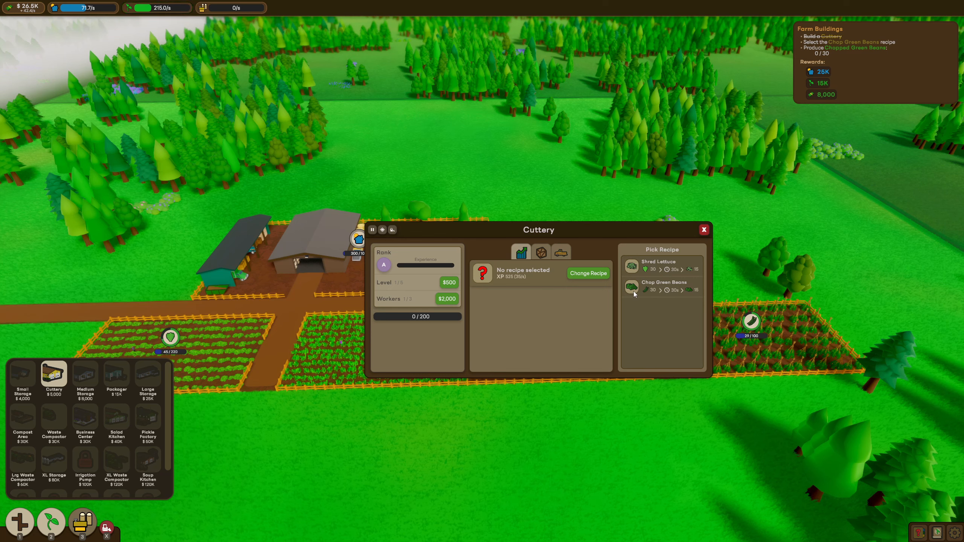
pyautogui.click(662, 286)
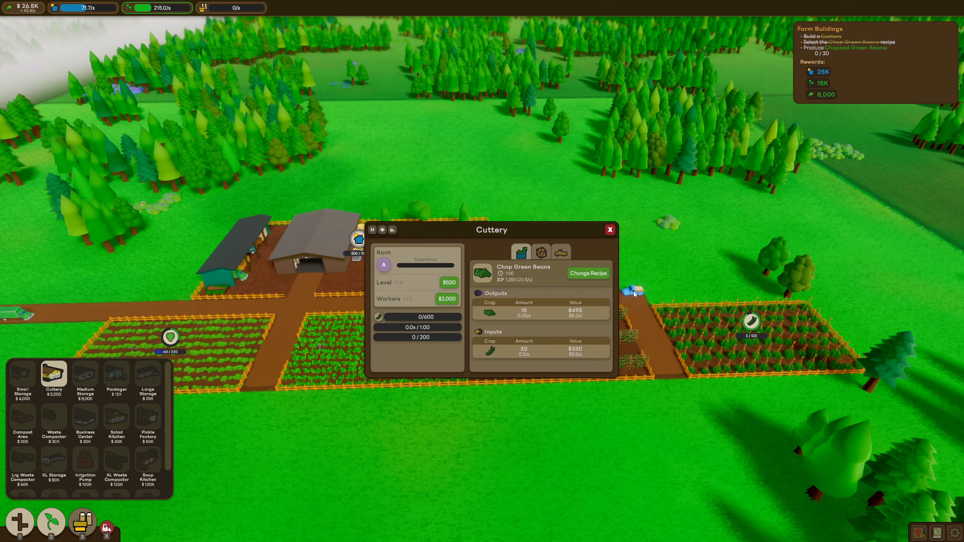
# Step: Buy an input truck for the Cuttery to collect green beans
pyautogui.click(559, 253)
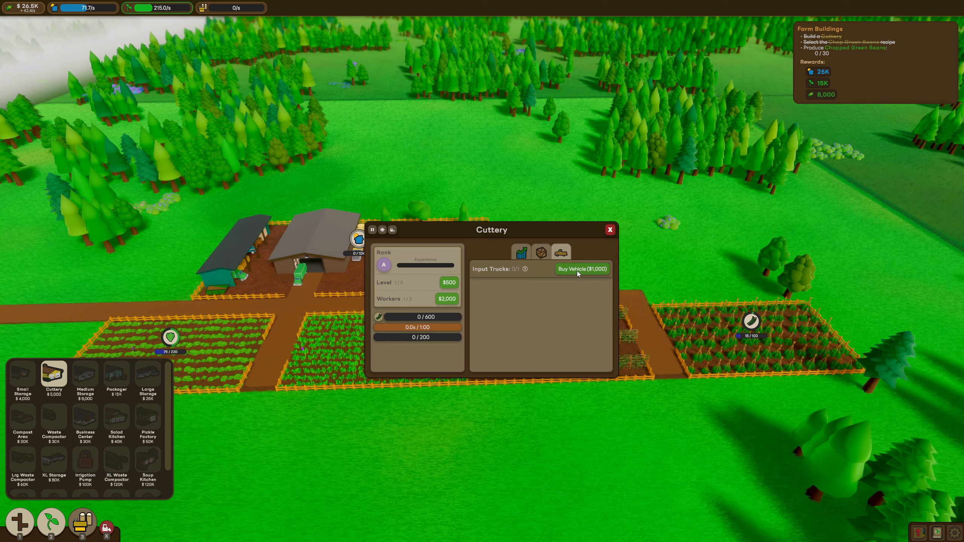
pyautogui.click(581, 269)
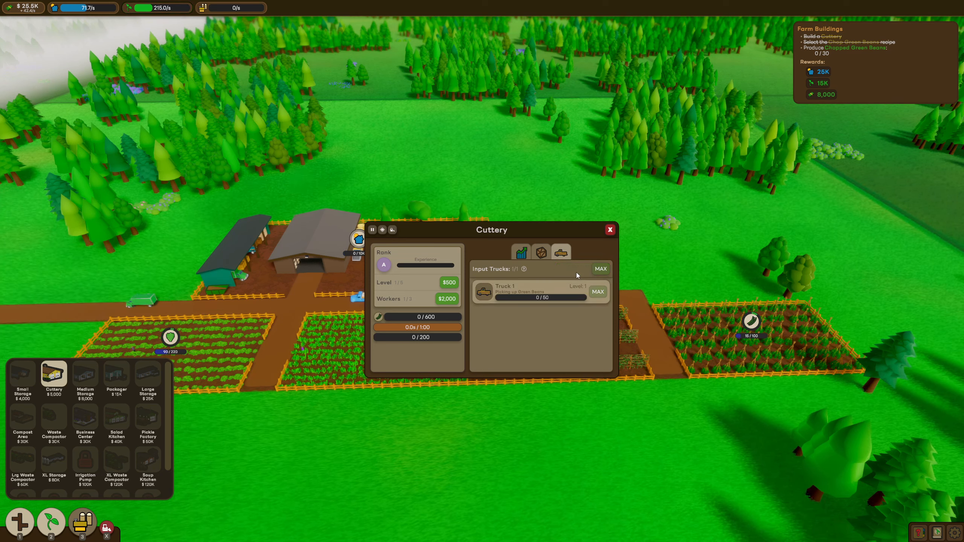
pyautogui.moveTo(599, 300)
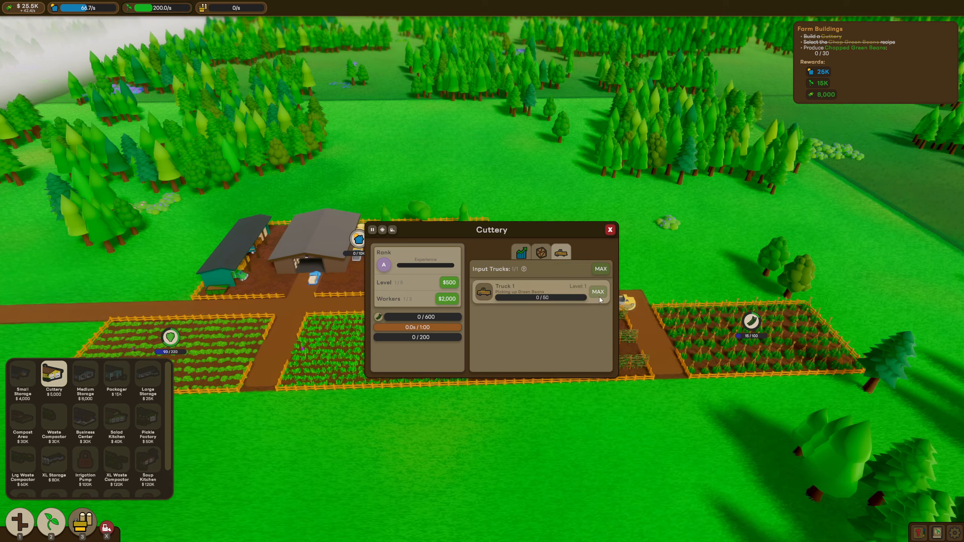
pyautogui.click(609, 229)
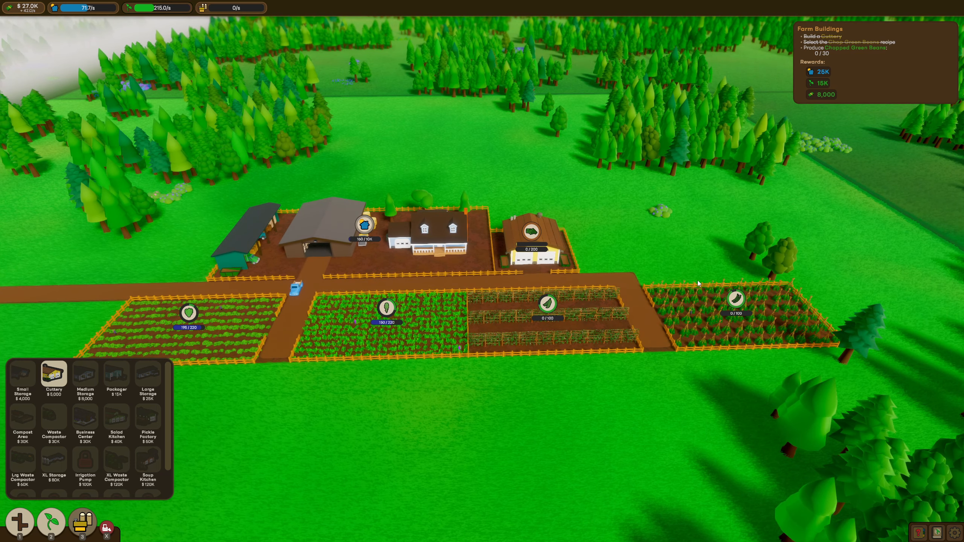
# Step: Upgrade the Green Beans and Pea Pods fields to maximum level and show the Cuttery's details
pyautogui.click(386, 308)
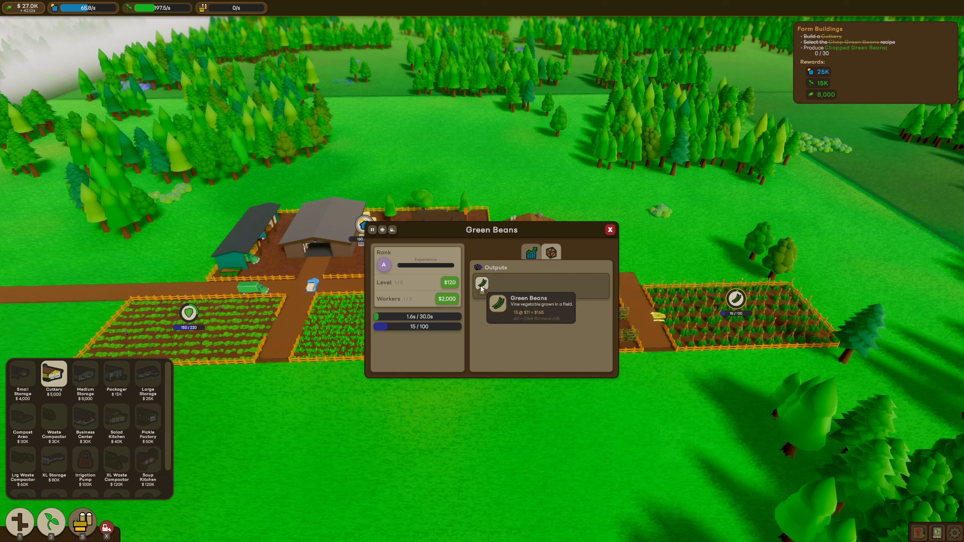
pyautogui.moveTo(460, 294)
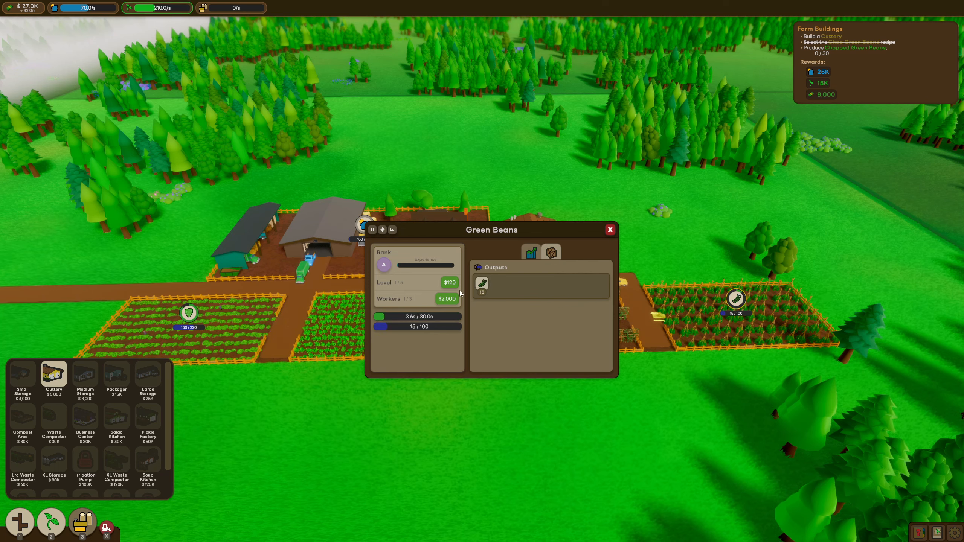
pyautogui.click(449, 283)
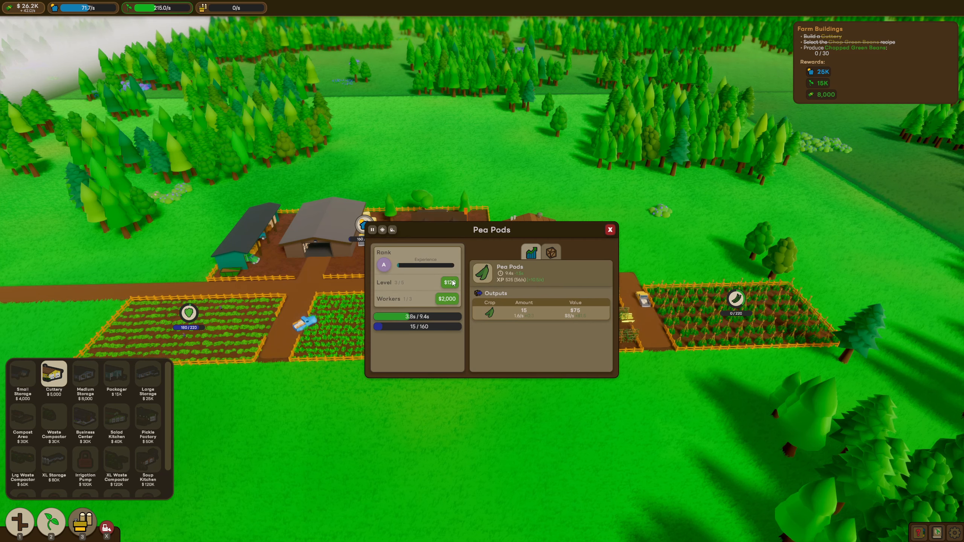
pyautogui.click(449, 283)
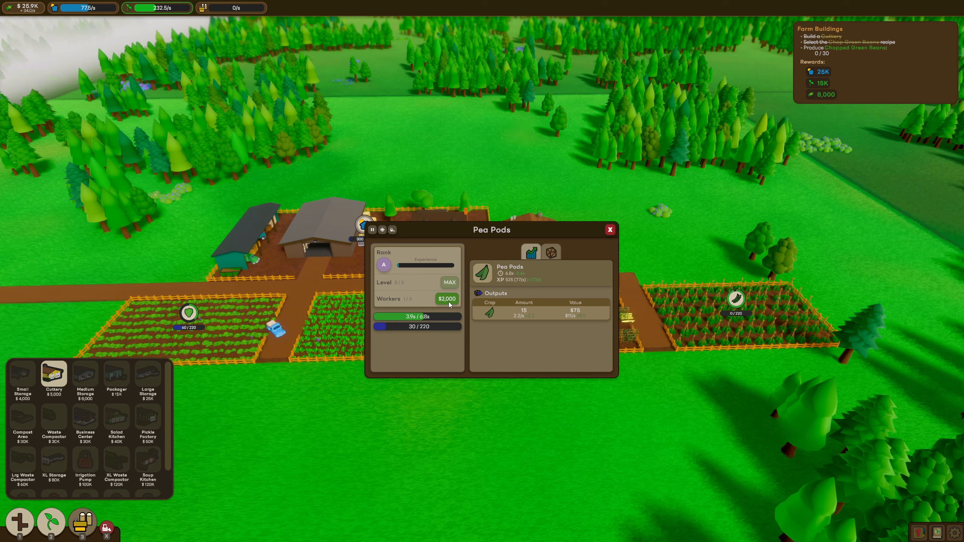
pyautogui.click(609, 229)
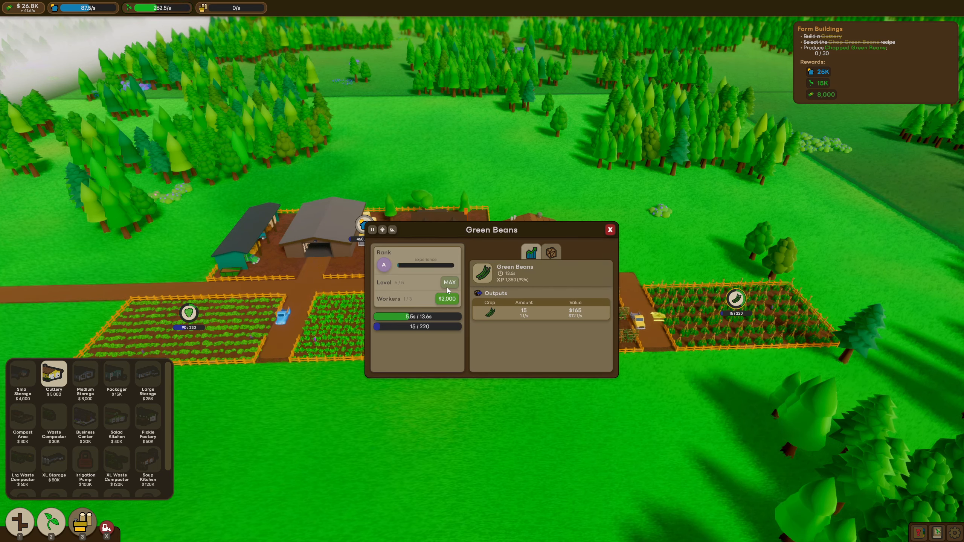
pyautogui.click(609, 229)
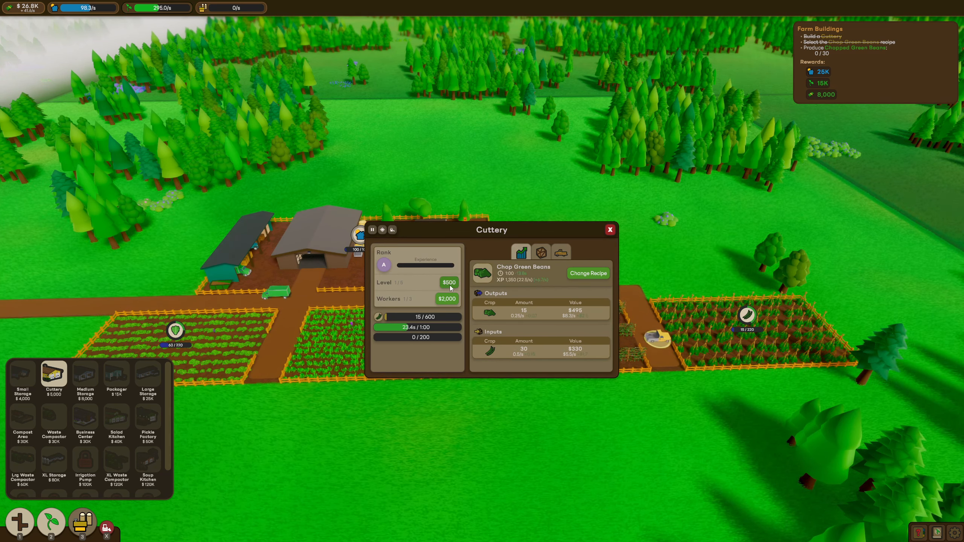
# Step: Raise the Cuttery to maximum level and close its details panel
pyautogui.click(449, 283)
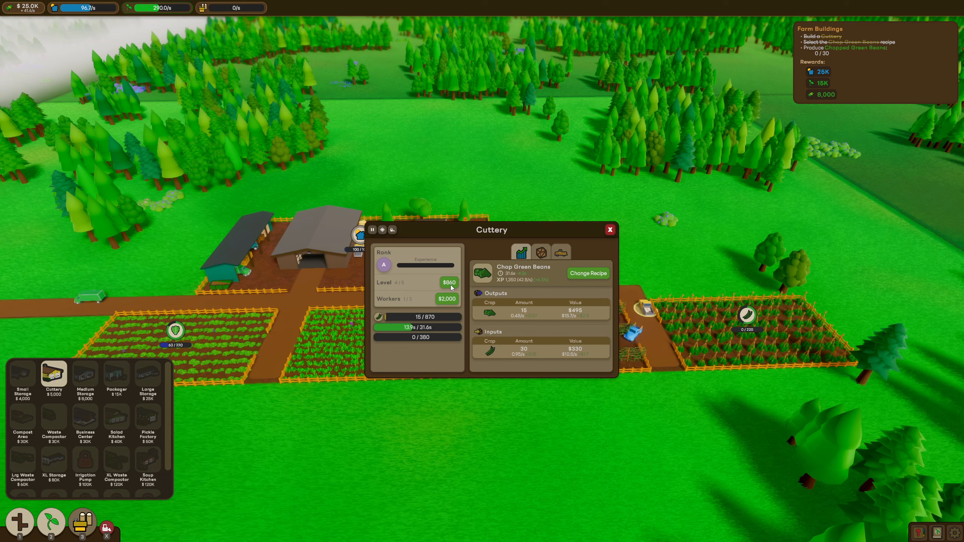
pyautogui.click(448, 282)
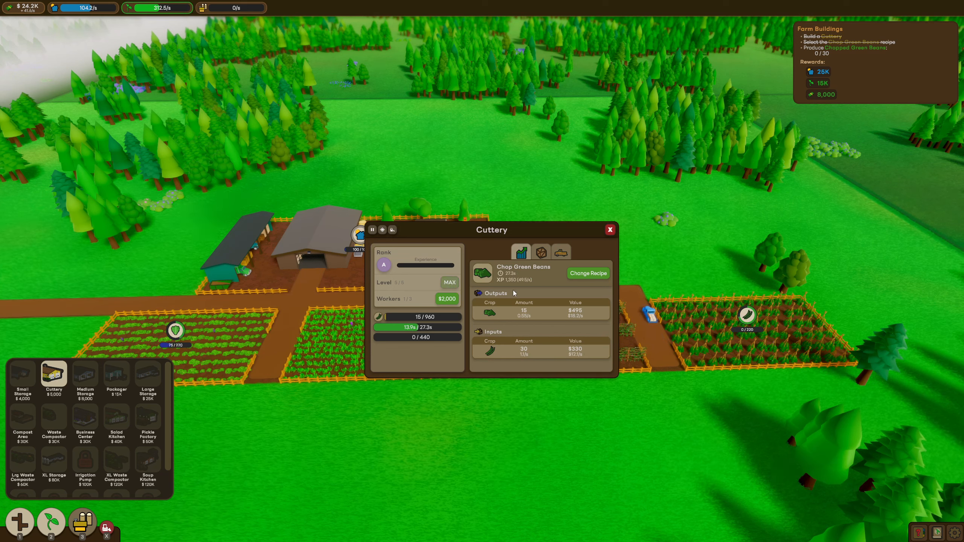
pyautogui.moveTo(429, 326)
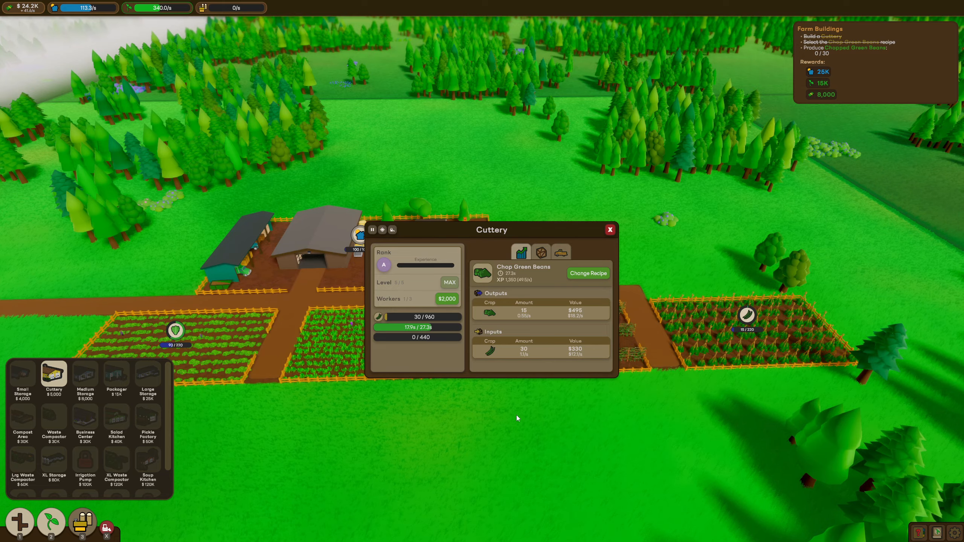
pyautogui.click(609, 229)
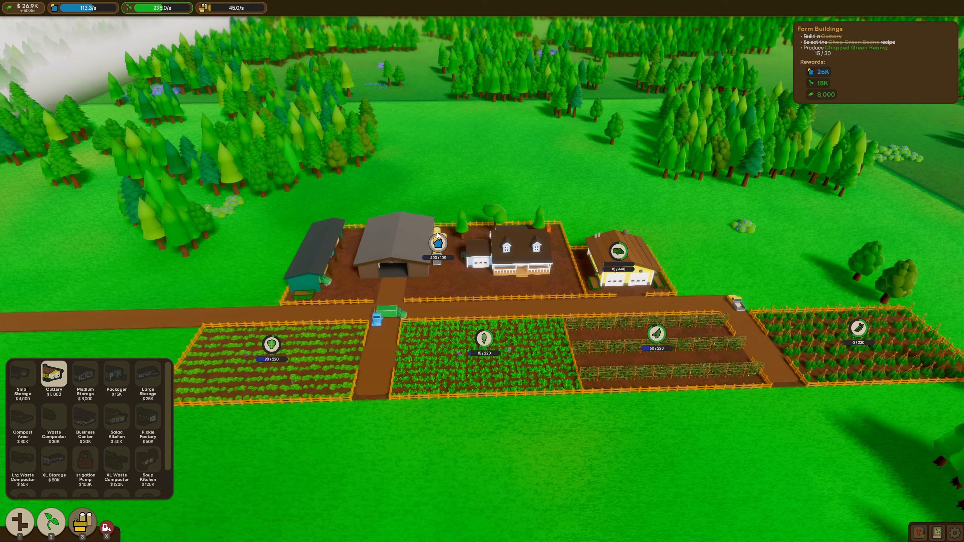
pyautogui.click(437, 246)
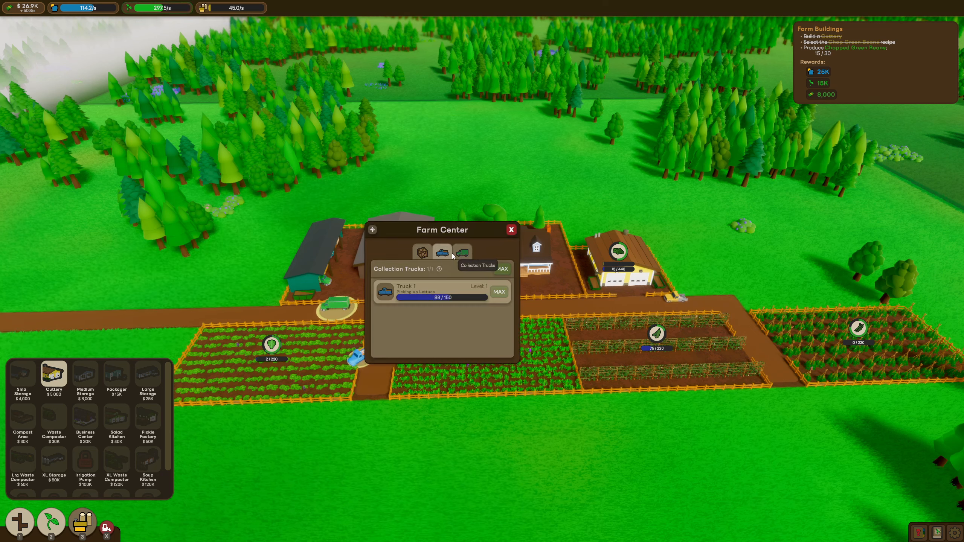
pyautogui.moveTo(461, 253)
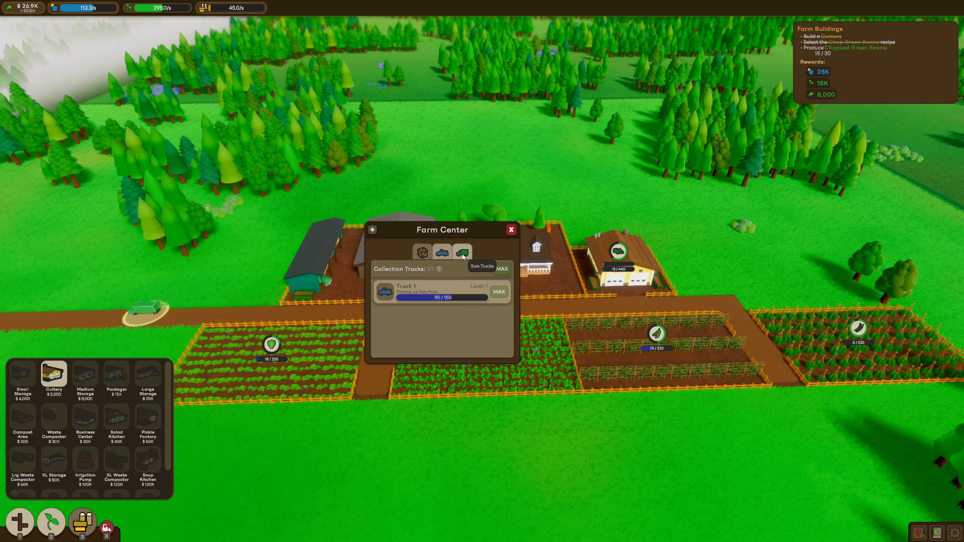
pyautogui.click(462, 252)
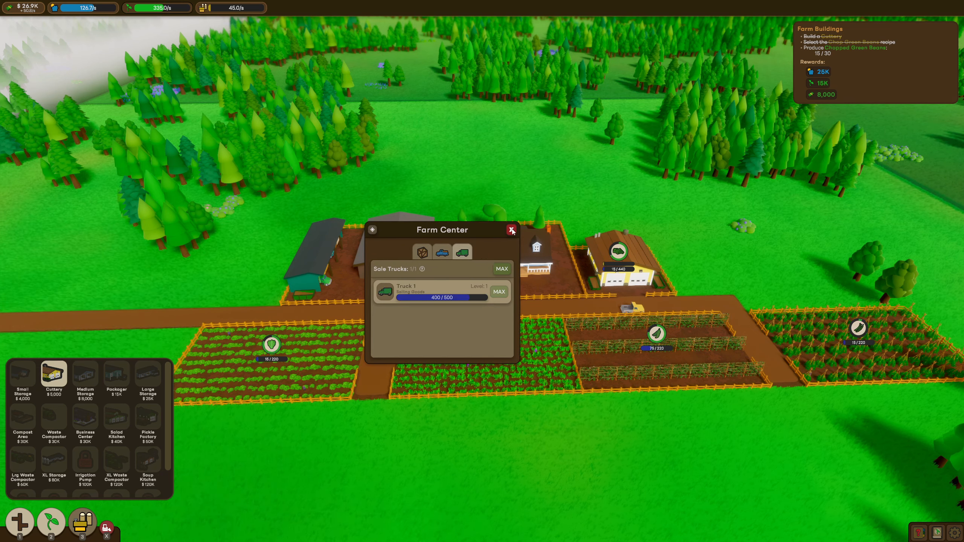
pyautogui.click(511, 229)
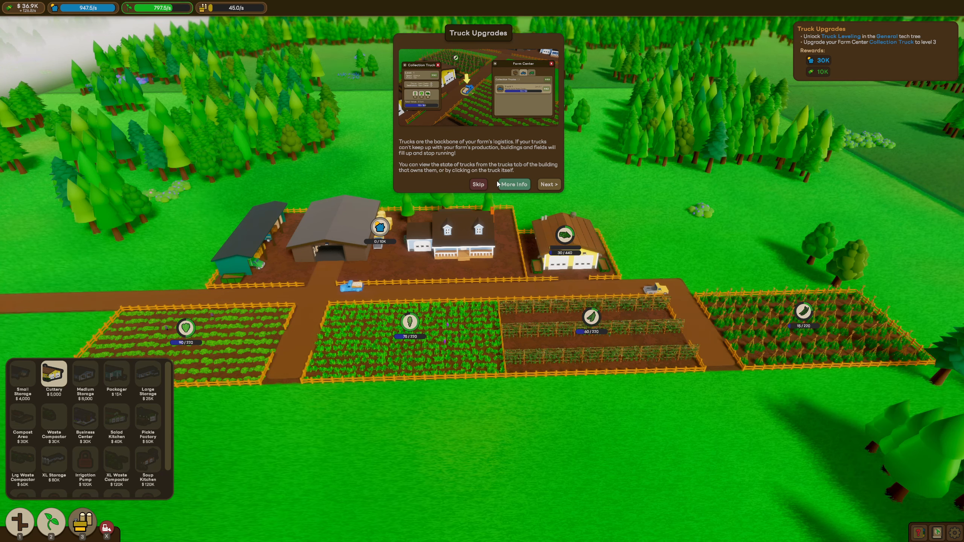
pyautogui.moveTo(478, 172)
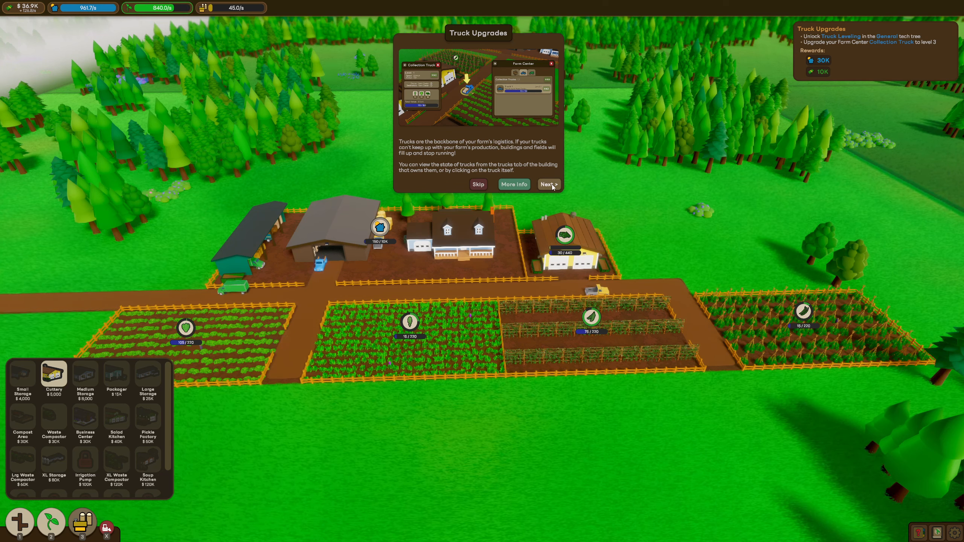
# Step: Advance the Truck Upgrades tutorial, inspect a collection truck, and bring up the Farmer's Guide via More Info
pyautogui.click(548, 185)
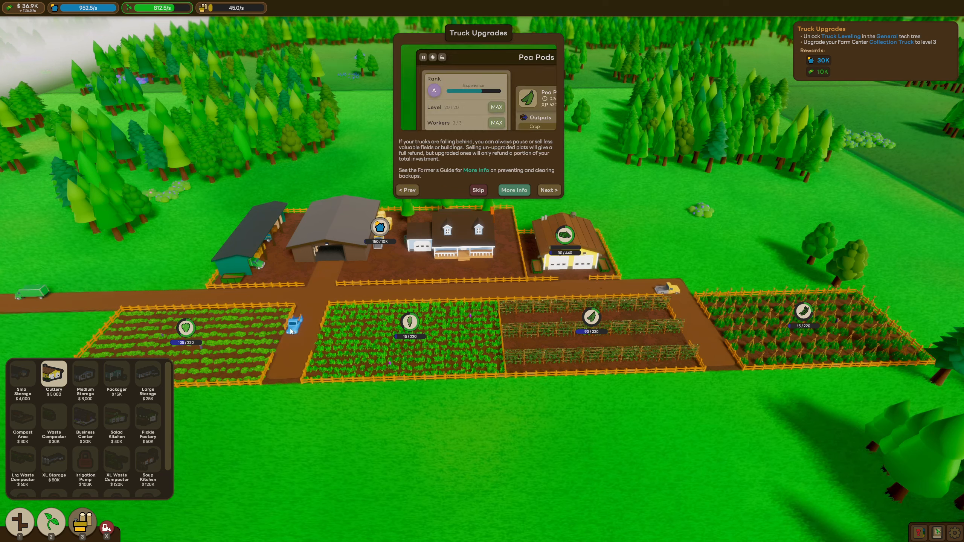
pyautogui.click(294, 323)
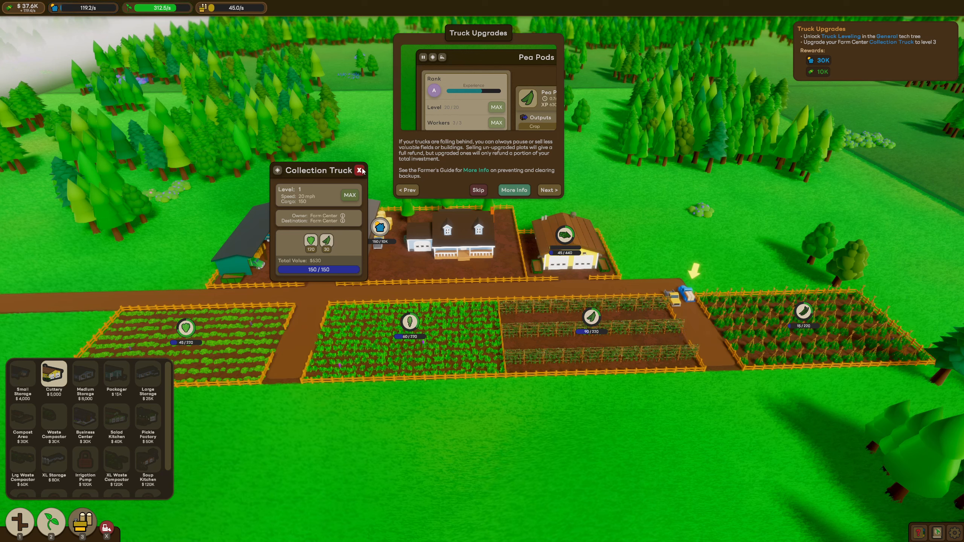
pyautogui.click(362, 170)
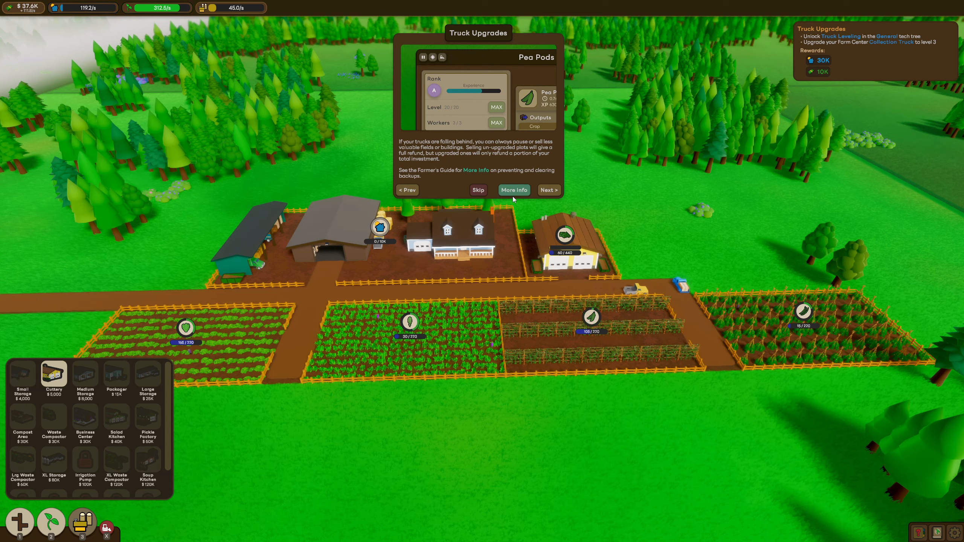
pyautogui.click(547, 189)
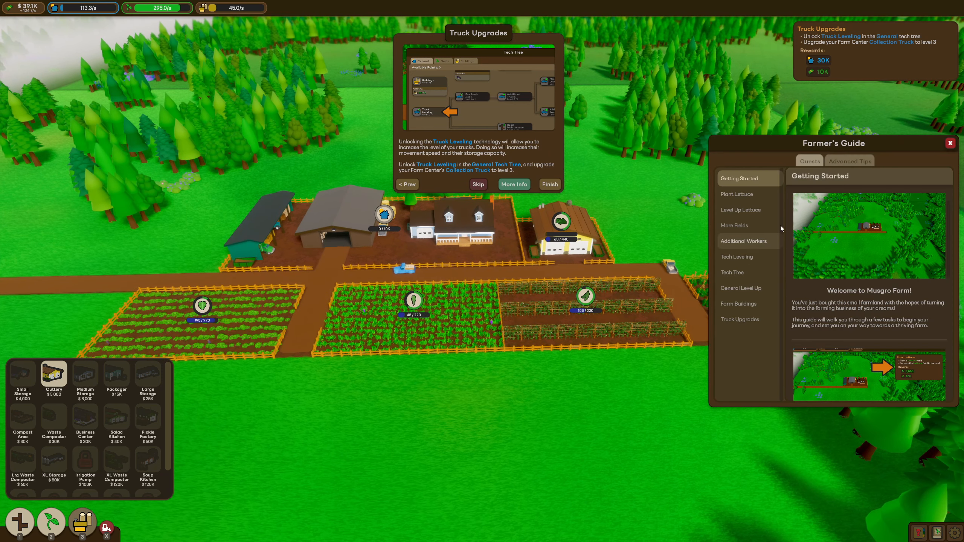
# Step: Read the Advanced Tips on Neighbor Connections and farming jams in the Farmer's Guide
pyautogui.click(848, 160)
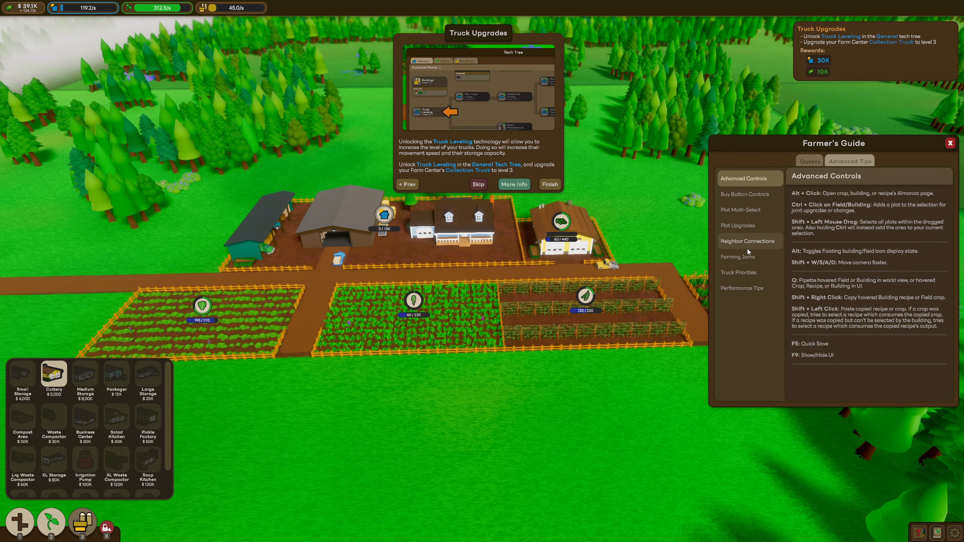
pyautogui.click(748, 240)
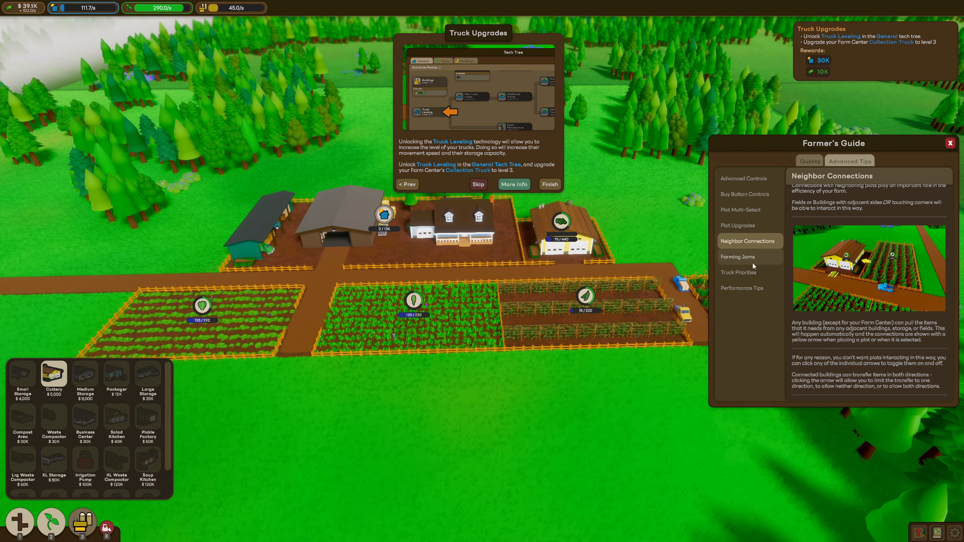
pyautogui.click(738, 256)
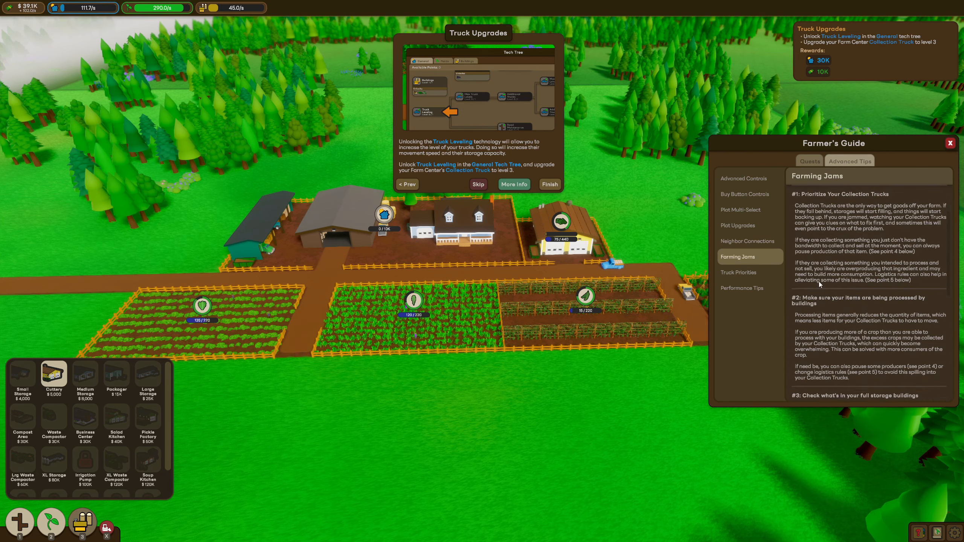
pyautogui.scroll(-3)
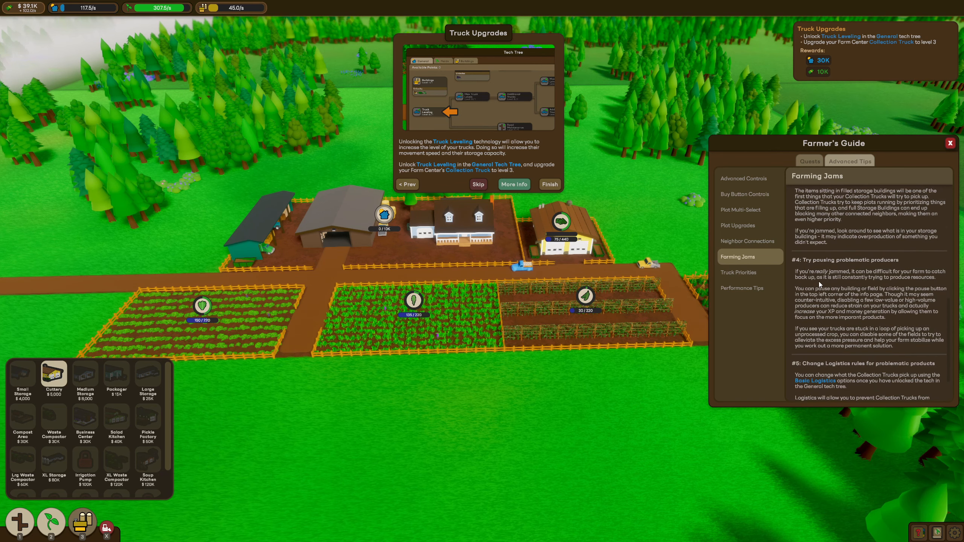
pyautogui.scroll(-3)
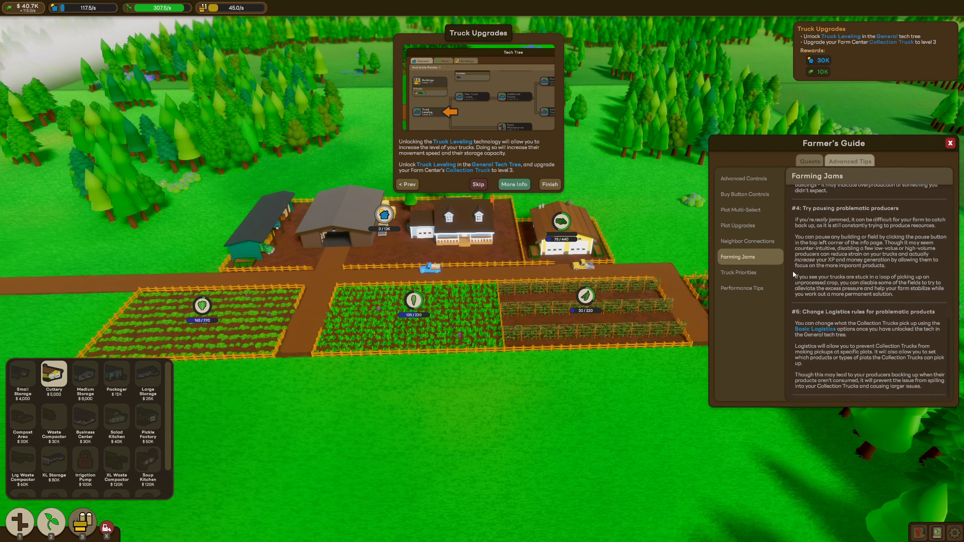
# Step: Return the guide to the Quests list and close it
pyautogui.click(808, 160)
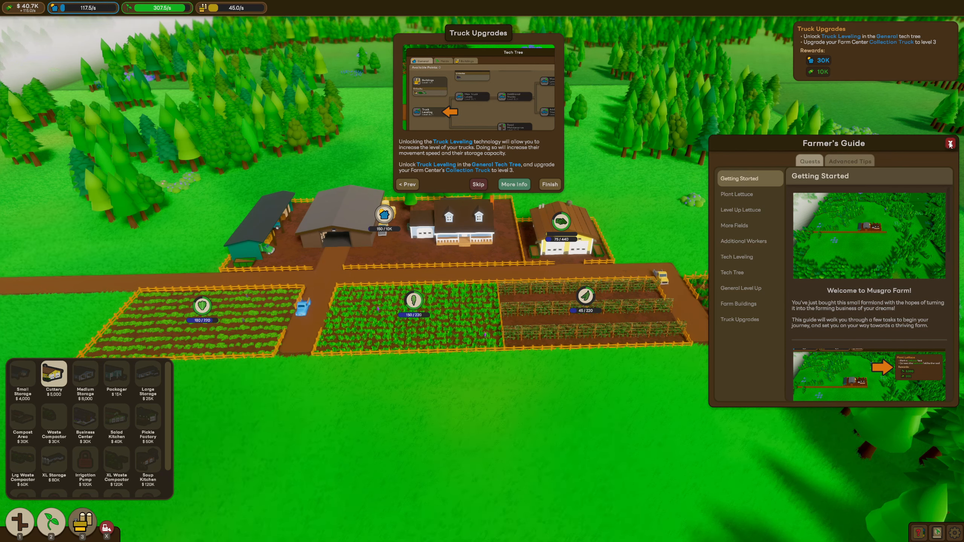
pyautogui.click(949, 144)
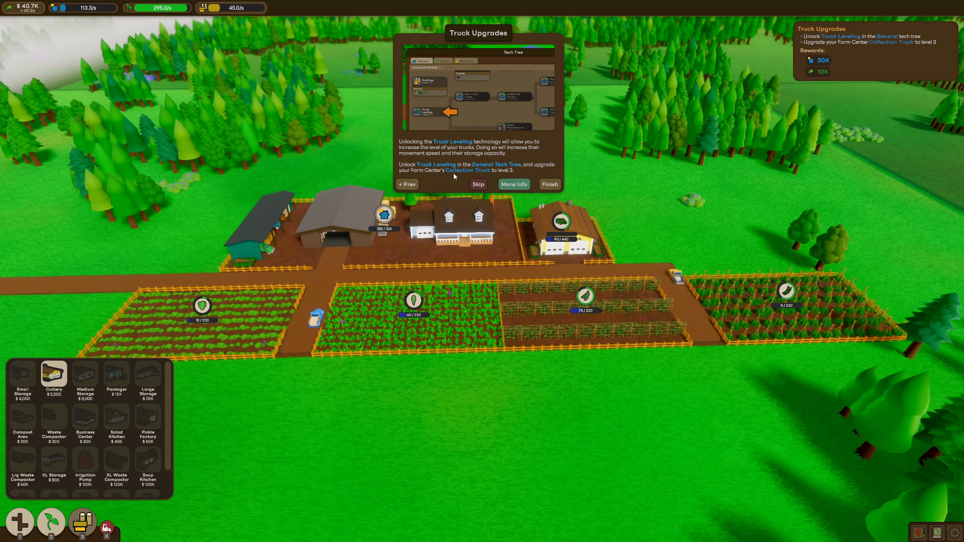
pyautogui.moveTo(507, 168)
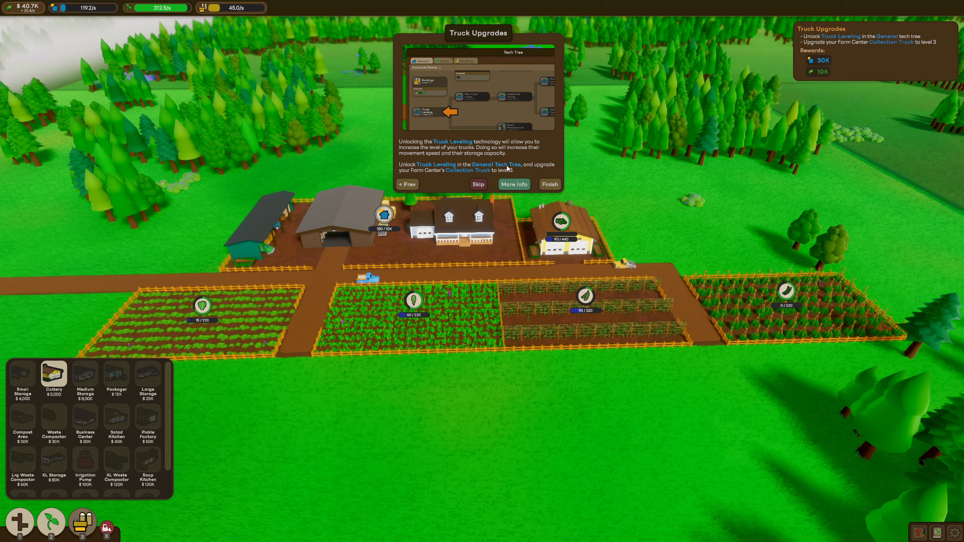
pyautogui.moveTo(63, 8)
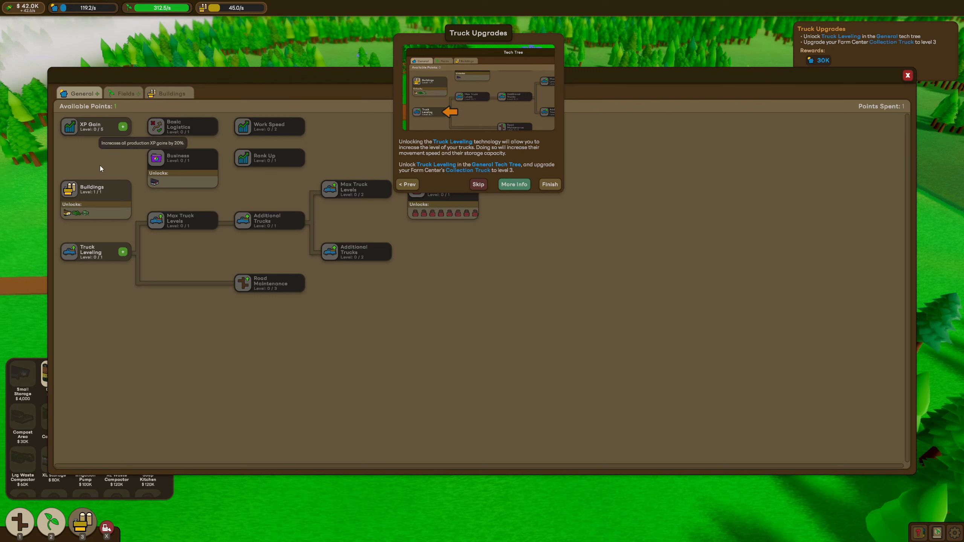
pyautogui.moveTo(122, 252)
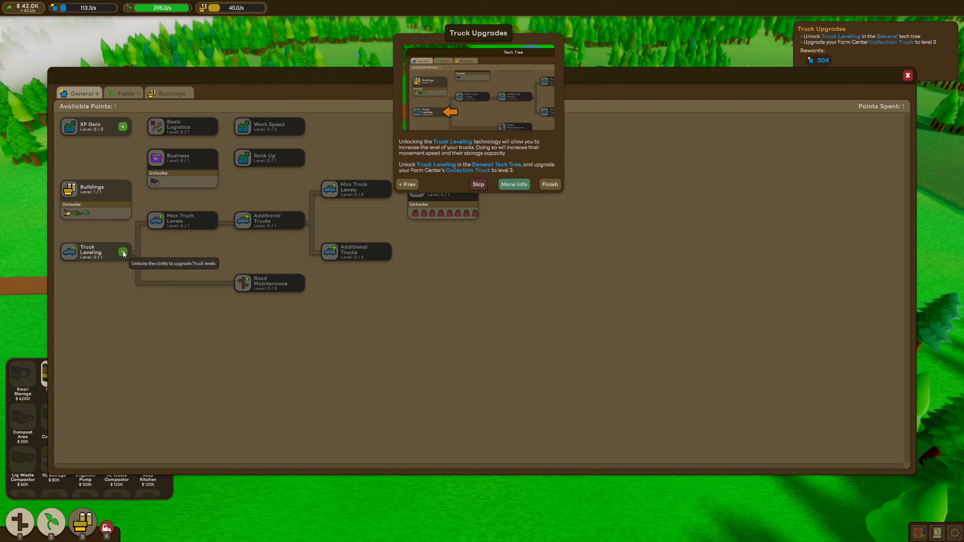
# Step: Unlock Truck Leveling in the tech tree, glance at the Fields branch, and close the tree
pyautogui.click(122, 251)
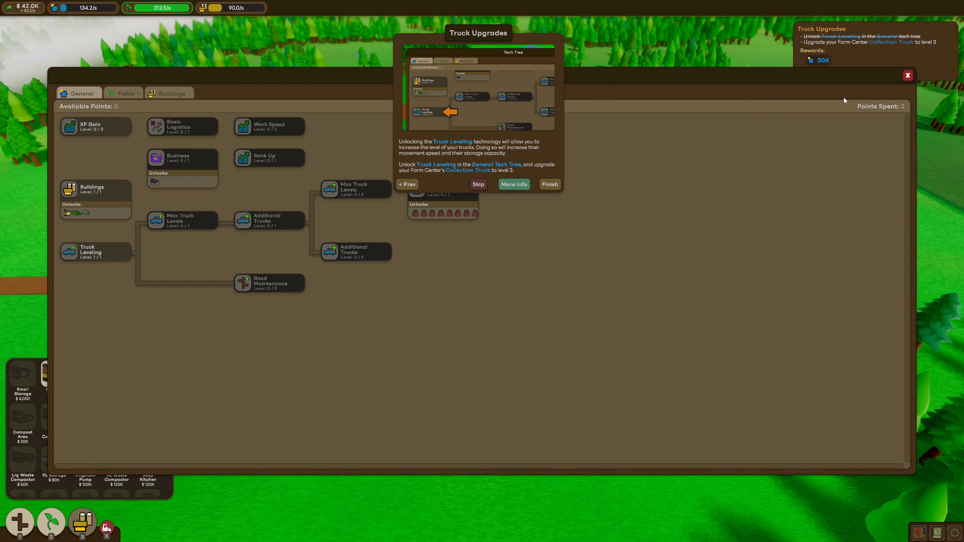
pyautogui.click(907, 75)
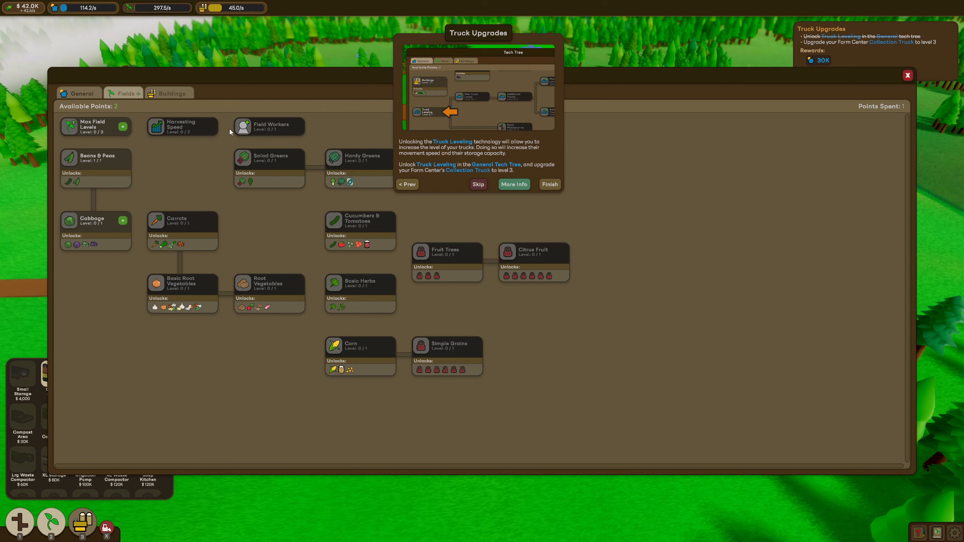
pyautogui.moveTo(682, 134)
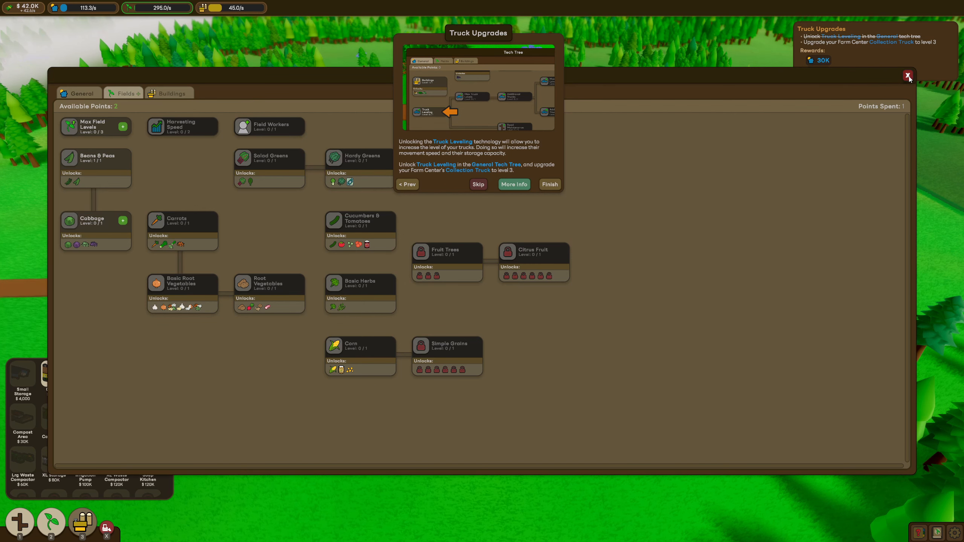
pyautogui.click(908, 76)
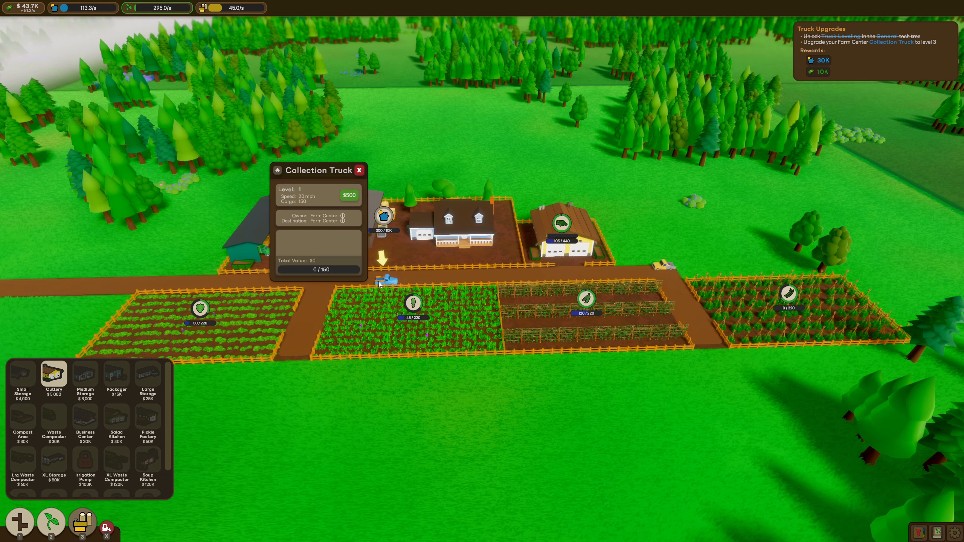
# Step: Upgrade the collection truck to level 3 and check the Cuttery's input truck details
pyautogui.click(349, 195)
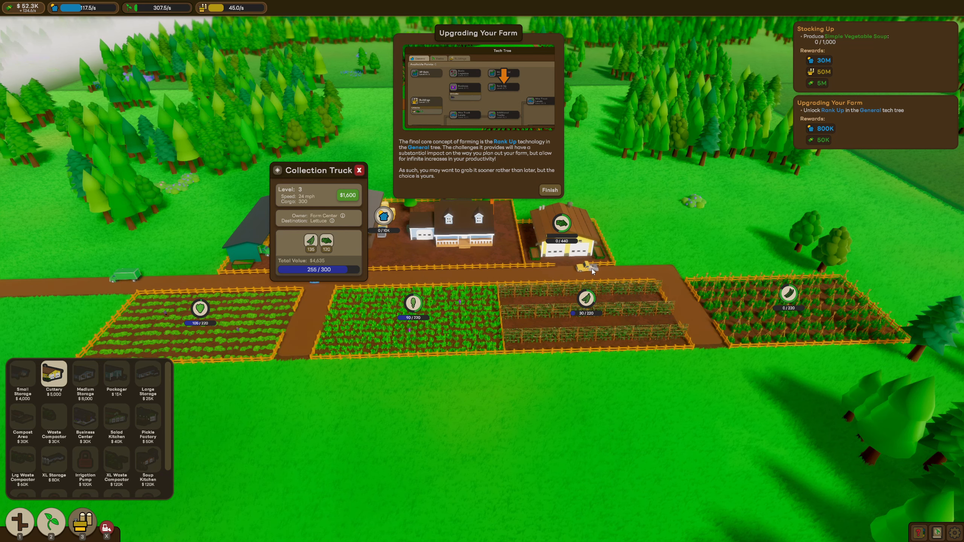
pyautogui.click(301, 323)
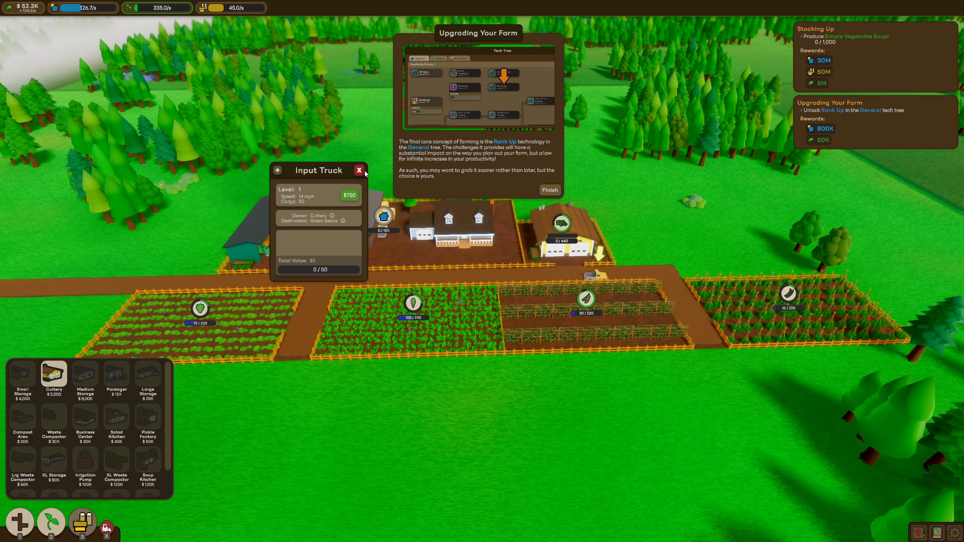
pyautogui.click(360, 170)
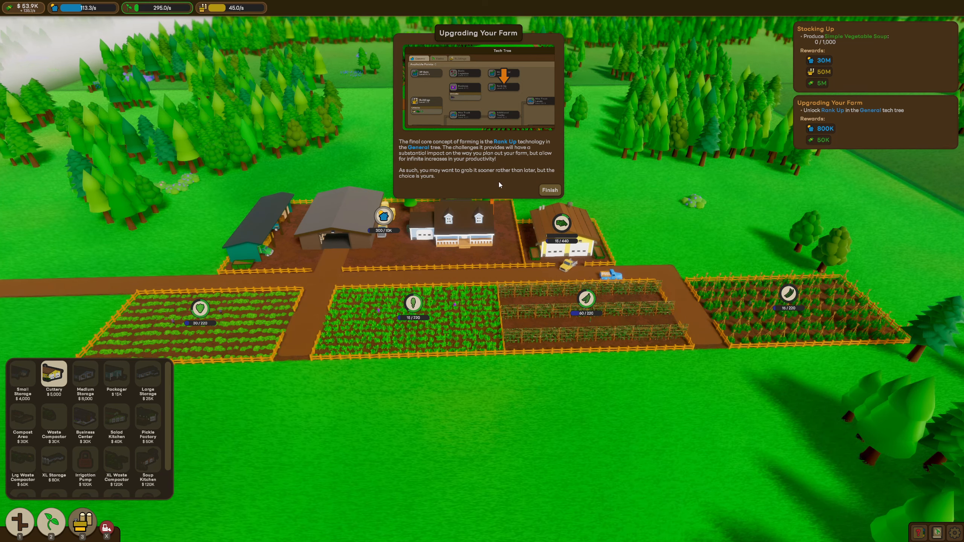
pyautogui.moveTo(487, 192)
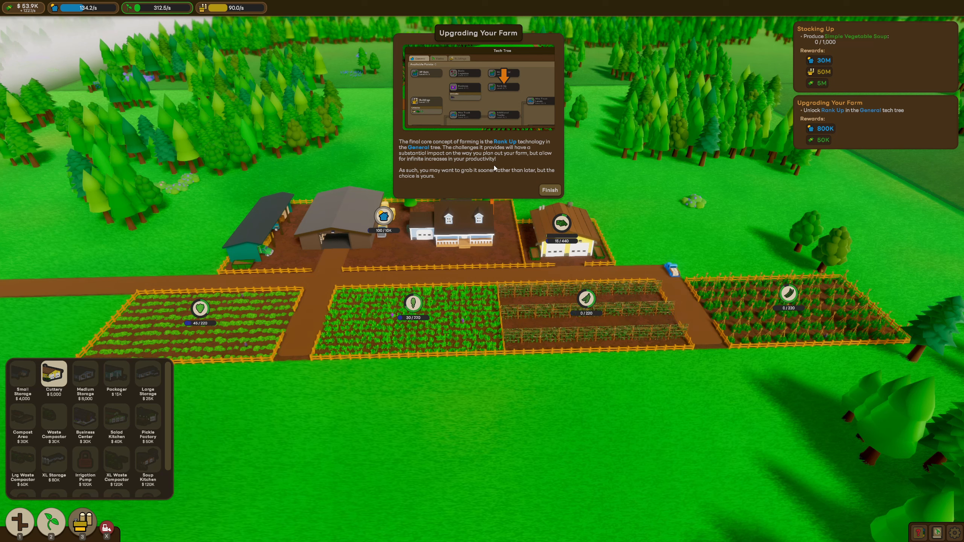
pyautogui.moveTo(473, 185)
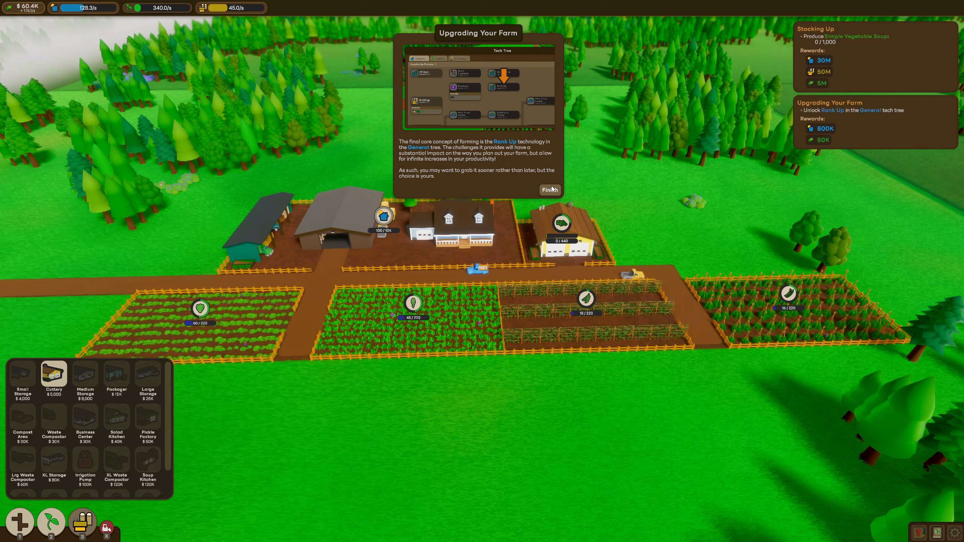
# Step: Finish the Upgrading Your Farm tutorial popup
pyautogui.click(547, 190)
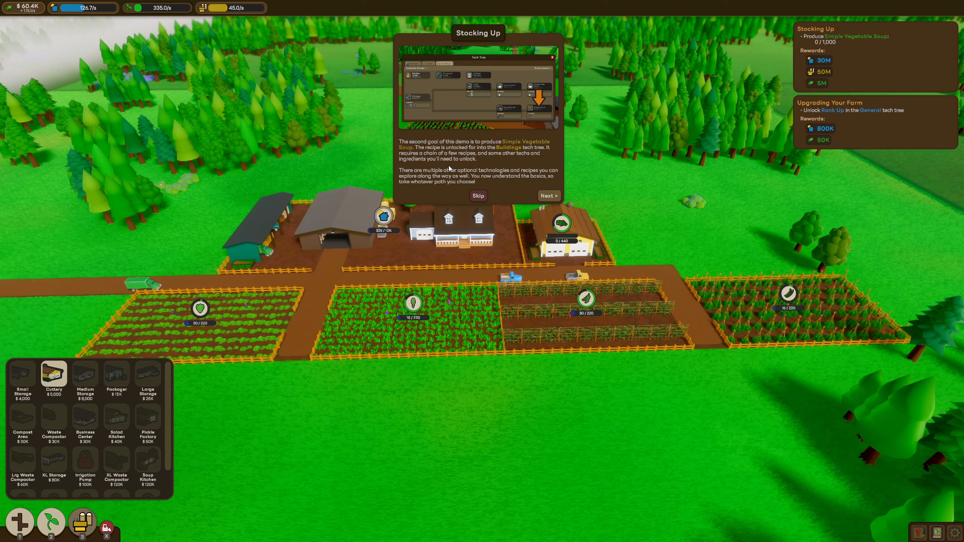
pyautogui.moveTo(500, 180)
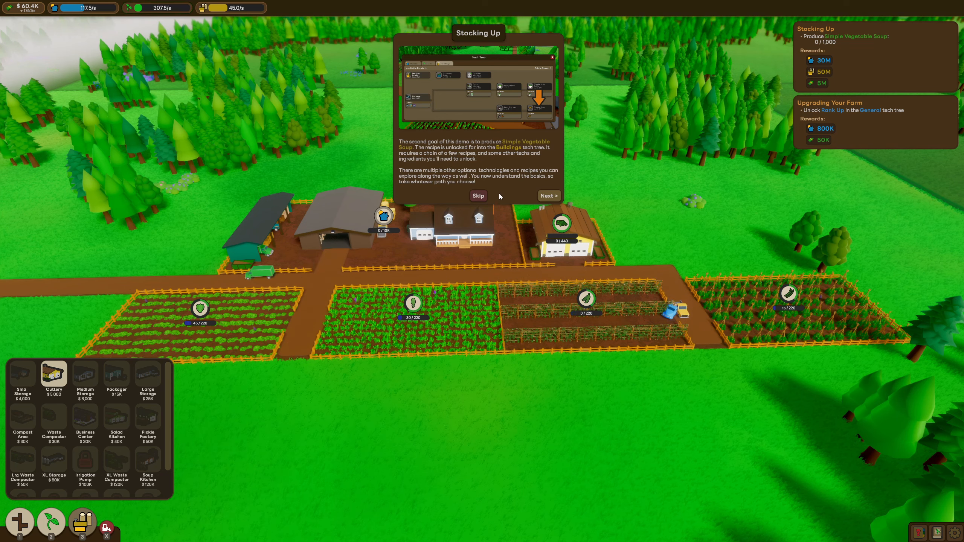
pyautogui.moveTo(494, 203)
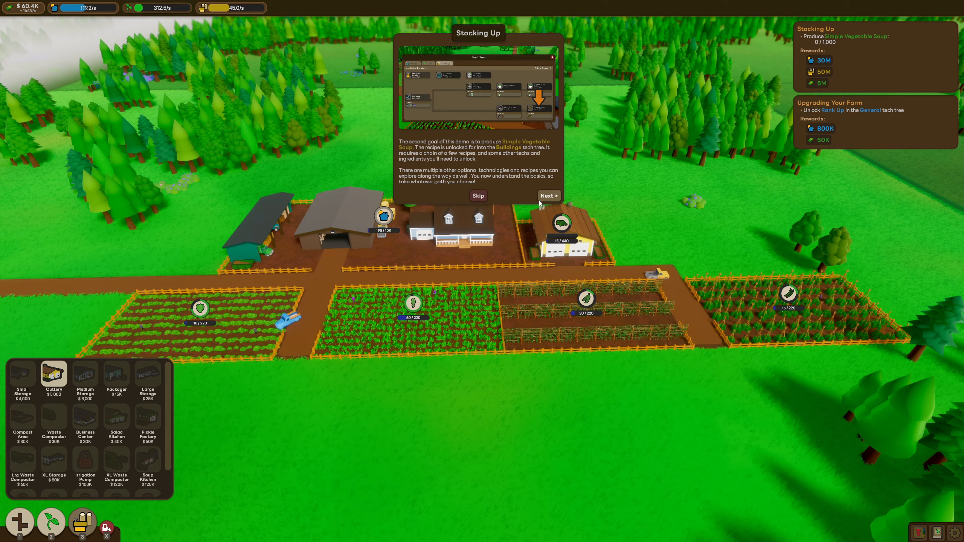
# Step: Advance the Stocking Up tutorial to its tips page and bring up the Almanac
pyautogui.click(547, 196)
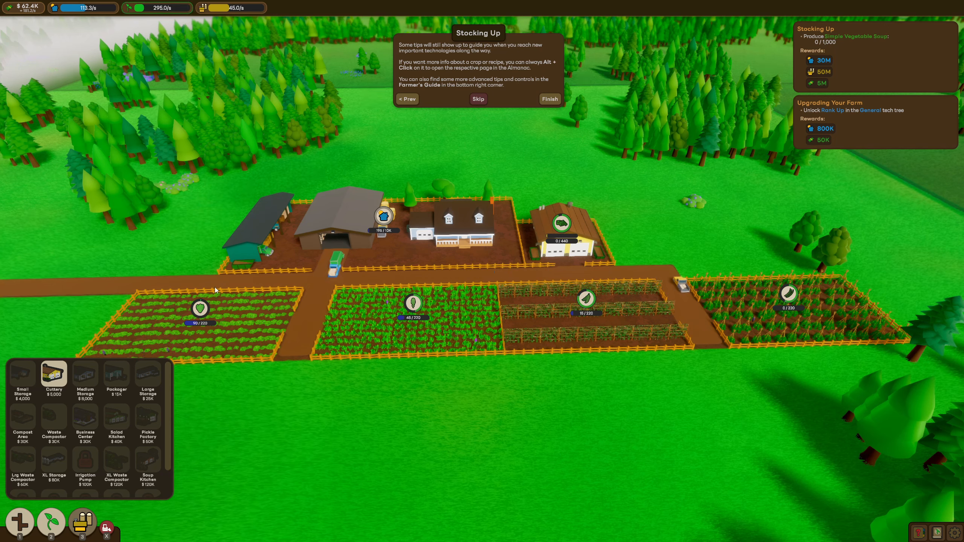
pyautogui.click(54, 376)
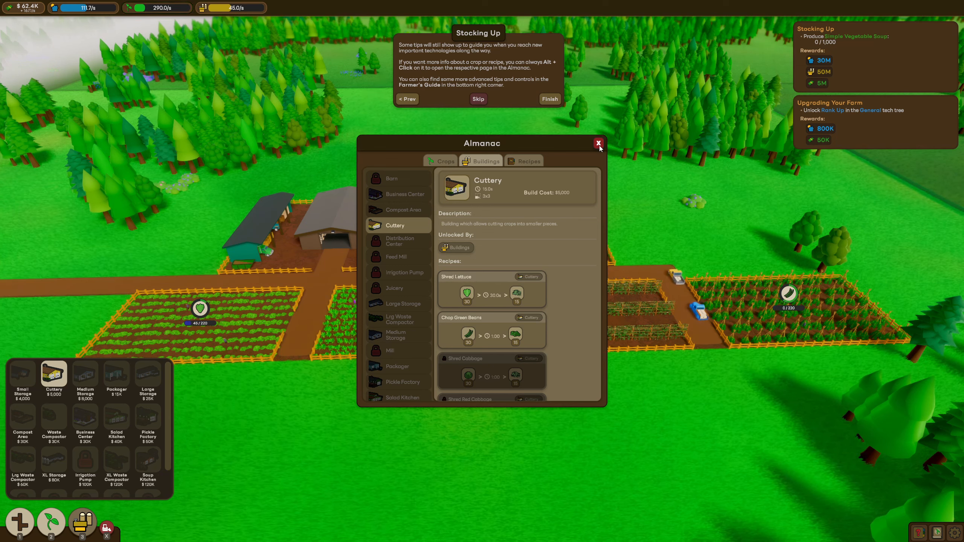
pyautogui.moveTo(559, 187)
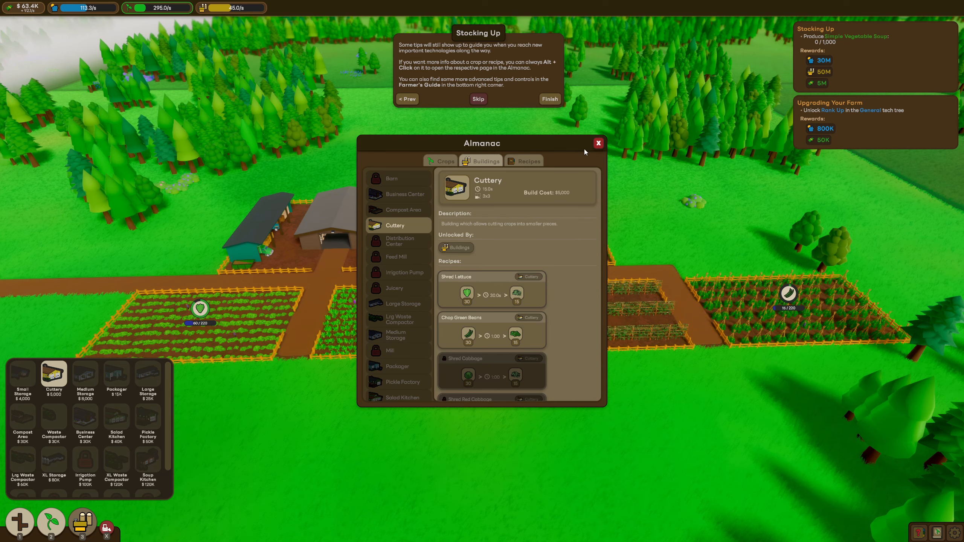
# Step: Close the Almanac and dismiss the Stocking Up tutorial tip
pyautogui.click(597, 143)
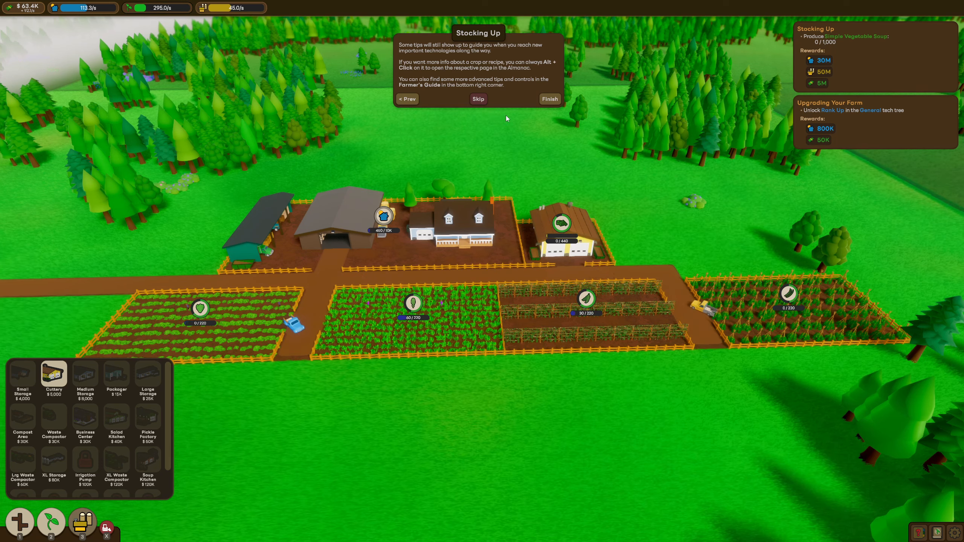
pyautogui.click(548, 99)
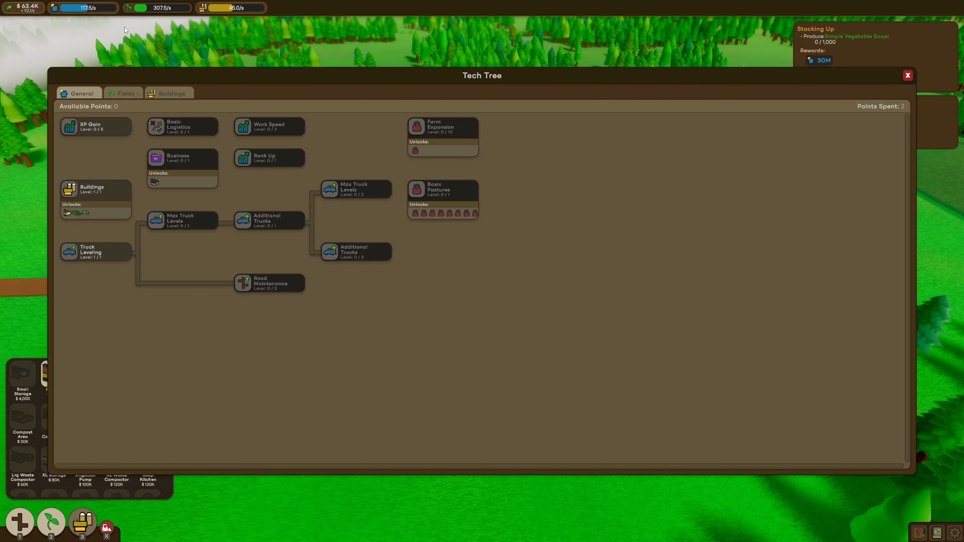
pyautogui.moveTo(256, 164)
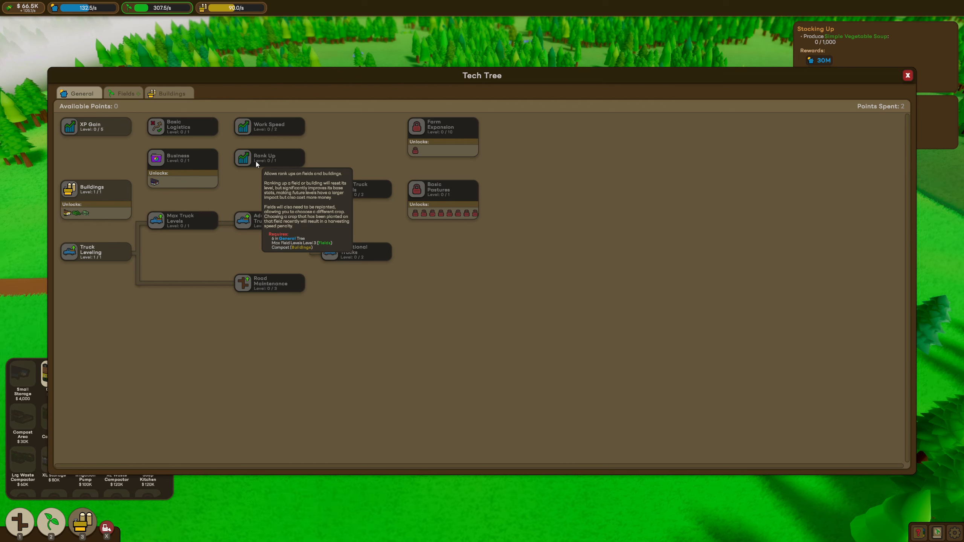
pyautogui.moveTo(275, 169)
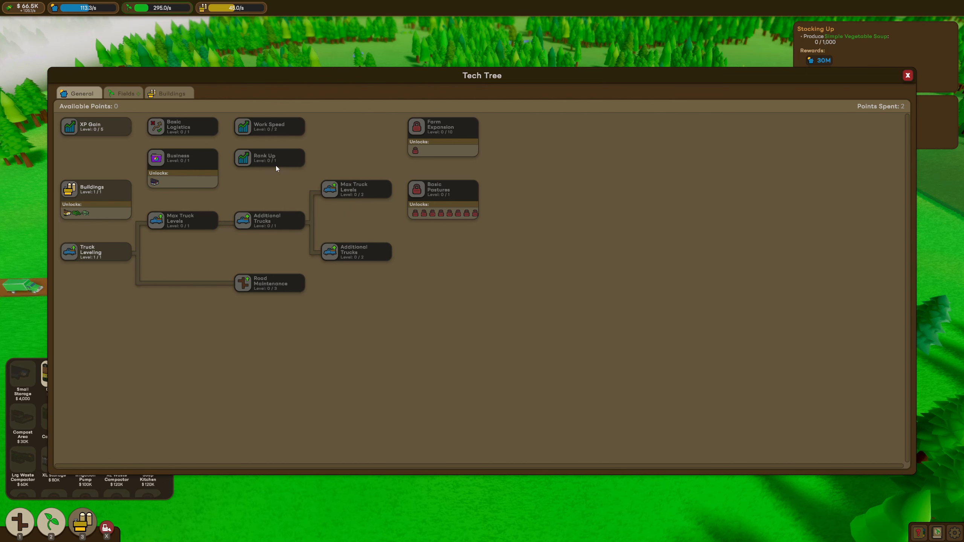
pyautogui.moveTo(244, 159)
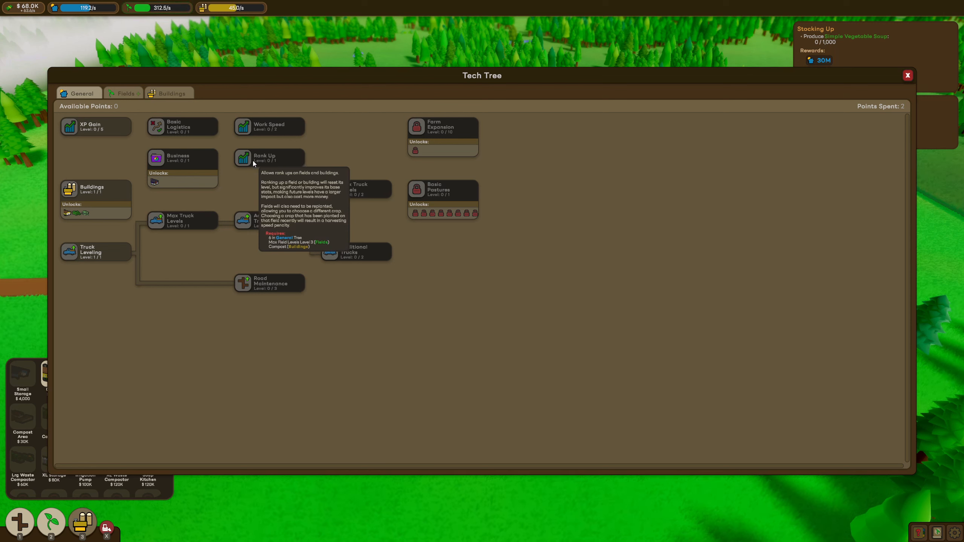
pyautogui.moveTo(224, 172)
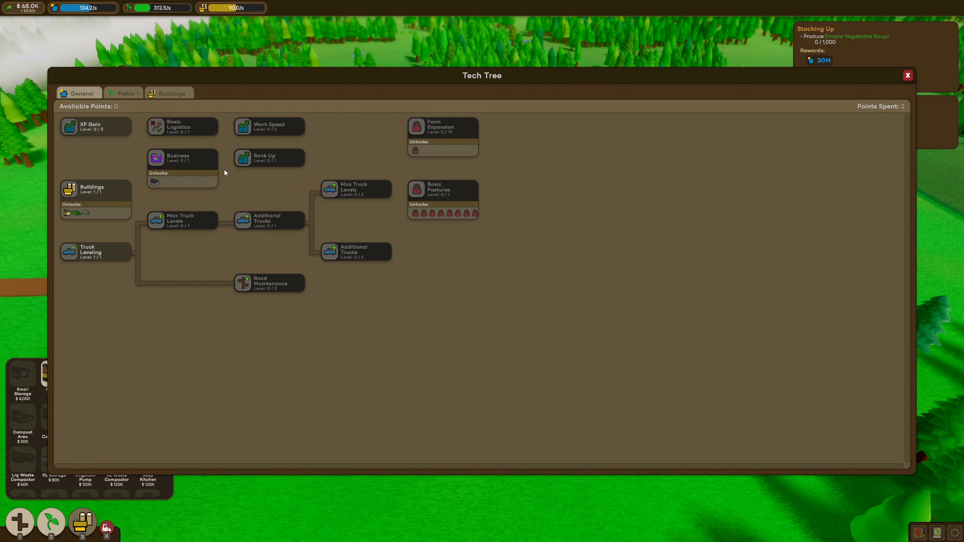
# Step: Switch the Tech Tree to its Fields branch showing two available points
pyautogui.click(125, 93)
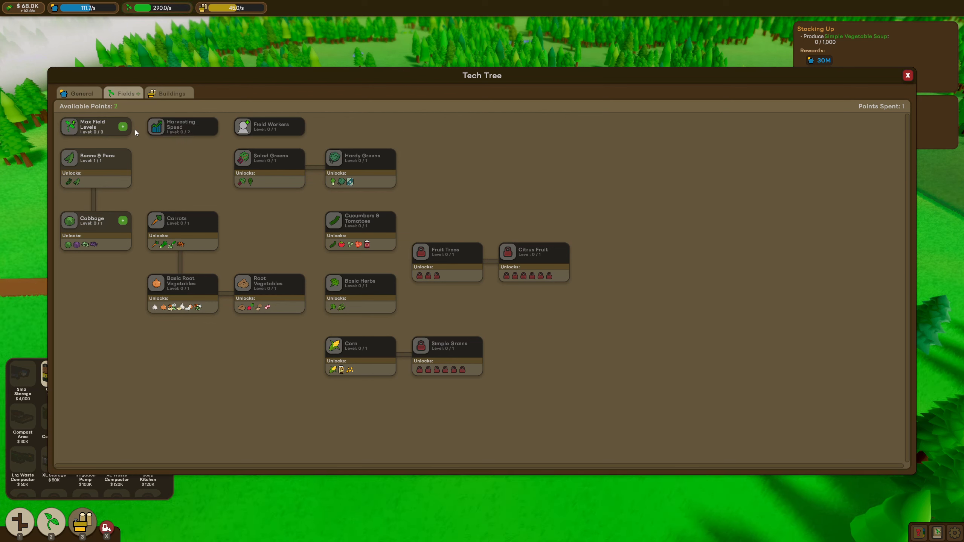
pyautogui.moveTo(125, 233)
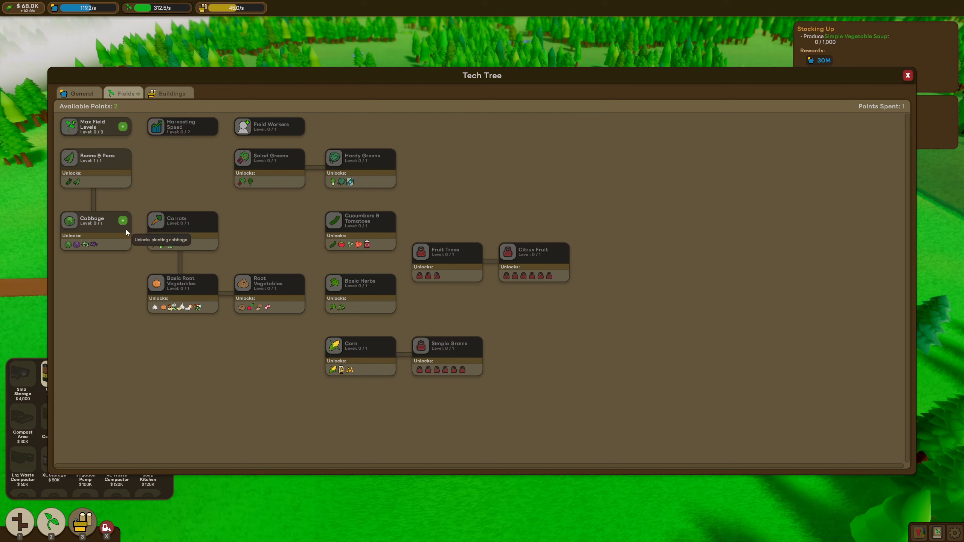
# Step: Unlock the Cabbage field tech, glance at the Buildings and Fields branches, and return to General
pyautogui.click(122, 220)
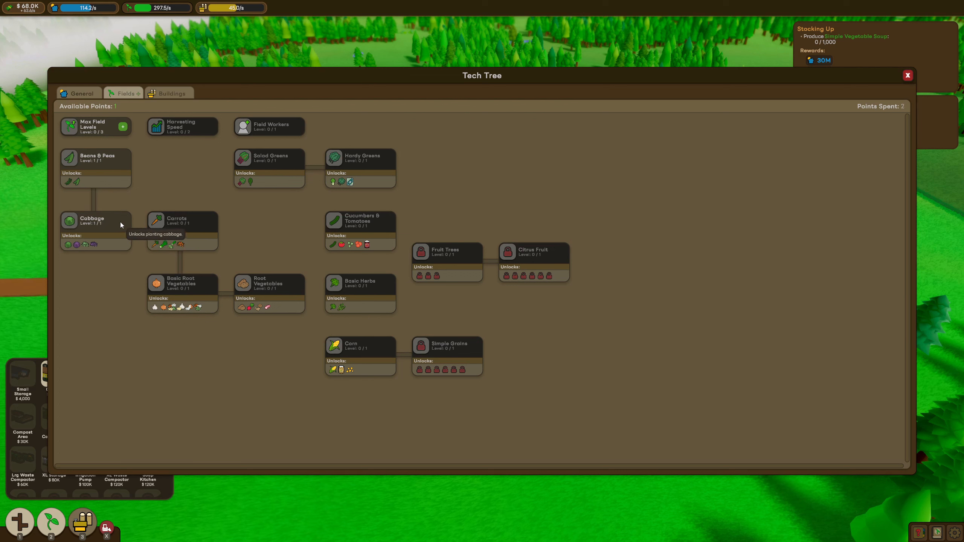
pyautogui.moveTo(179, 235)
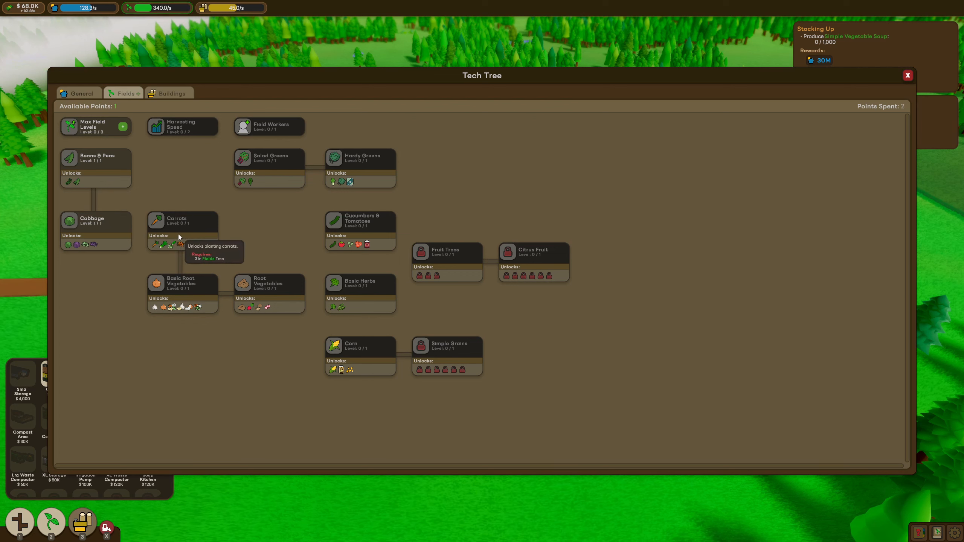
pyautogui.moveTo(113, 129)
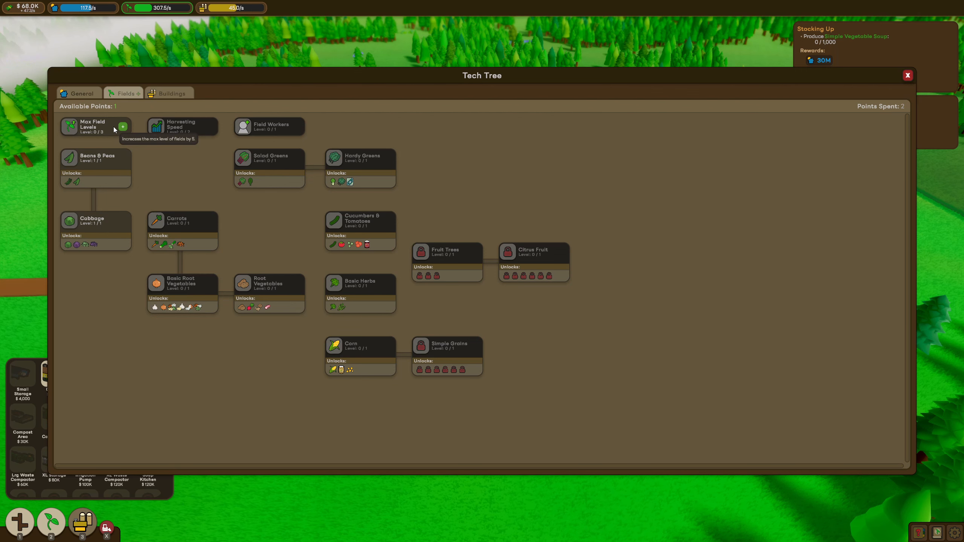
pyautogui.click(170, 92)
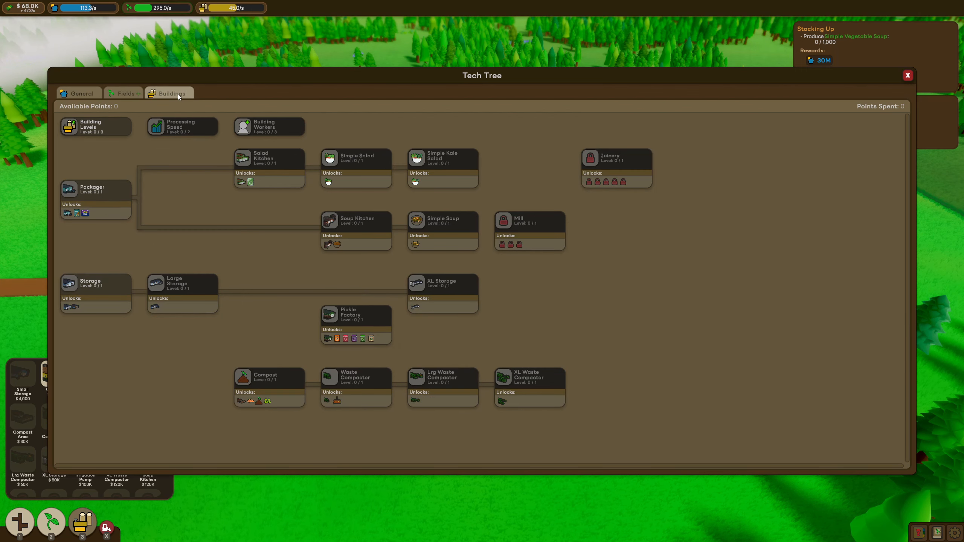
pyautogui.click(123, 93)
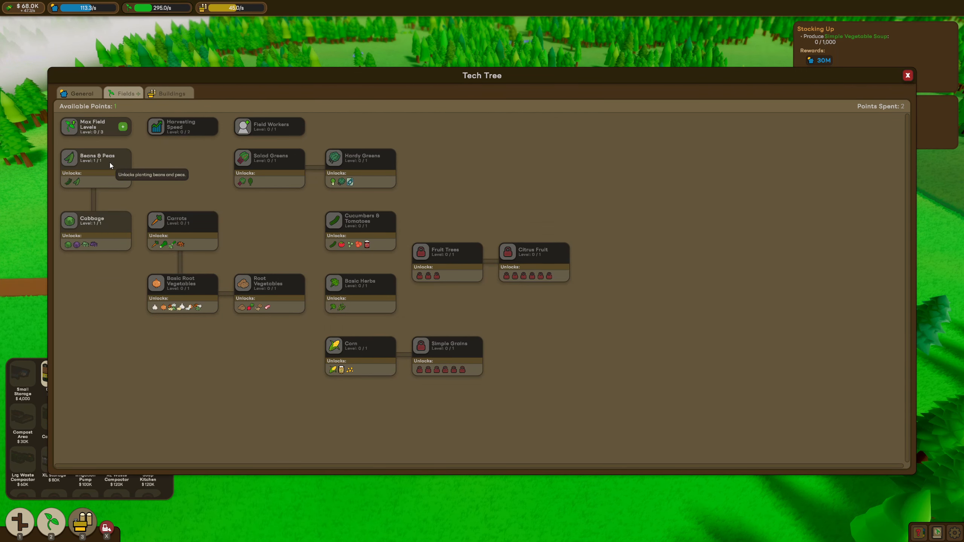
pyautogui.moveTo(179, 221)
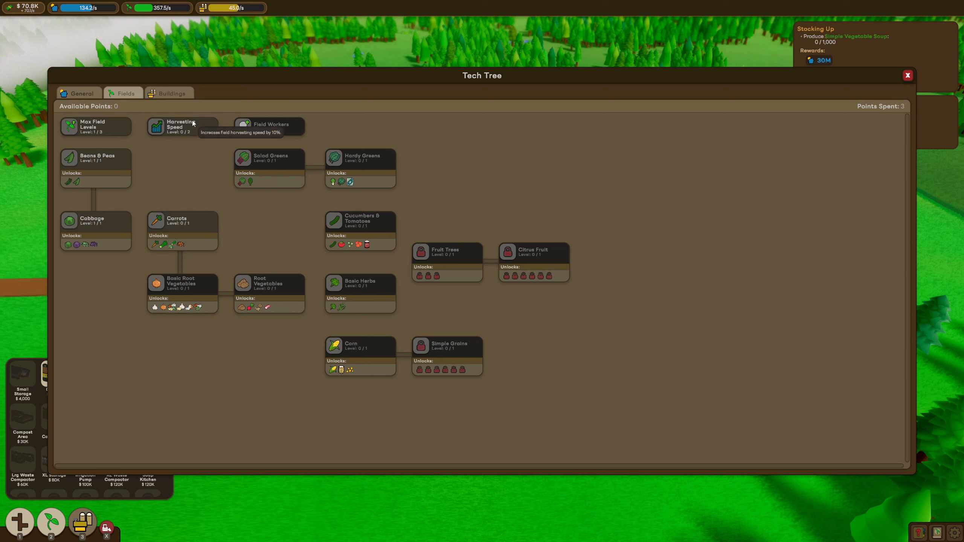
pyautogui.moveTo(193, 228)
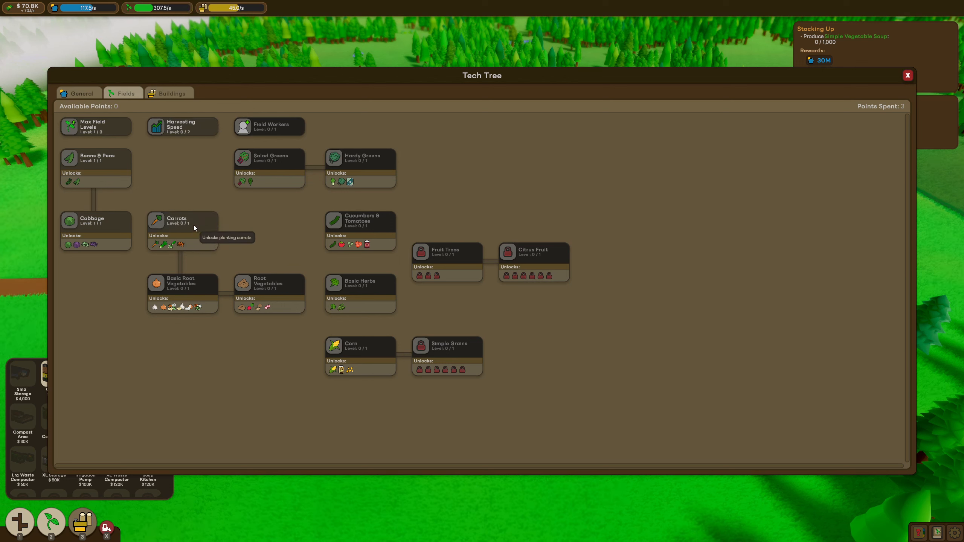
pyautogui.moveTo(94, 115)
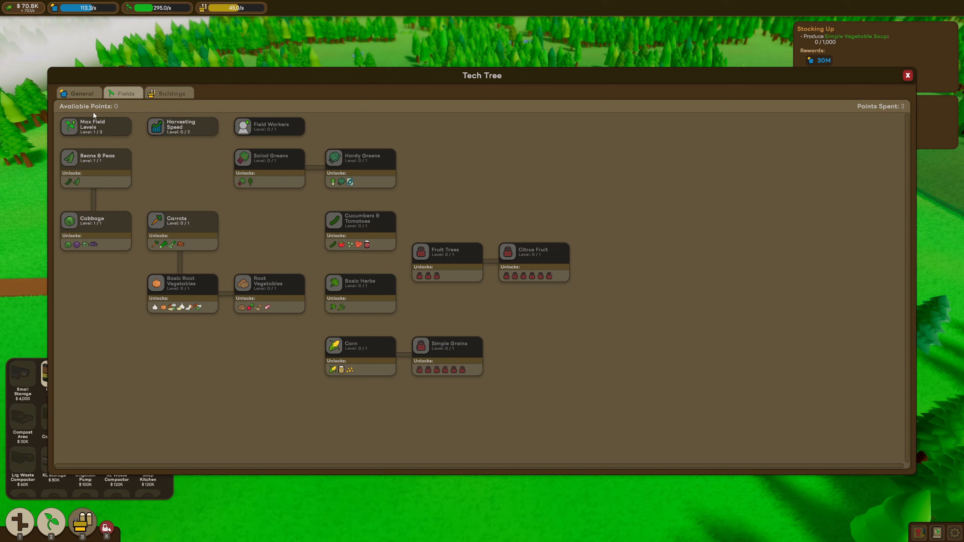
pyautogui.click(80, 92)
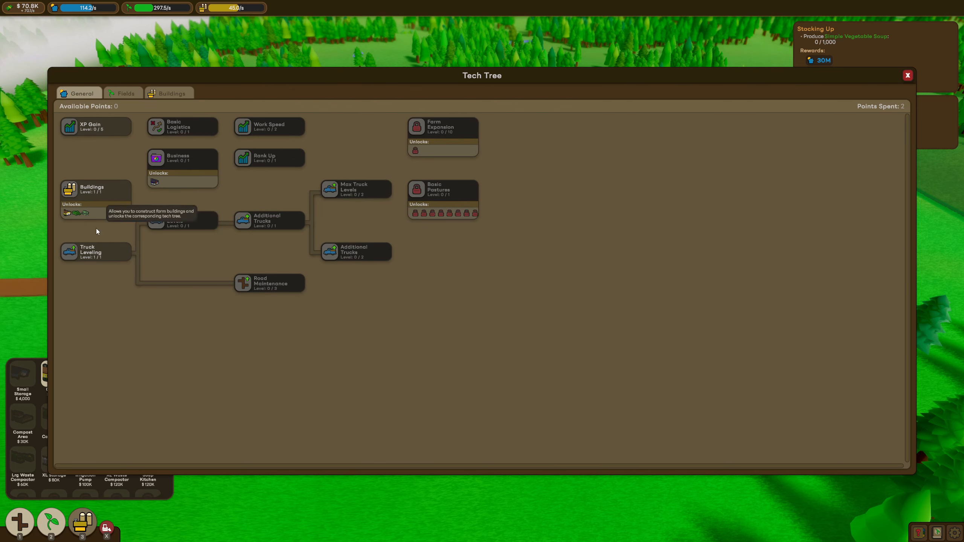
pyautogui.moveTo(175, 165)
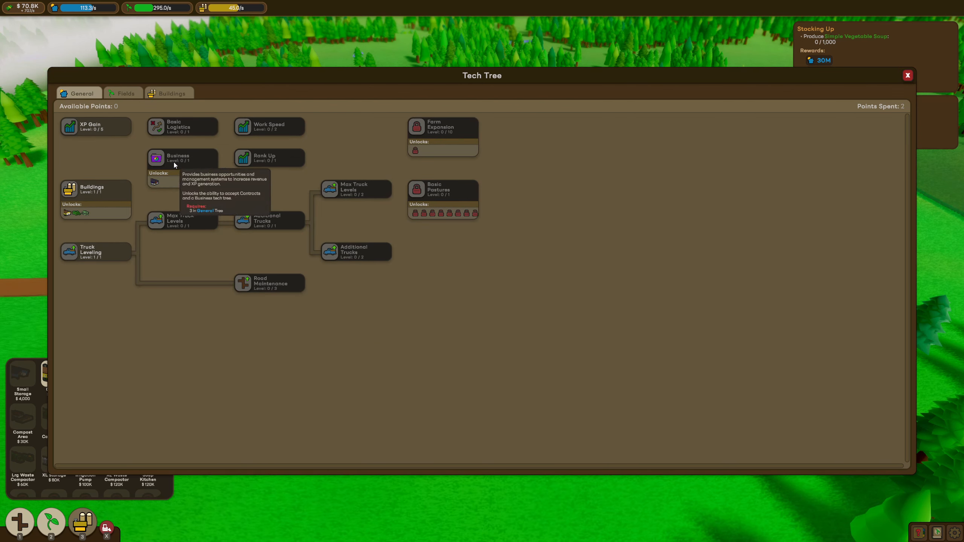
pyautogui.moveTo(221, 125)
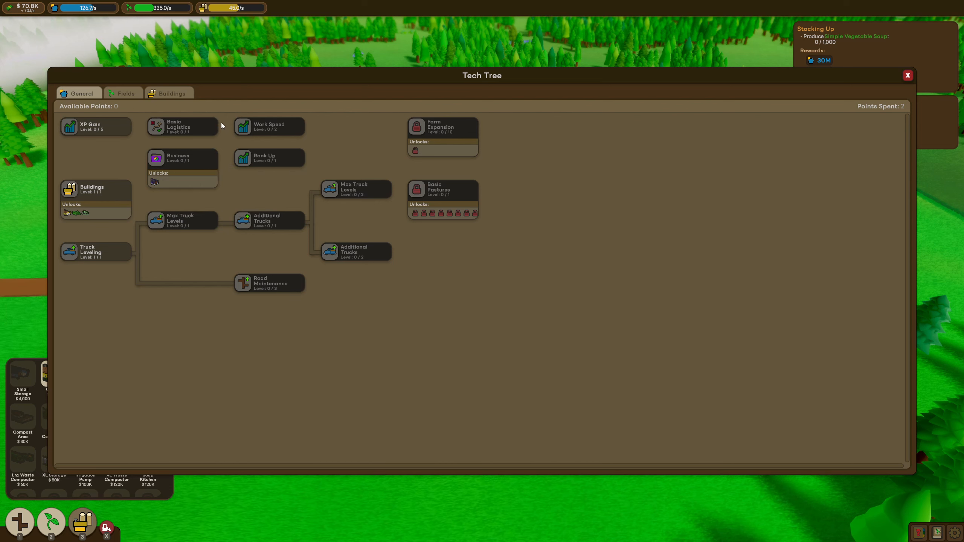
pyautogui.moveTo(341, 122)
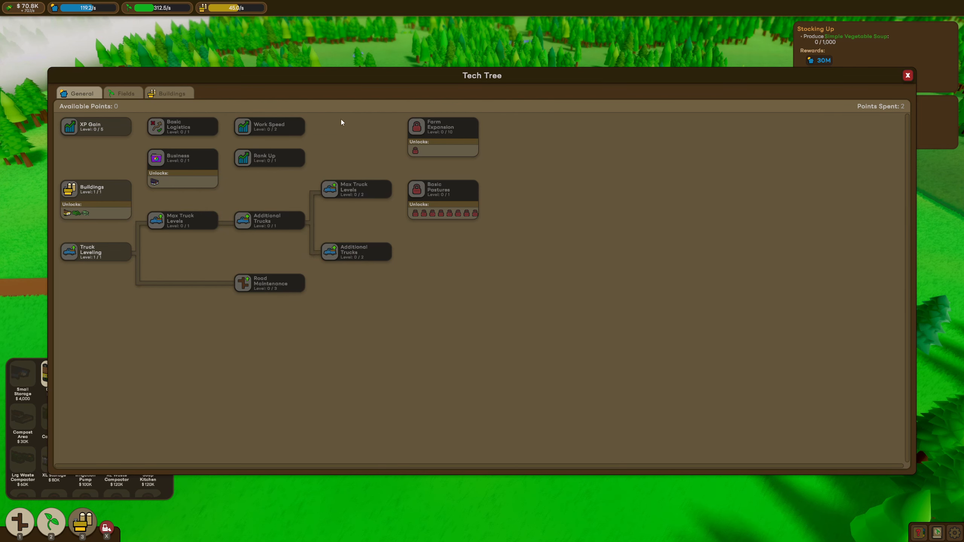
pyautogui.moveTo(557, 203)
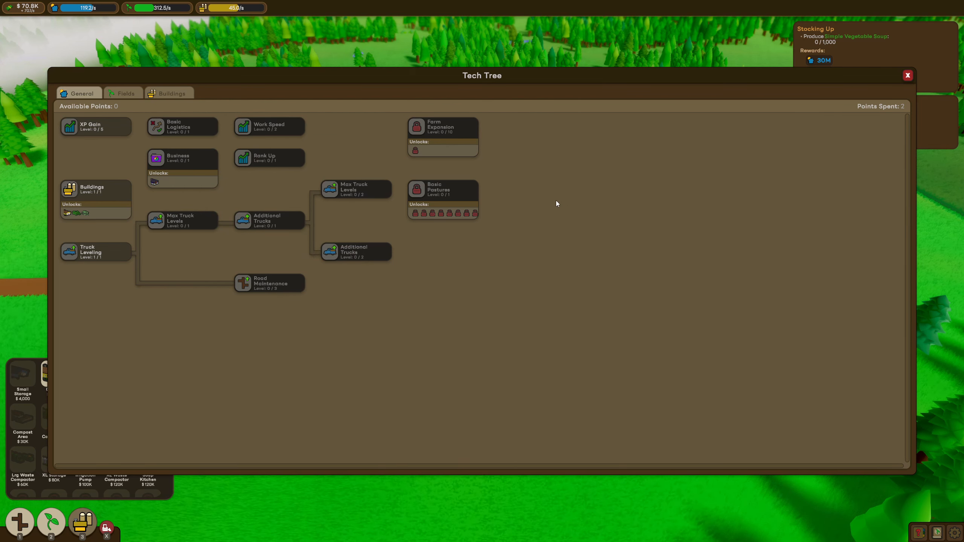
pyautogui.moveTo(205, 246)
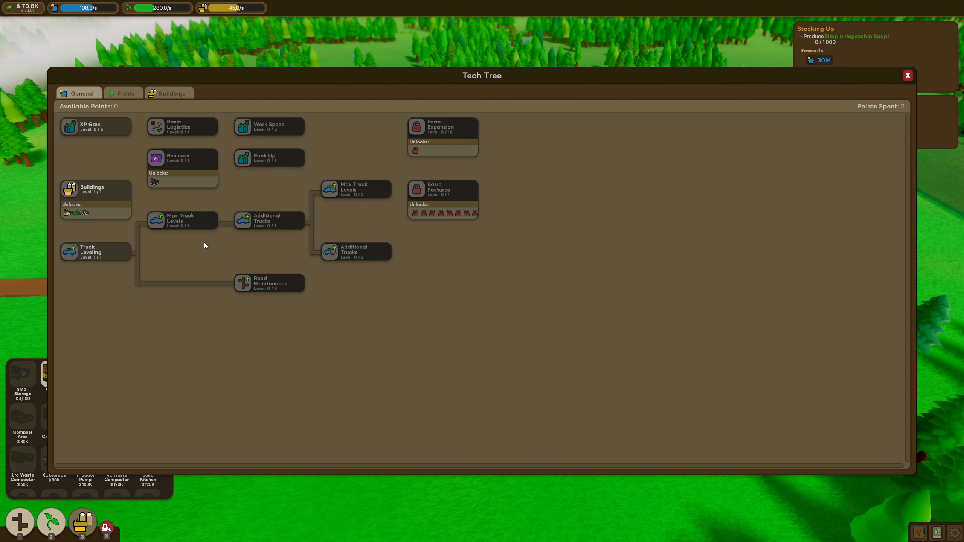
pyautogui.moveTo(114, 182)
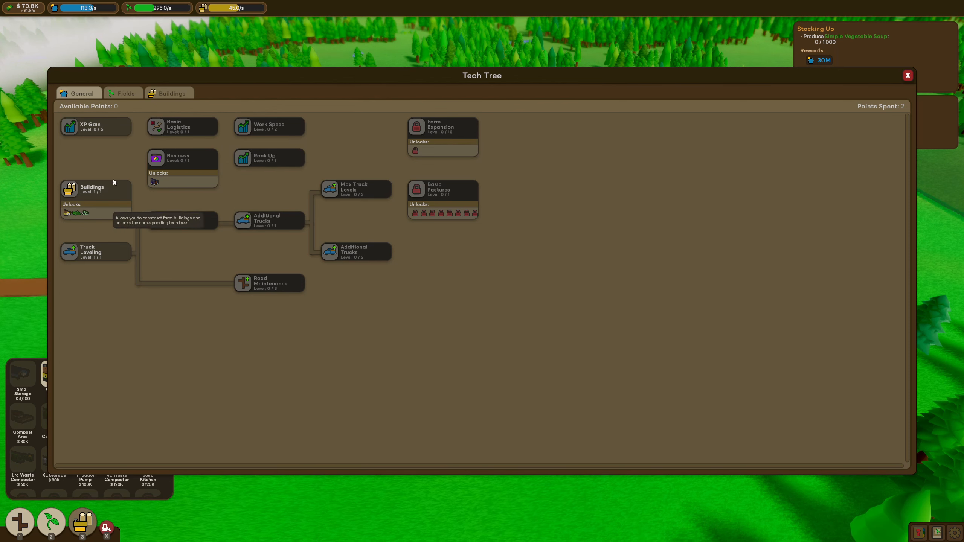
pyautogui.moveTo(346, 199)
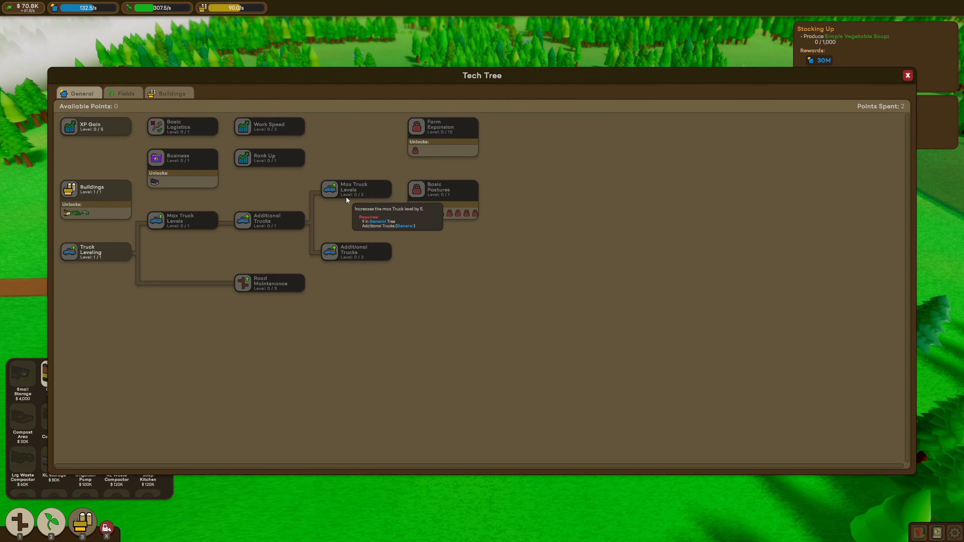
pyautogui.moveTo(537, 206)
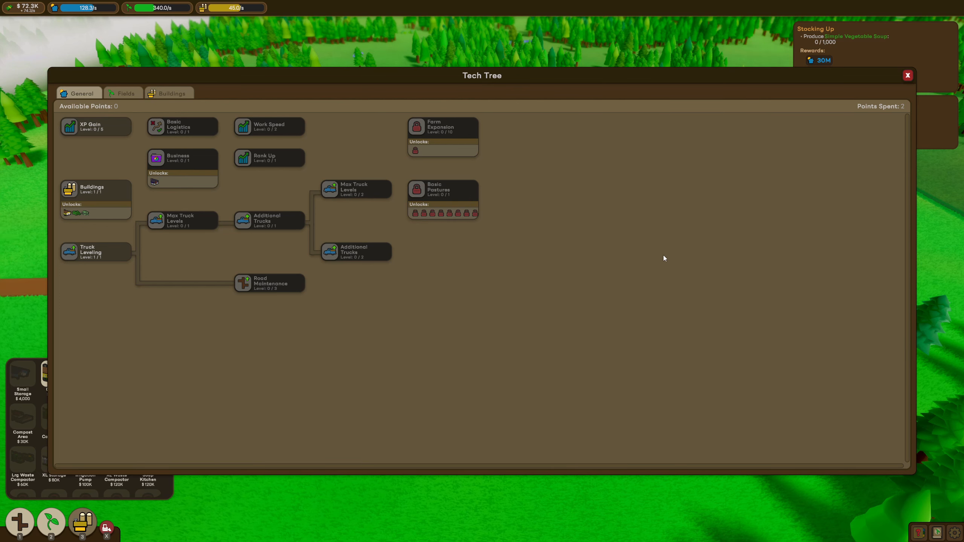
pyautogui.moveTo(368, 130)
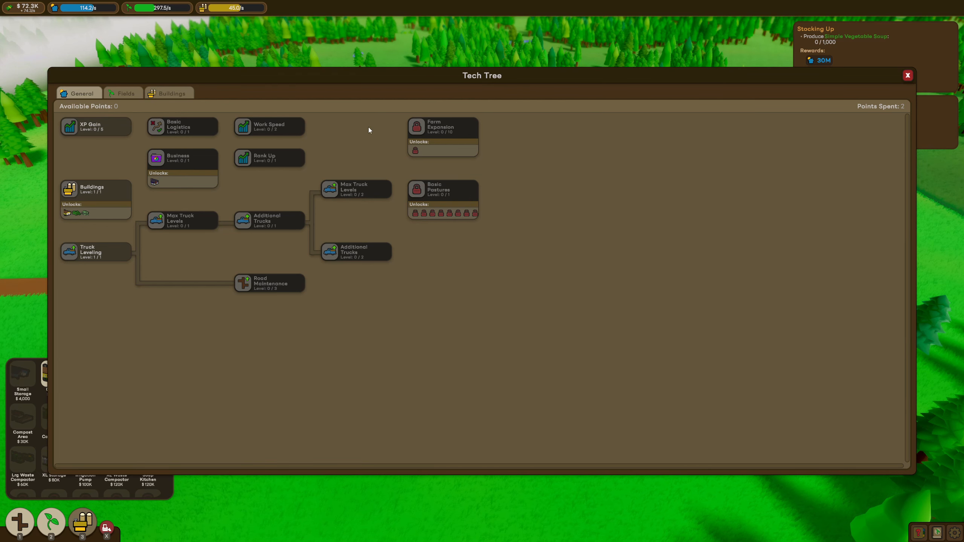
pyautogui.moveTo(175, 128)
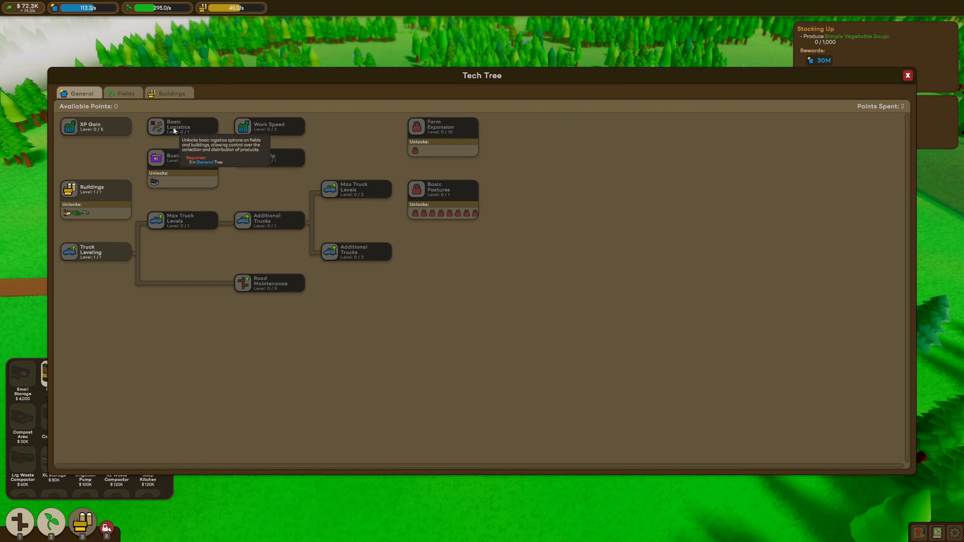
pyautogui.moveTo(259, 157)
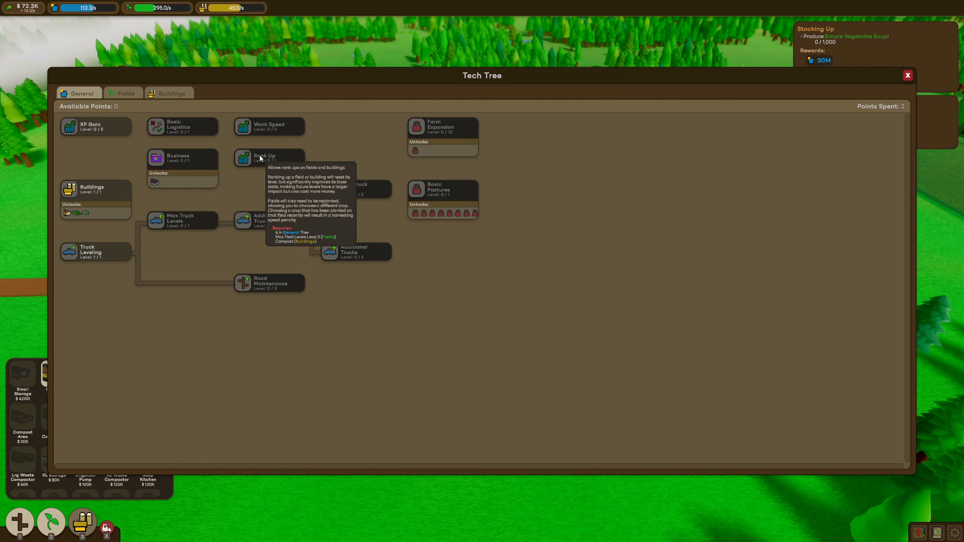
pyautogui.moveTo(268, 283)
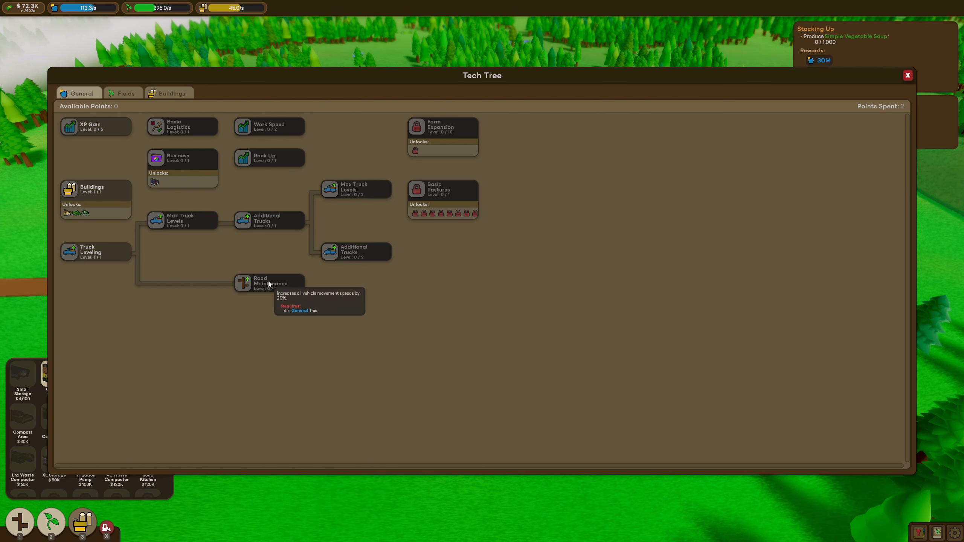
pyautogui.moveTo(264, 270)
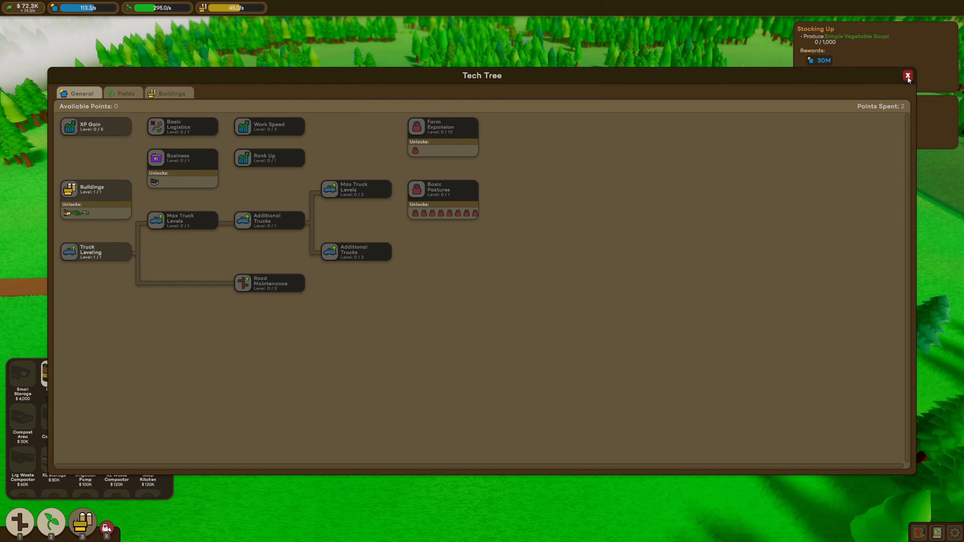
pyautogui.moveTo(496, 263)
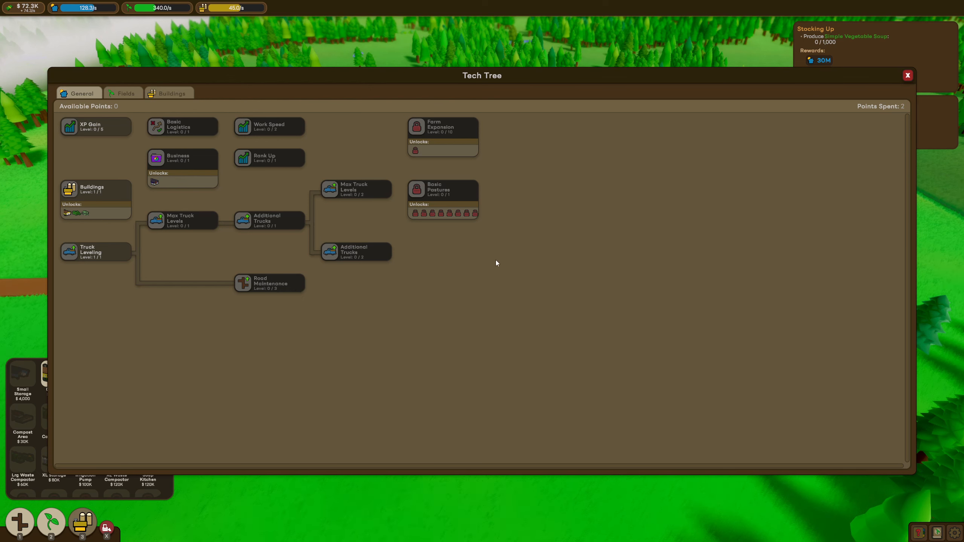
pyautogui.moveTo(415, 151)
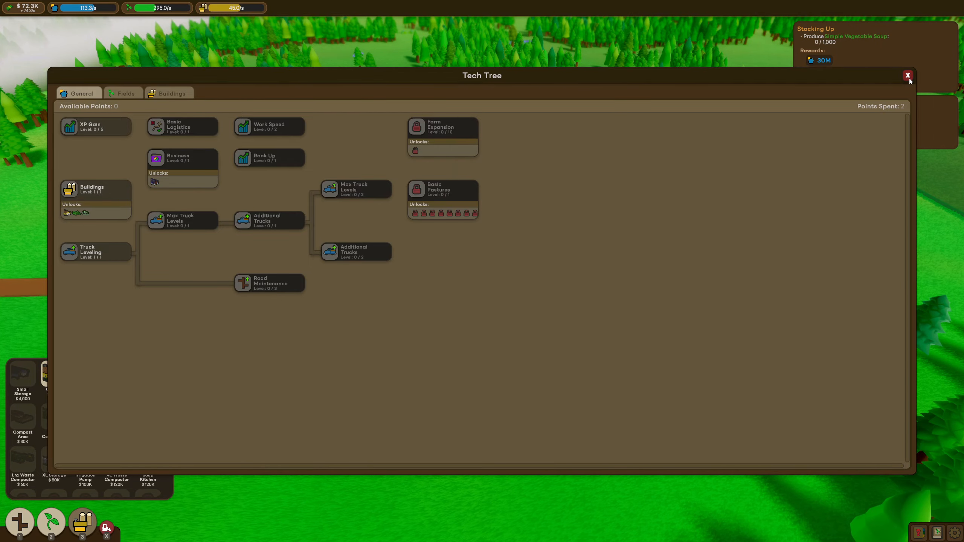
# Step: Close the Tech Tree window and return to the farm view
pyautogui.click(906, 75)
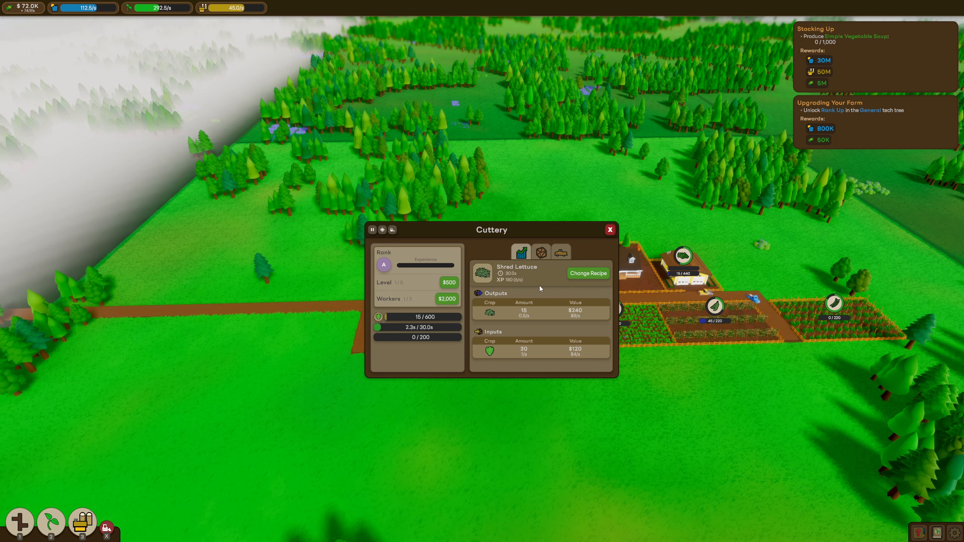
# Step: Check the Cuttery's vehicle tab showing Input Trucks 0/1, then close its panel
pyautogui.click(560, 253)
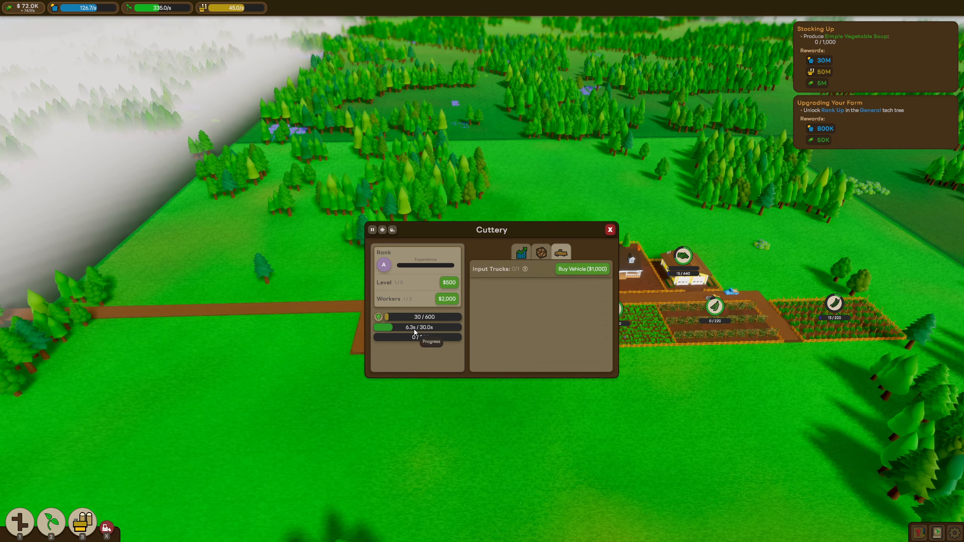
pyautogui.click(609, 228)
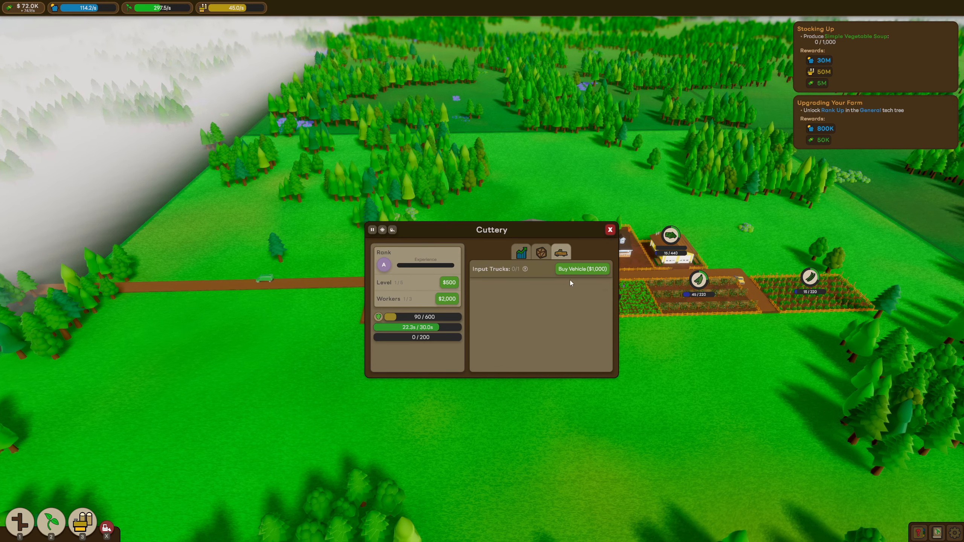
pyautogui.moveTo(526, 273)
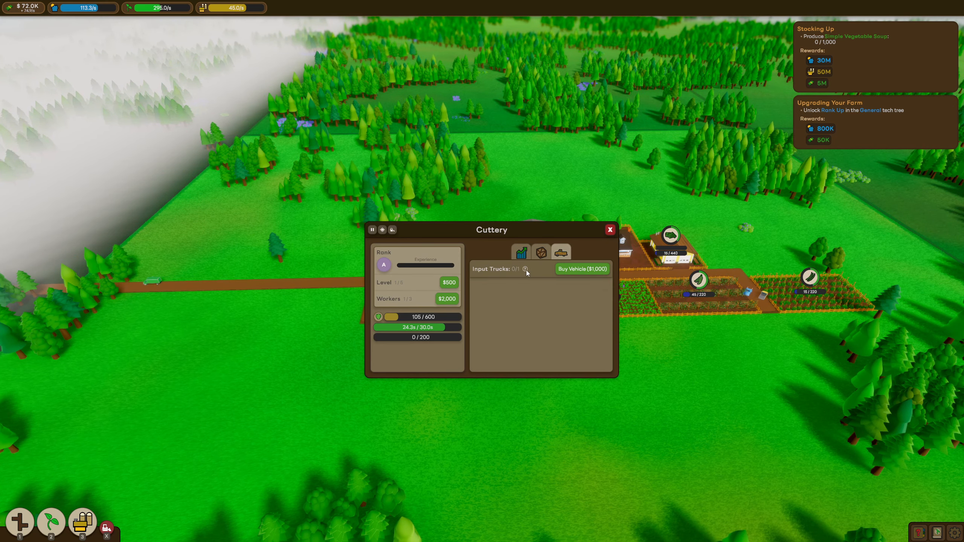
pyautogui.click(609, 229)
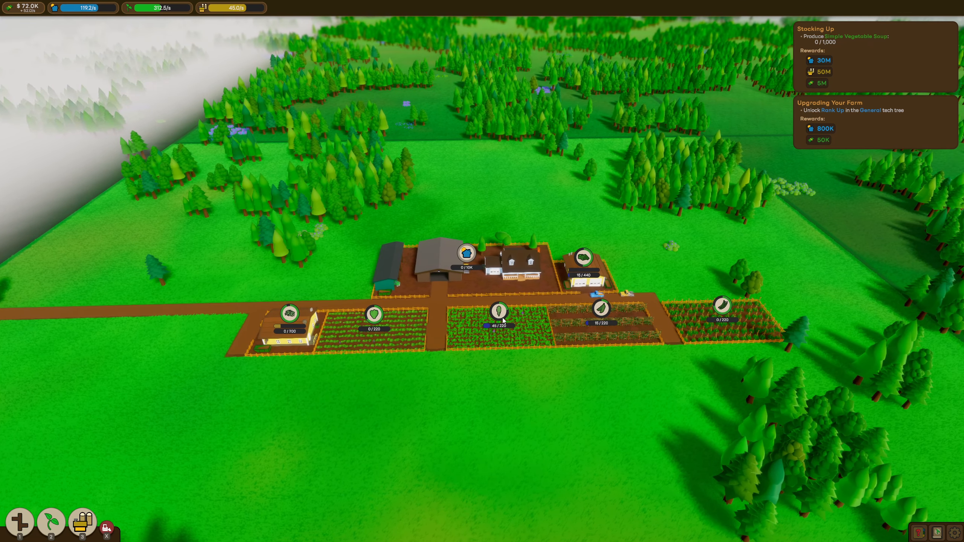
# Step: Close the Cuttery details and place cabbage and red cabbage fields below the farm
pyautogui.click(374, 315)
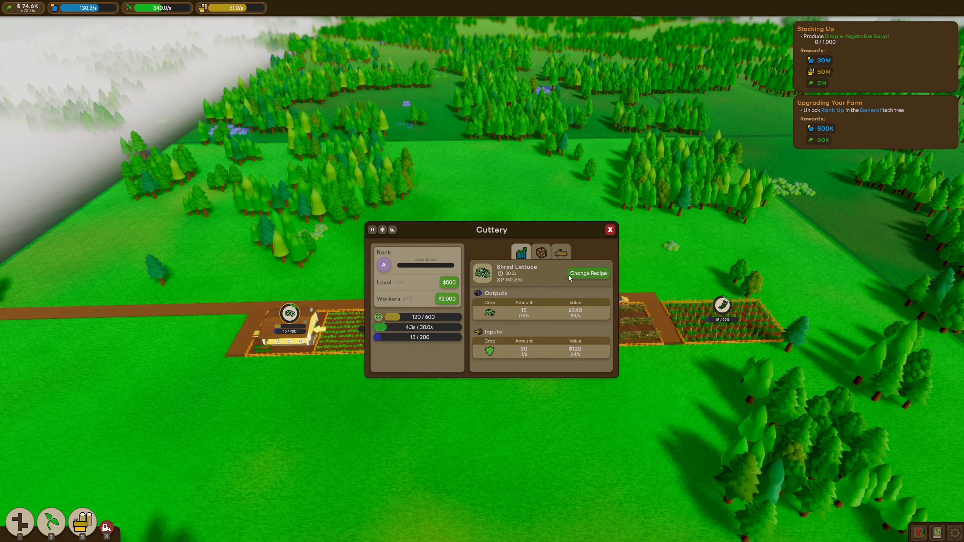
pyautogui.click(587, 273)
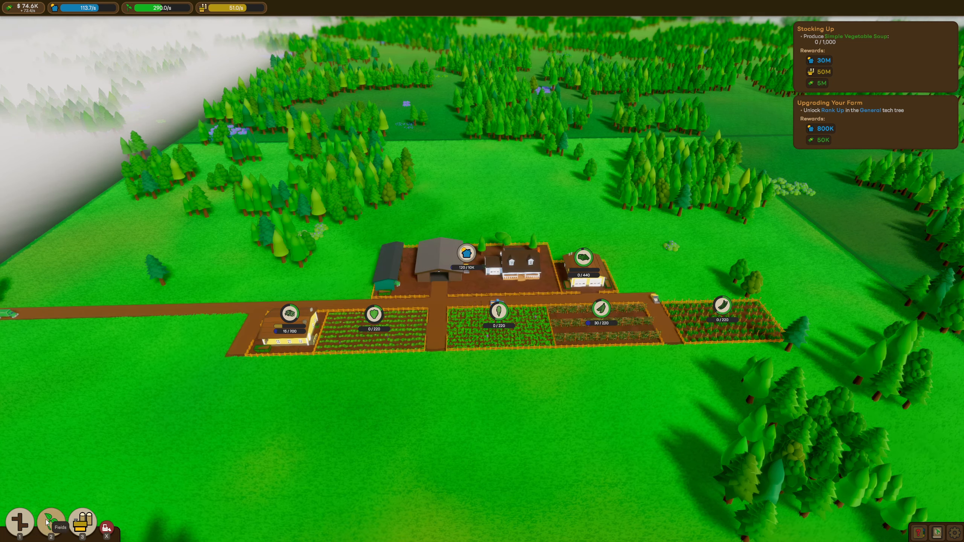
pyautogui.click(51, 524)
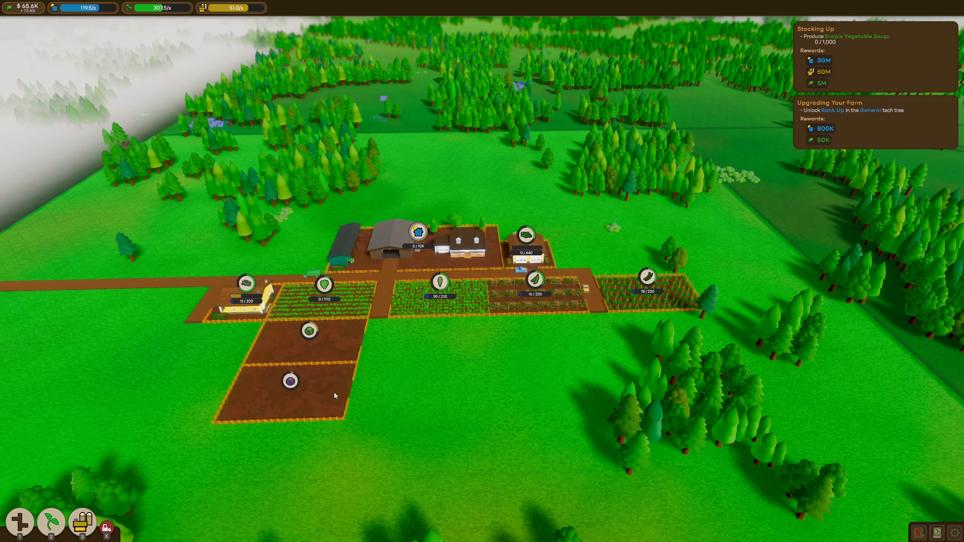
pyautogui.click(82, 523)
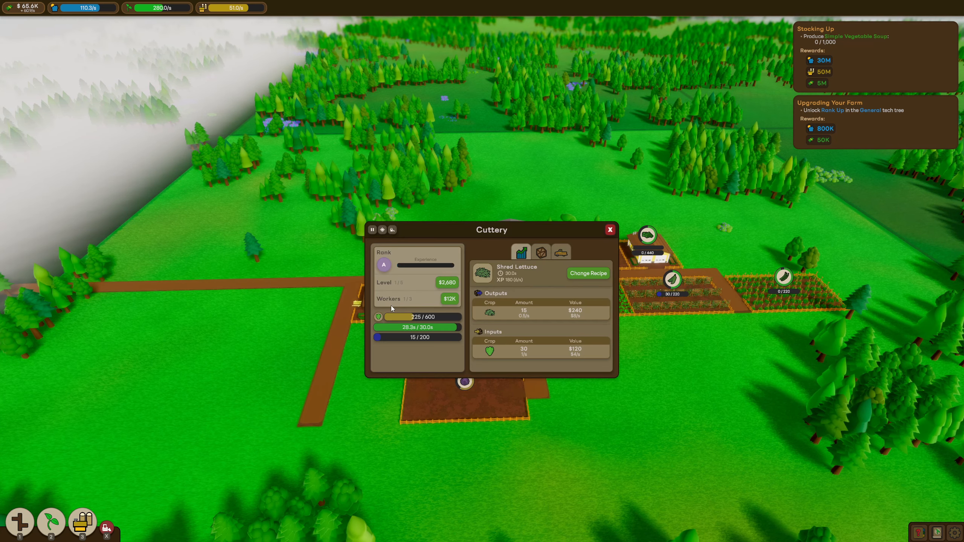
# Step: Dismiss the Cuttery panel again and bring up the game menu
pyautogui.click(609, 229)
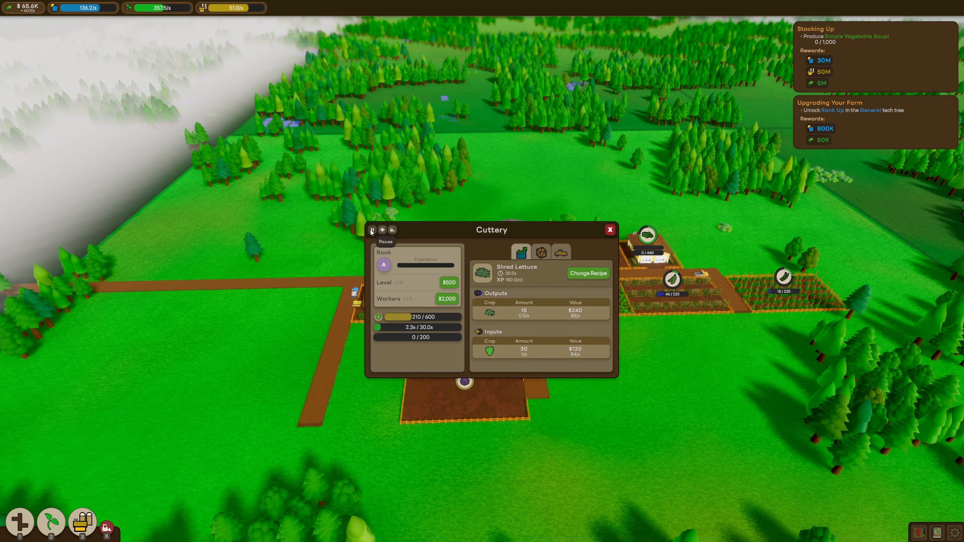
pyautogui.click(372, 229)
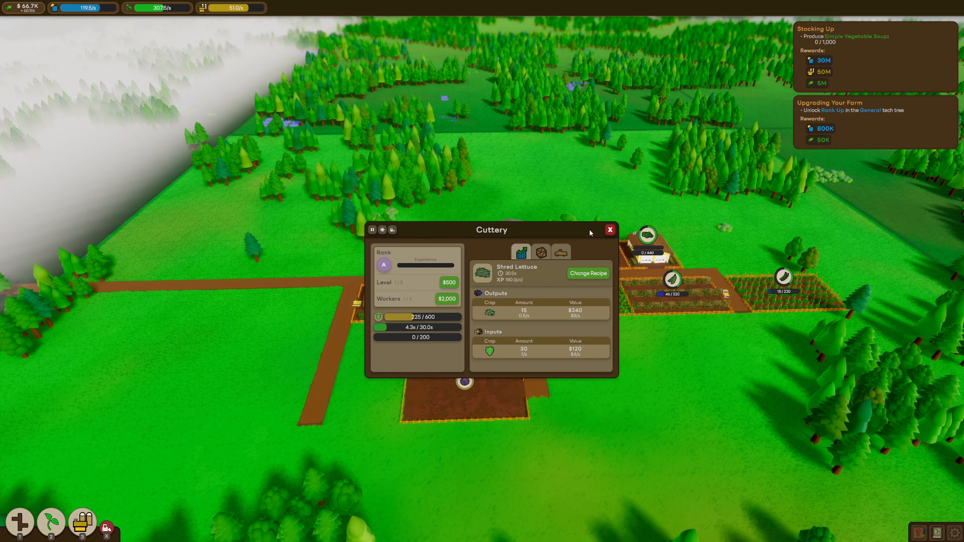
pyautogui.click(609, 229)
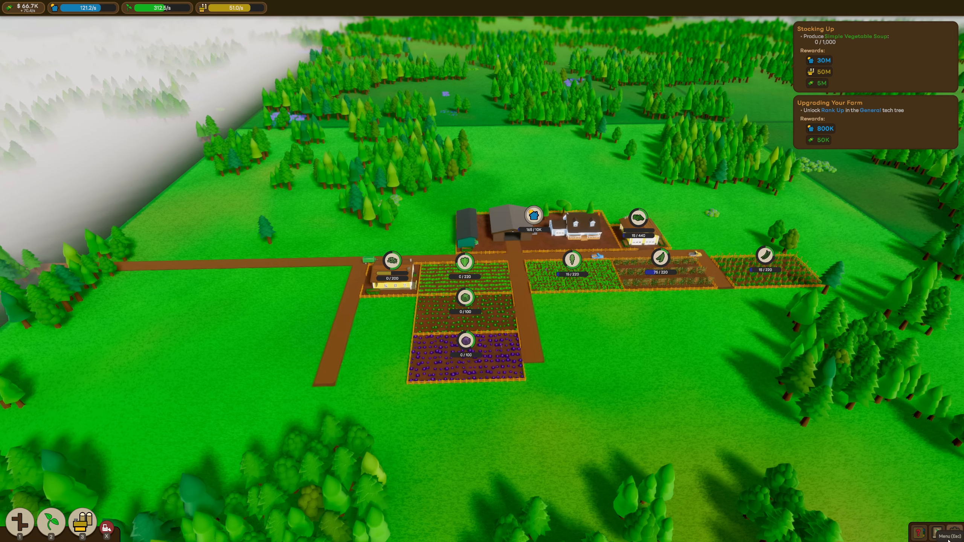
pyautogui.click(949, 532)
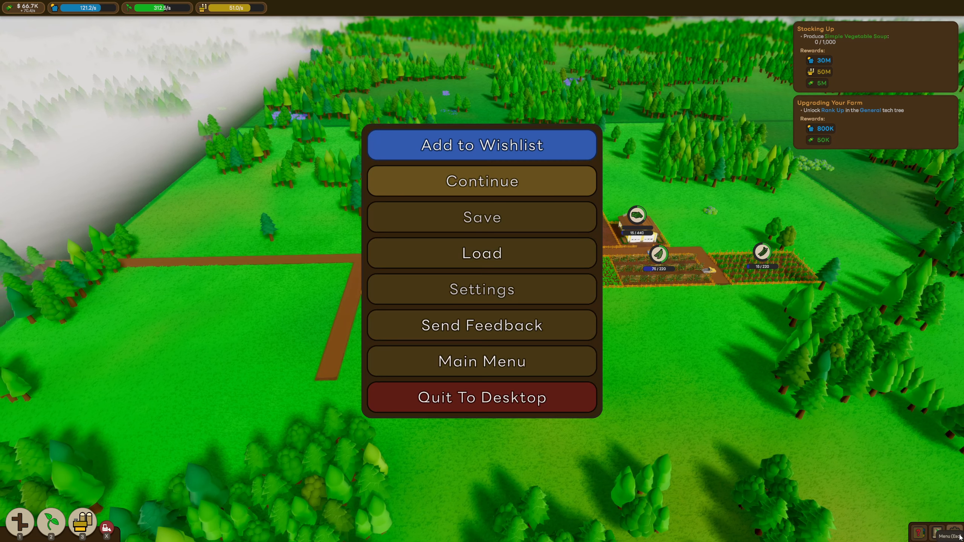
pyautogui.click(481, 289)
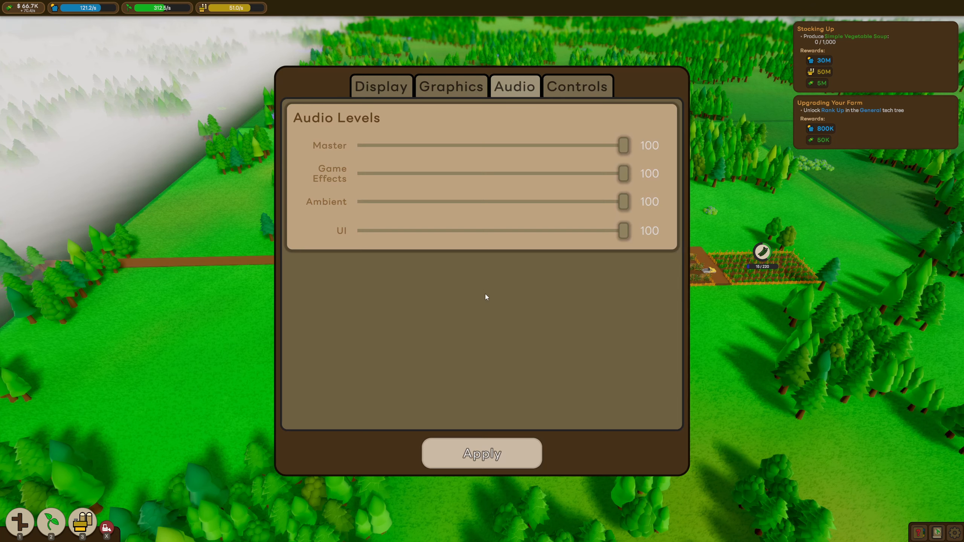
pyautogui.click(577, 85)
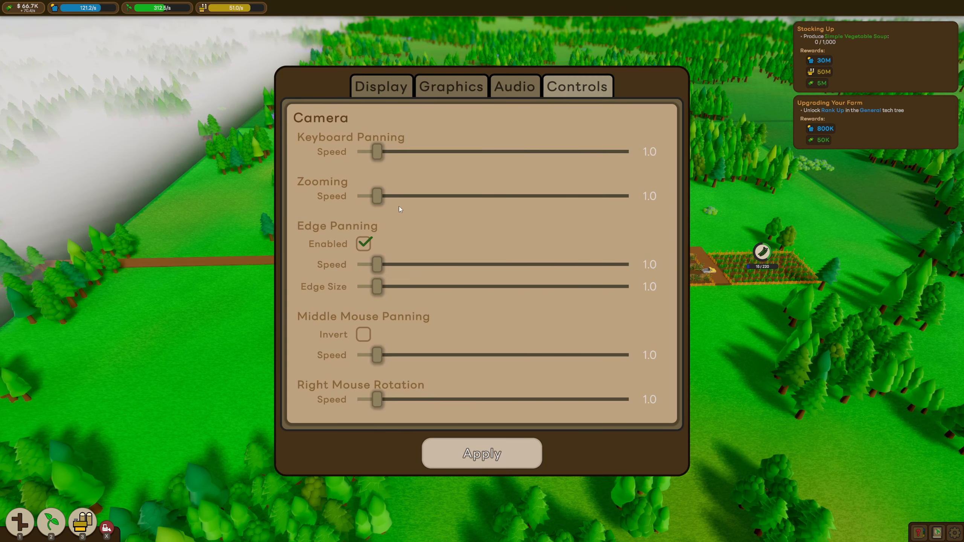
pyautogui.moveTo(315, 324)
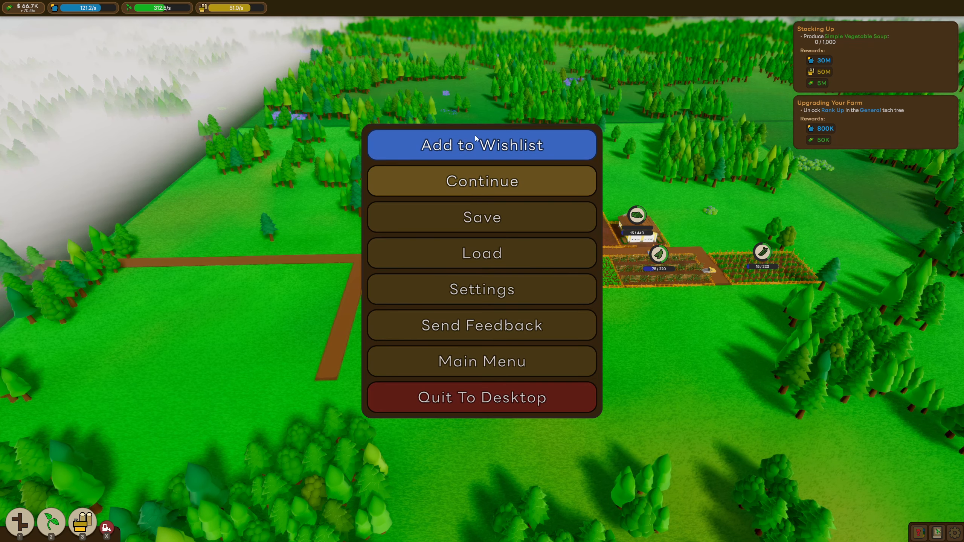
pyautogui.click(481, 181)
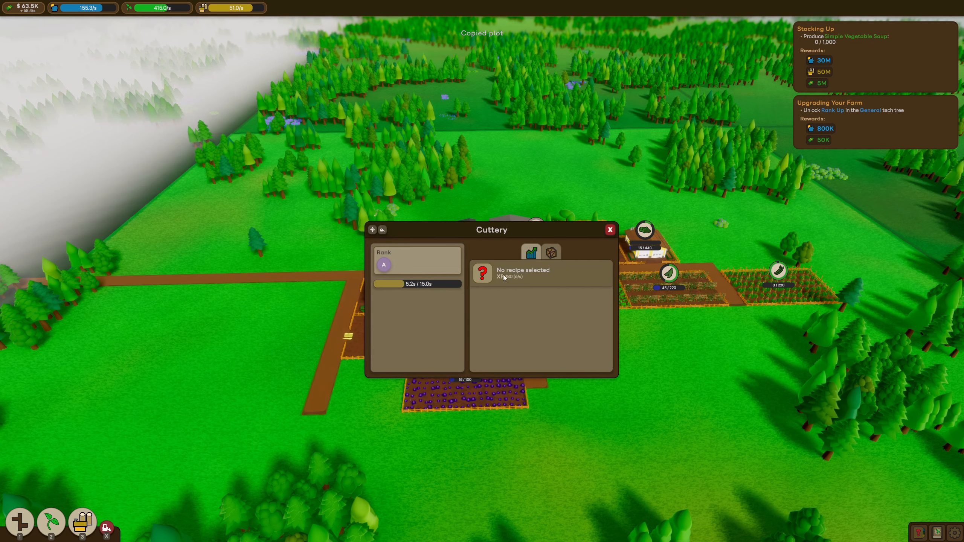
# Step: Paste the copied Cuttery beside the new fields and set it to Shred Cabbage
pyautogui.click(609, 229)
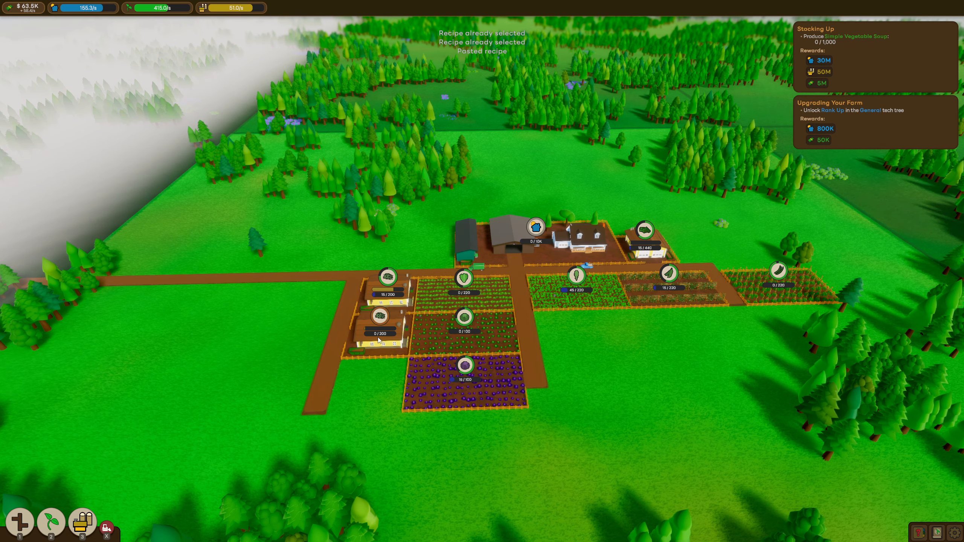
pyautogui.click(376, 314)
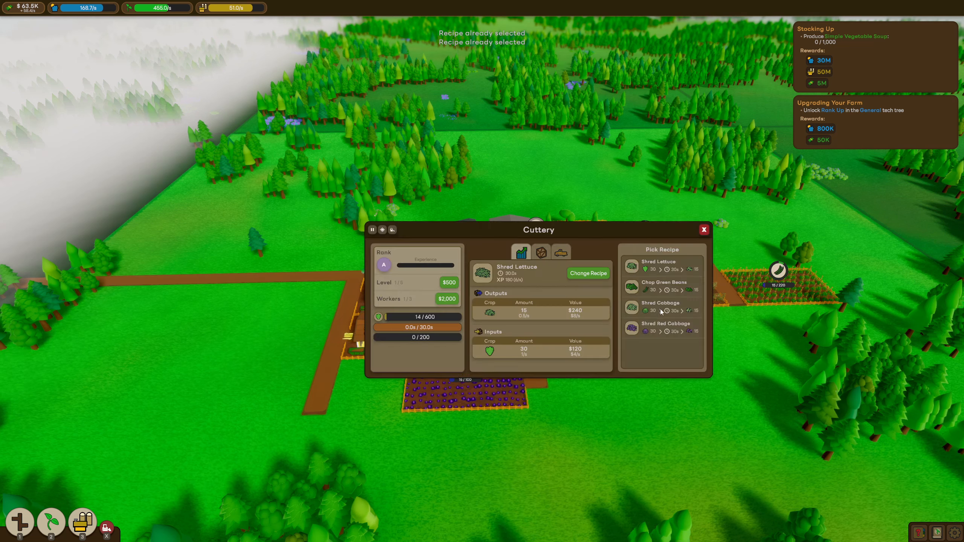
pyautogui.click(661, 307)
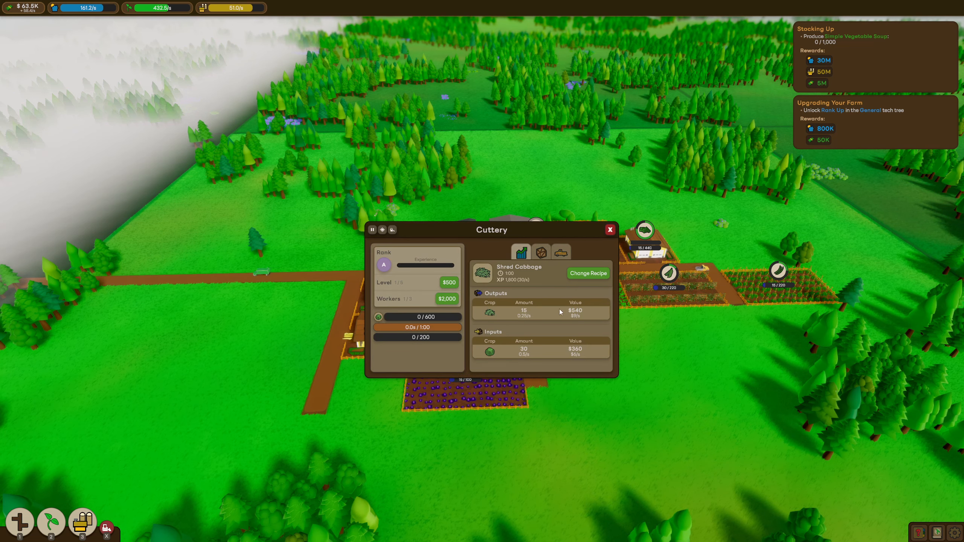
pyautogui.click(609, 229)
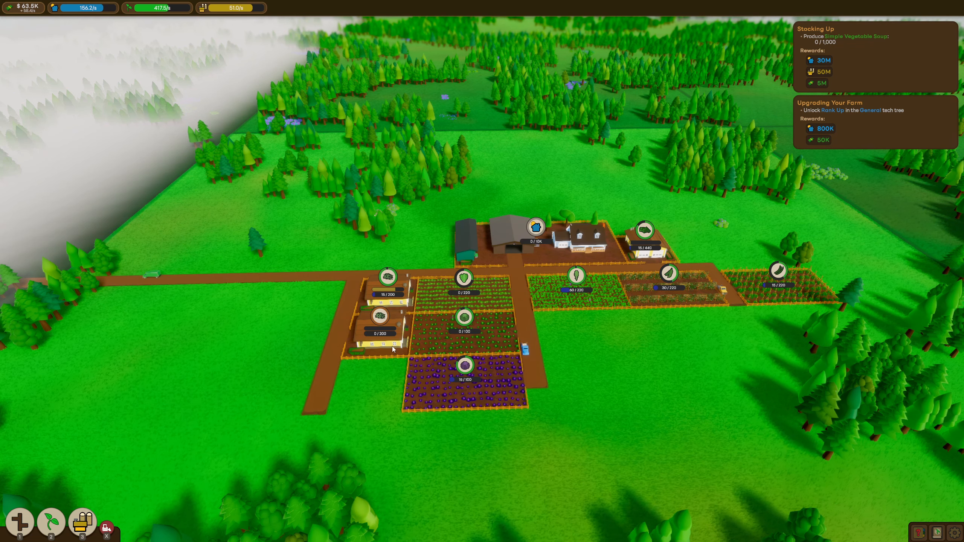
# Step: Build a third Cuttery from the Buildings menu and set it to Shred Red Cabbage
pyautogui.click(82, 524)
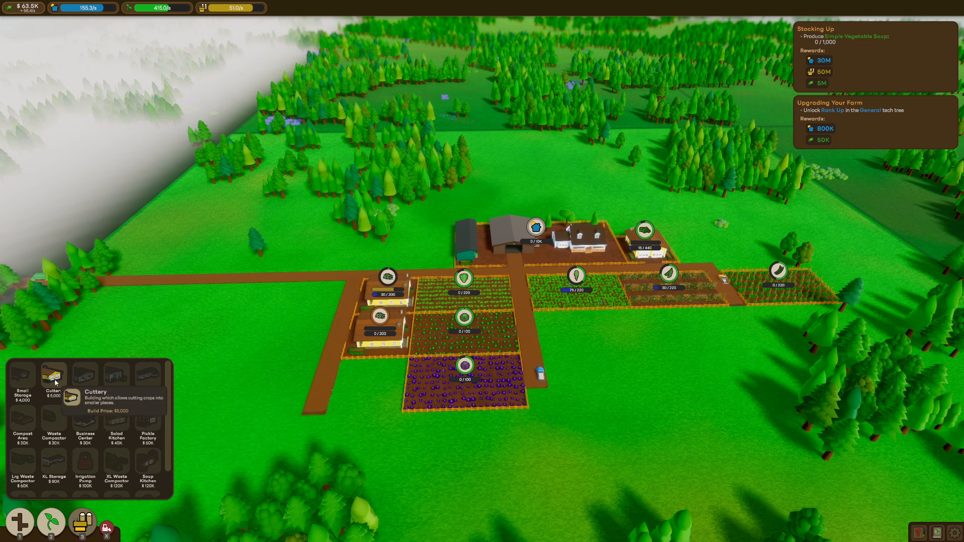
pyautogui.click(53, 375)
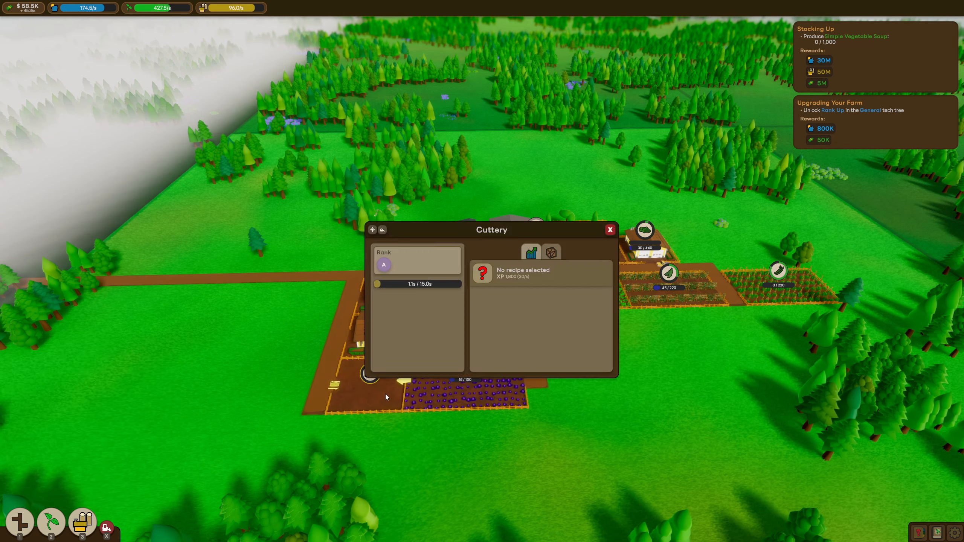
pyautogui.moveTo(517, 284)
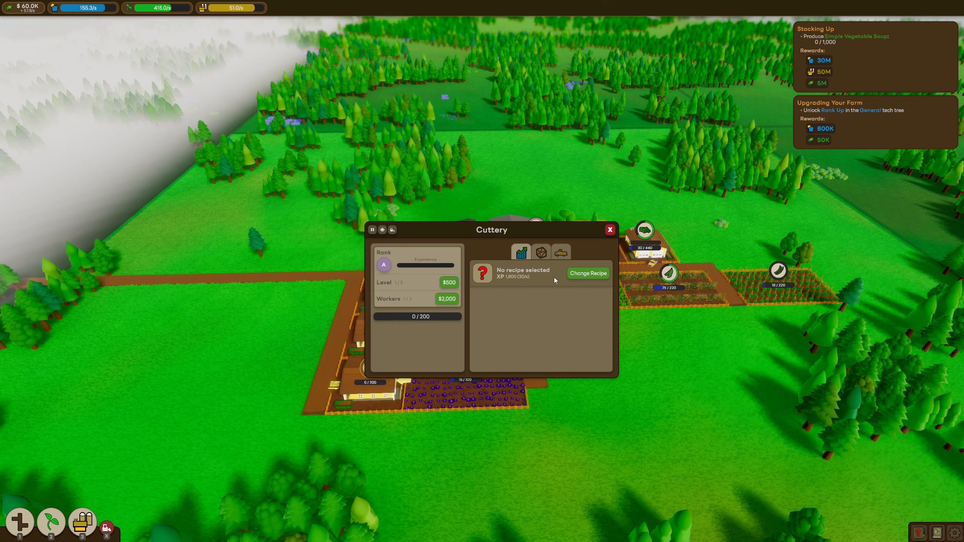
pyautogui.click(587, 273)
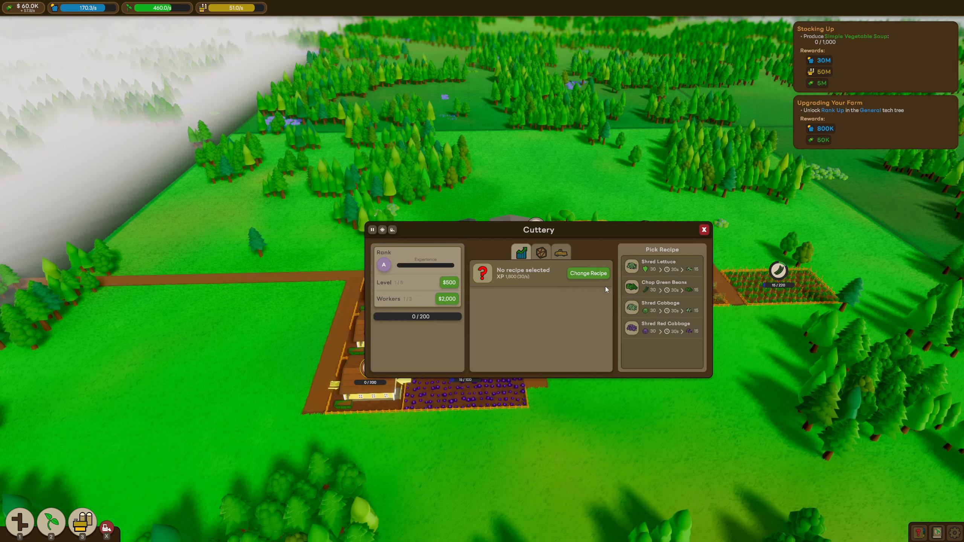
pyautogui.click(663, 323)
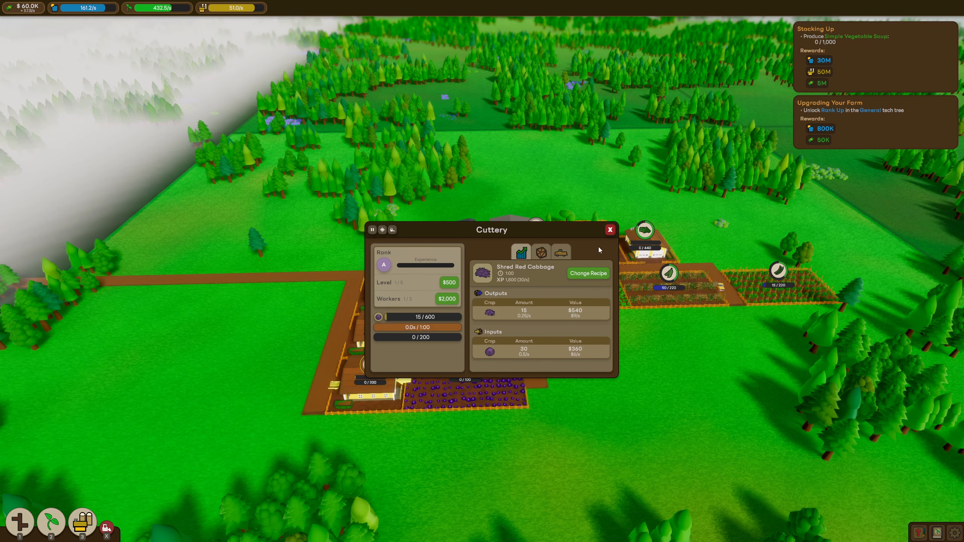
pyautogui.click(609, 229)
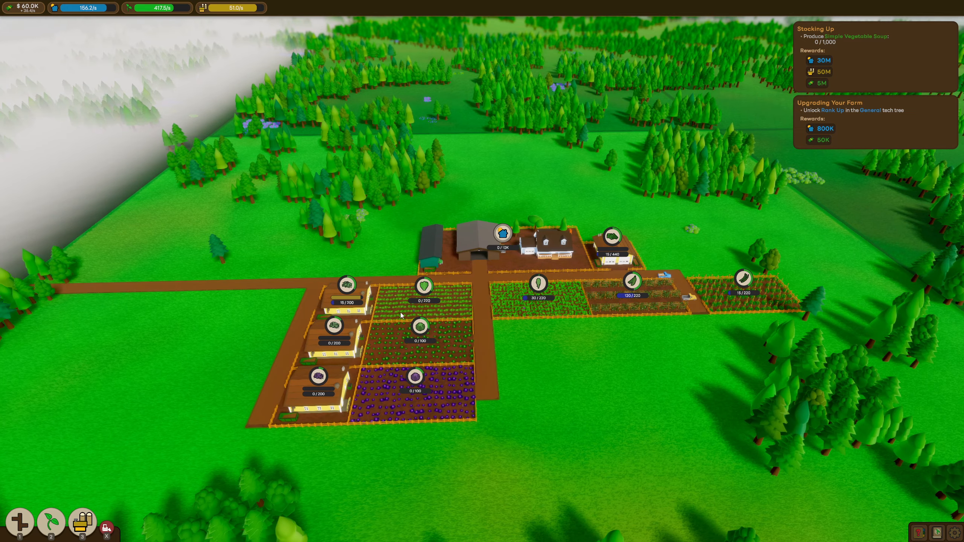
# Step: Bring up the crop field list showing Red Cabbage's field and sale prices
pyautogui.scroll(-3)
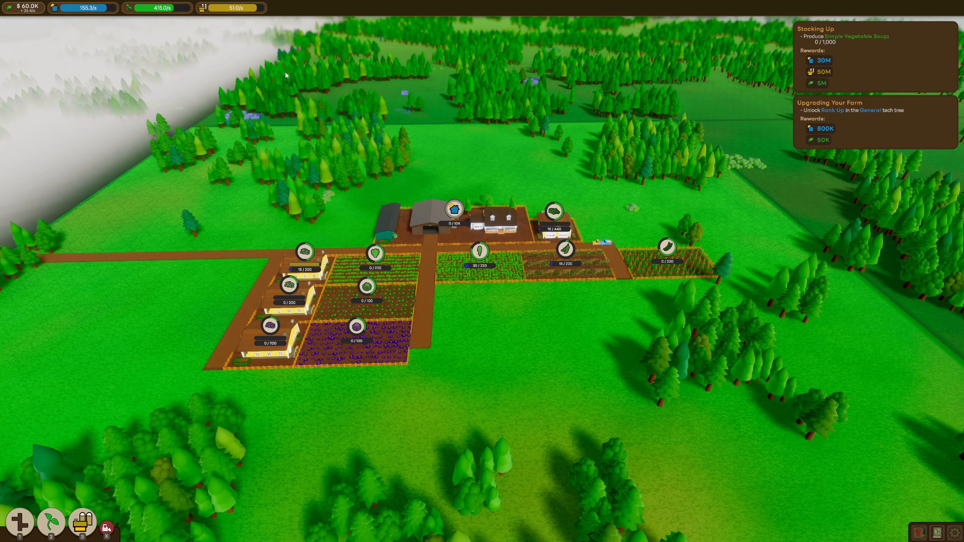
pyautogui.moveTo(203, 7)
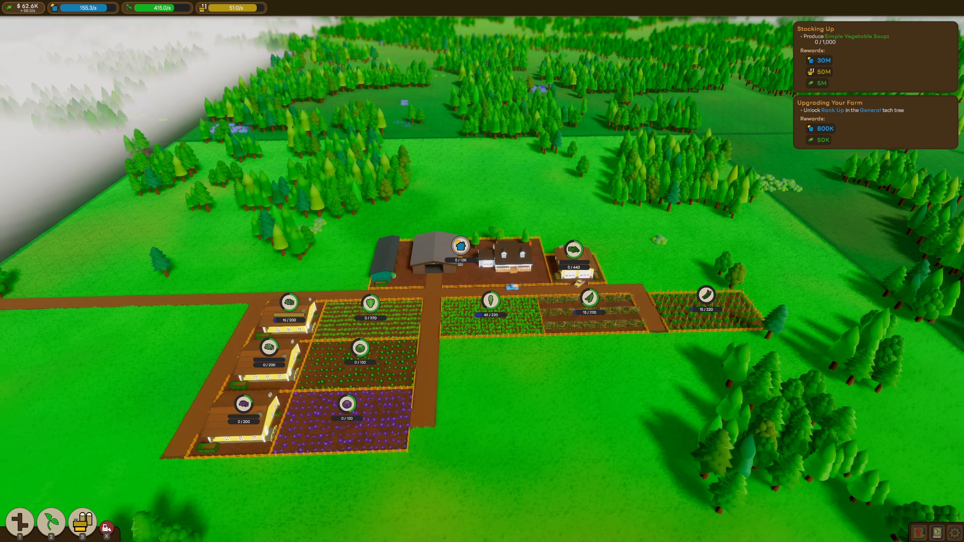
pyautogui.click(52, 523)
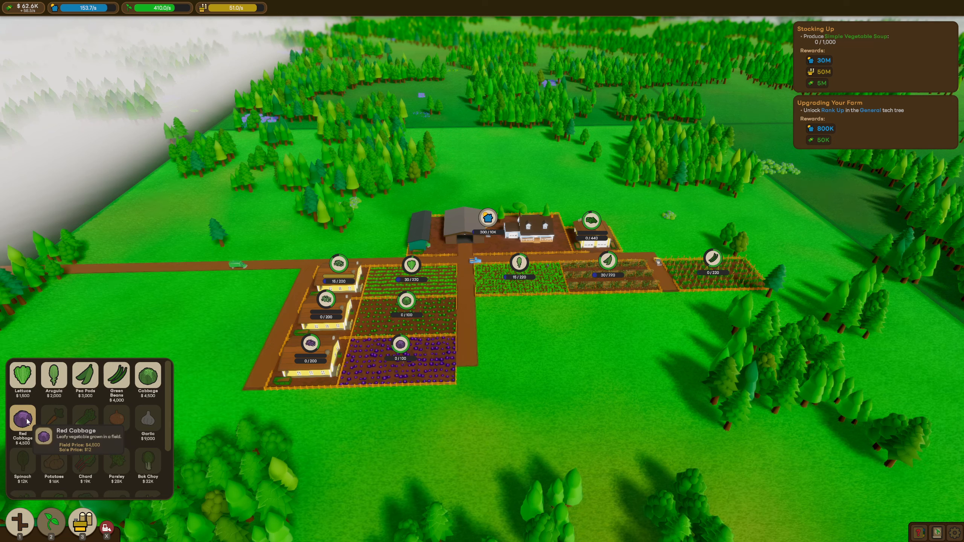
pyautogui.moveTo(25, 8)
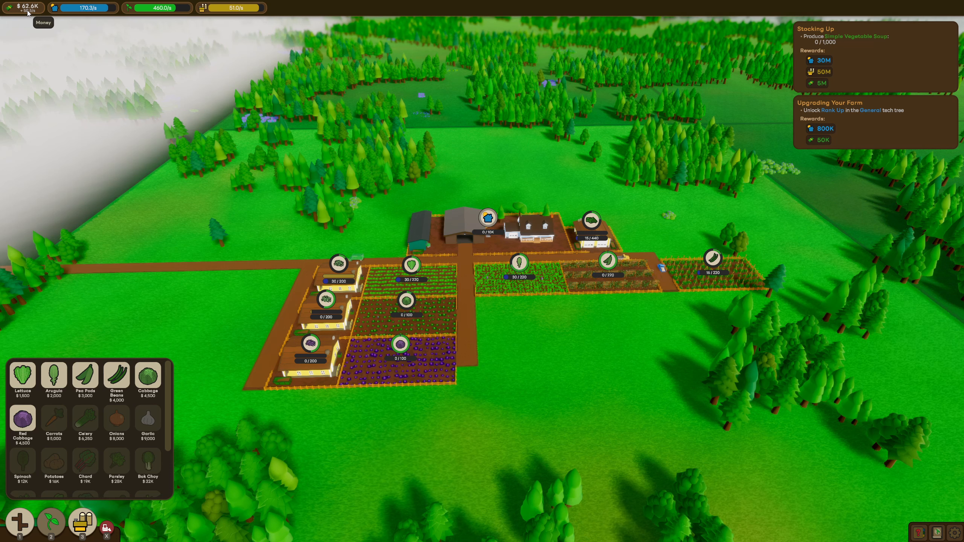
pyautogui.moveTo(53, 377)
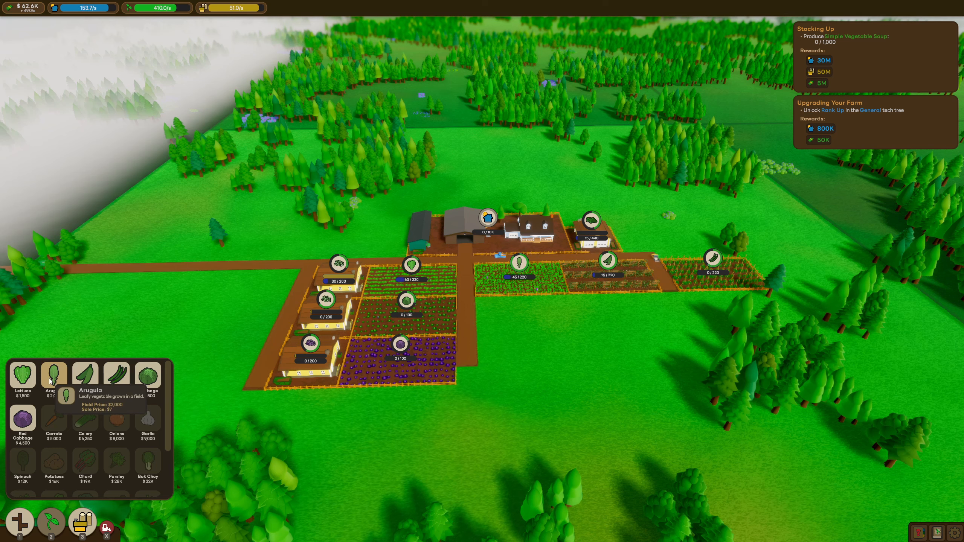
pyautogui.moveTo(22, 416)
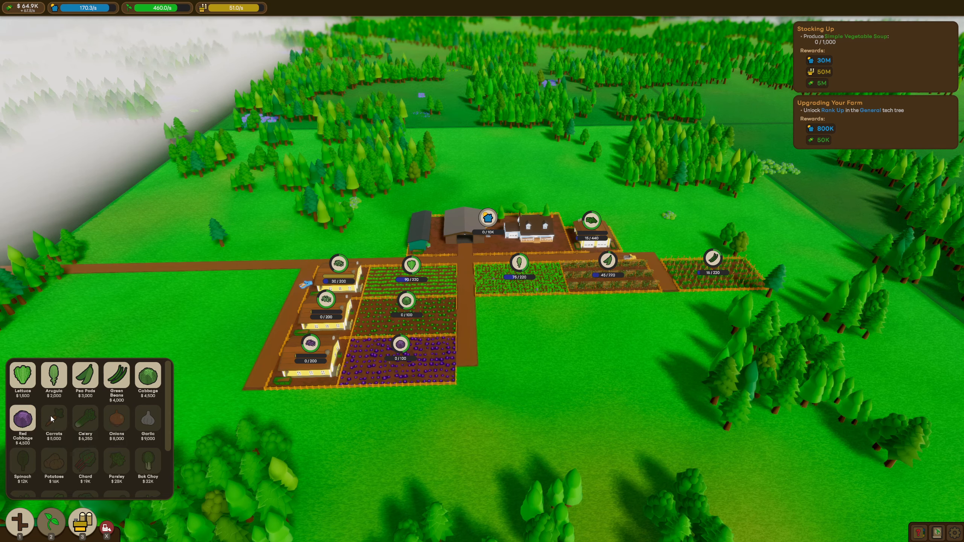
# Step: Review the Farm Center's collection and sale truck tabs without buying upgrades, then close it
pyautogui.click(487, 218)
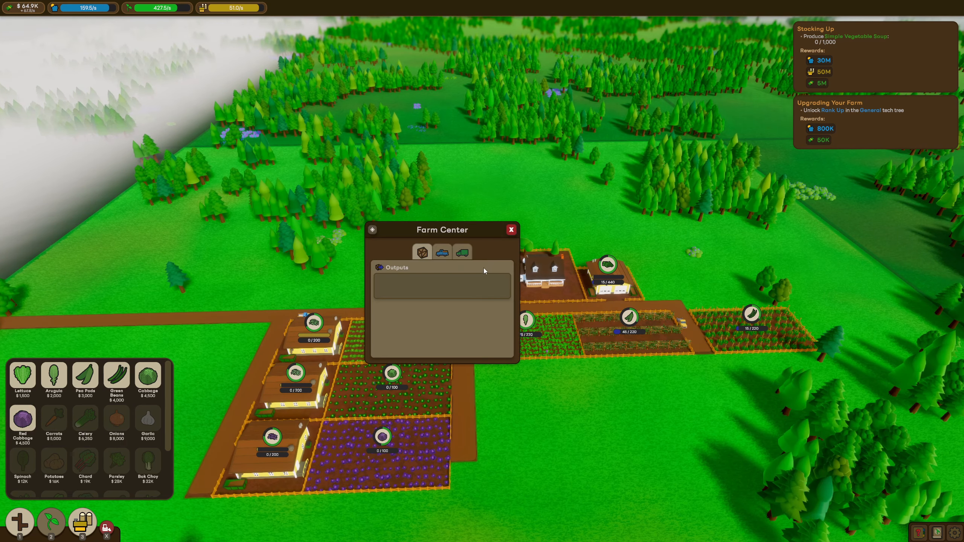
pyautogui.click(442, 252)
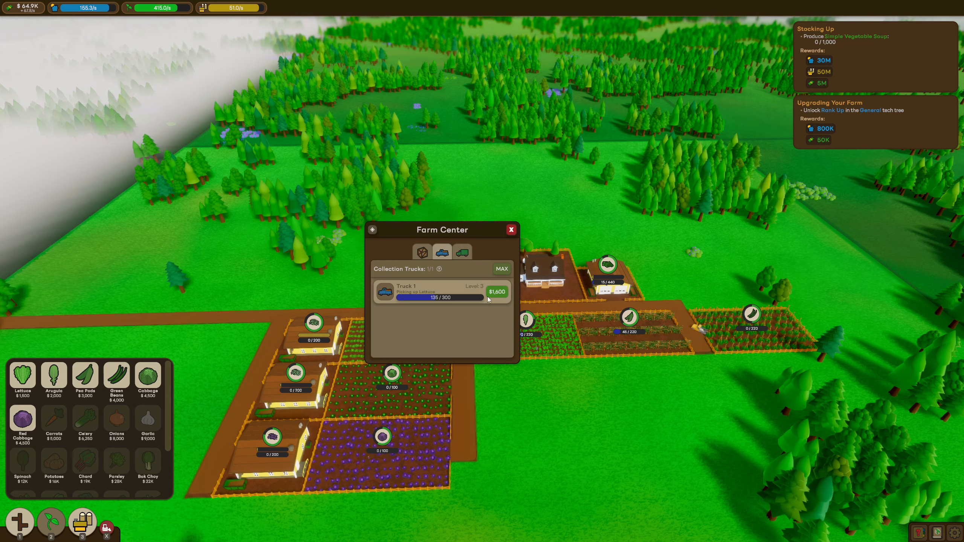
pyautogui.click(462, 252)
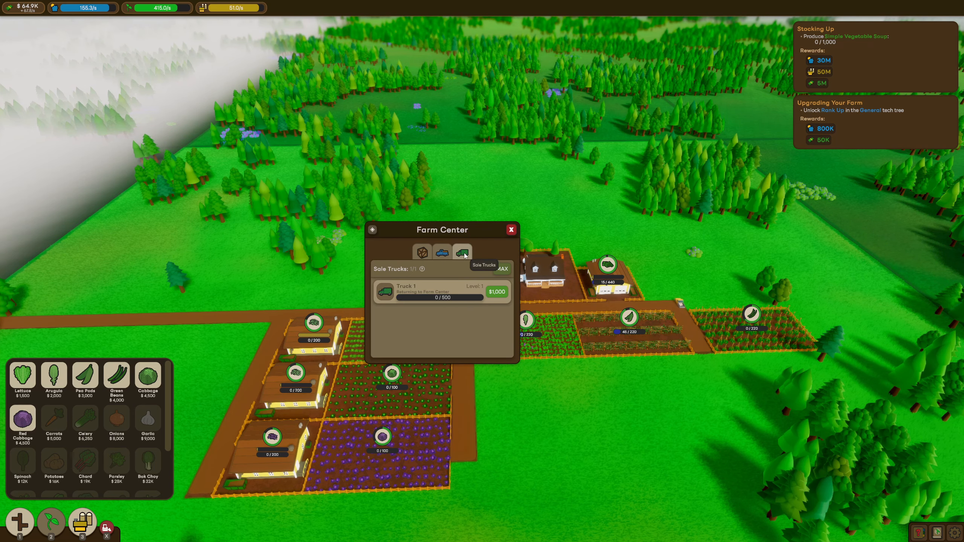
pyautogui.click(511, 229)
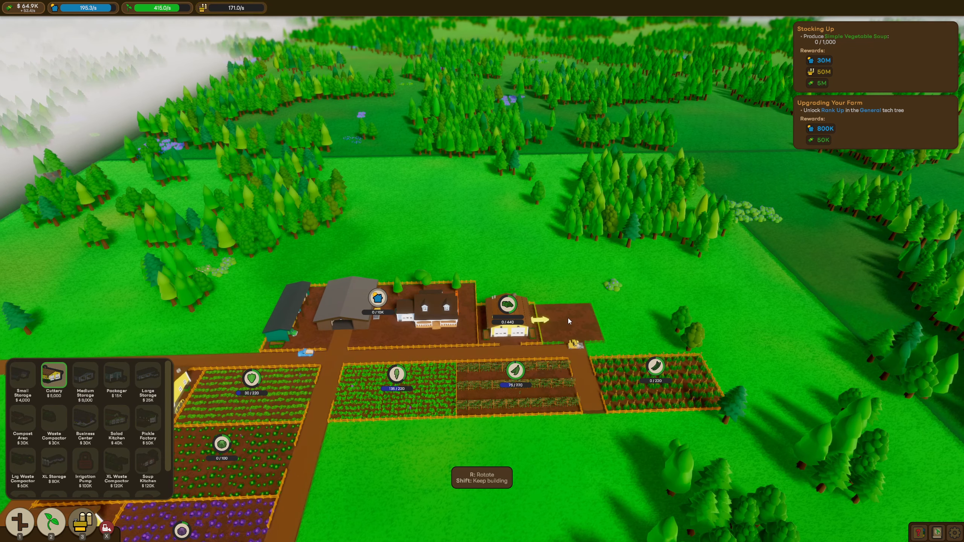
# Step: Place a $5,000 Cuttery beside the Farm Center and leave its recipe unselected
pyautogui.click(565, 312)
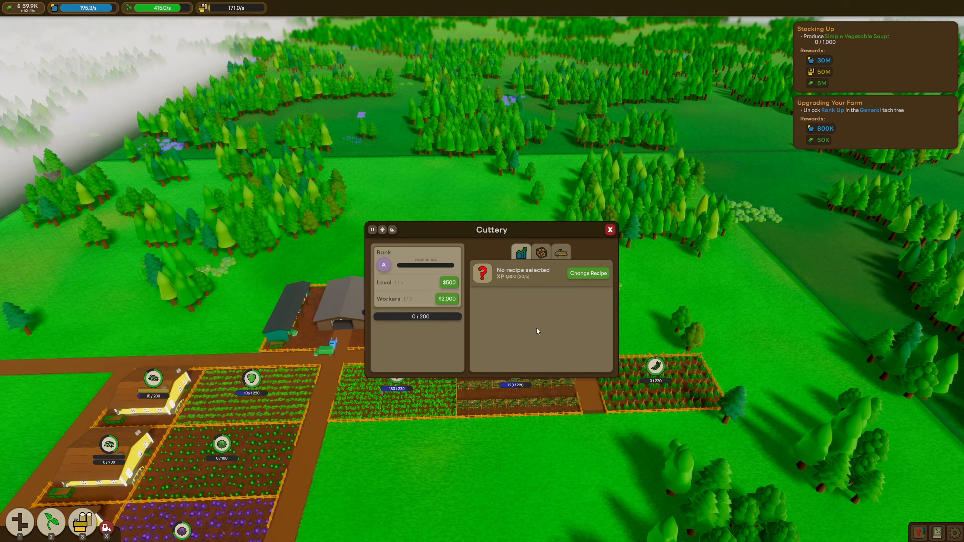
pyautogui.click(586, 272)
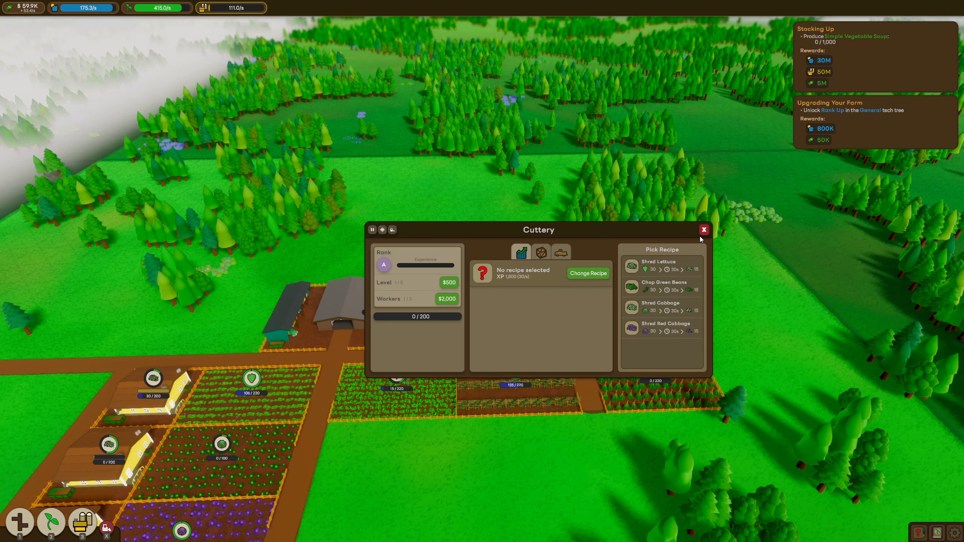
pyautogui.moveTo(692, 242)
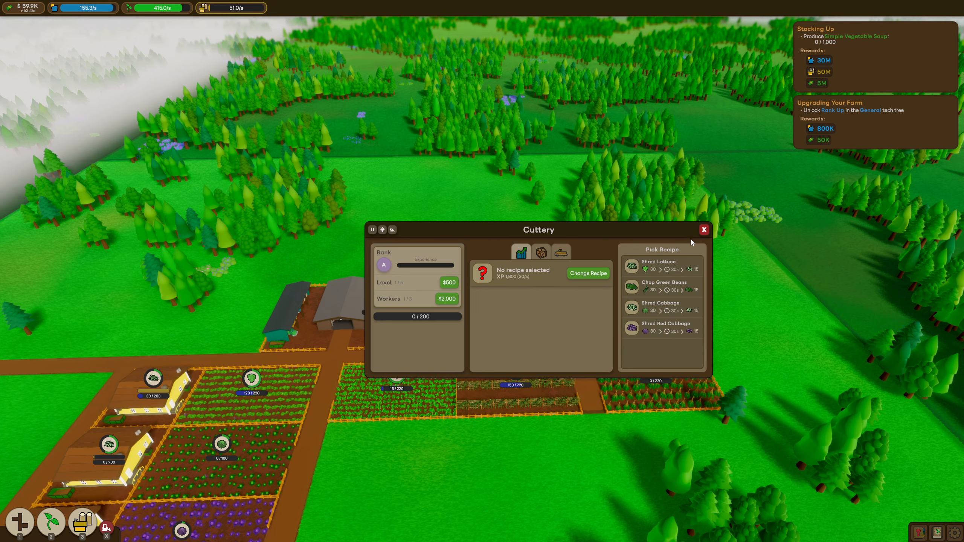
pyautogui.click(703, 229)
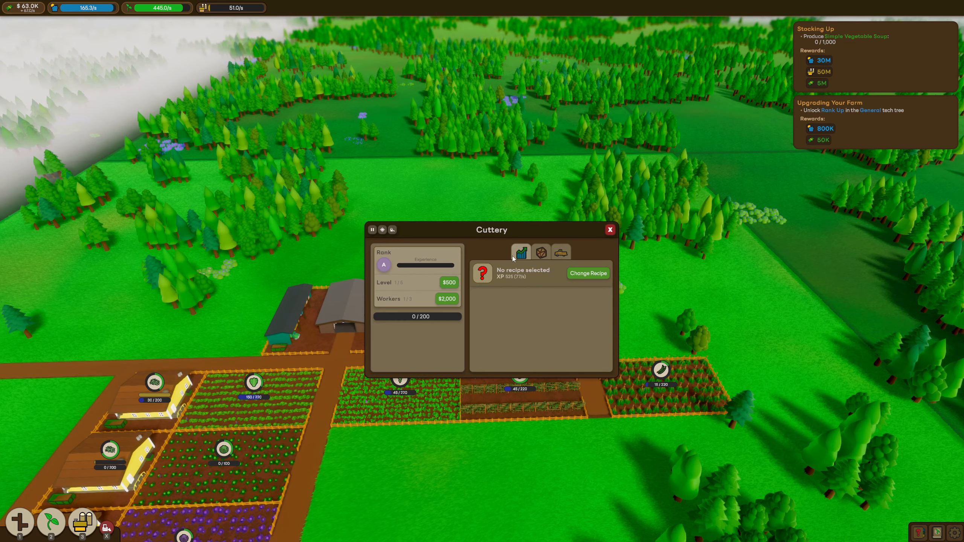
pyautogui.click(587, 272)
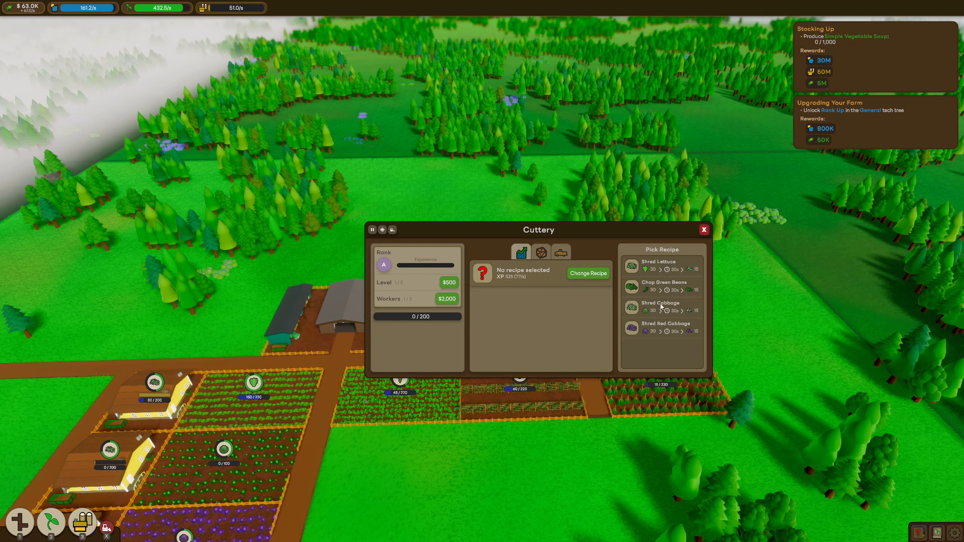
pyautogui.click(703, 229)
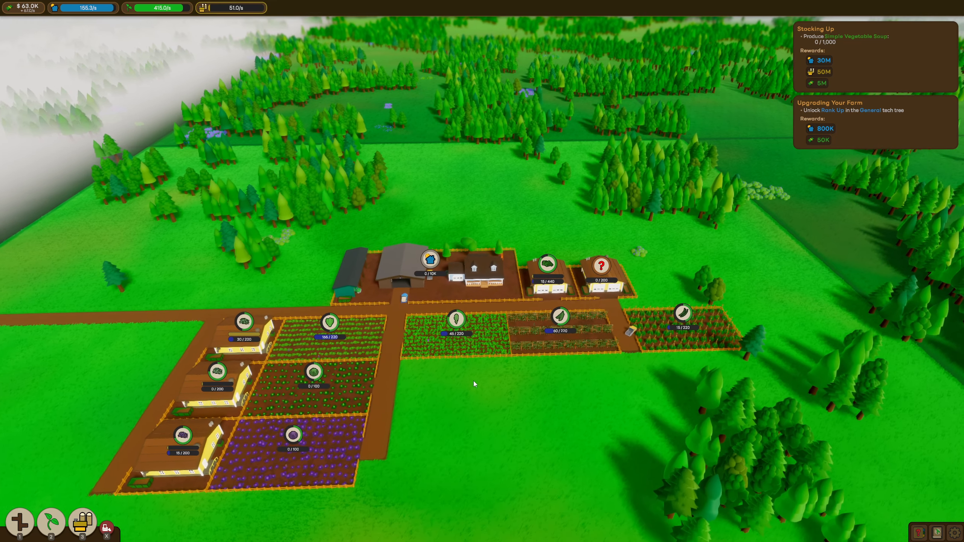
# Step: View Medium Storage's Almanac entry in the Buildings tech tree, then unlock Packager with the only point
pyautogui.click(230, 7)
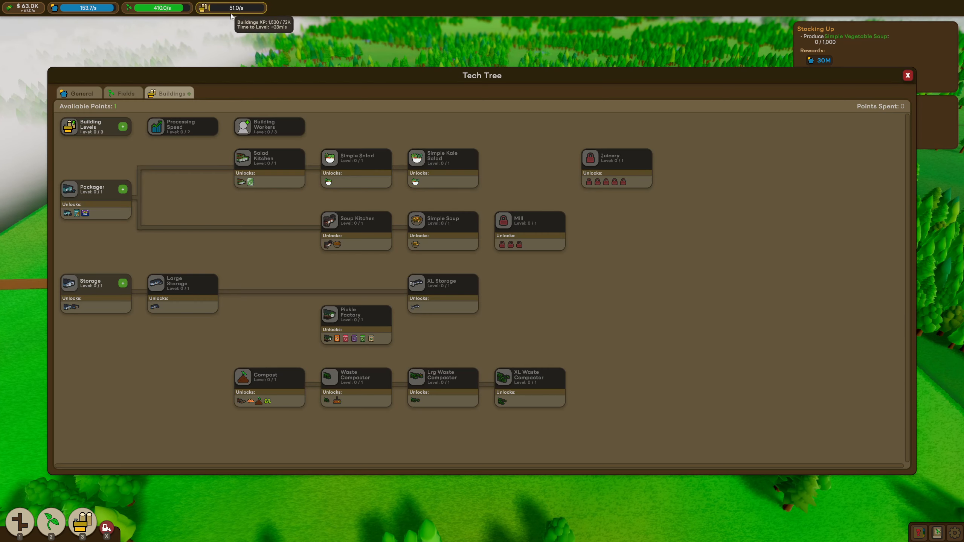
pyautogui.moveTo(175, 98)
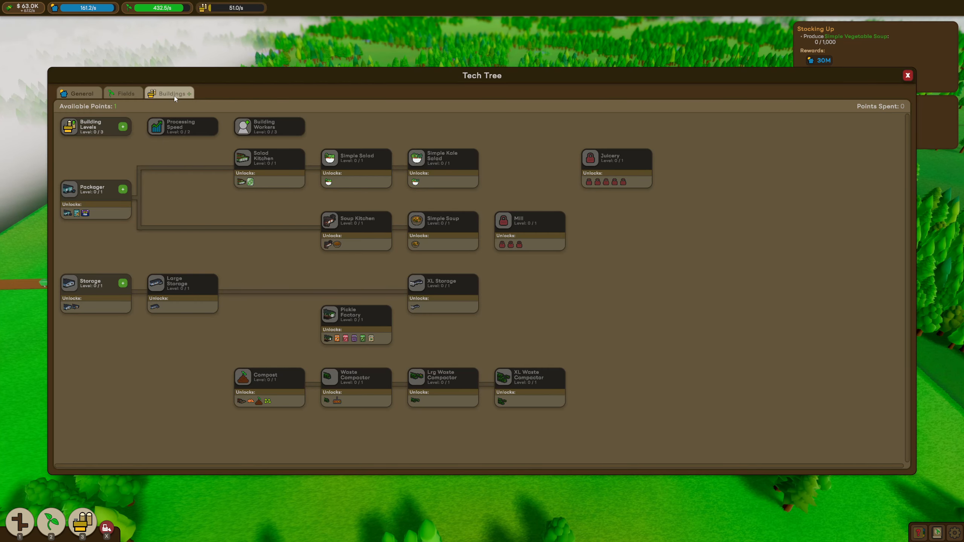
pyautogui.moveTo(179, 126)
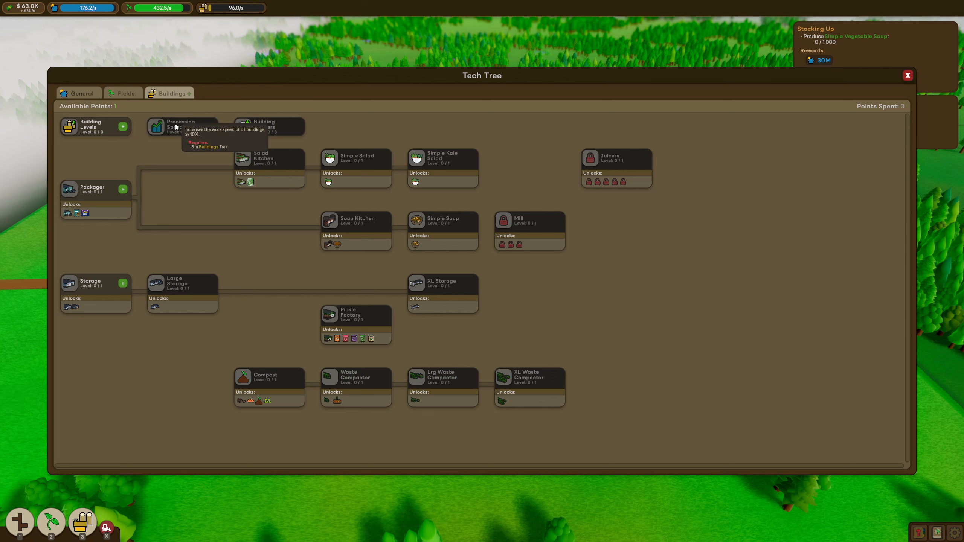
pyautogui.moveTo(93, 213)
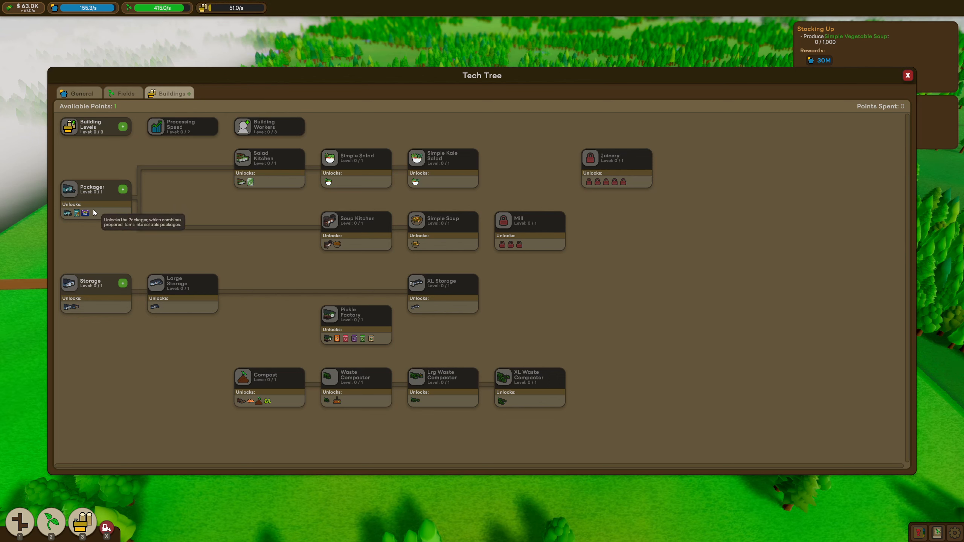
pyautogui.moveTo(84, 308)
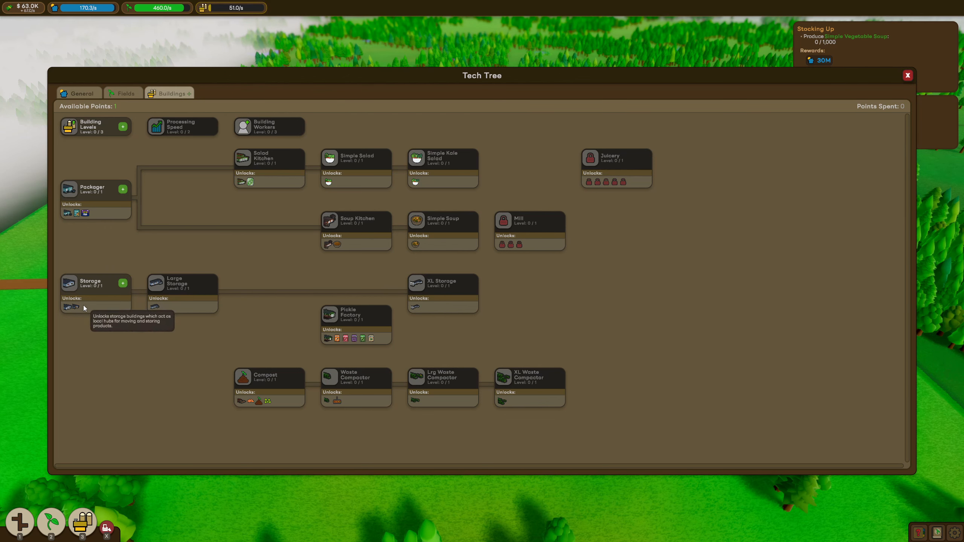
pyautogui.moveTo(69, 307)
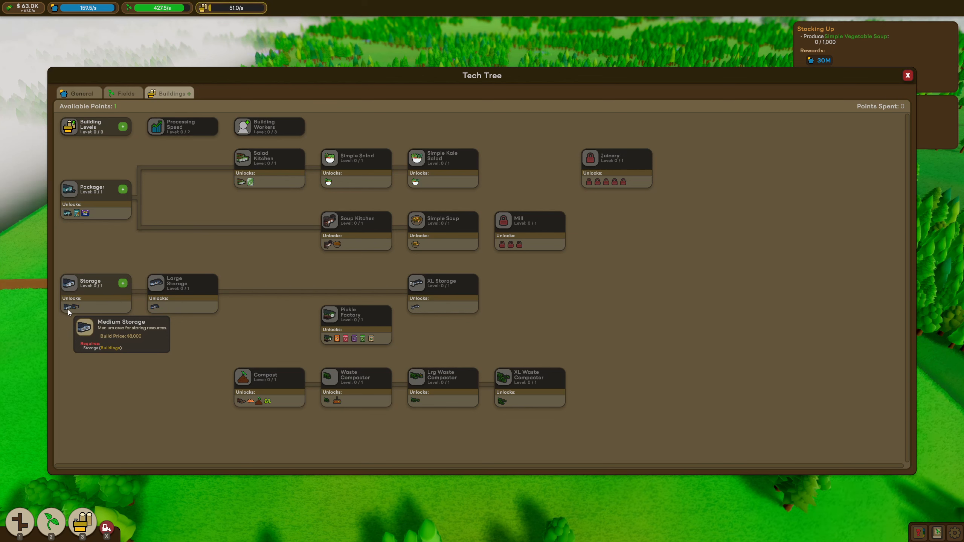
pyautogui.moveTo(76, 216)
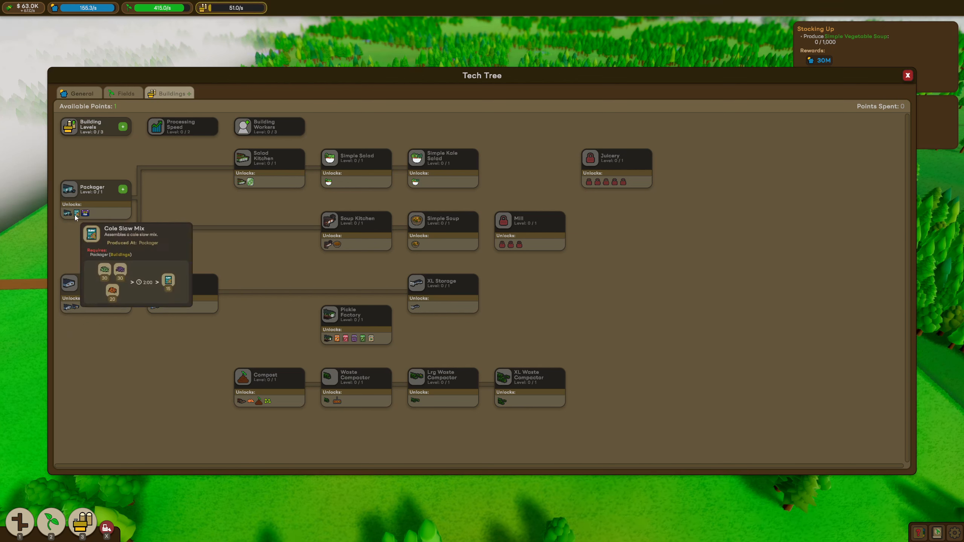
pyautogui.moveTo(66, 308)
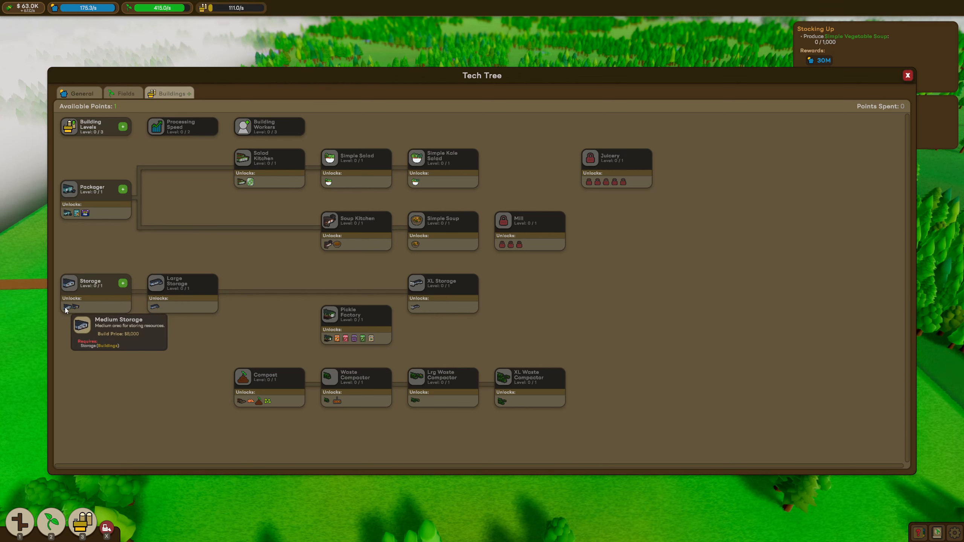
pyautogui.moveTo(72, 309)
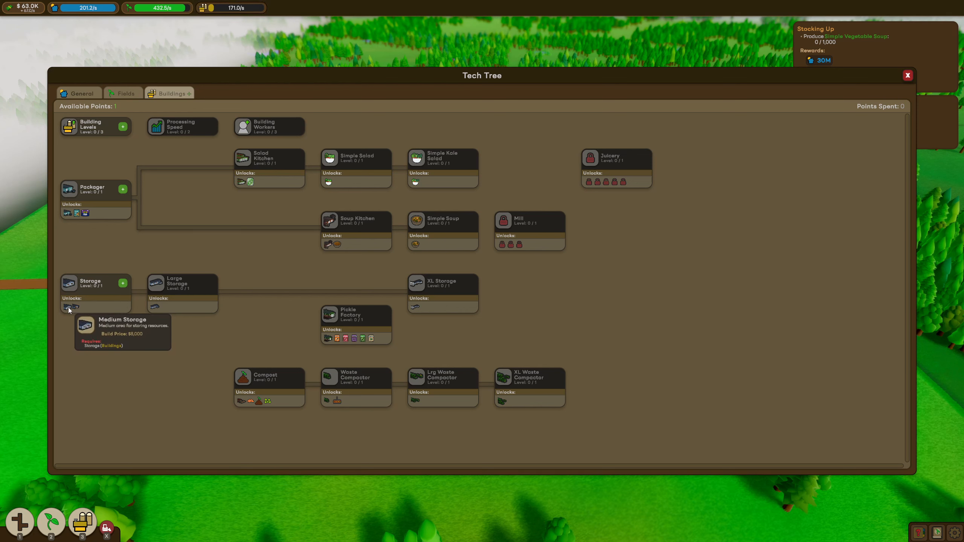
pyautogui.click(70, 307)
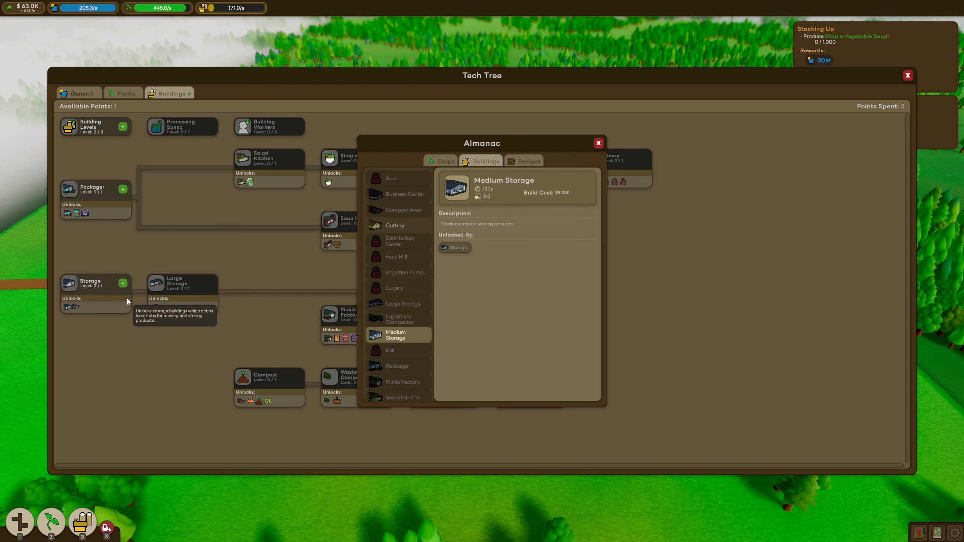
pyautogui.moveTo(487, 228)
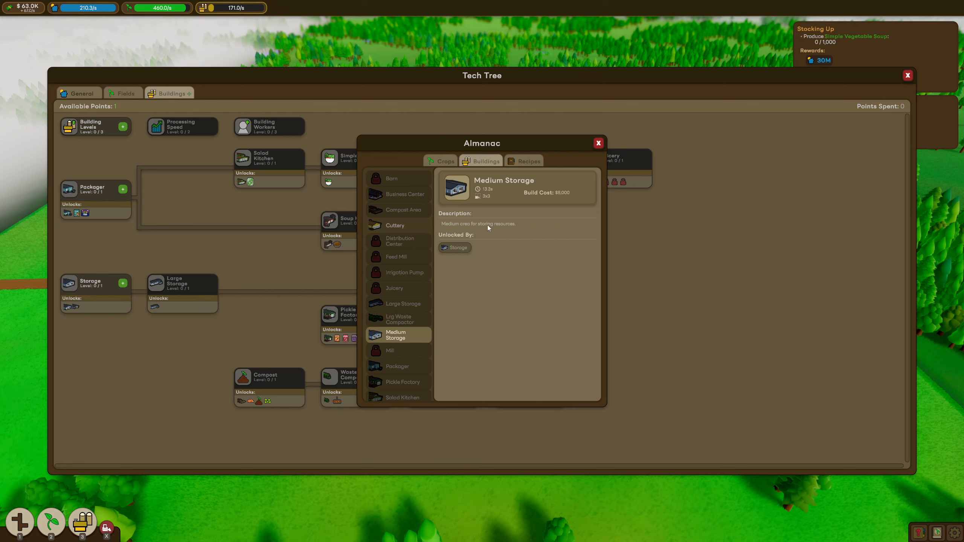
pyautogui.moveTo(483, 199)
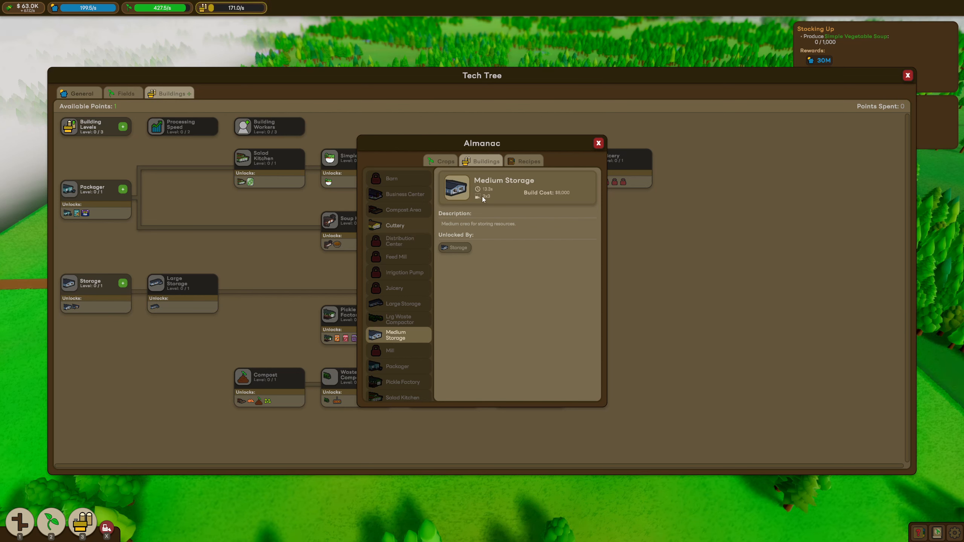
pyautogui.click(527, 160)
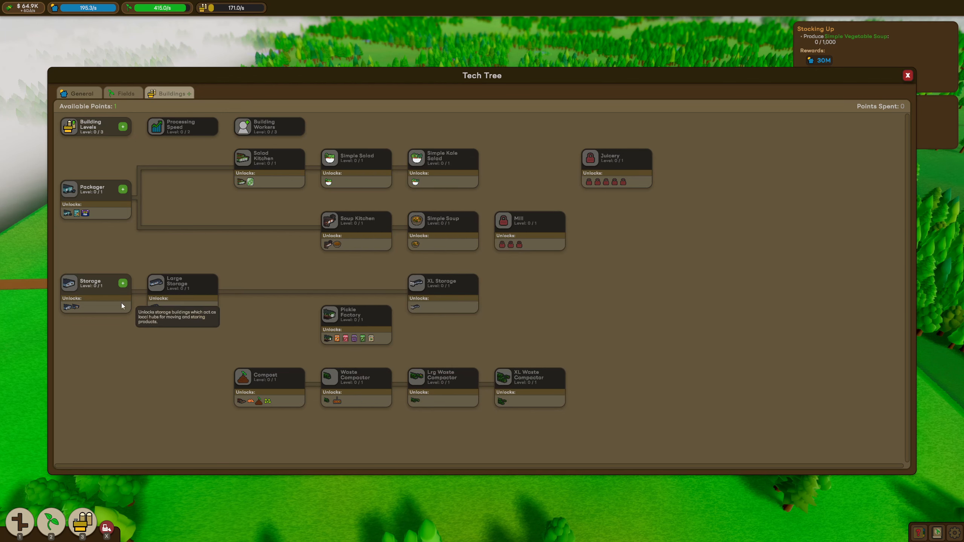
pyautogui.moveTo(70, 286)
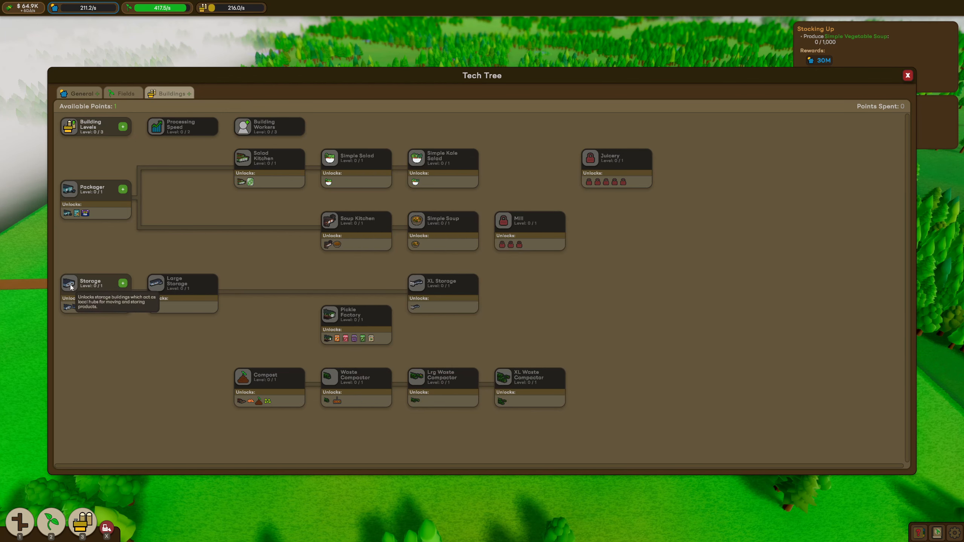
pyautogui.click(122, 188)
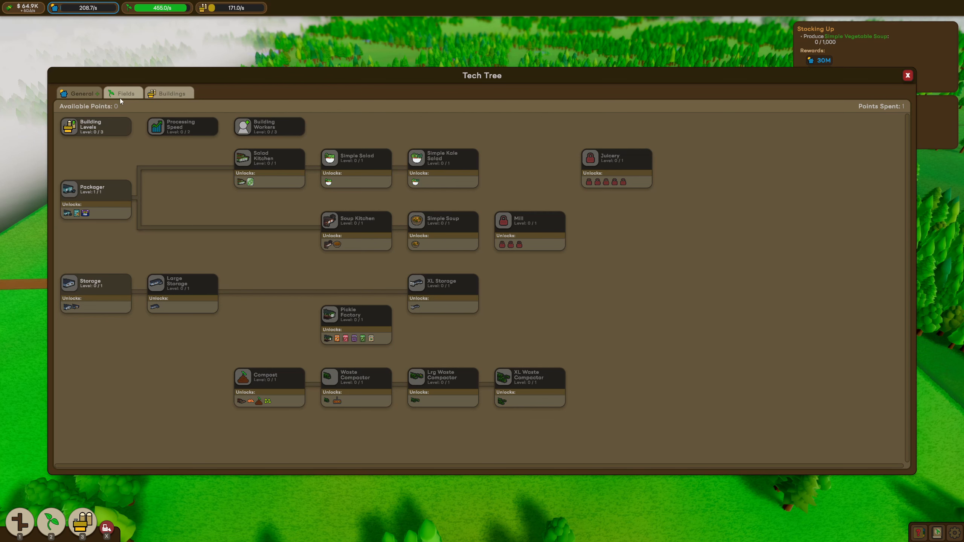
# Step: Buy the first level of XP Gain in the General tree and close the tech tree
pyautogui.click(79, 92)
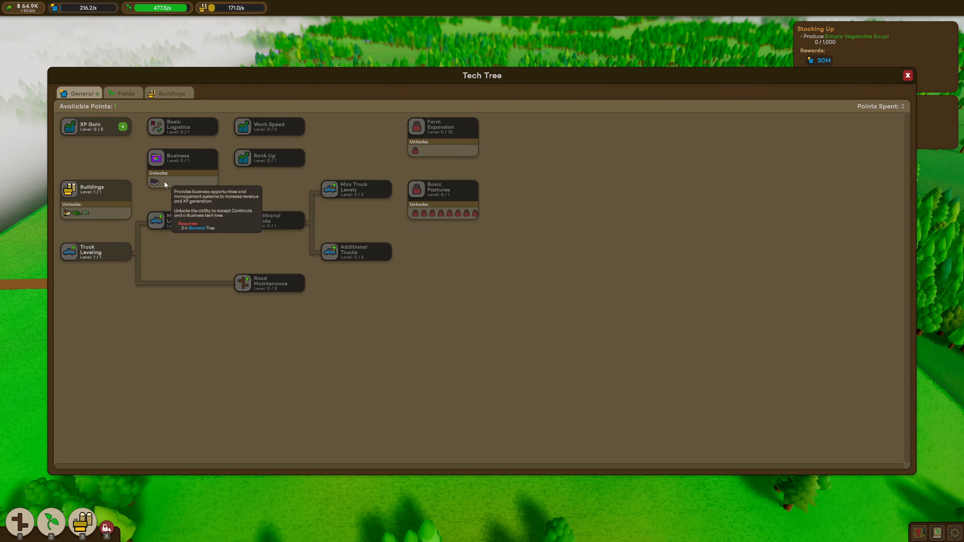
pyautogui.moveTo(119, 150)
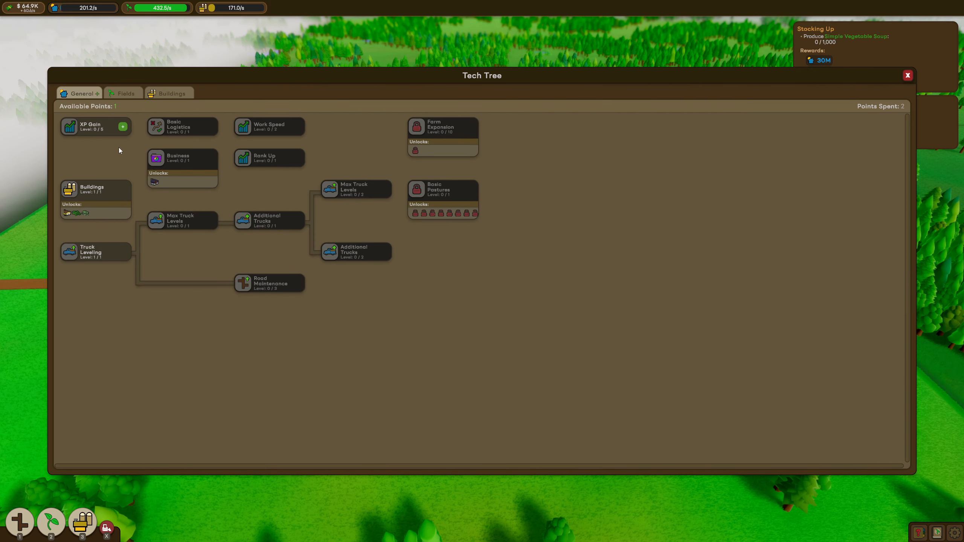
pyautogui.moveTo(122, 127)
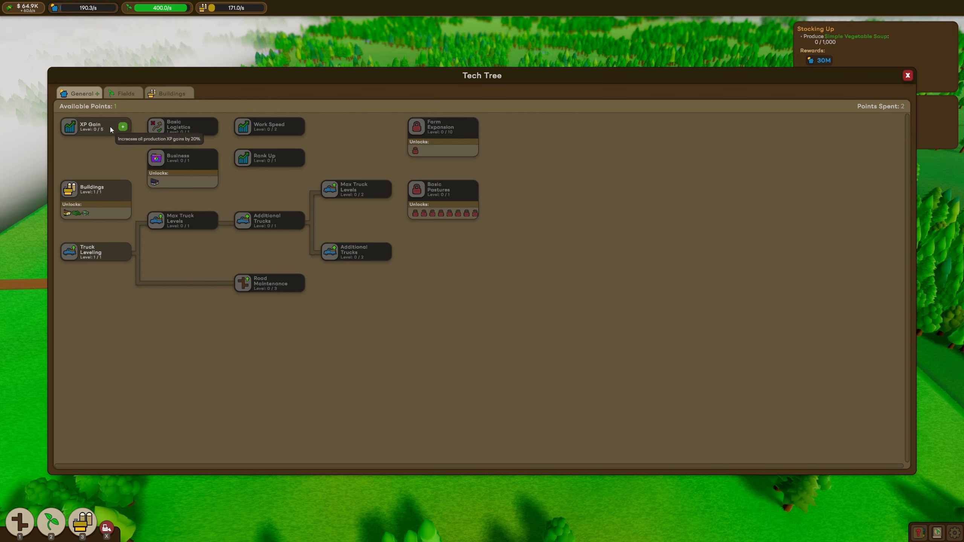
pyautogui.click(122, 126)
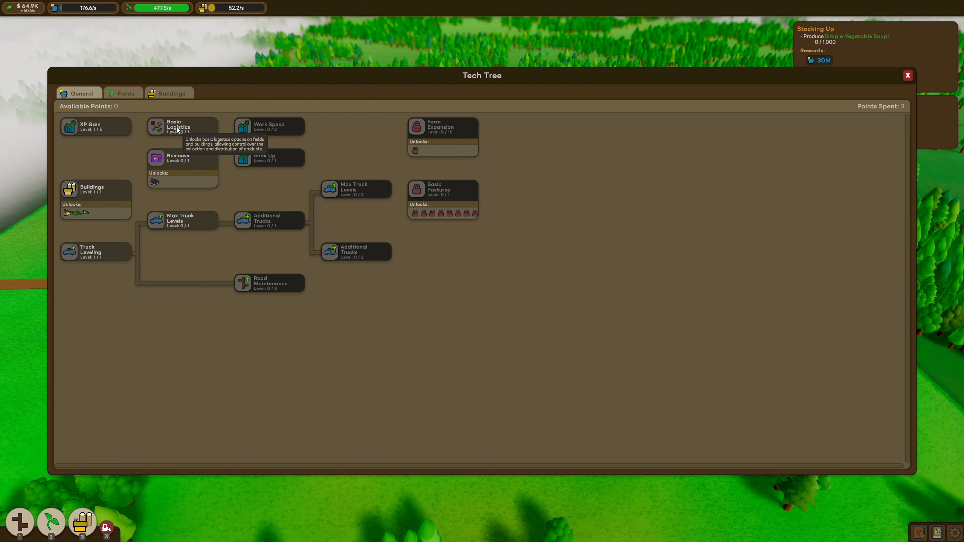
pyautogui.click(907, 75)
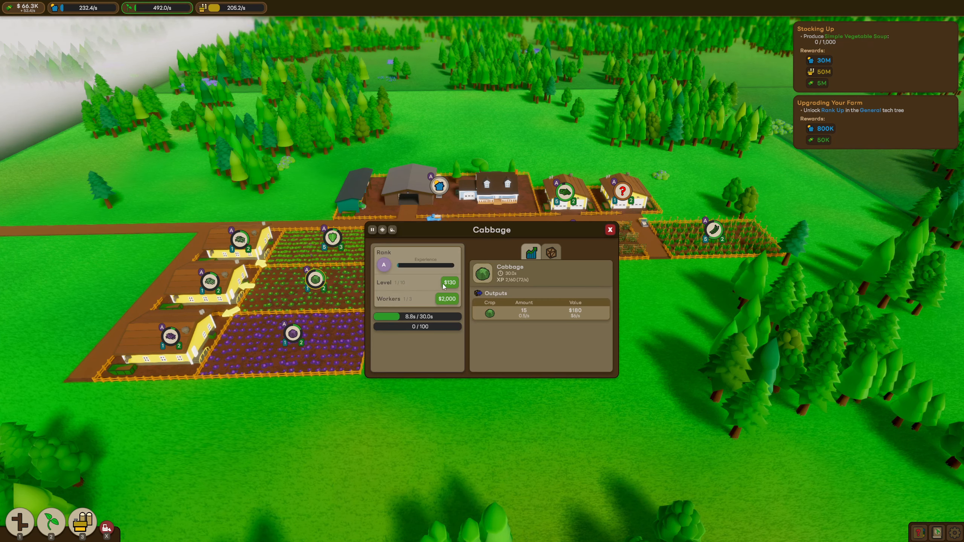
# Step: Raise the Cabbage plot to maximum level 10 and page through the Level Up Controls tip
pyautogui.click(449, 282)
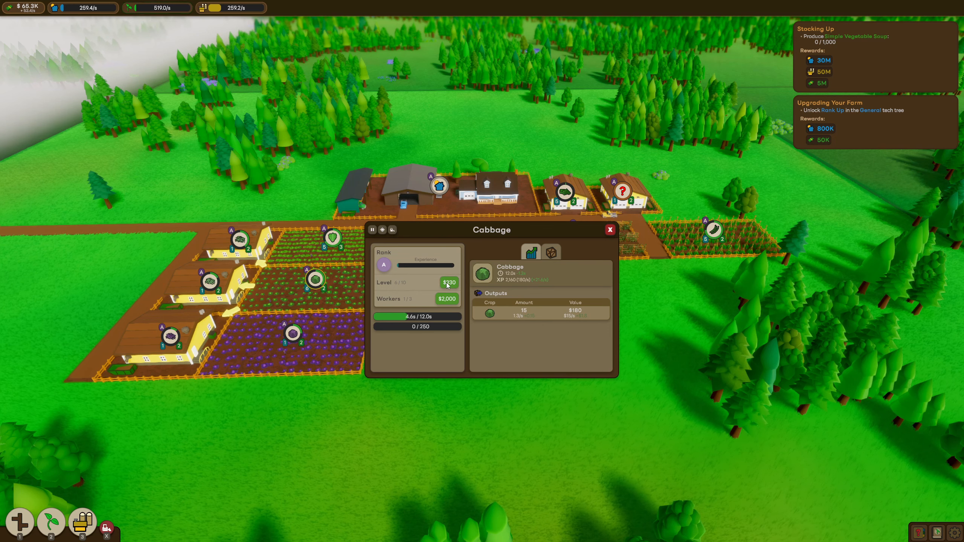
pyautogui.click(448, 283)
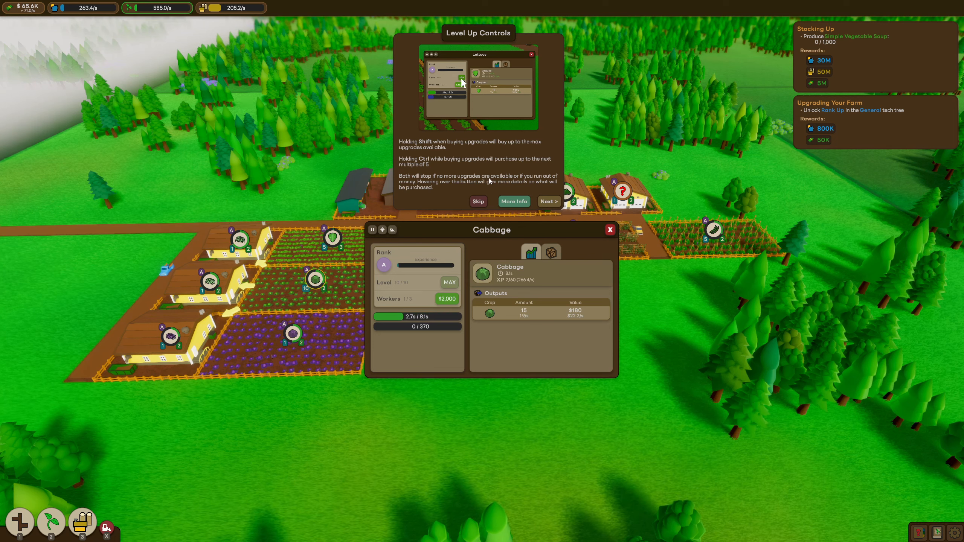
pyautogui.moveTo(441, 189)
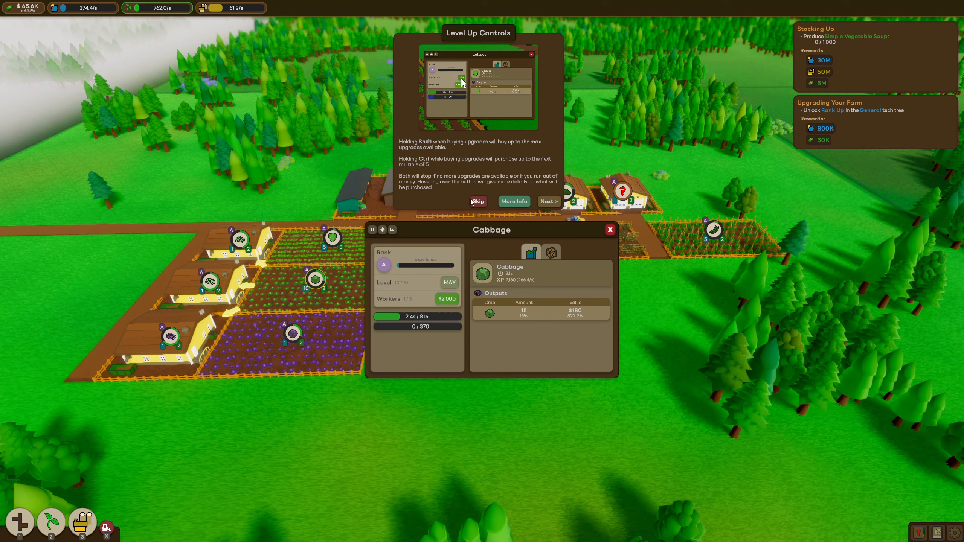
pyautogui.moveTo(450, 191)
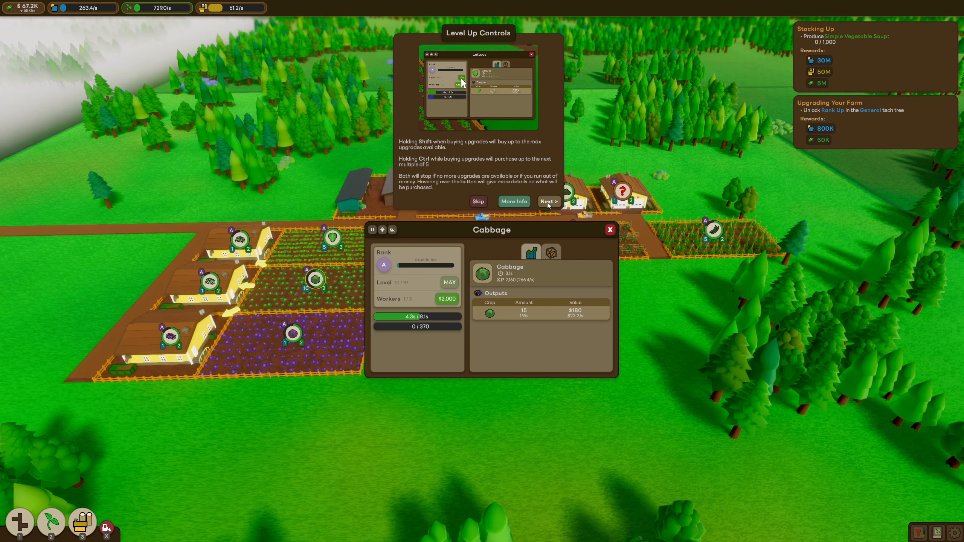
pyautogui.click(547, 201)
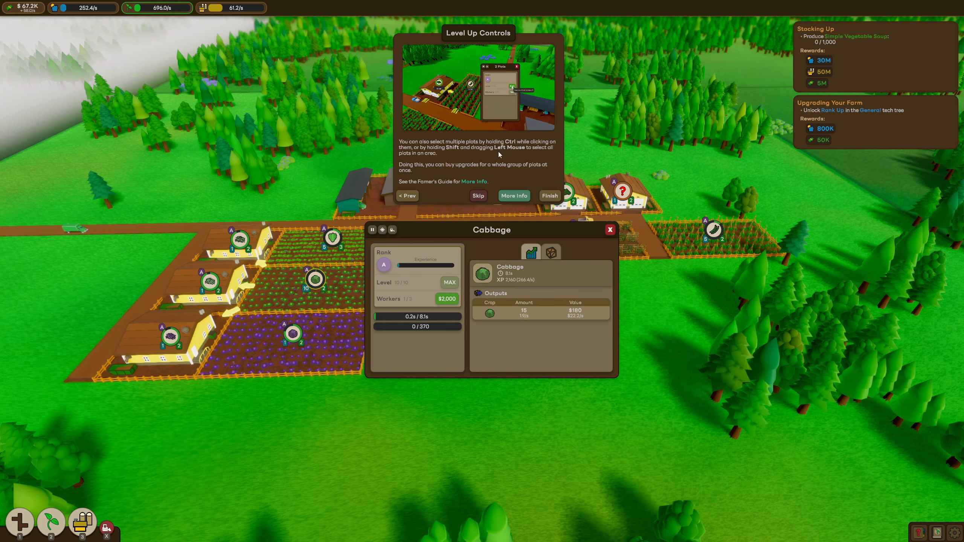
pyautogui.moveTo(463, 173)
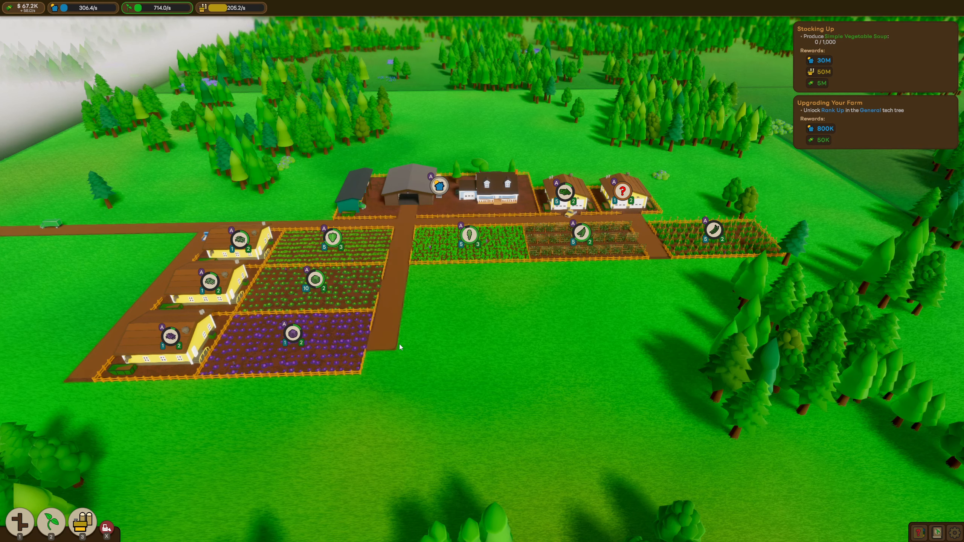
# Step: Select three crop plots together and level them up jointly to level 8
pyautogui.click(314, 280)
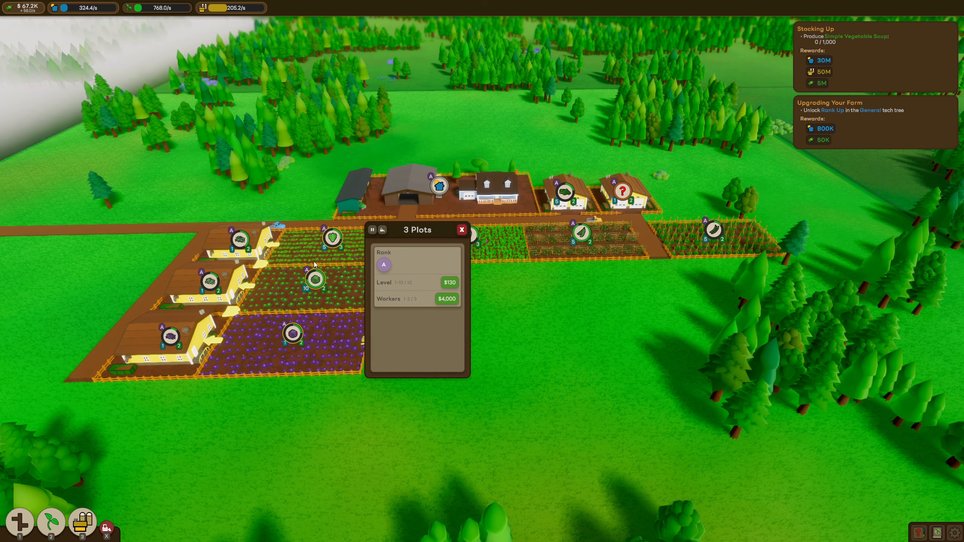
pyautogui.moveTo(449, 282)
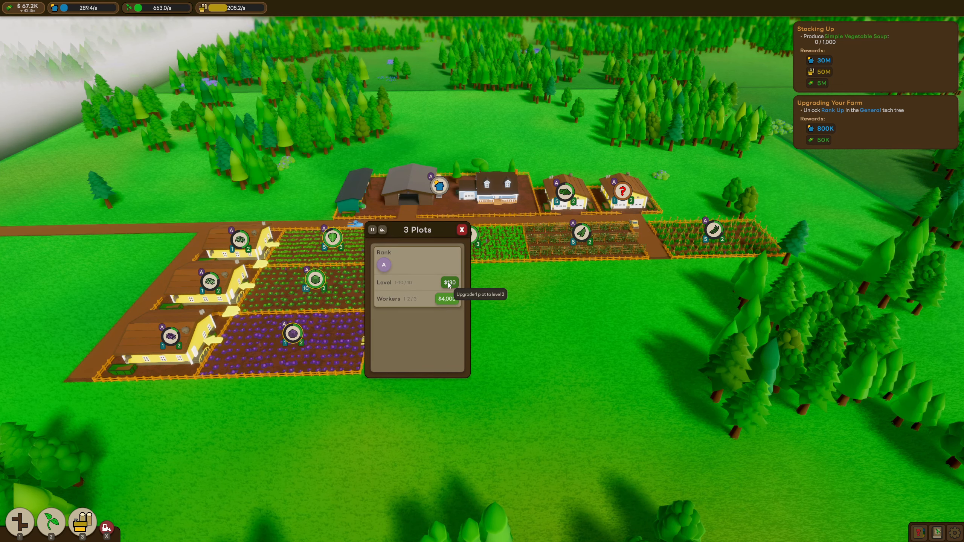
pyautogui.click(449, 282)
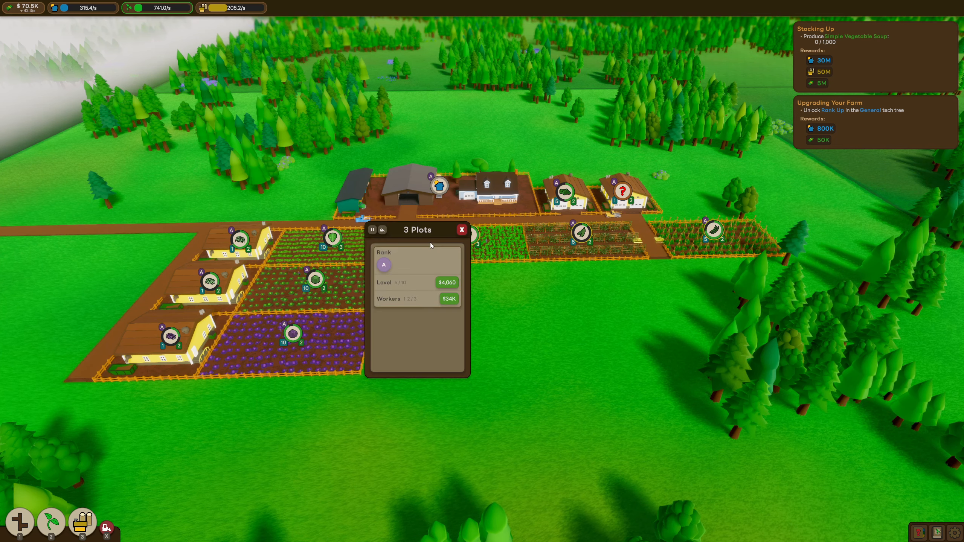
pyautogui.click(462, 229)
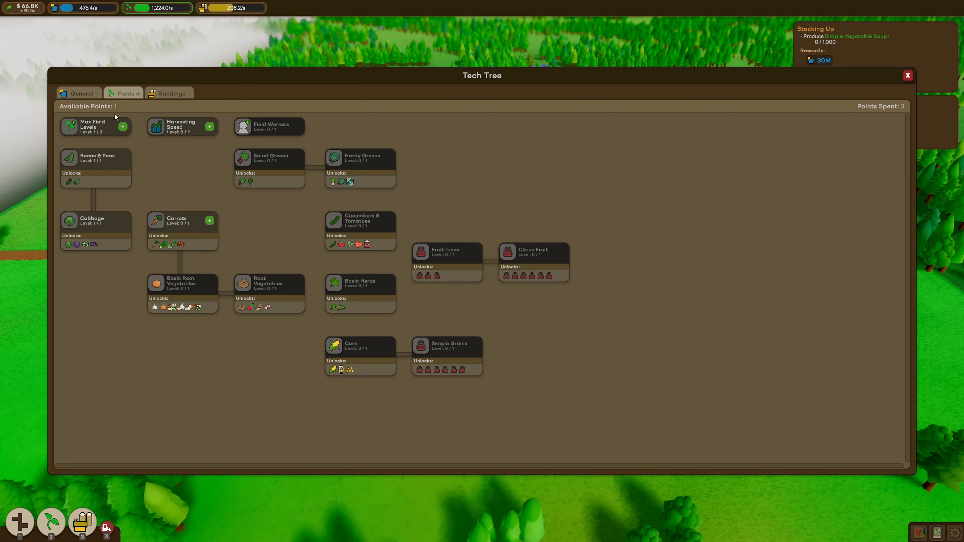
pyautogui.moveTo(214, 192)
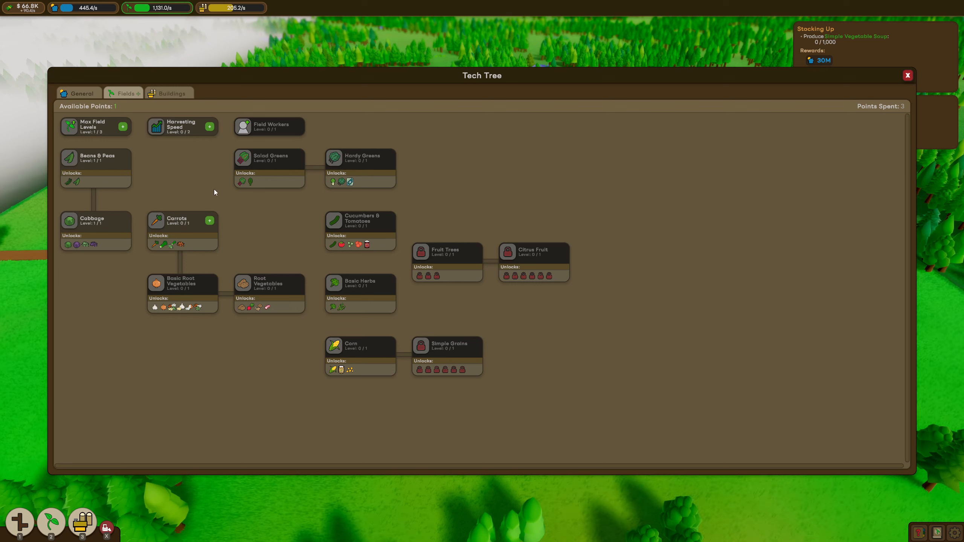
pyautogui.moveTo(182, 126)
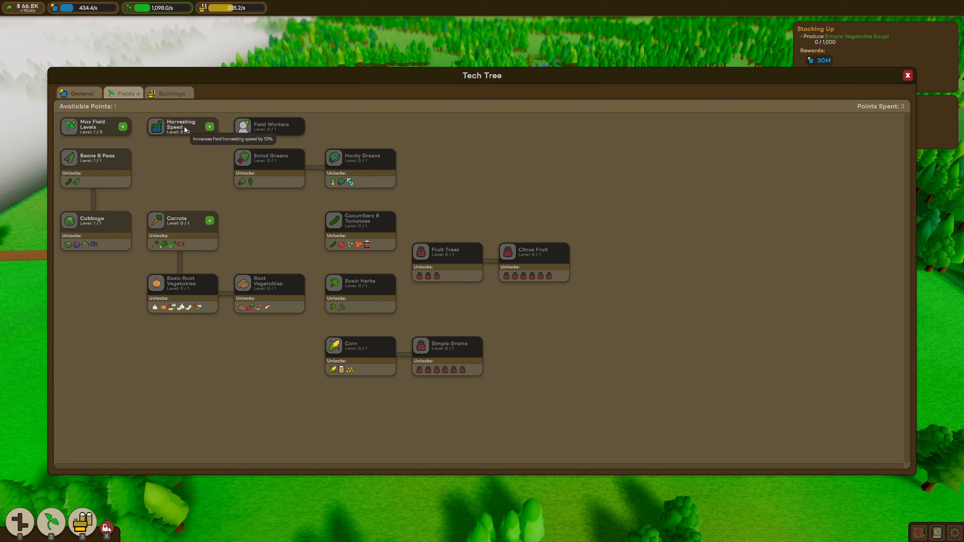
# Step: Buy level 1 of Harvesting Speed in the Fields tree and close the tech tree
pyautogui.click(209, 126)
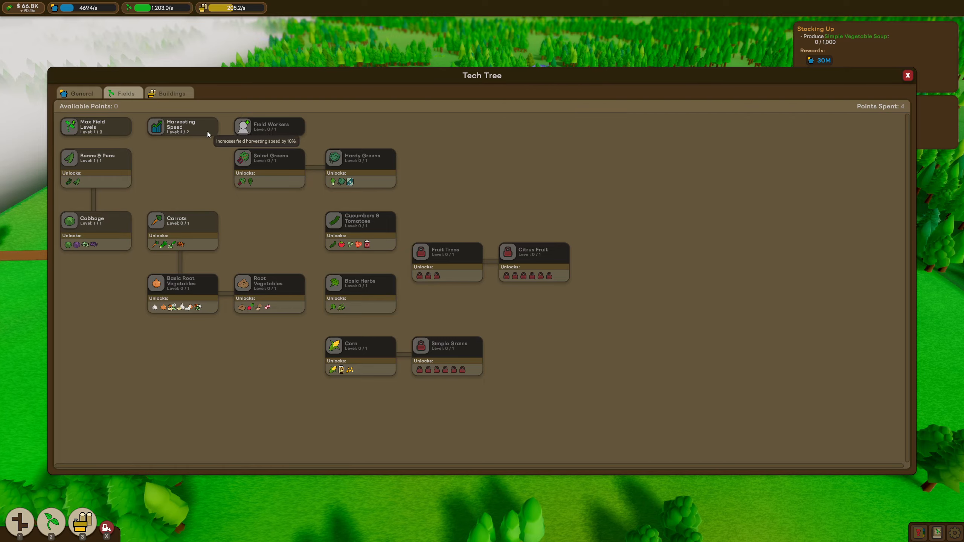
pyautogui.click(907, 75)
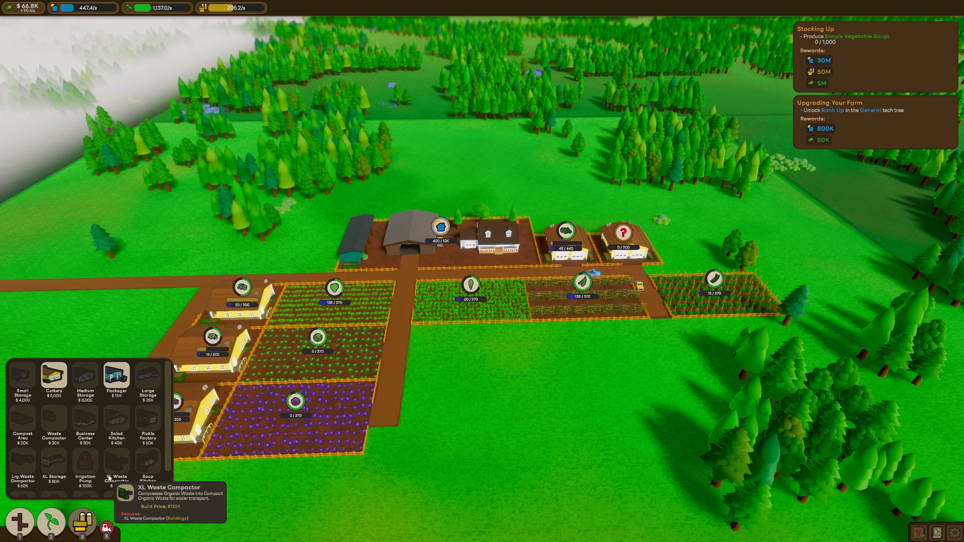
pyautogui.moveTo(116, 376)
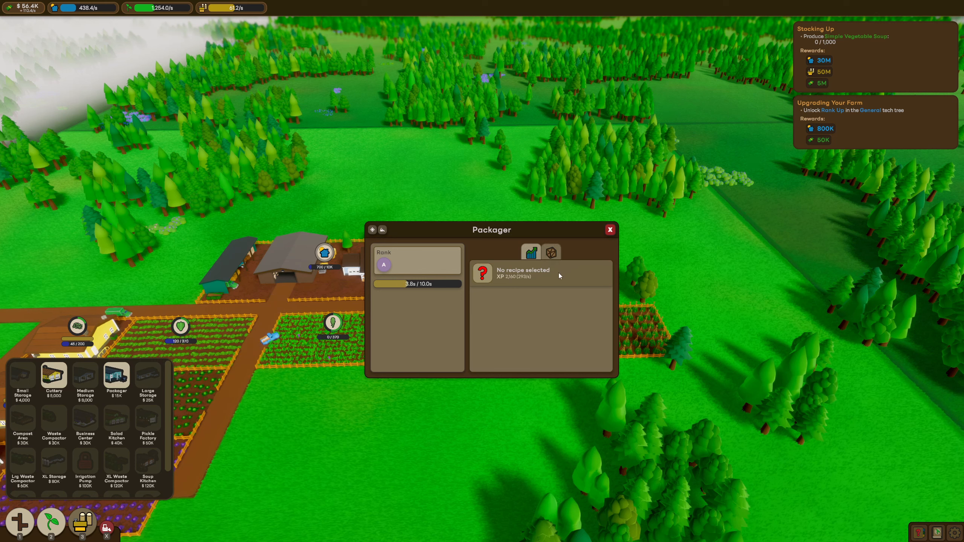
pyautogui.moveTo(537, 286)
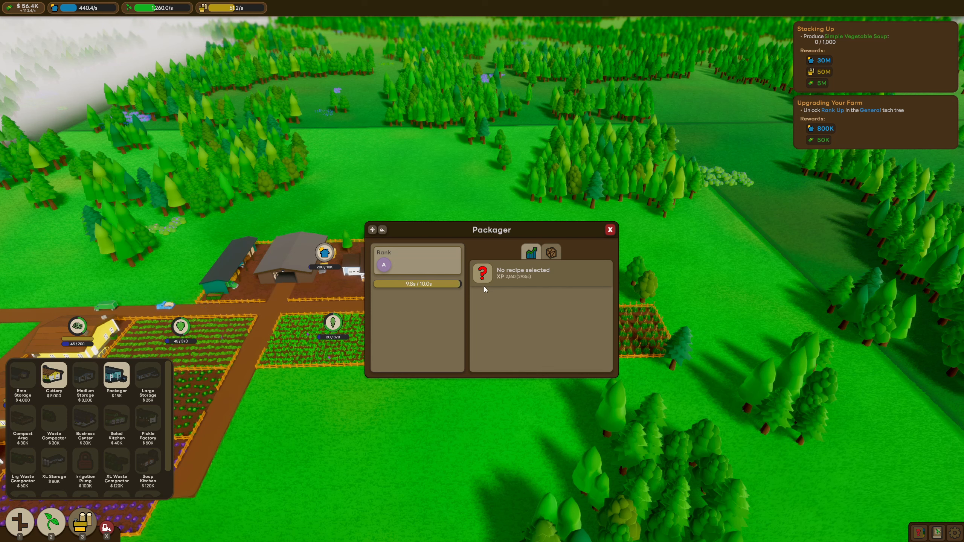
# Step: Set the new Packager's recipe to Cole Slaw Mix from the two shredded cabbages
pyautogui.click(588, 273)
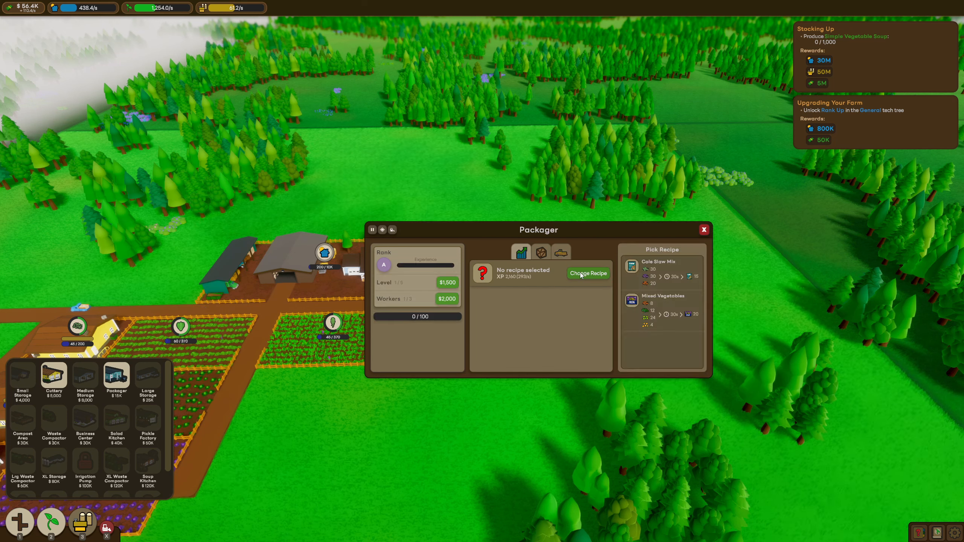
pyautogui.moveTo(634, 270)
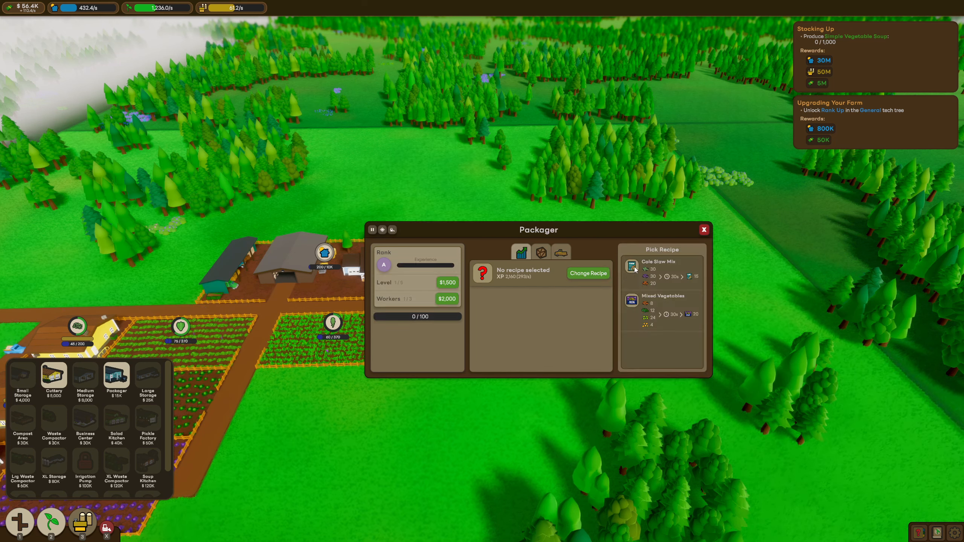
pyautogui.moveTo(648, 273)
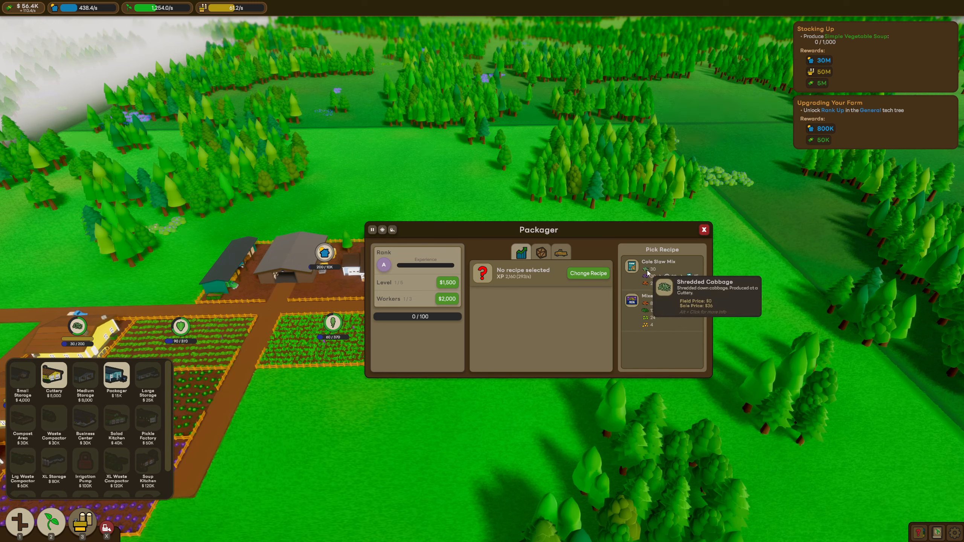
pyautogui.moveTo(651, 277)
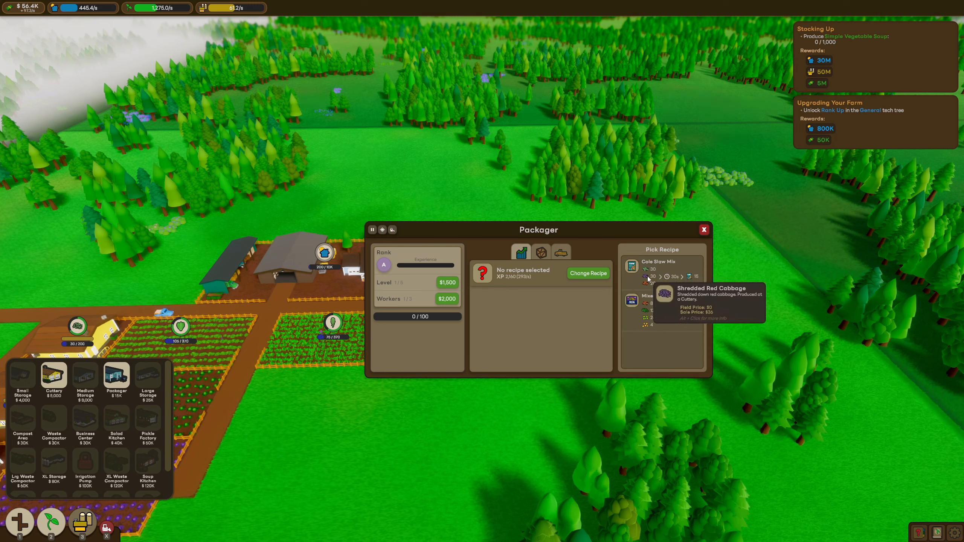
pyautogui.moveTo(652, 288)
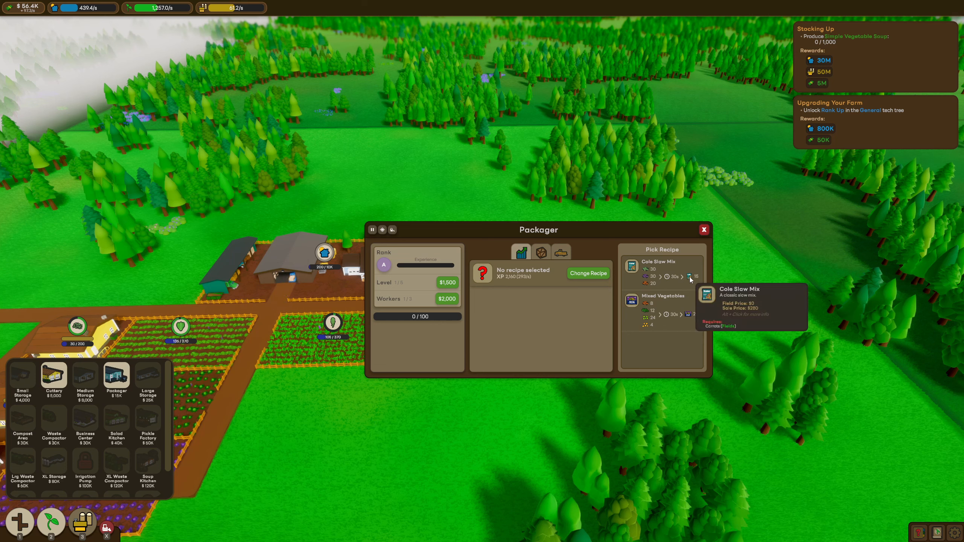
pyautogui.moveTo(644, 308)
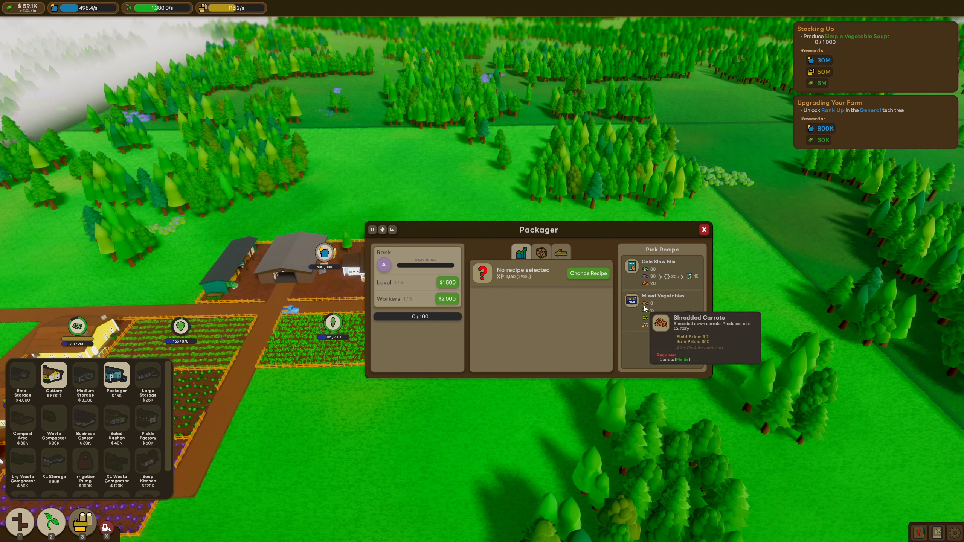
pyautogui.moveTo(646, 313)
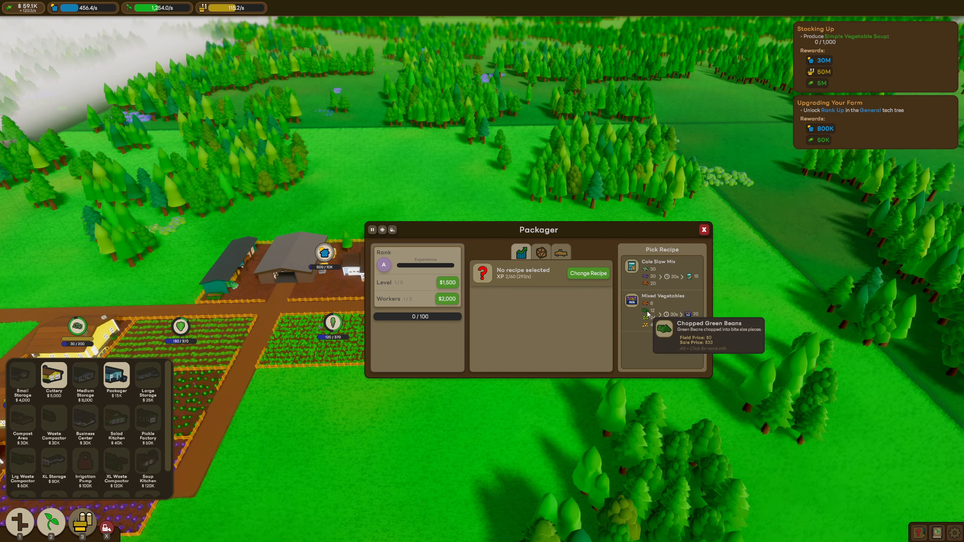
pyautogui.moveTo(645, 326)
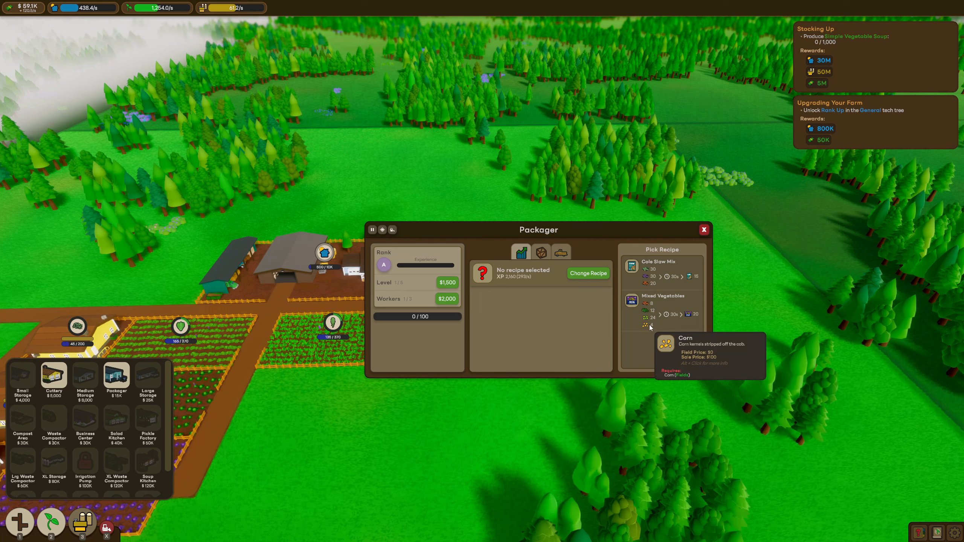
pyautogui.moveTo(693, 315)
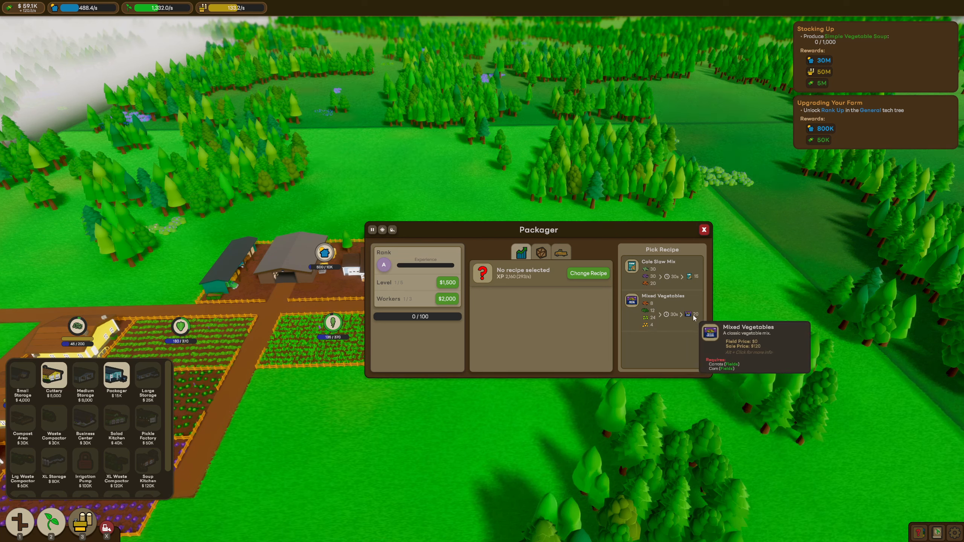
pyautogui.moveTo(660, 267)
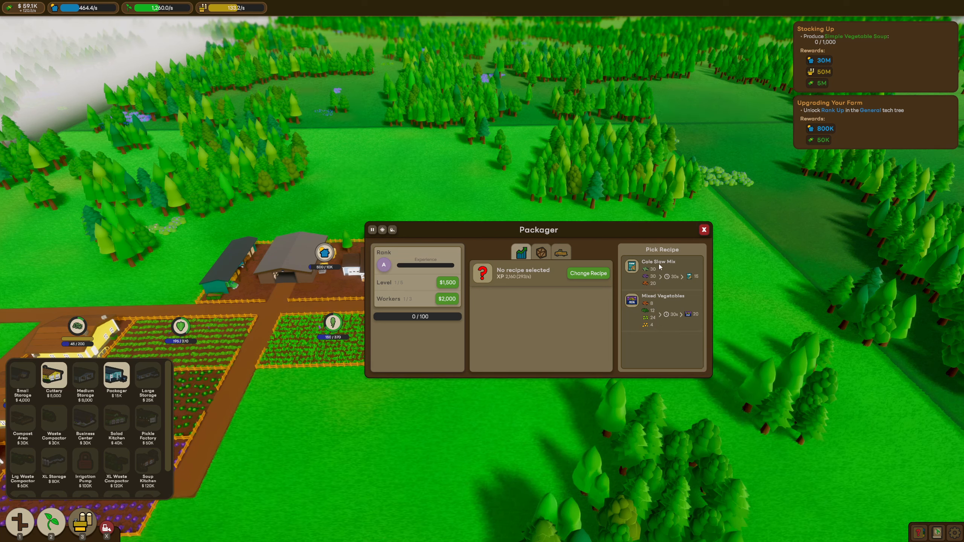
pyautogui.click(657, 261)
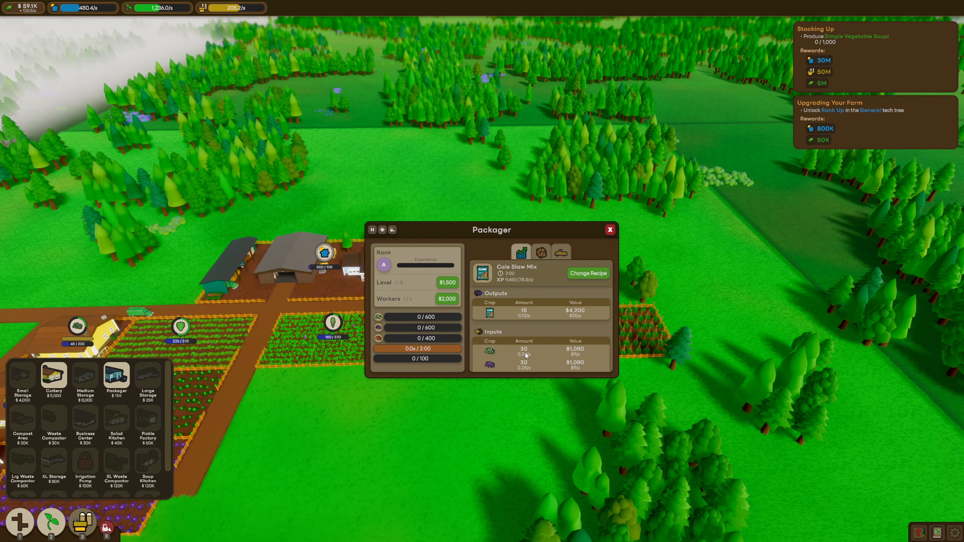
pyautogui.moveTo(490, 362)
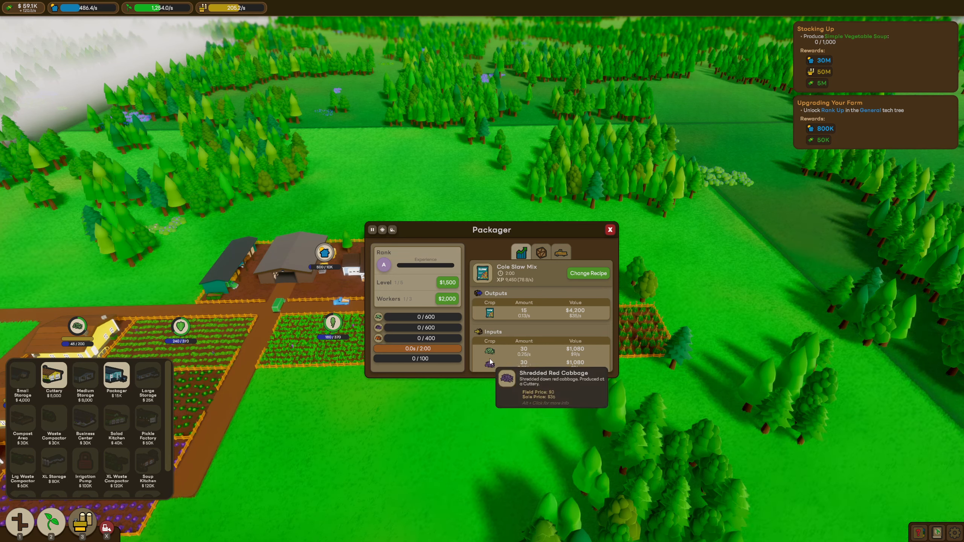
pyautogui.moveTo(490, 355)
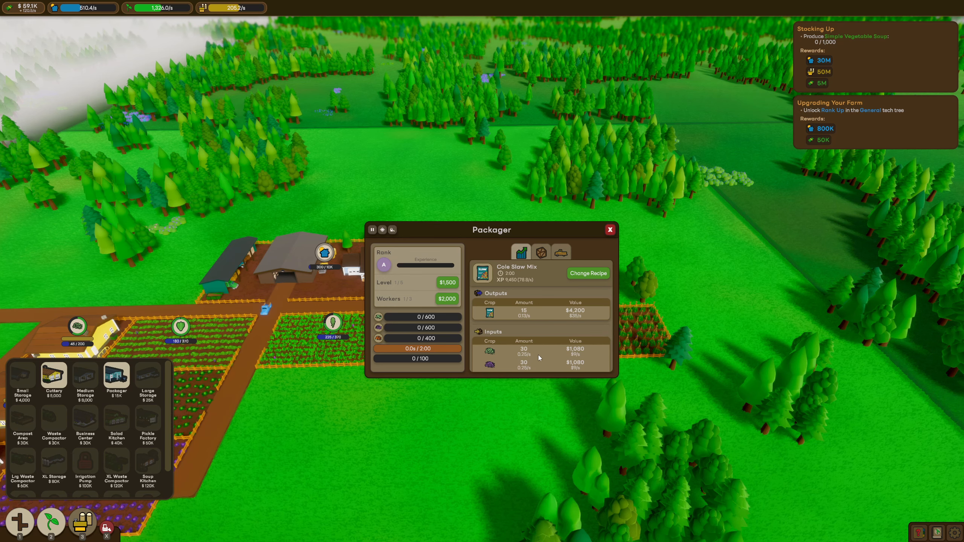
# Step: Buy and upgrade an input truck for the Packager, then max a collection truck at level 6
pyautogui.click(560, 253)
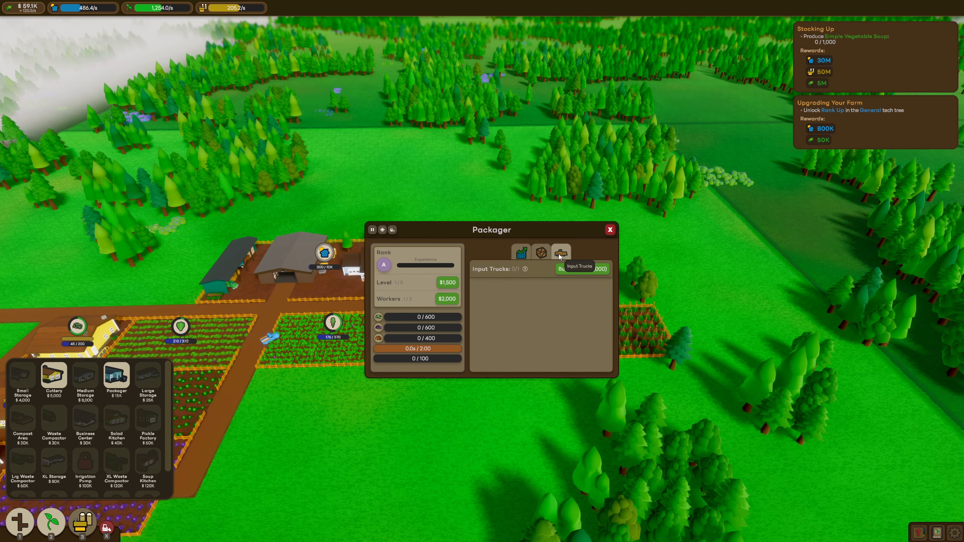
pyautogui.click(609, 228)
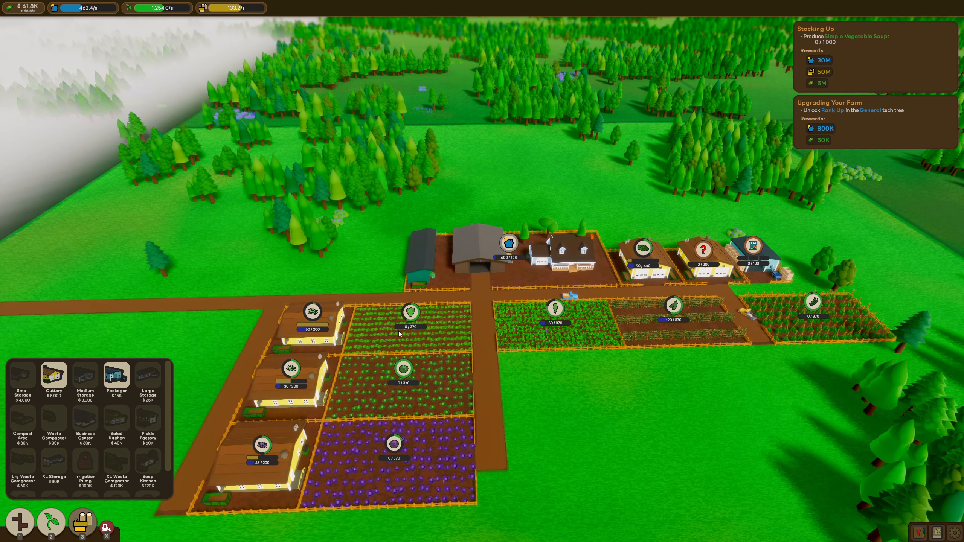
pyautogui.click(312, 312)
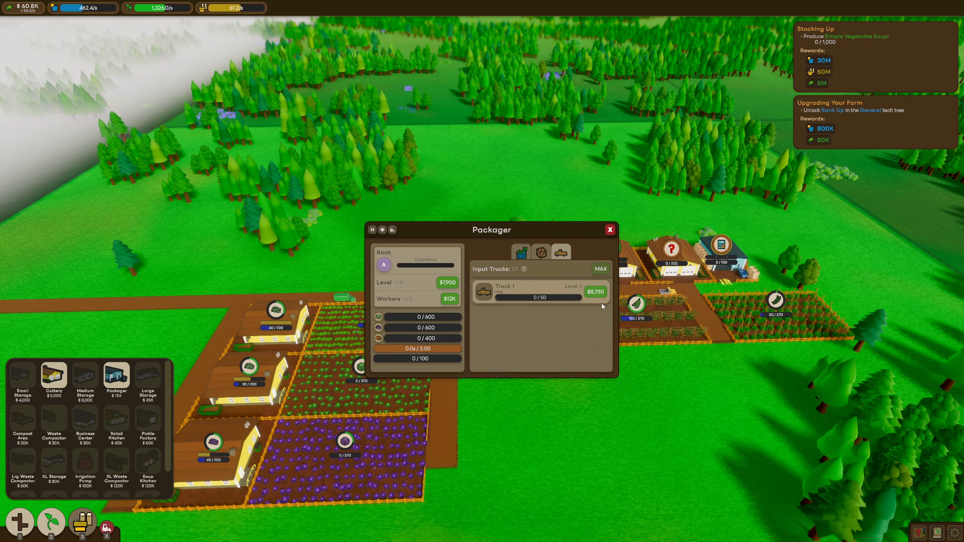
pyautogui.click(593, 291)
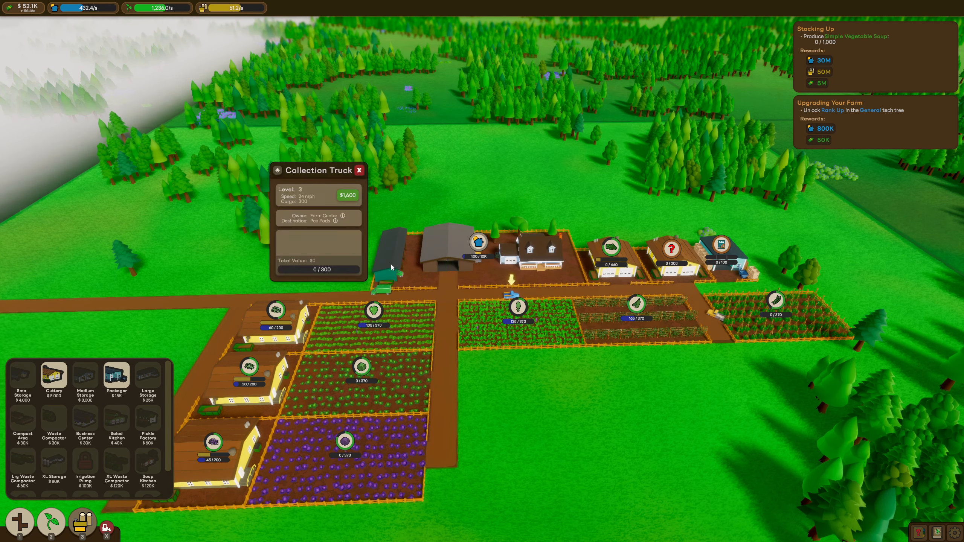
pyautogui.click(346, 195)
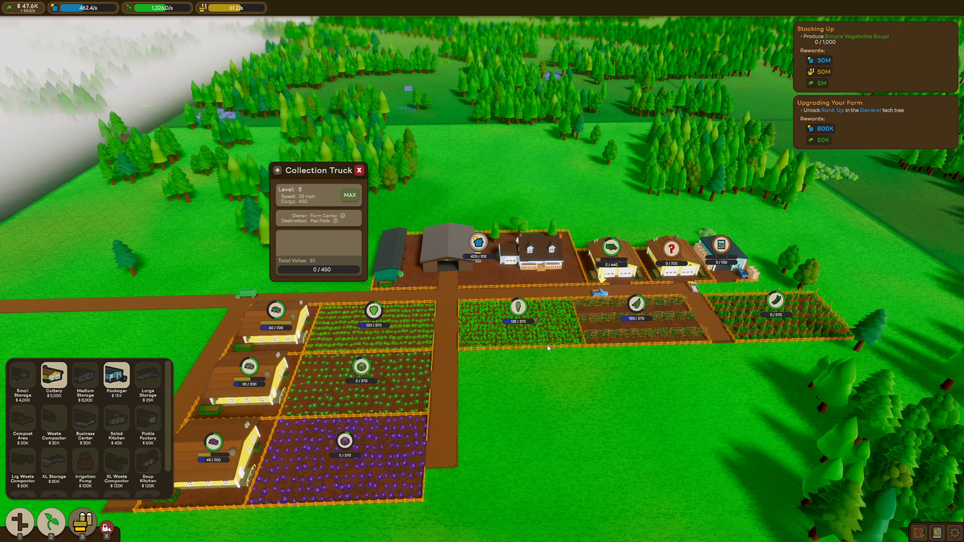
pyautogui.moveTo(568, 387)
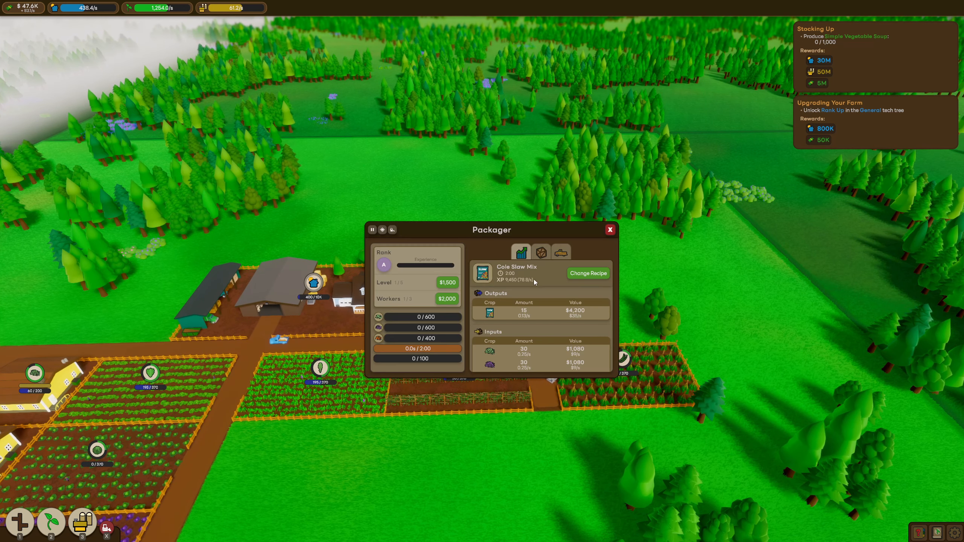
pyautogui.moveTo(587, 301)
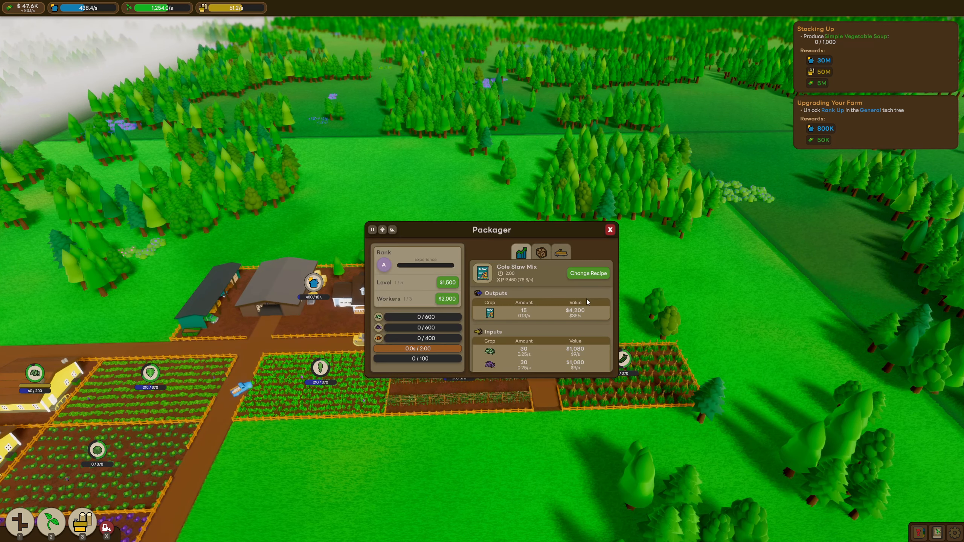
# Step: Switch the build bar to crops and scroll toward the lettuce Cuttery
pyautogui.click(586, 272)
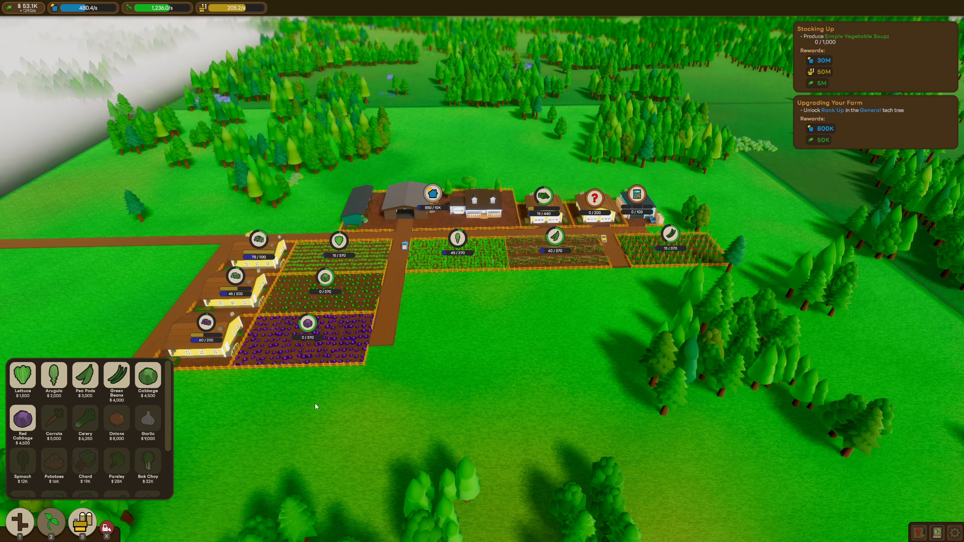
pyautogui.scroll(-3)
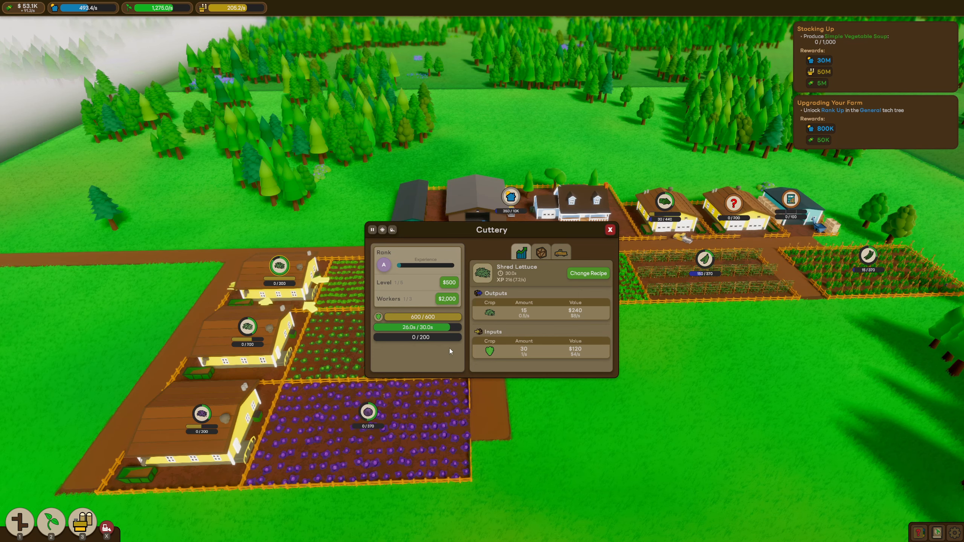
# Step: Upgrade the lettuce Cuttery to maximum level 5/5, check its recipes and trucks, and close it
pyautogui.click(448, 282)
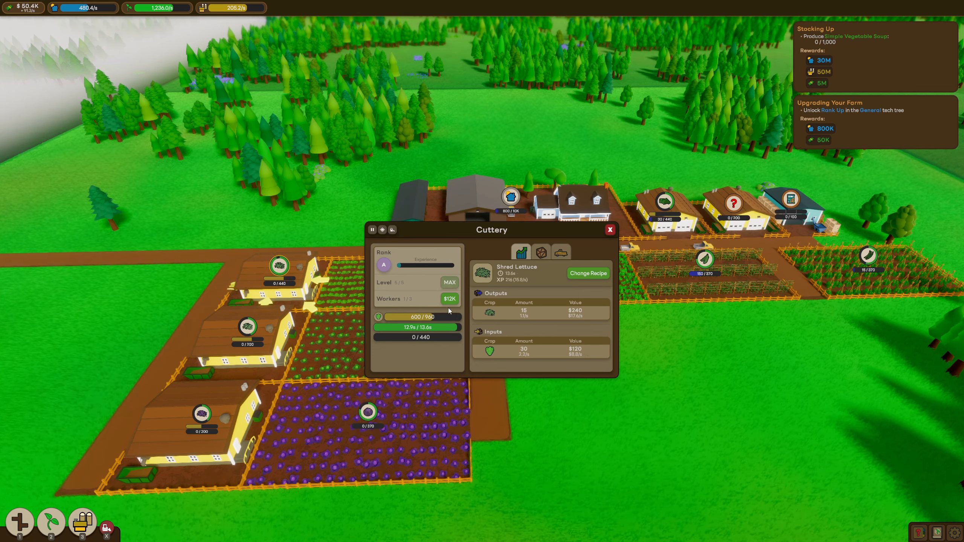
pyautogui.click(609, 229)
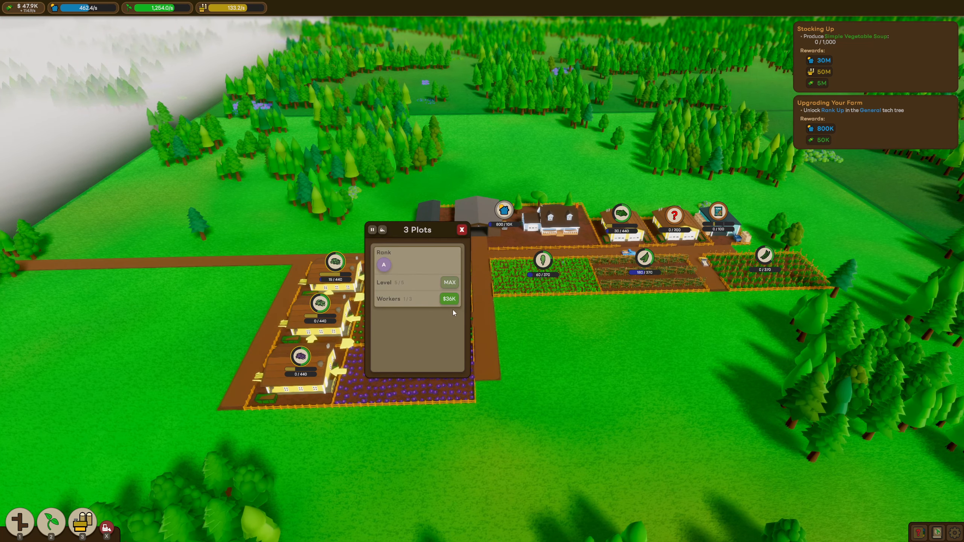
pyautogui.click(462, 229)
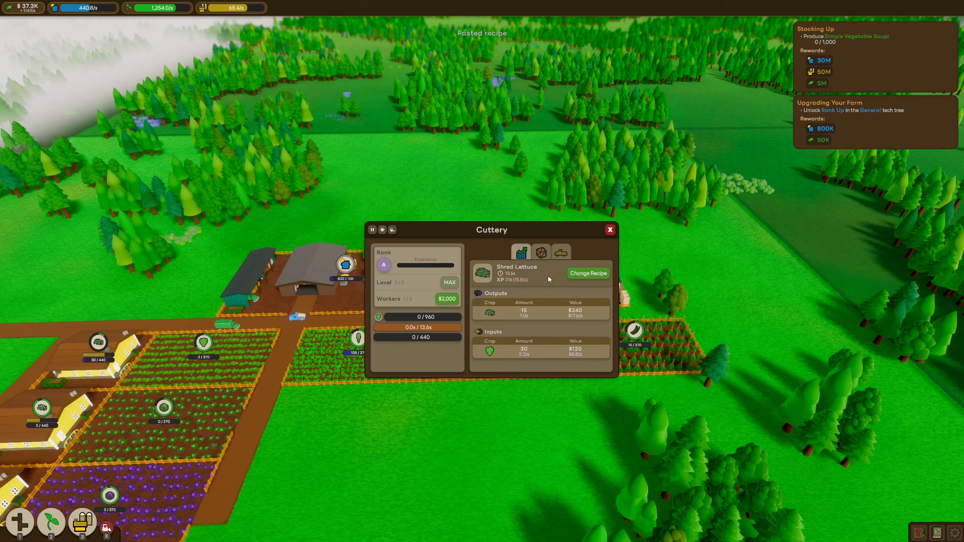
pyautogui.click(609, 229)
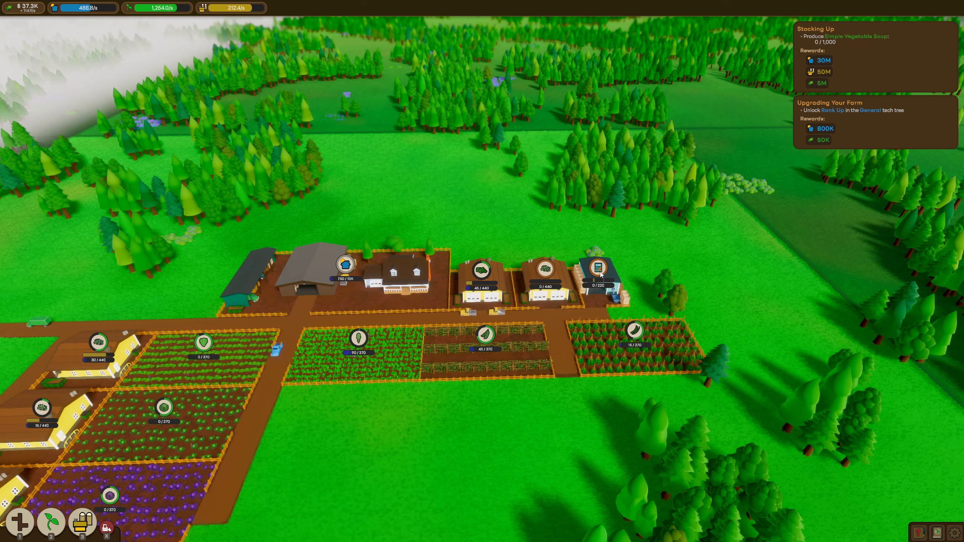
pyautogui.click(601, 272)
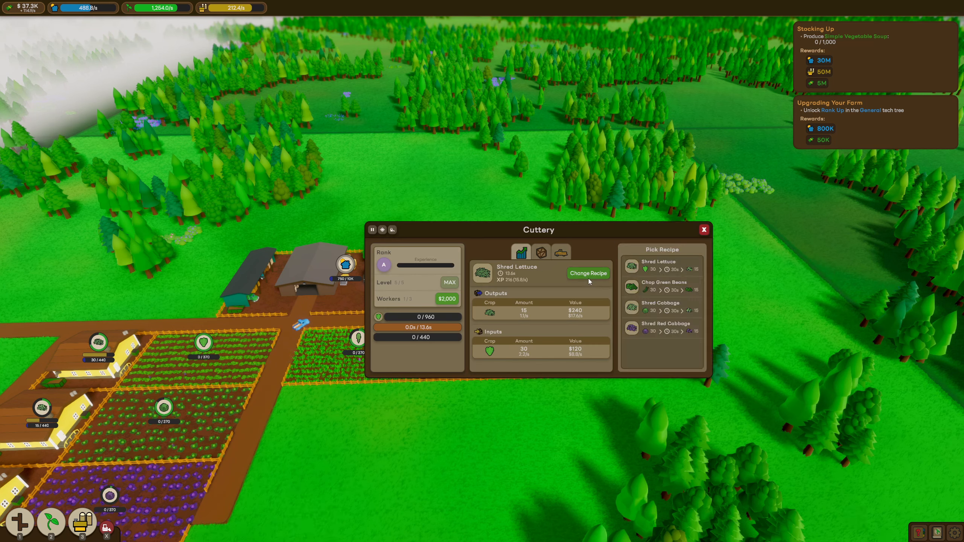
pyautogui.moveTo(560, 252)
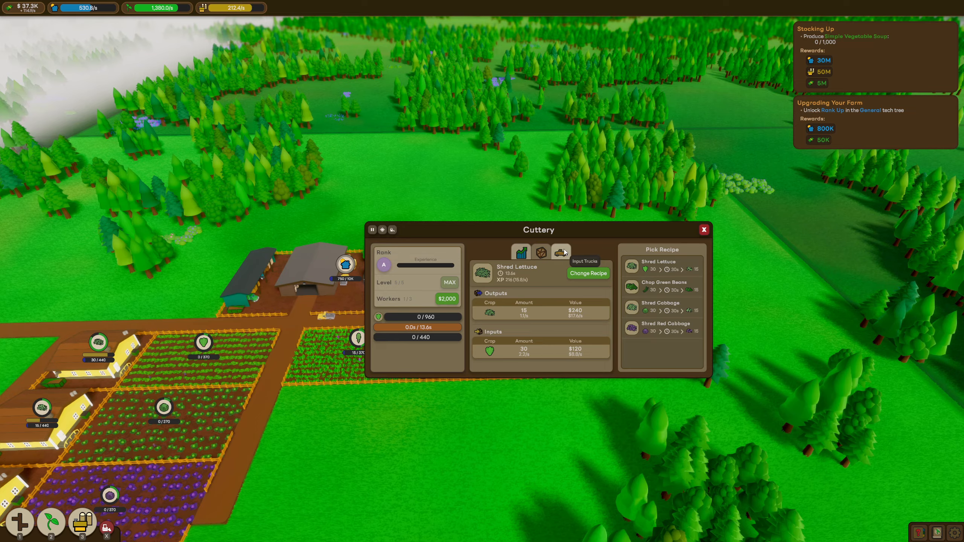
pyautogui.click(703, 229)
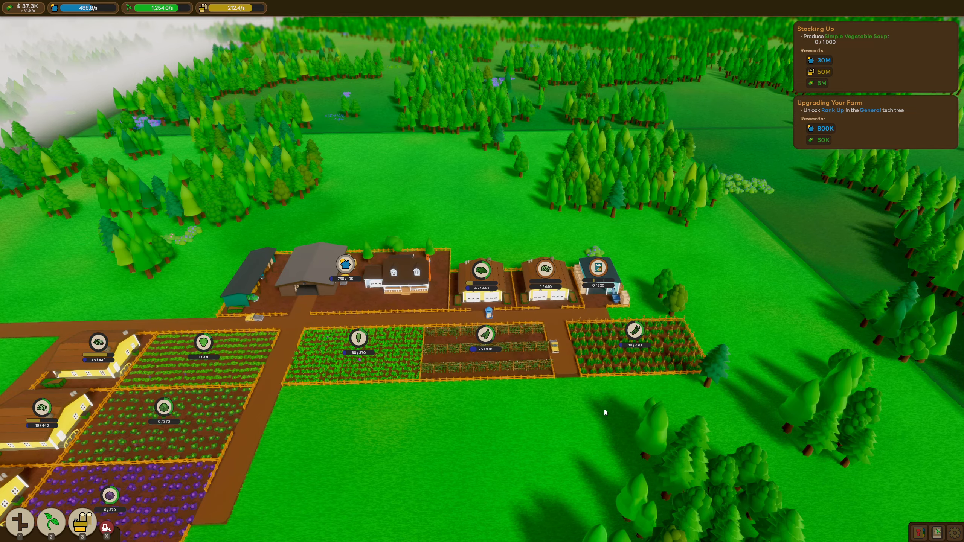
pyautogui.scroll(-3)
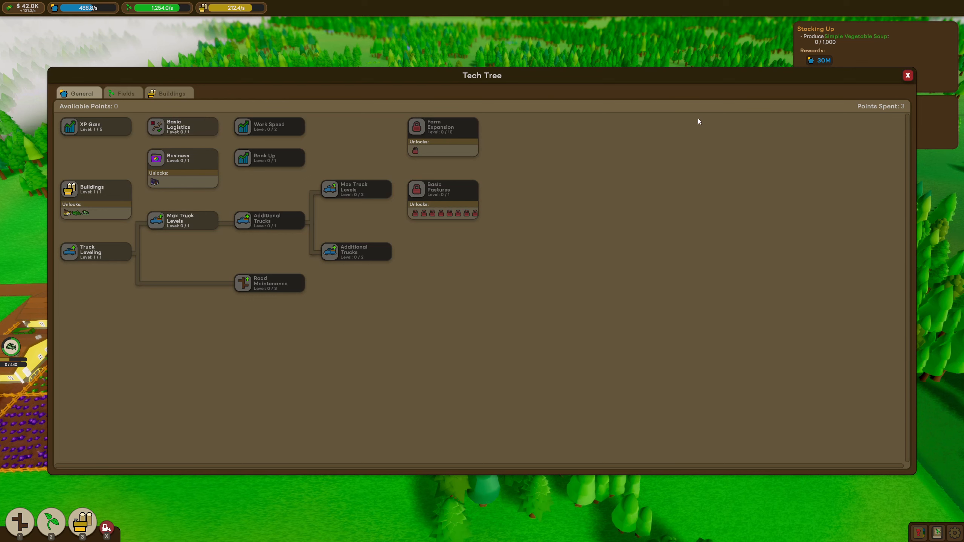
pyautogui.moveTo(243, 128)
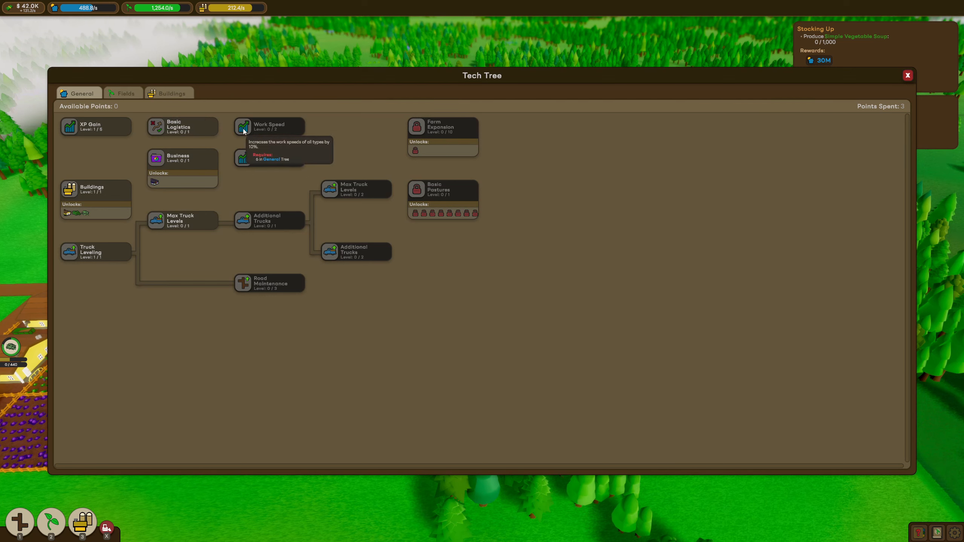
pyautogui.moveTo(267, 219)
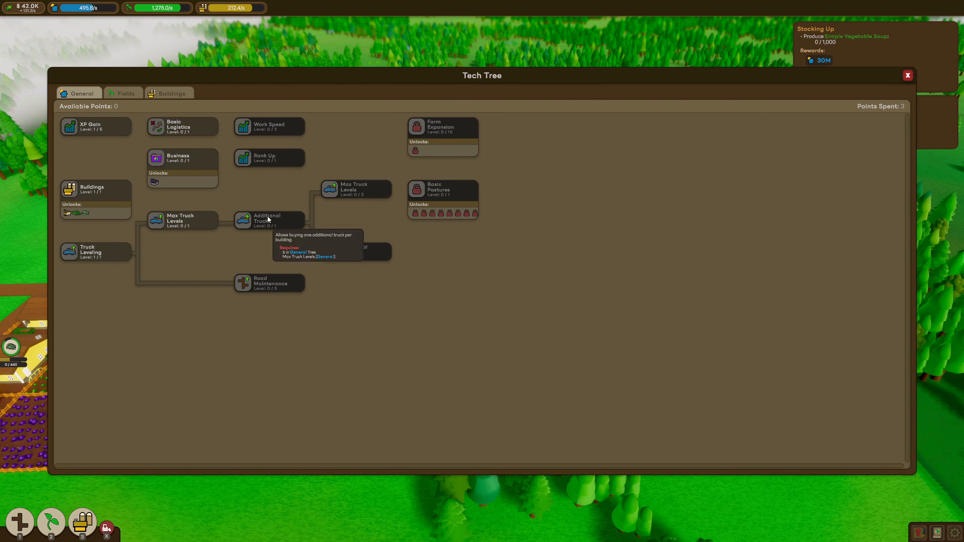
pyautogui.moveTo(182, 127)
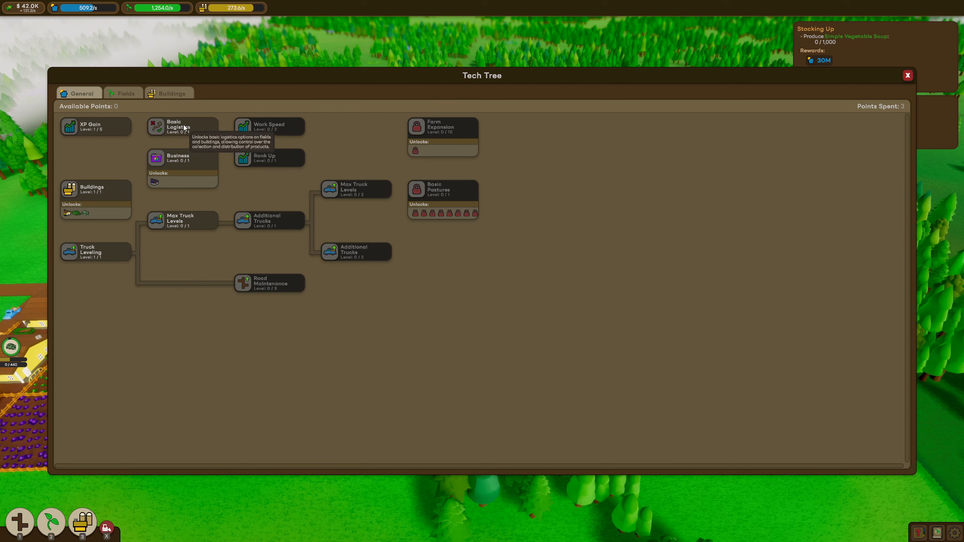
pyautogui.moveTo(189, 119)
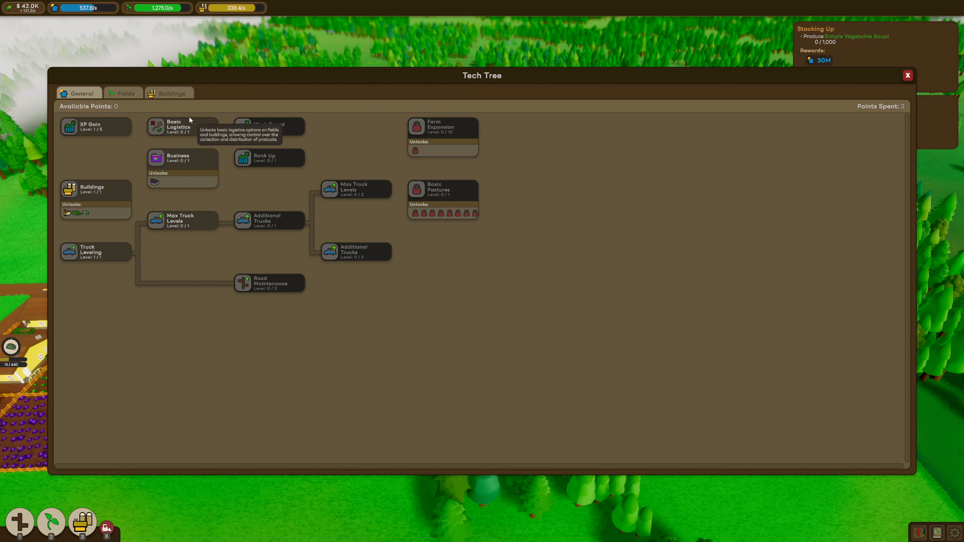
pyautogui.moveTo(228, 129)
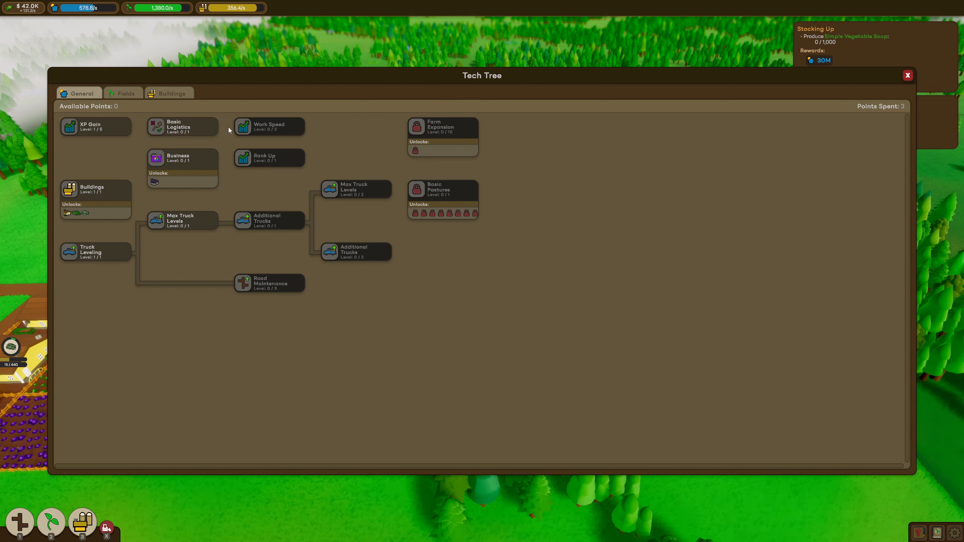
pyautogui.moveTo(181, 129)
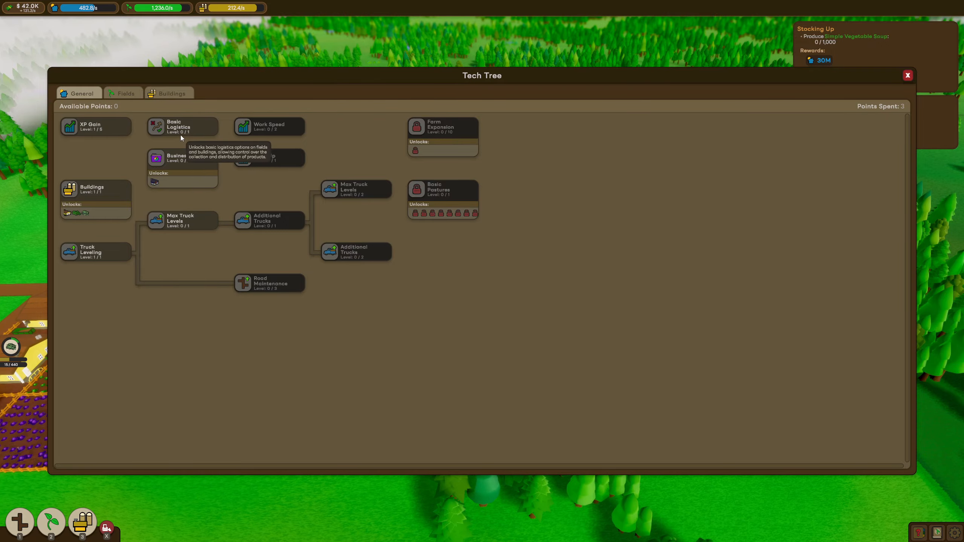
pyautogui.click(907, 75)
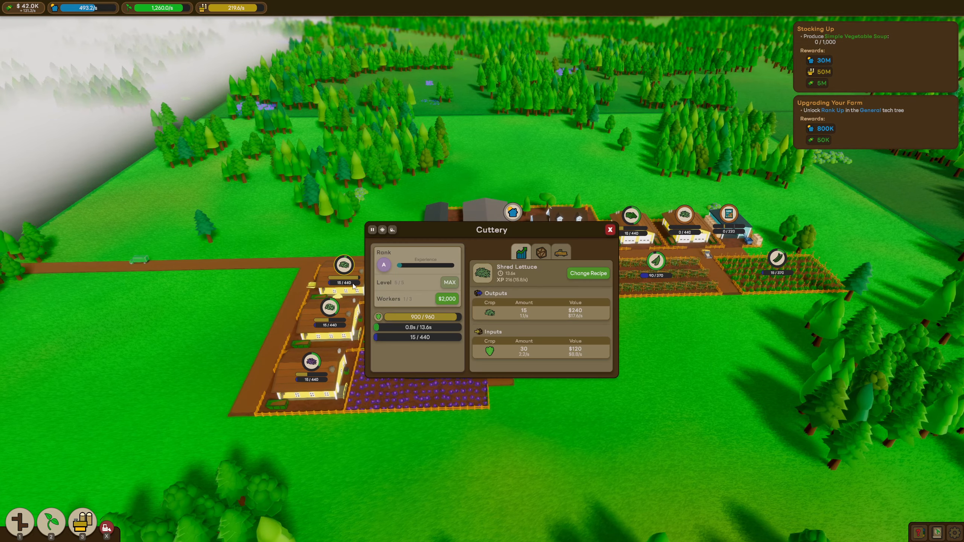
# Step: Raise the nine grouped plots to maximum level and hover the $90K Workers upgrade
pyautogui.click(609, 229)
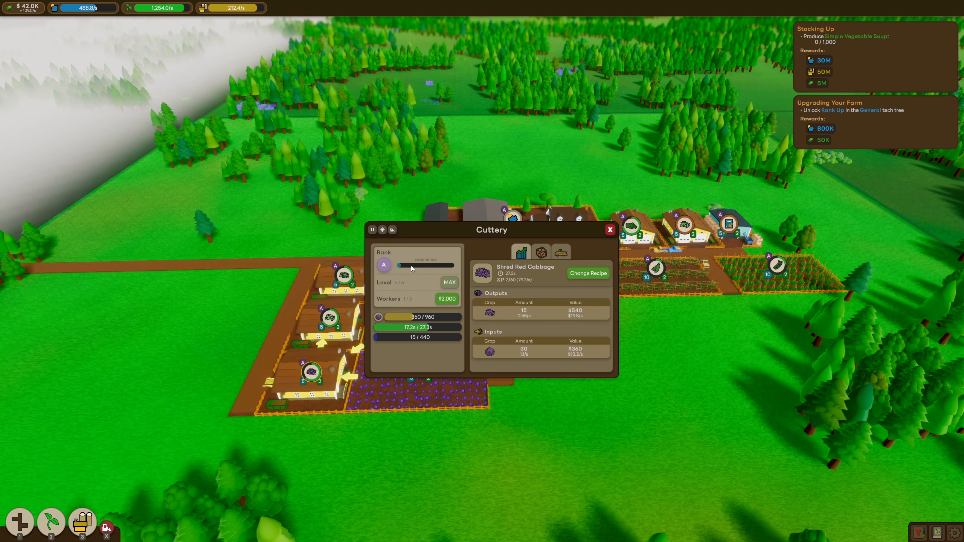
pyautogui.click(609, 229)
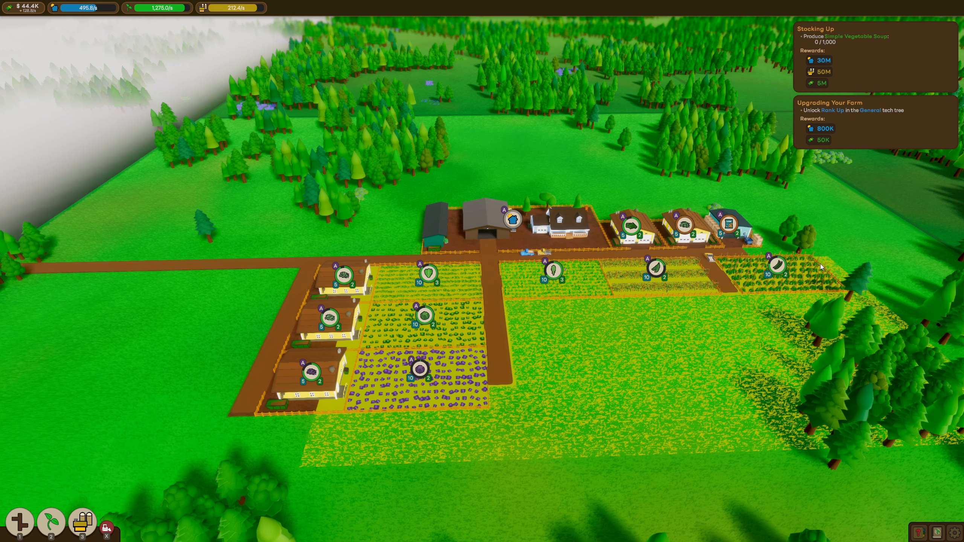
pyautogui.click(419, 369)
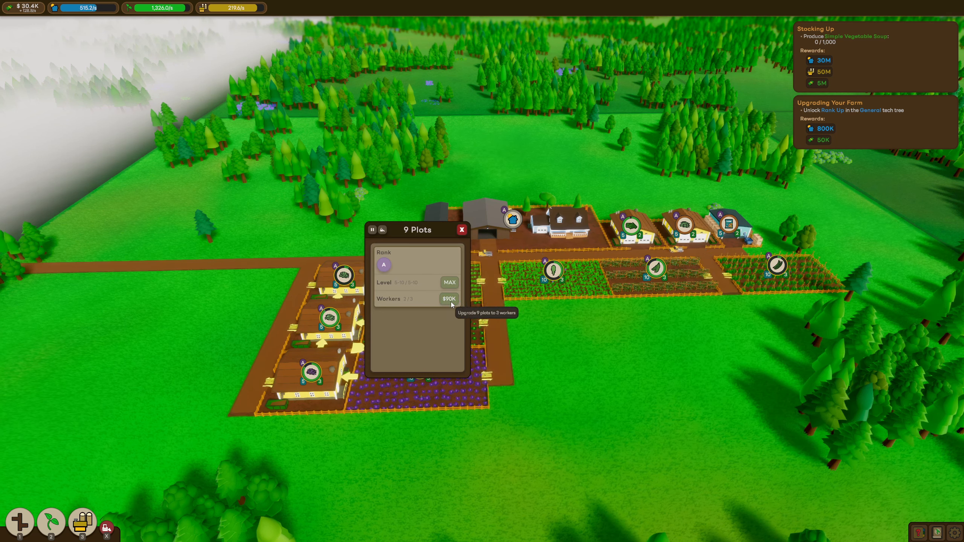
pyautogui.click(461, 229)
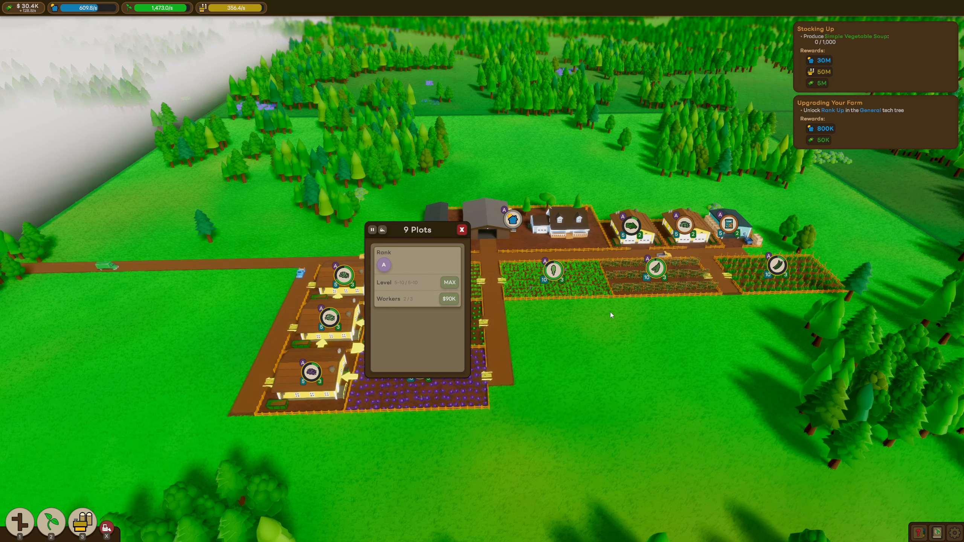
pyautogui.moveTo(449, 300)
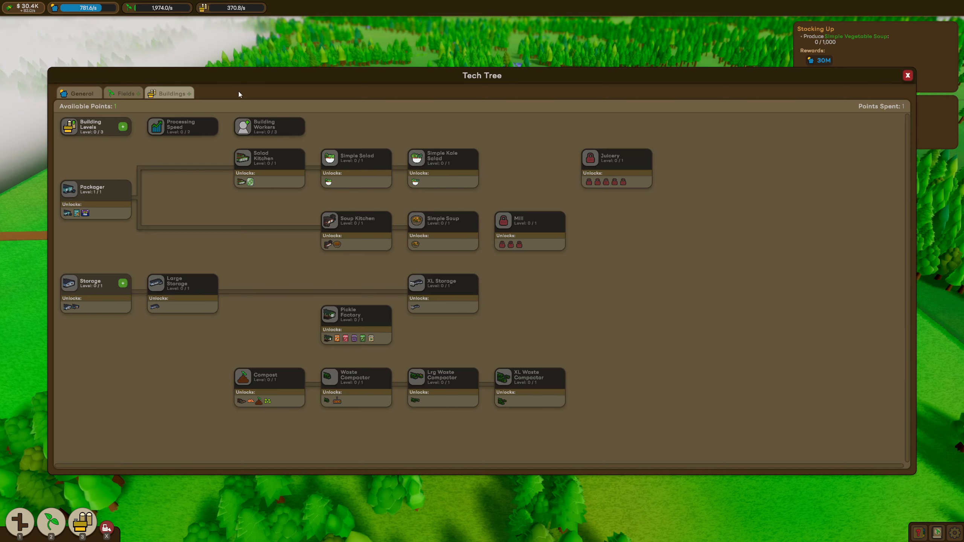
pyautogui.moveTo(122, 284)
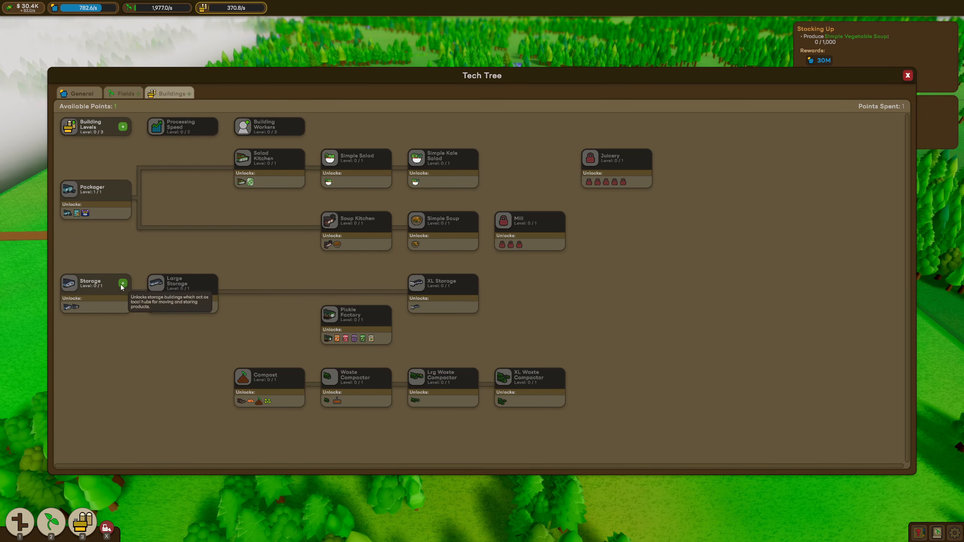
pyautogui.moveTo(100, 130)
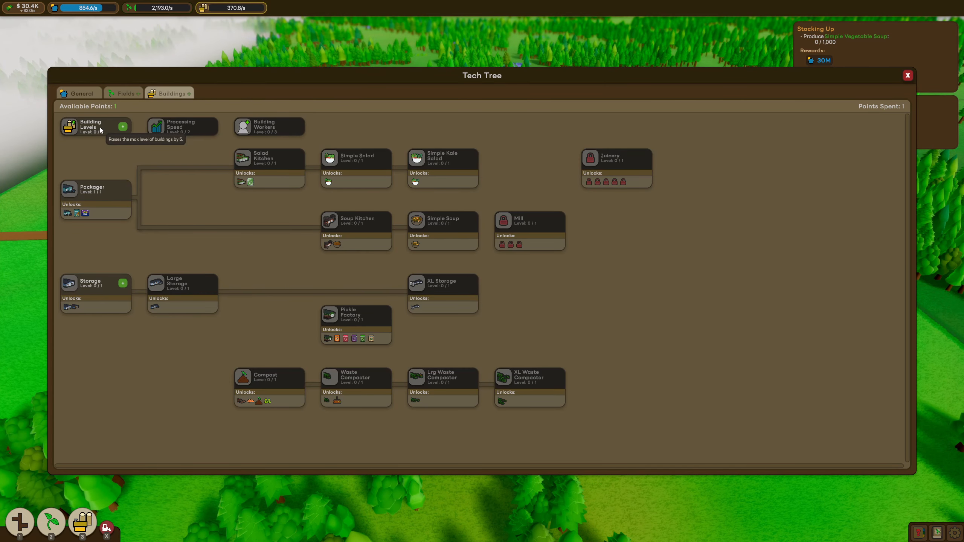
pyautogui.moveTo(127, 289)
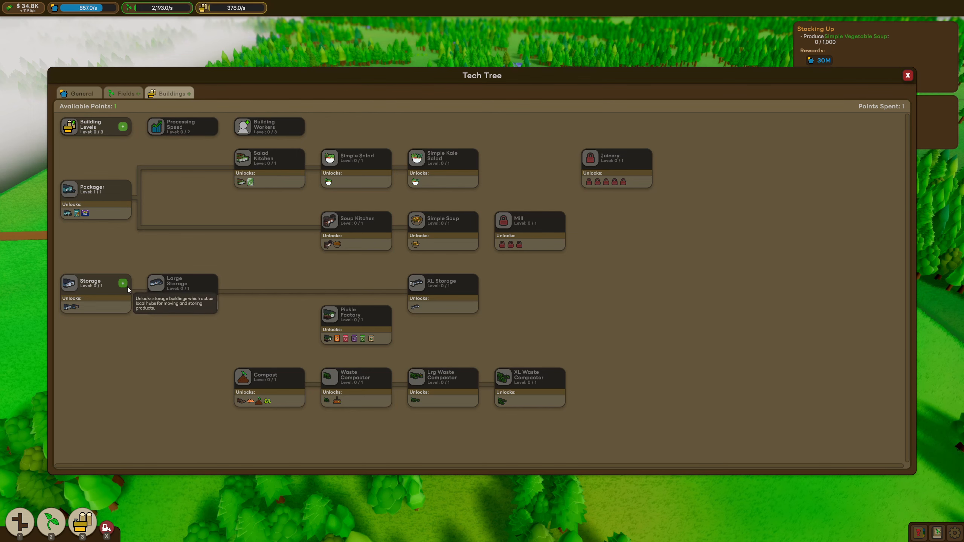
# Step: Unlock Storage in the Buildings tech tree, bringing up its introductory guide
pyautogui.click(122, 283)
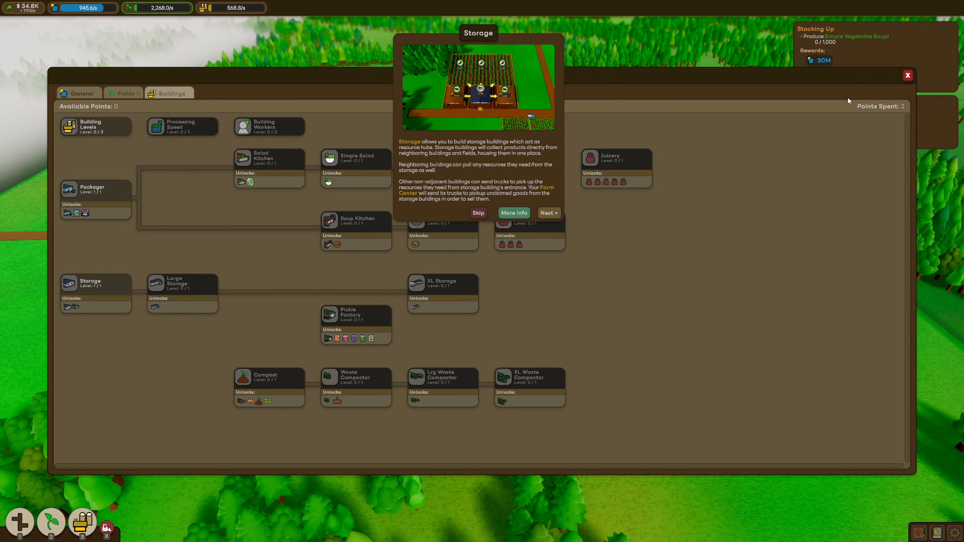
# Step: Close the research tree and page through the Storage guide to its Finish
pyautogui.click(907, 76)
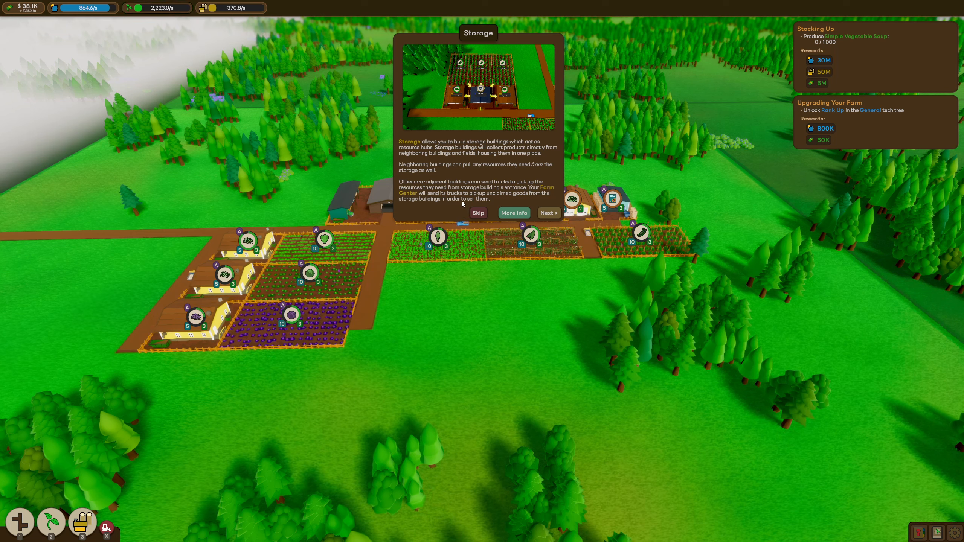
pyautogui.click(548, 212)
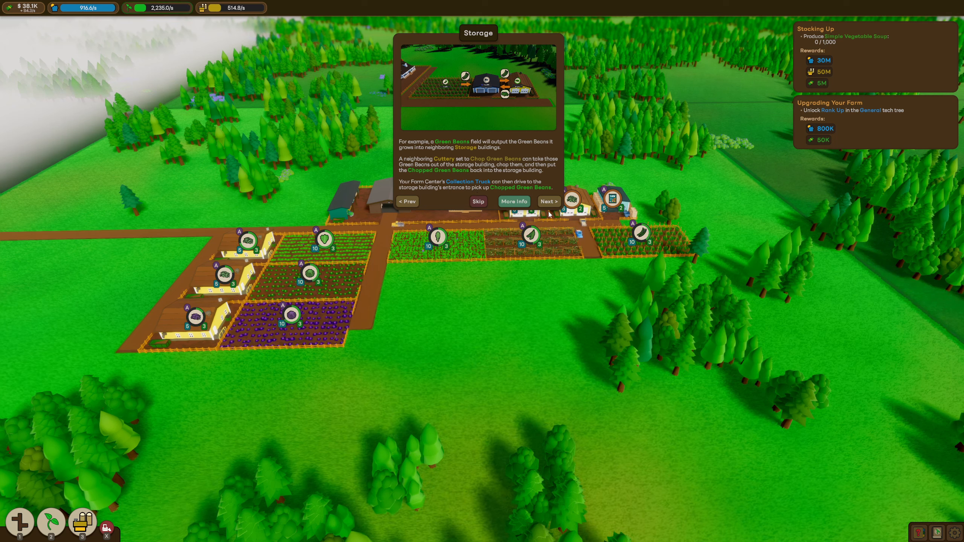
pyautogui.click(547, 201)
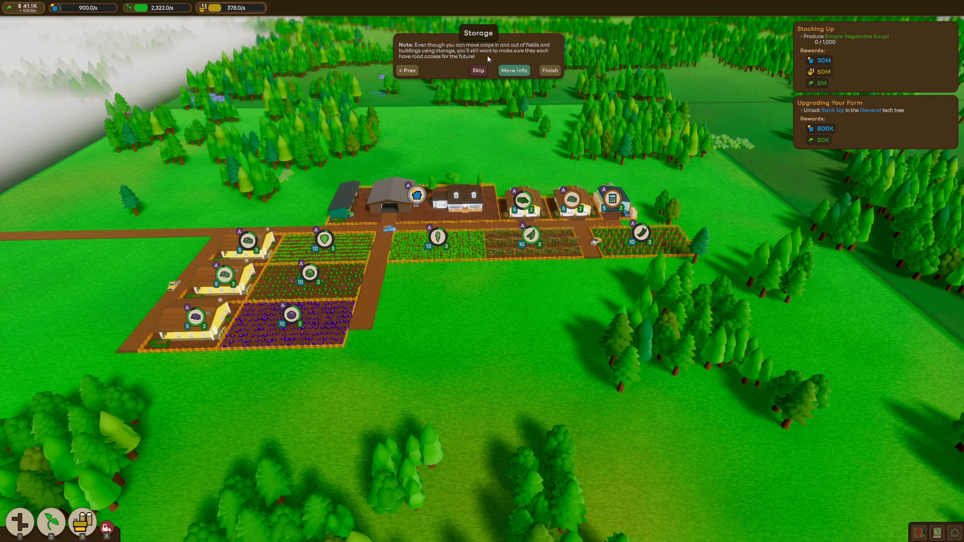
pyautogui.click(549, 70)
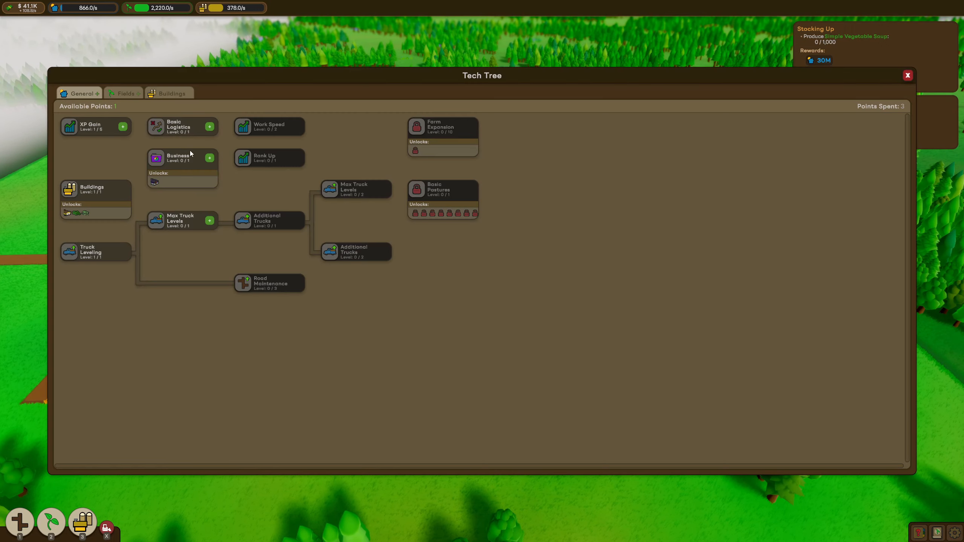
pyautogui.moveTo(209, 131)
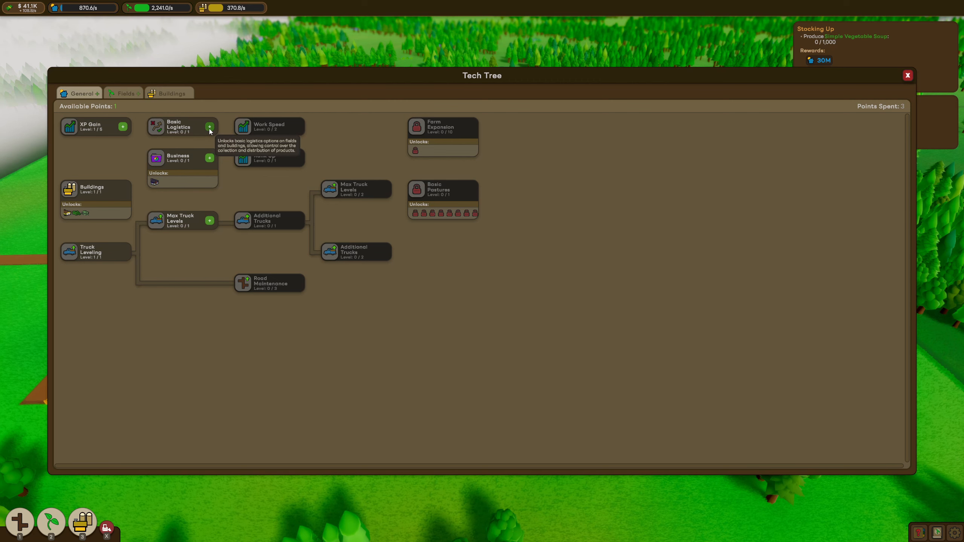
# Step: Unlock Basic Logistics in the General tech tree and return to the farm
pyautogui.click(209, 127)
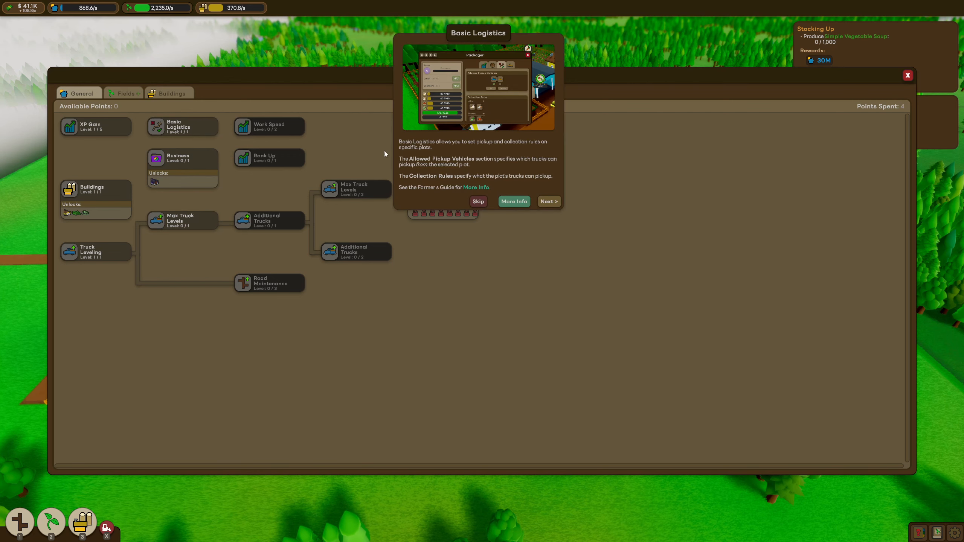
pyautogui.click(907, 75)
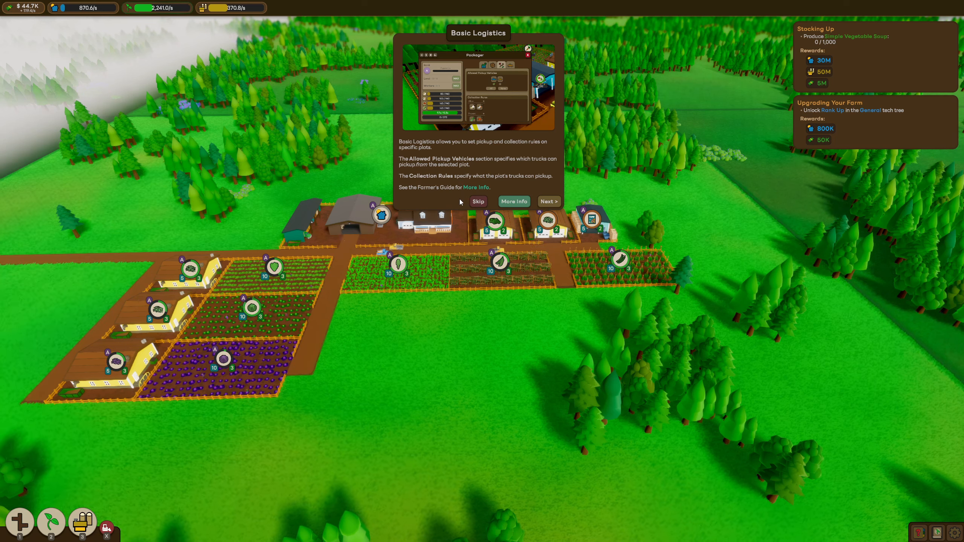
pyautogui.moveTo(465, 198)
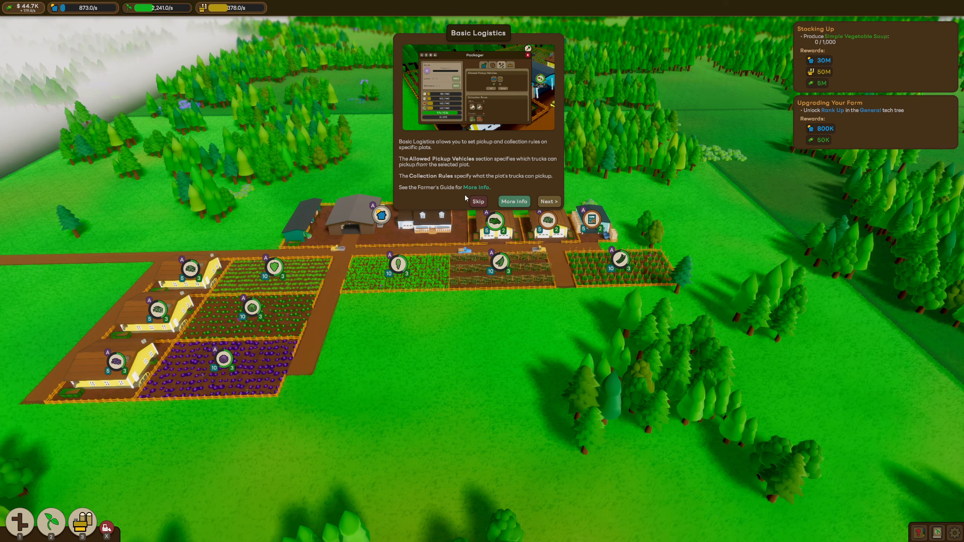
# Step: View the Pea Pods plot's Logistics pickup-vehicle rules while advancing the Basic Logistics guide
pyautogui.click(547, 201)
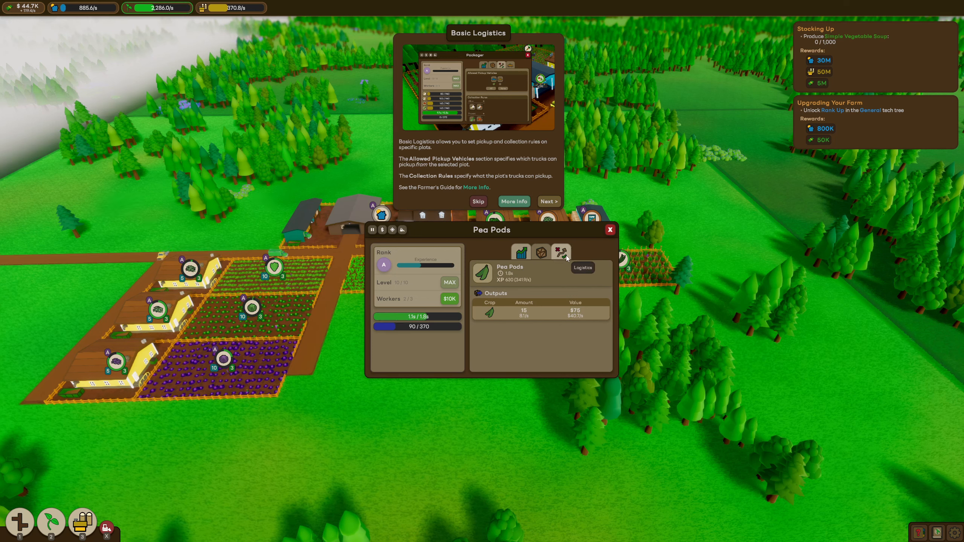
pyautogui.click(560, 252)
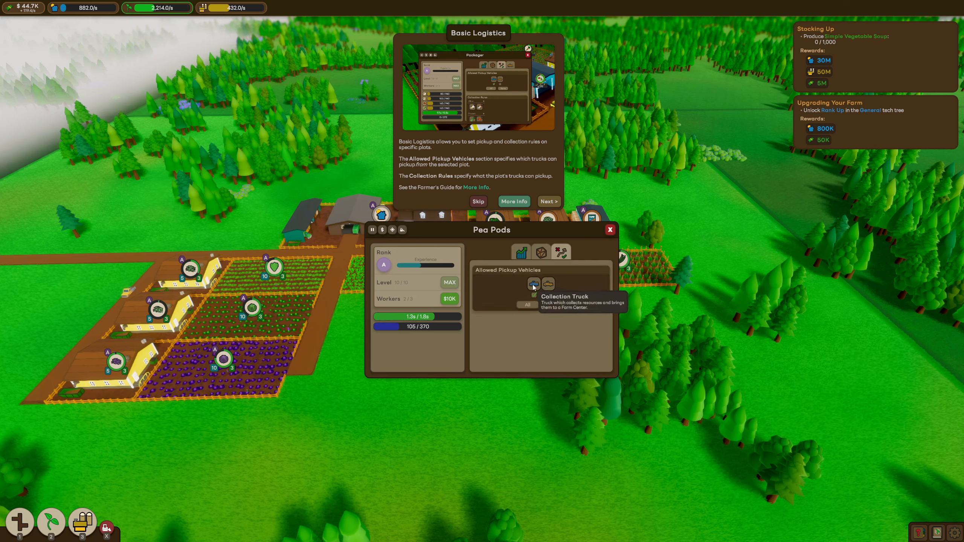
pyautogui.moveTo(548, 283)
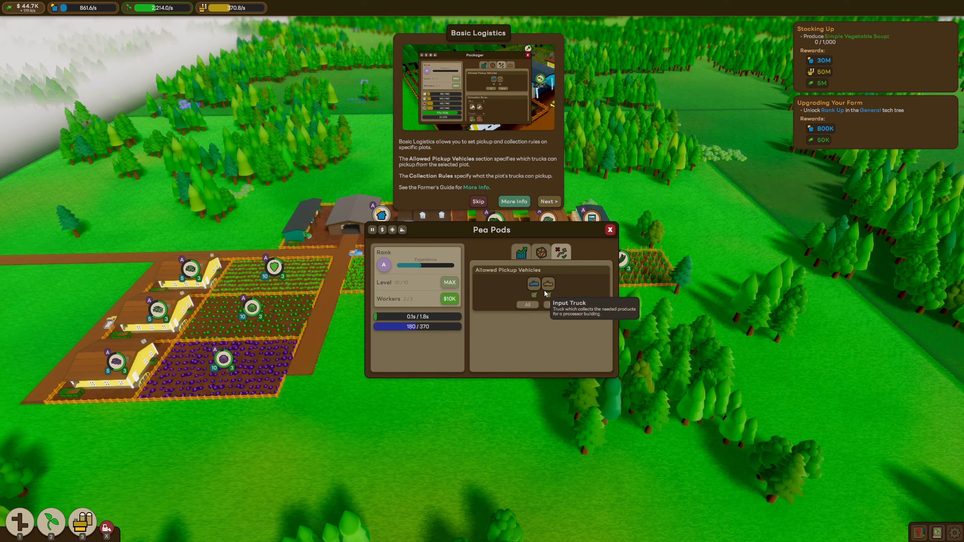
pyautogui.moveTo(532, 284)
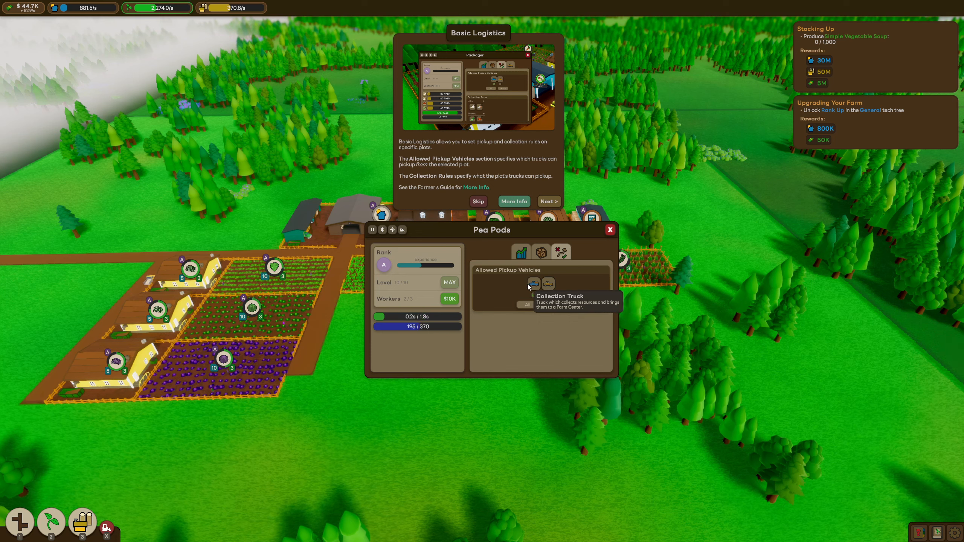
pyautogui.moveTo(547, 283)
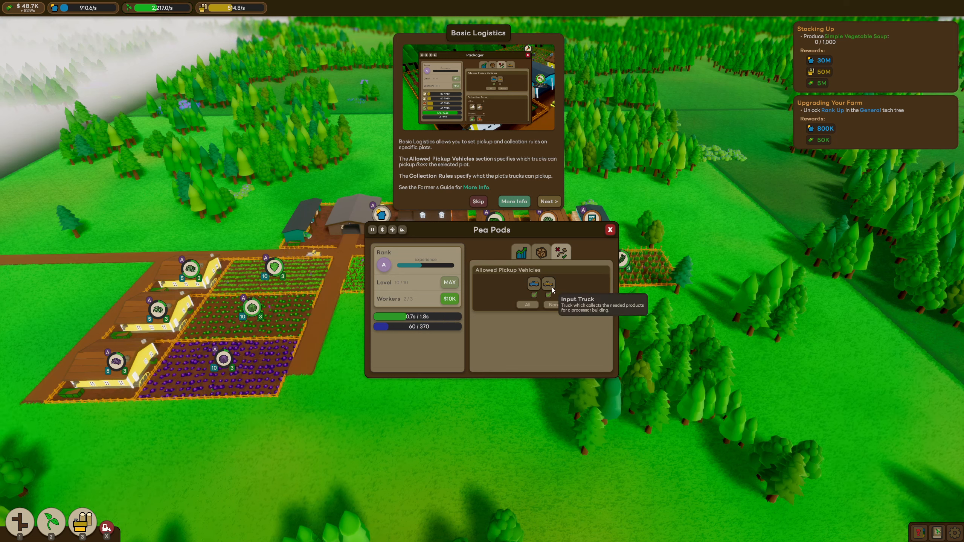
pyautogui.moveTo(460, 165)
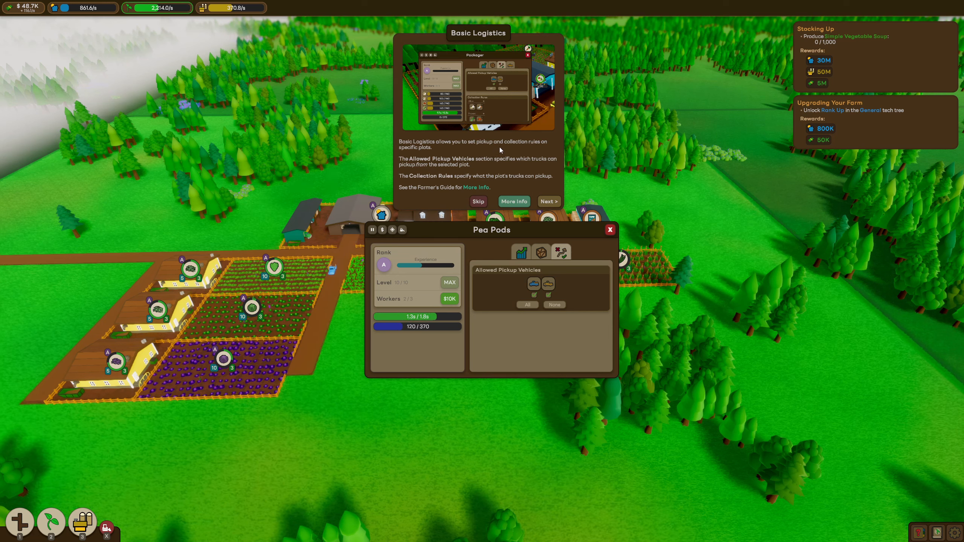
pyautogui.moveTo(450, 186)
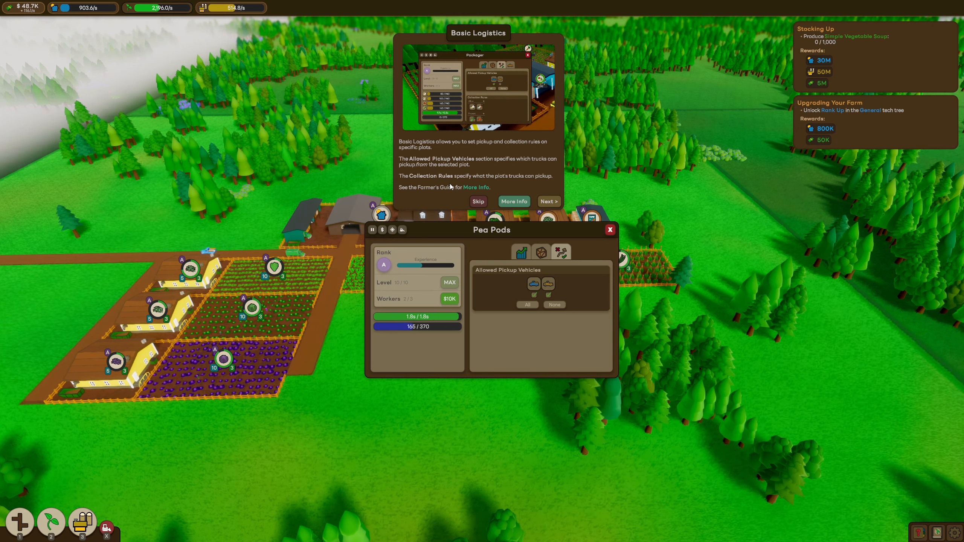
pyautogui.click(549, 201)
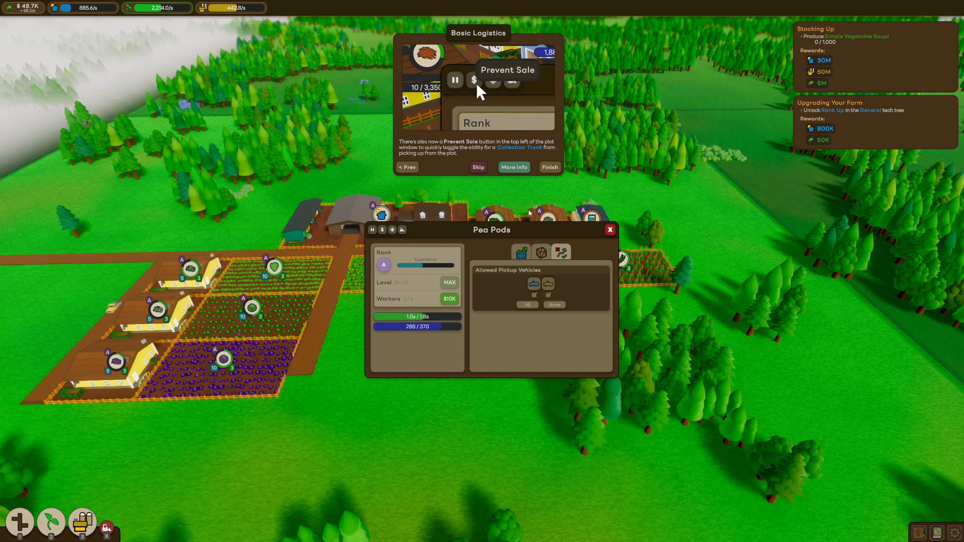
pyautogui.moveTo(500, 155)
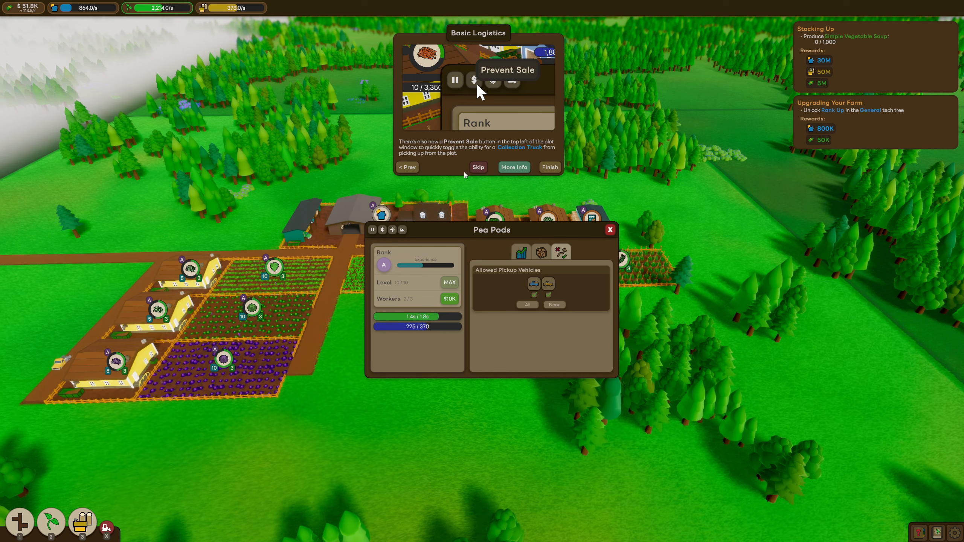
pyautogui.moveTo(383, 229)
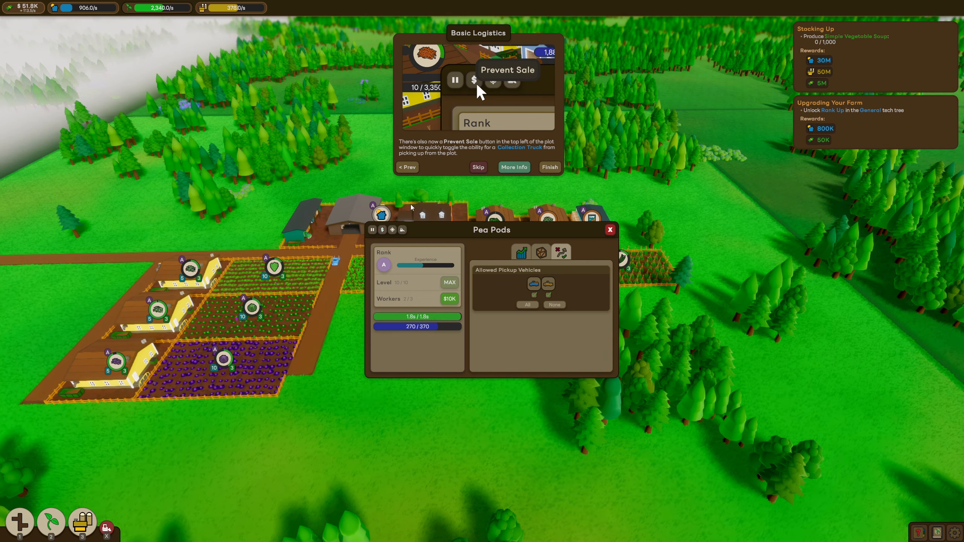
pyautogui.moveTo(549, 166)
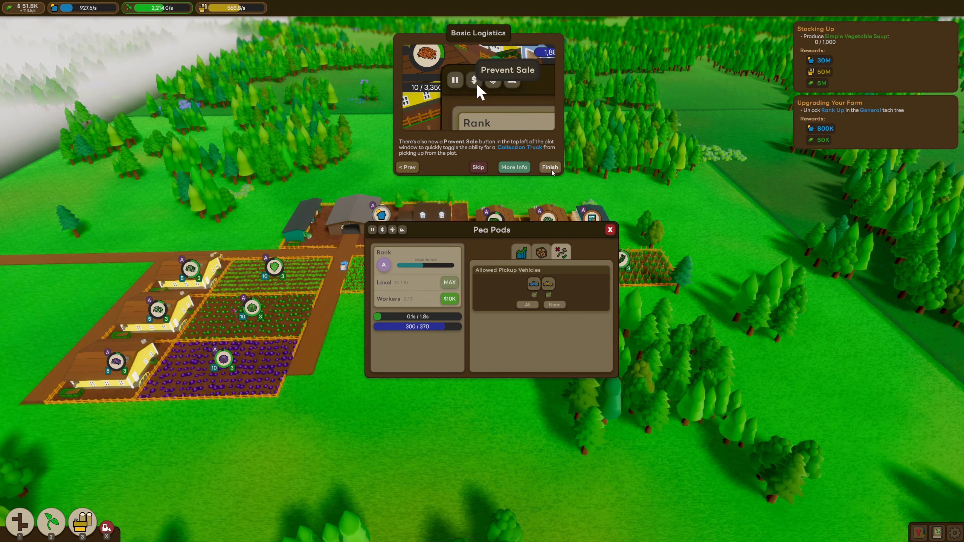
# Step: Finish the Basic Logistics guide and attempt to unlock Carrots in the Fields tech tree
pyautogui.click(548, 166)
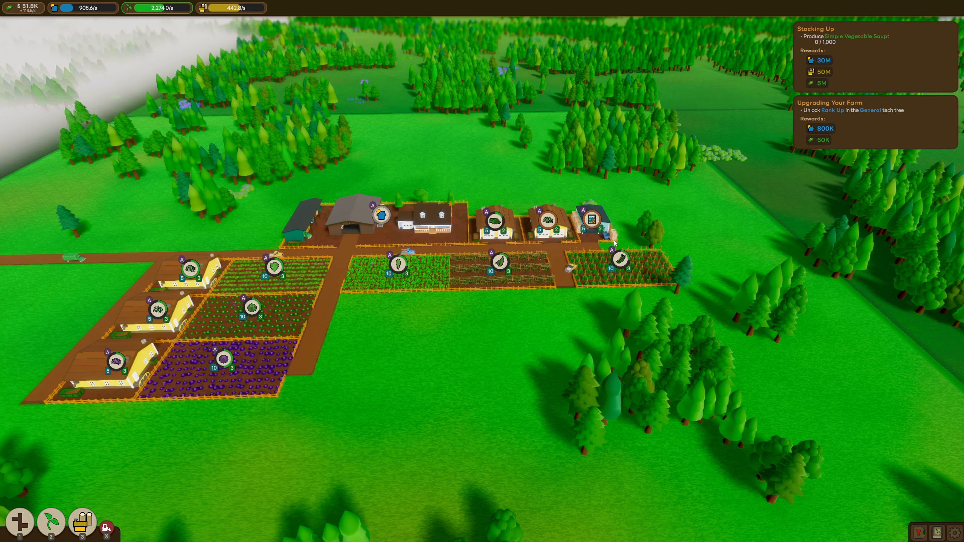
pyautogui.scroll(-3)
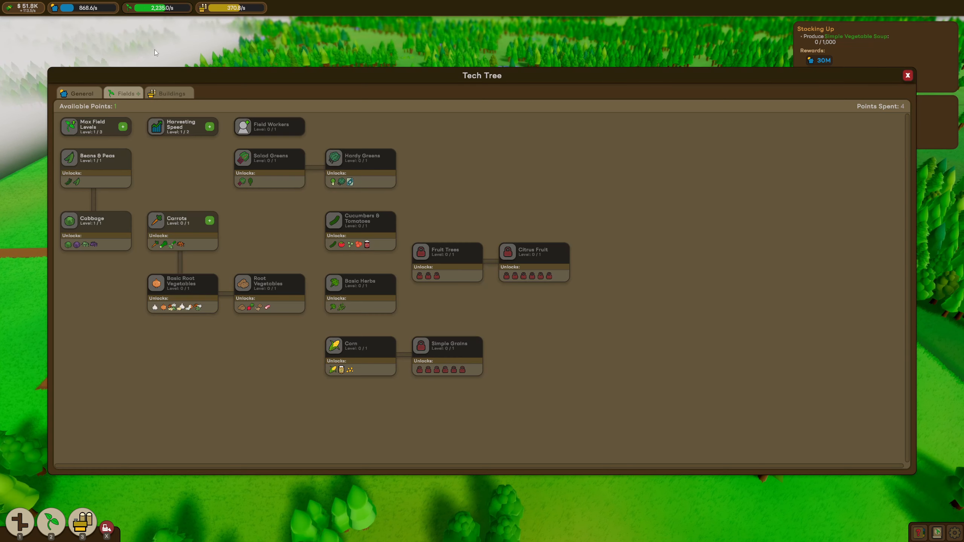
pyautogui.moveTo(219, 216)
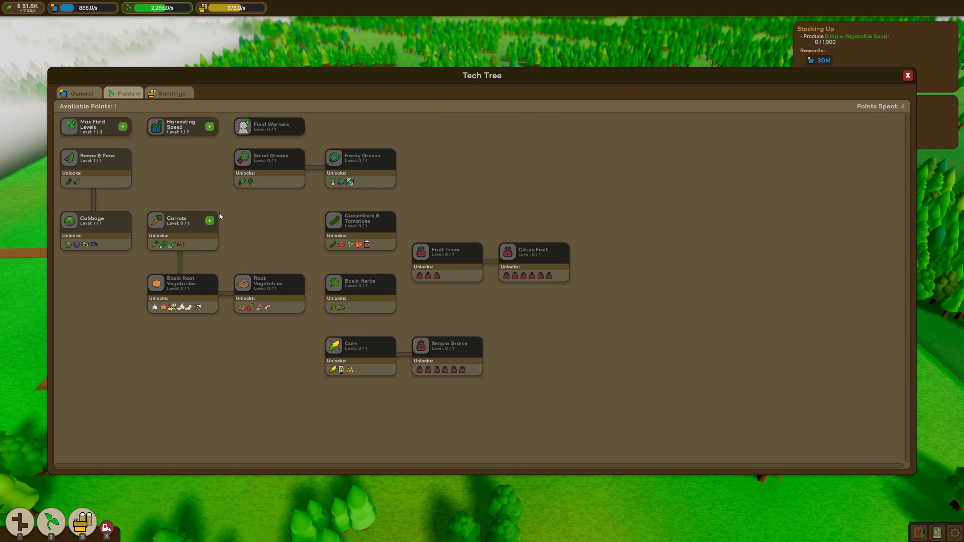
pyautogui.click(906, 75)
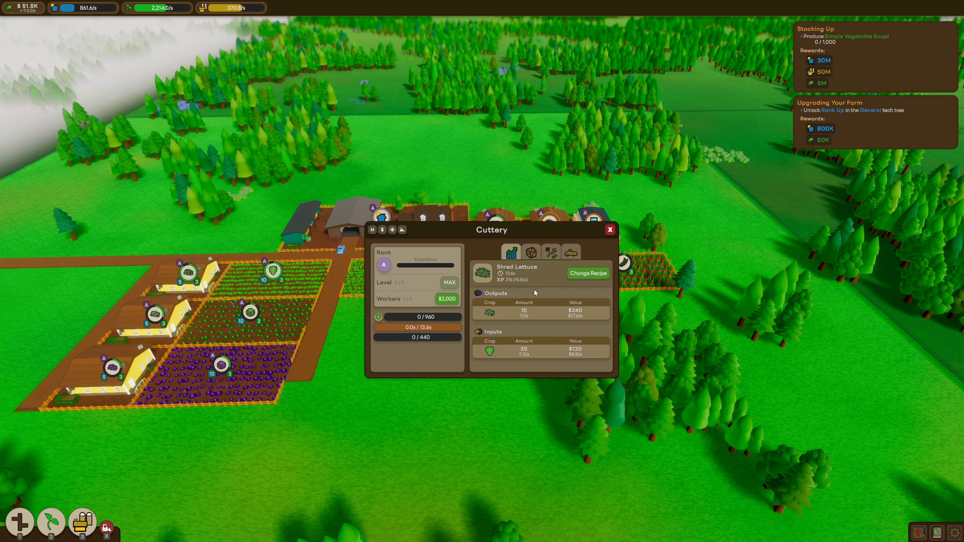
# Step: Switch the Cuttery's recipe to Shred Carrots and close its panel
pyautogui.click(587, 272)
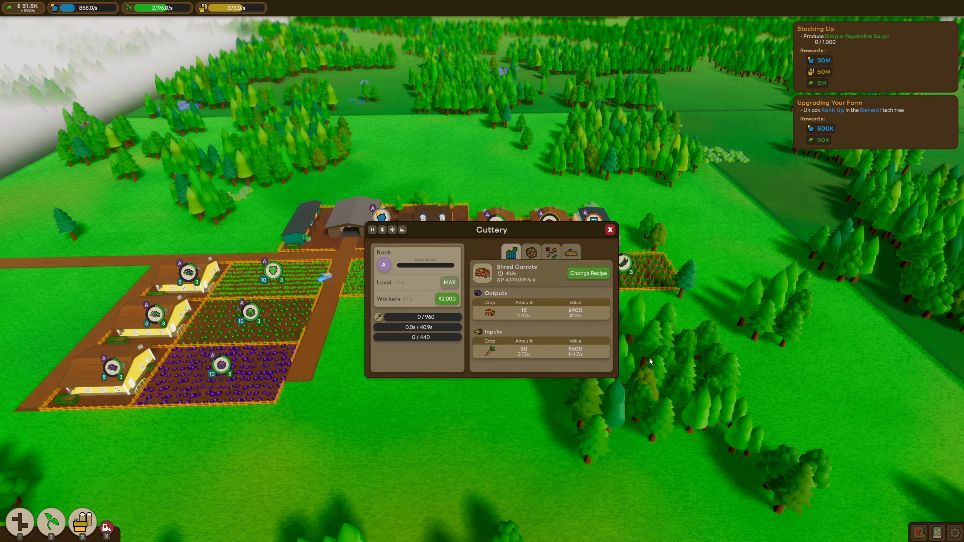
pyautogui.click(609, 228)
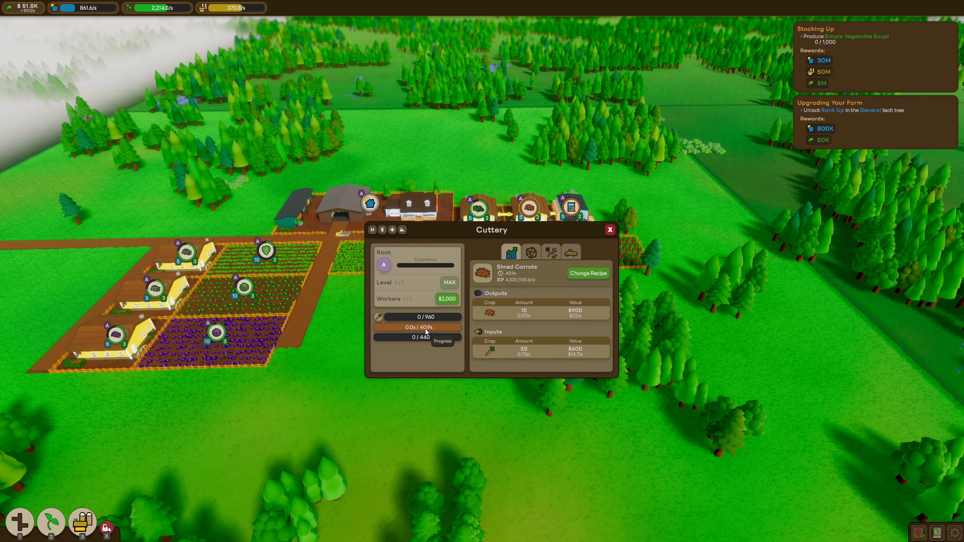
pyautogui.click(609, 229)
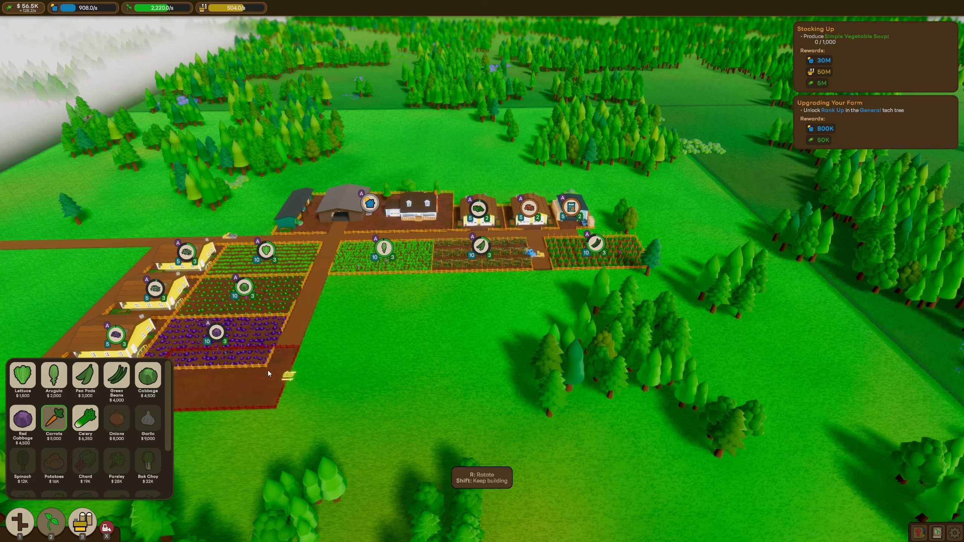
# Step: Plant a Carrots field below the middle row of plots between the two roads
pyautogui.click(482, 290)
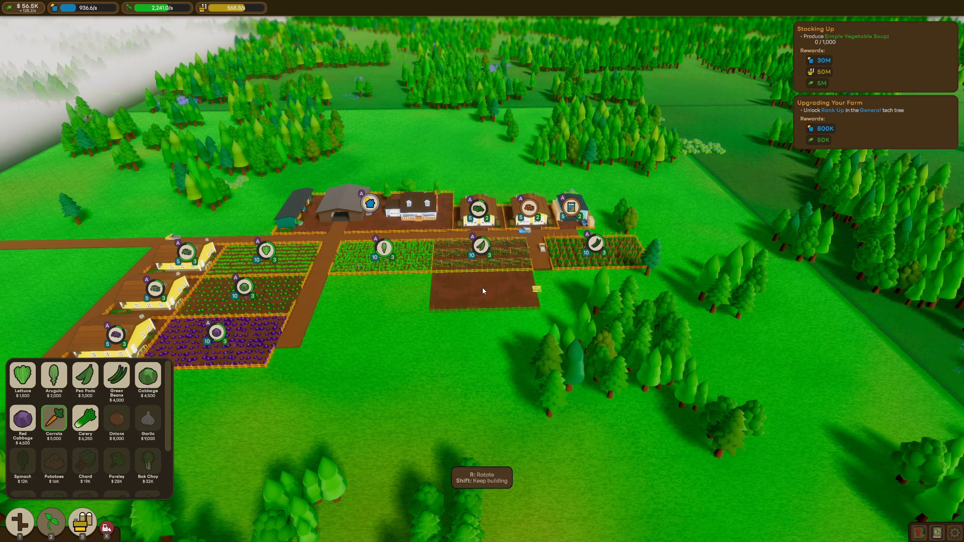
pyautogui.click(483, 290)
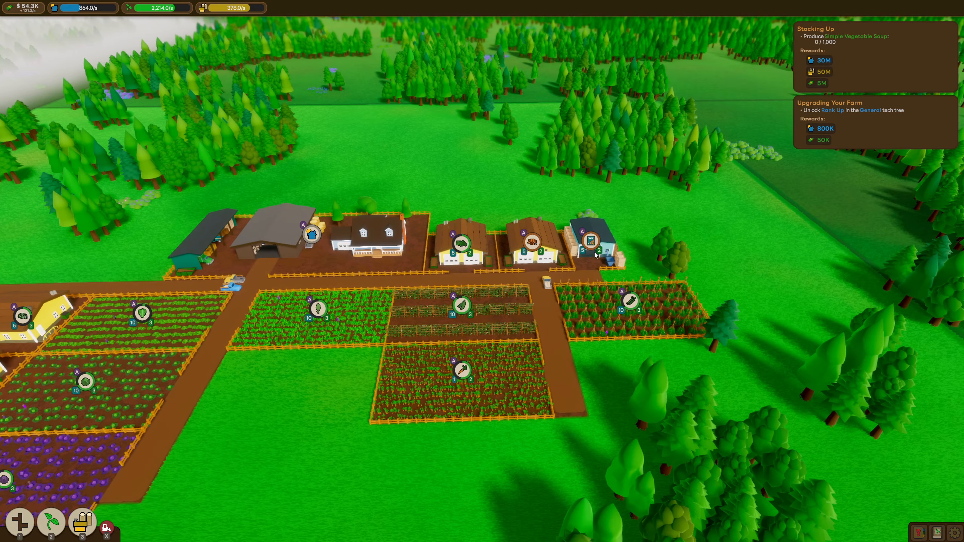
# Step: Check the existing Packager, then bring up the Buildings catalogue for new construction
pyautogui.click(592, 239)
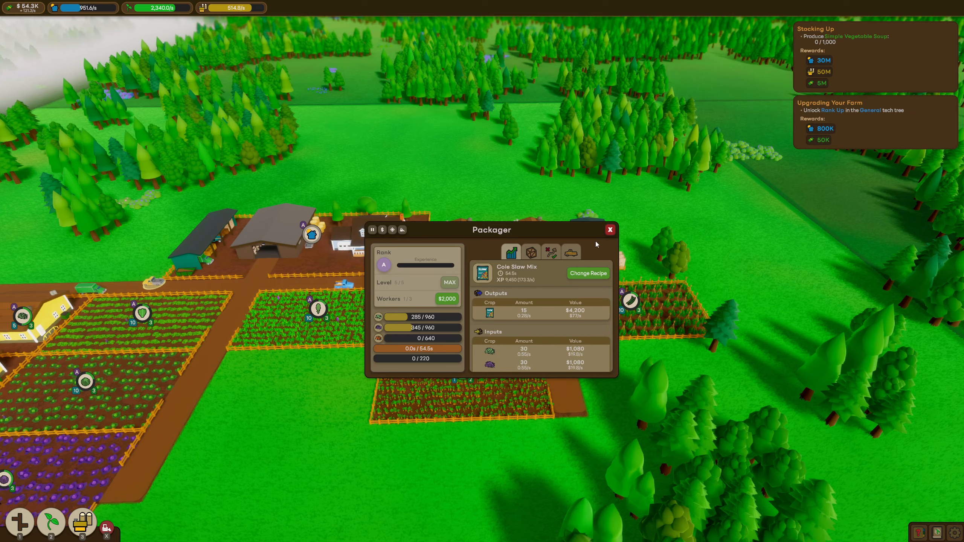
pyautogui.click(609, 229)
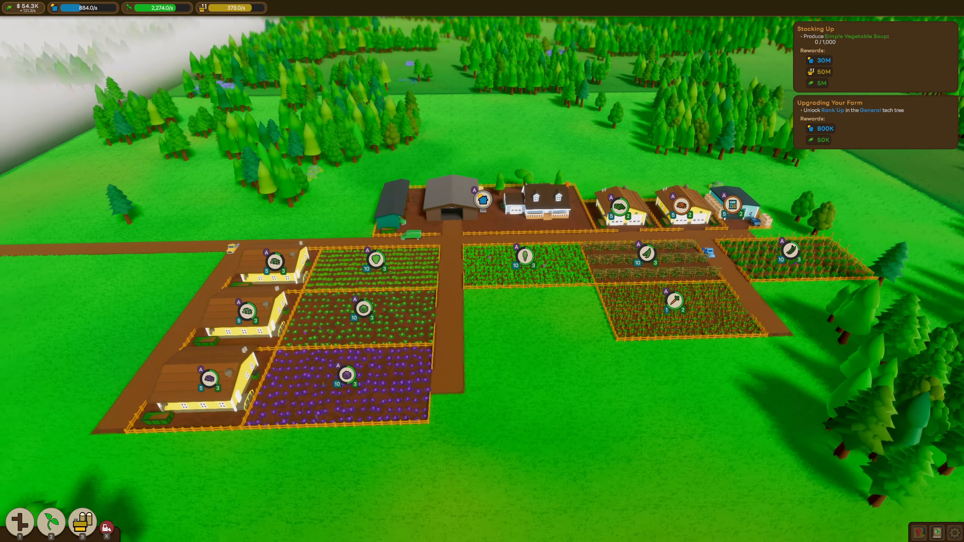
pyautogui.click(82, 523)
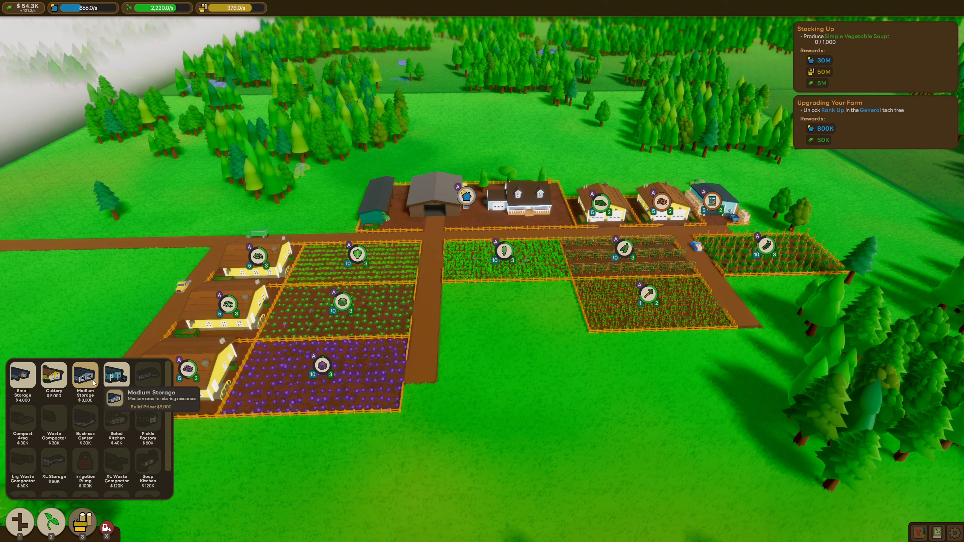
pyautogui.moveTo(21, 376)
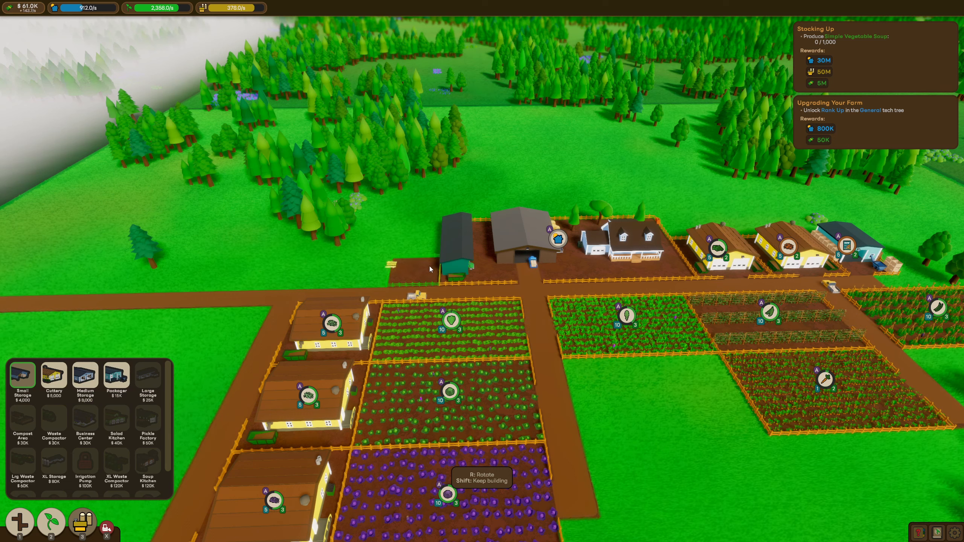
pyautogui.moveTo(85, 375)
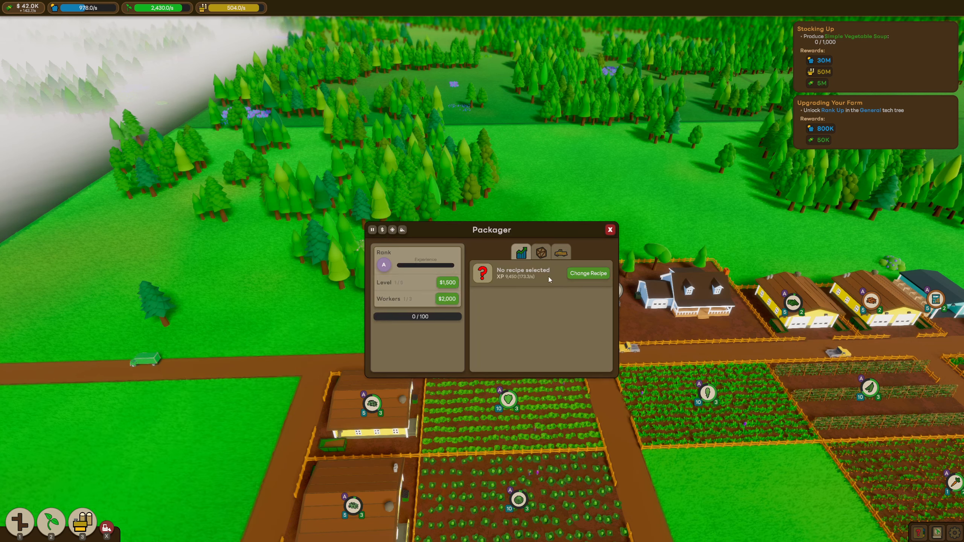
# Step: Change the new Packager's recipe to Mixed Vegetables
pyautogui.click(586, 273)
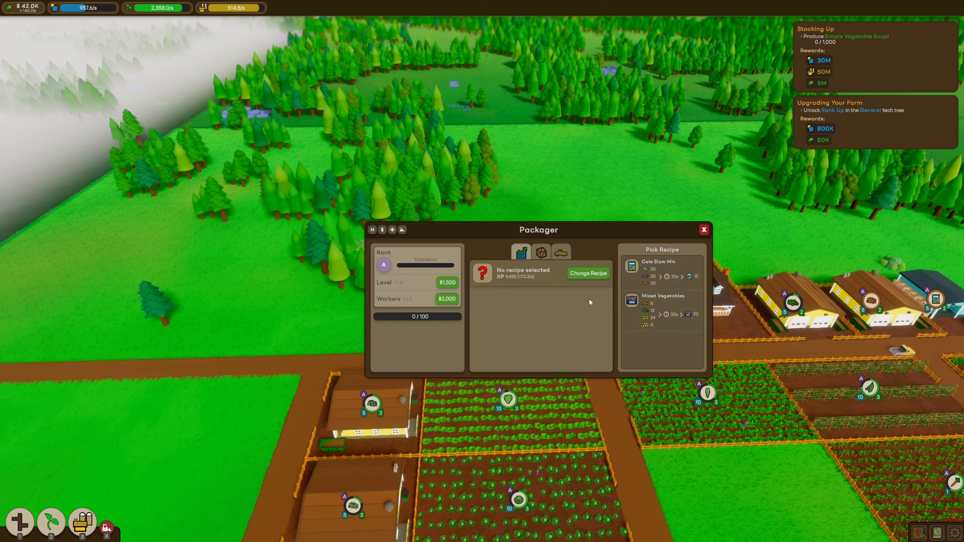
pyautogui.click(663, 296)
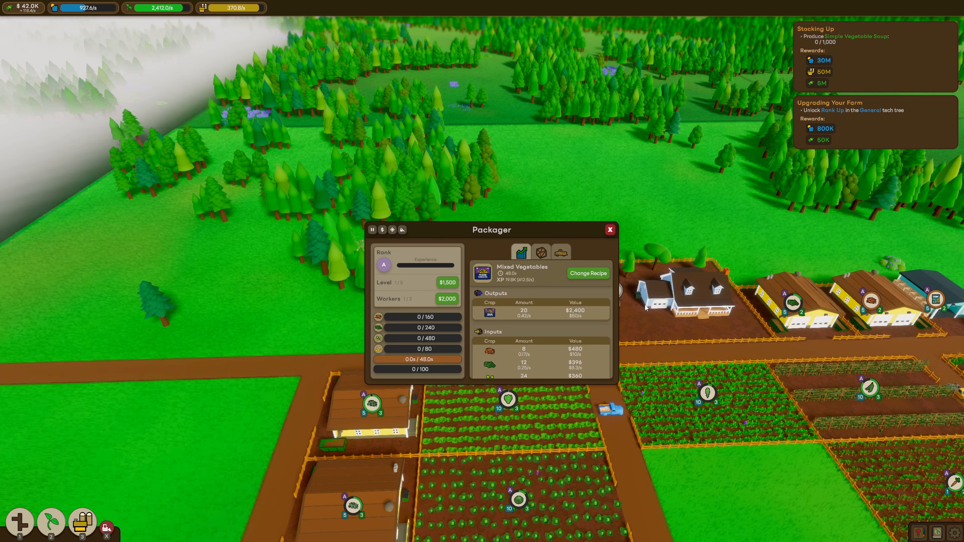
pyautogui.moveTo(378, 339)
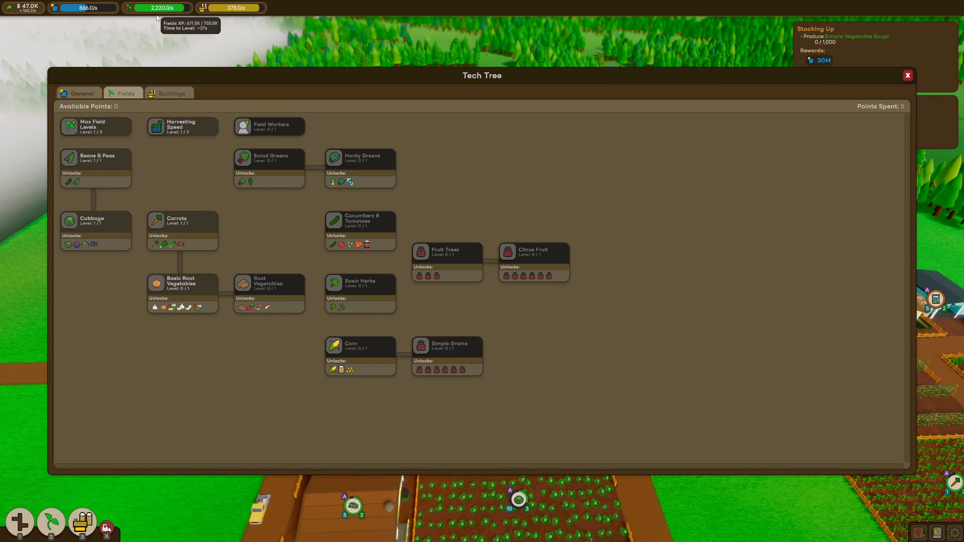
pyautogui.moveTo(347, 346)
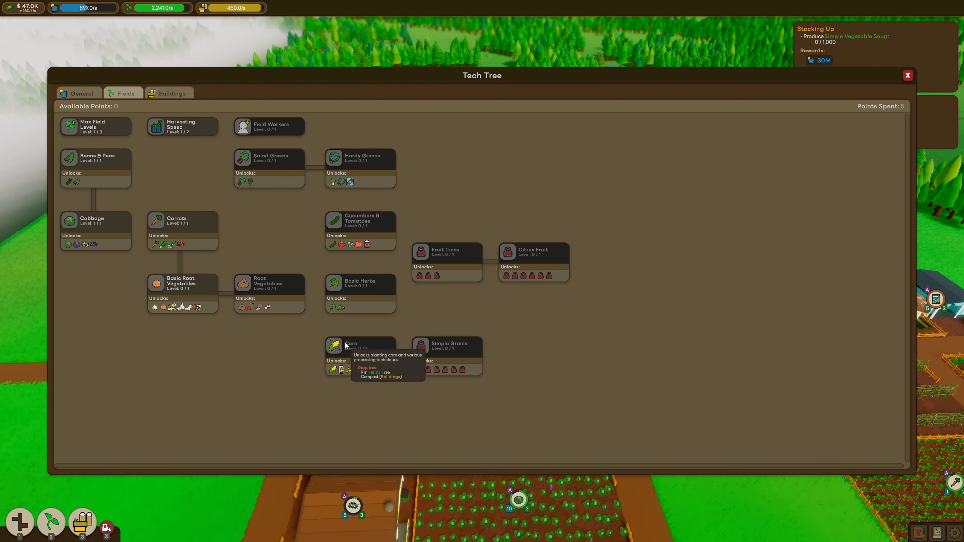
pyautogui.moveTo(350, 369)
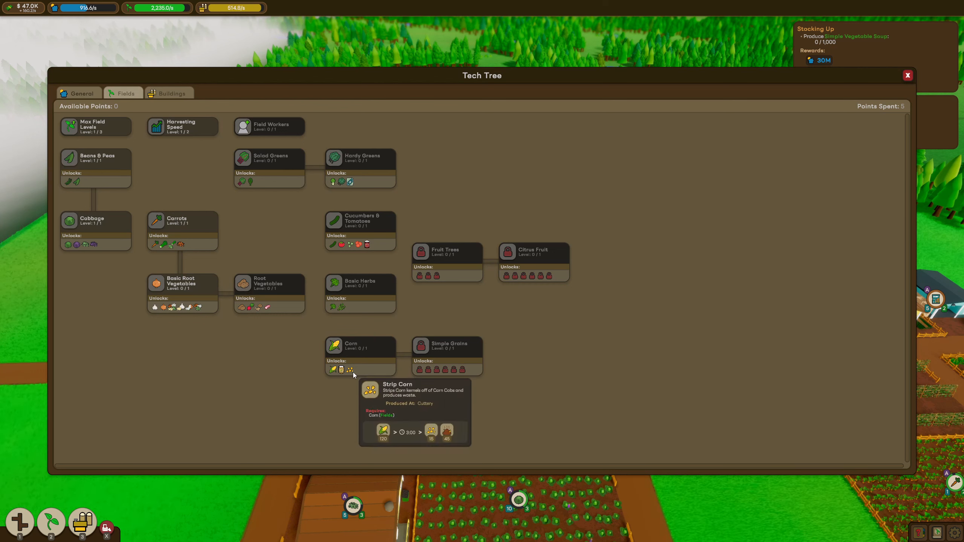
pyautogui.moveTo(196, 219)
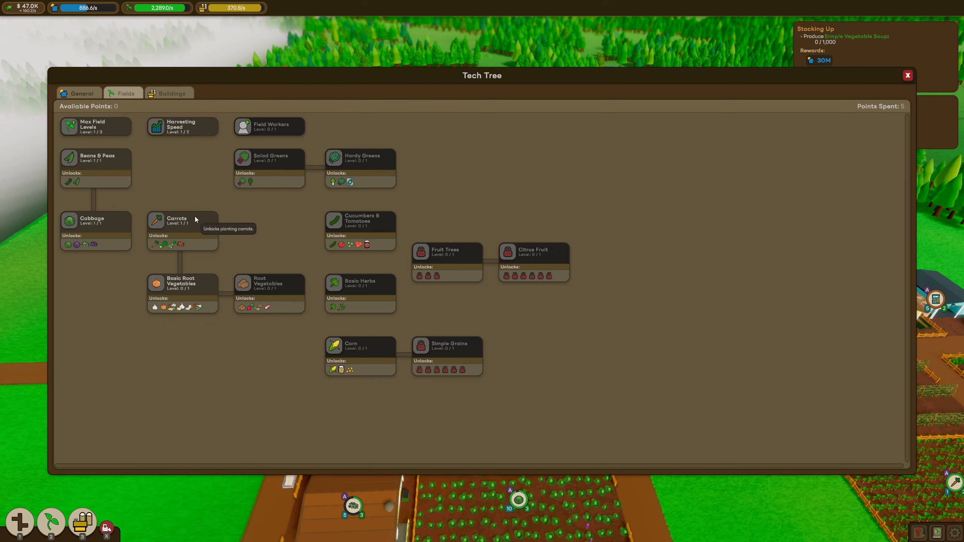
pyautogui.moveTo(176, 282)
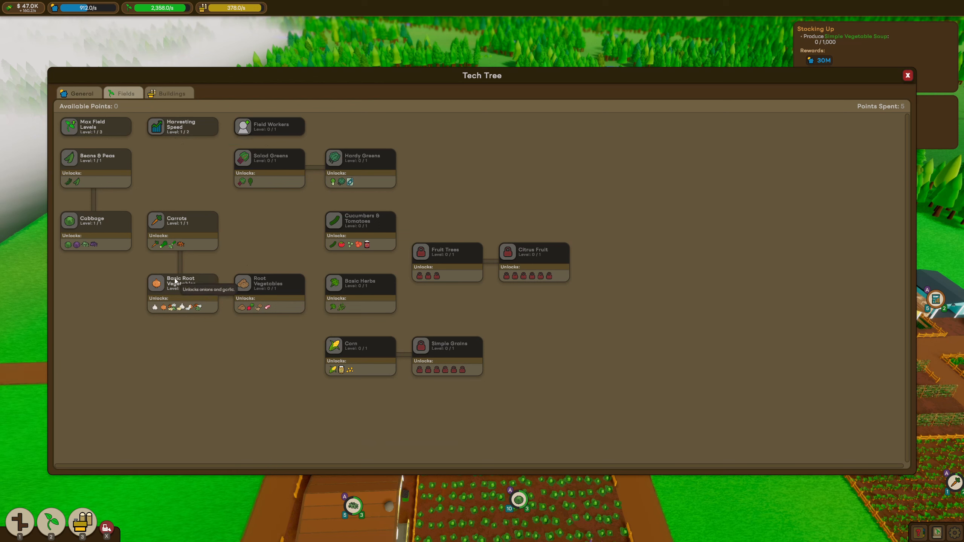
pyautogui.moveTo(173, 296)
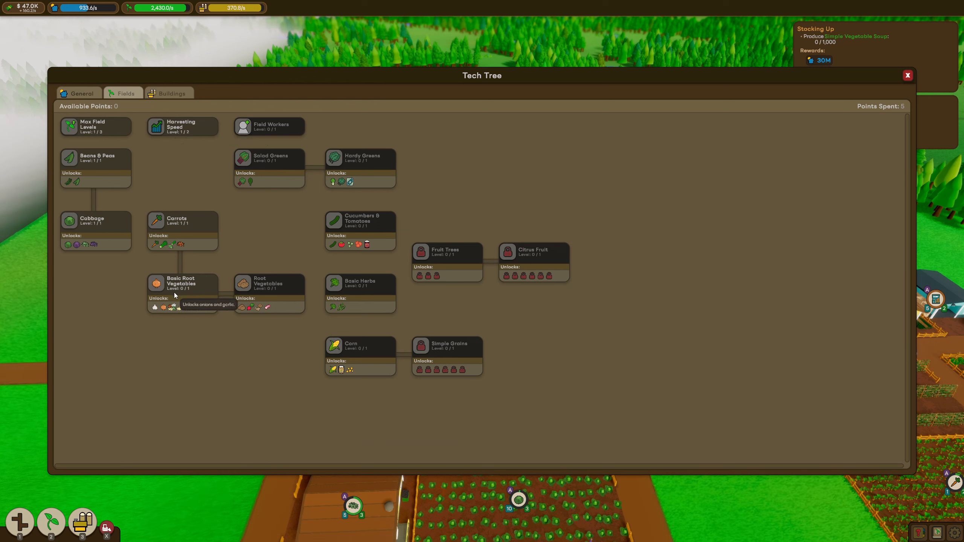
pyautogui.moveTo(176, 306)
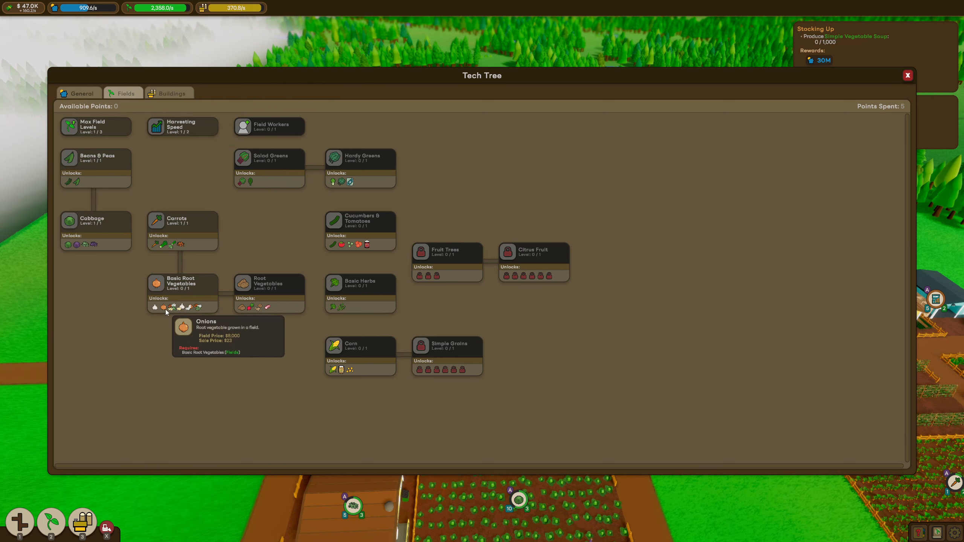
pyautogui.moveTo(182, 313)
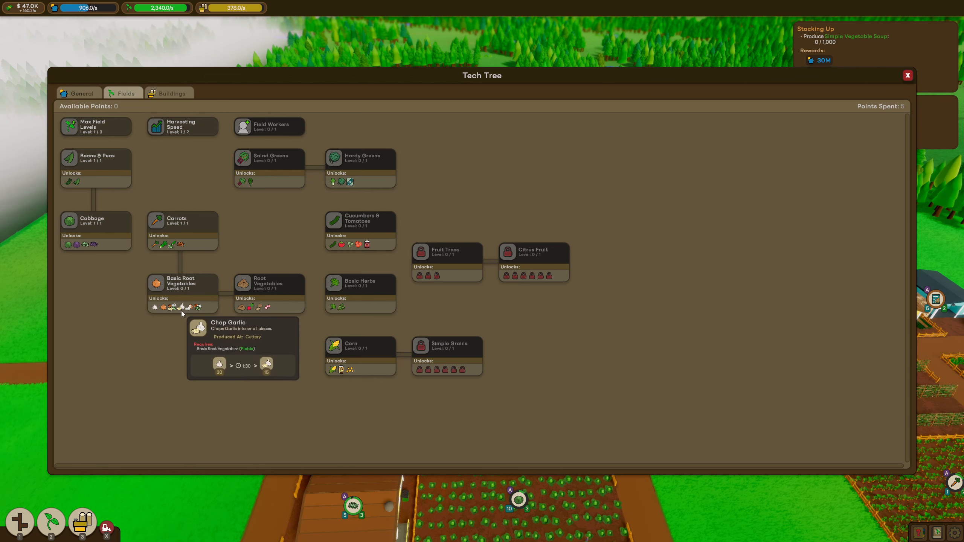
pyautogui.moveTo(226, 310)
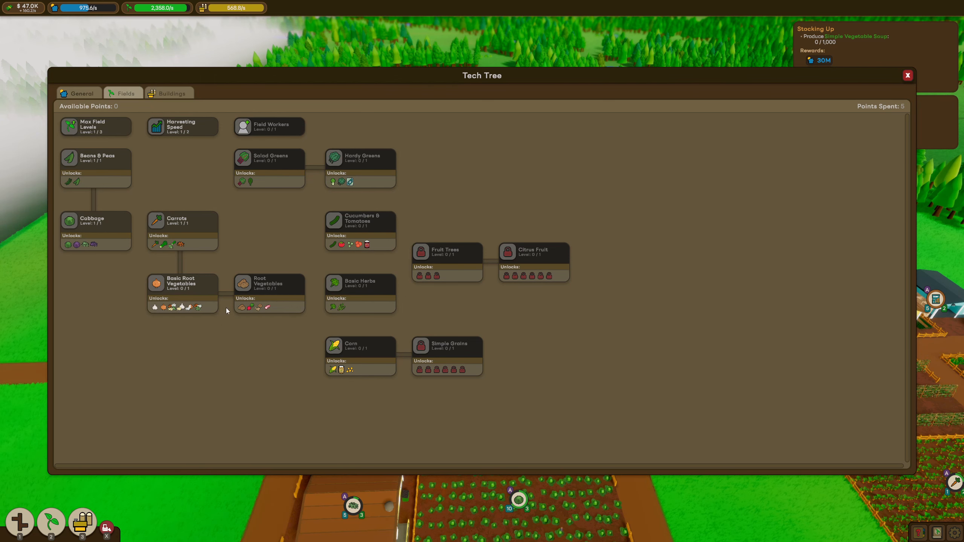
pyautogui.moveTo(242, 306)
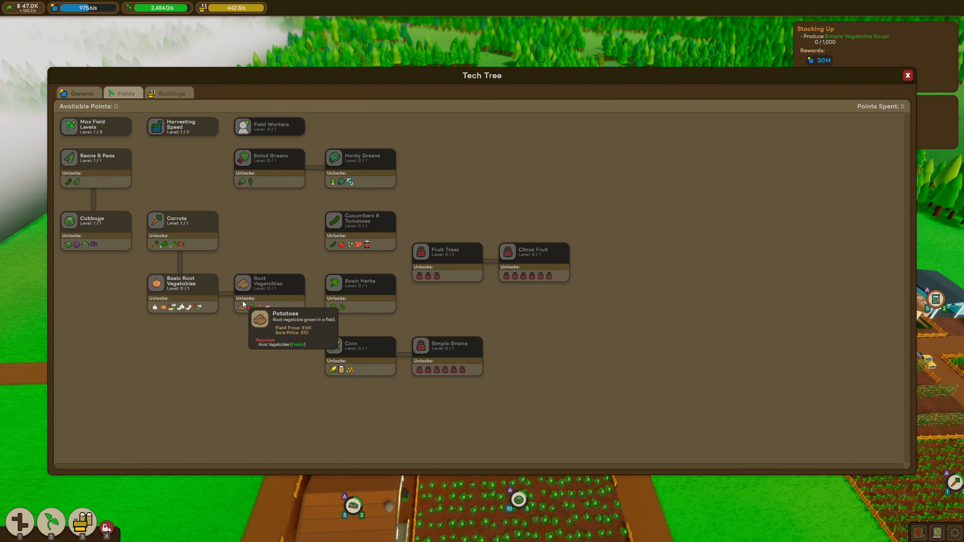
# Step: Close the Fields tech tree after reviewing it
pyautogui.click(907, 75)
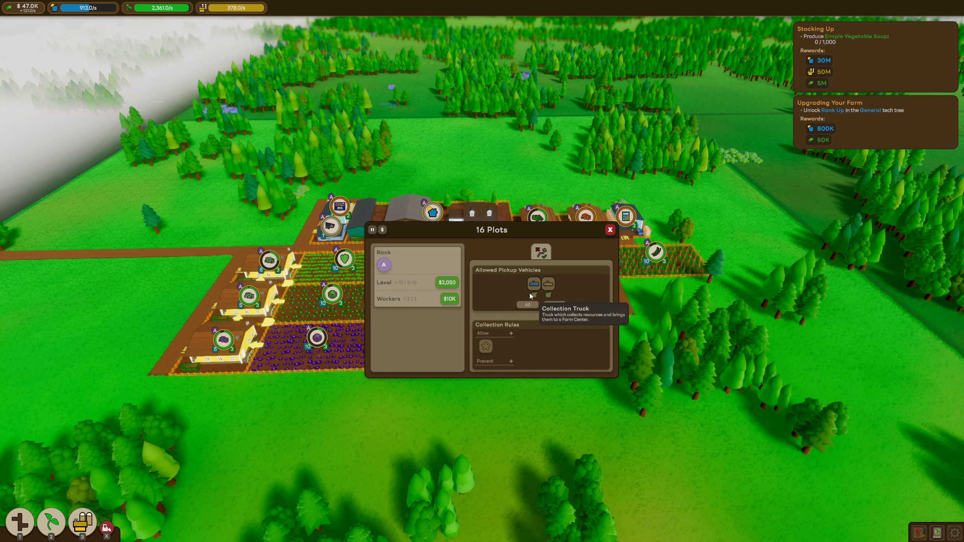
# Step: Upgrade all 16 selected plots to maximum level and hire their full worker crews
pyautogui.click(446, 282)
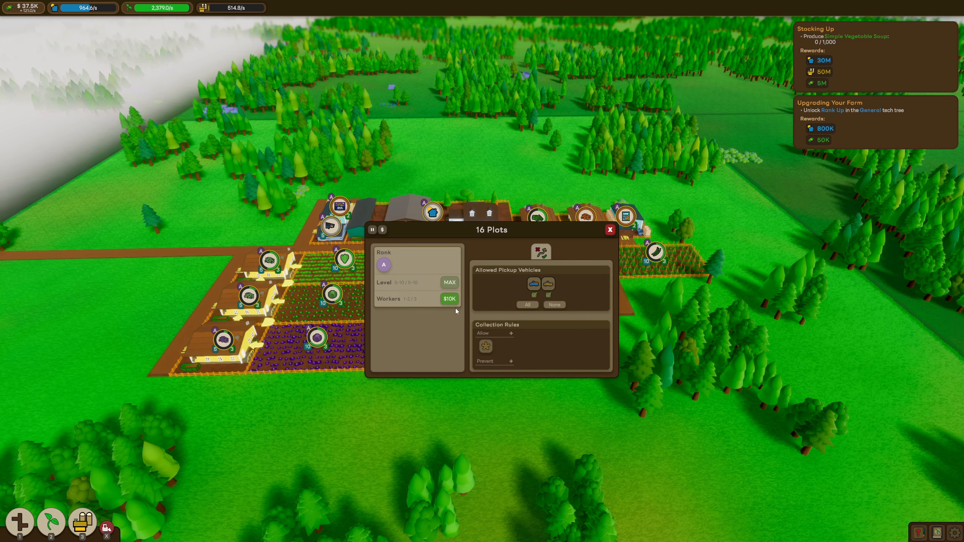
pyautogui.click(449, 299)
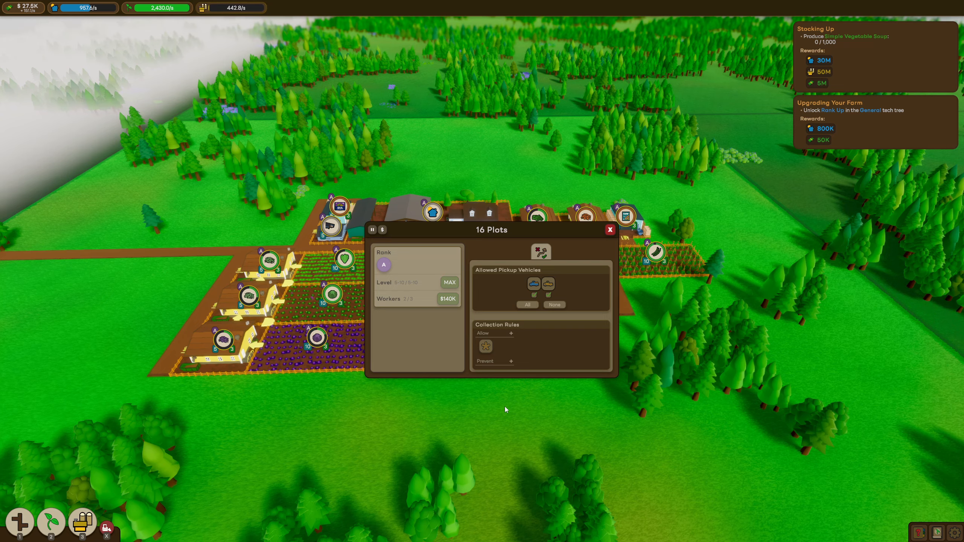
pyautogui.click(609, 229)
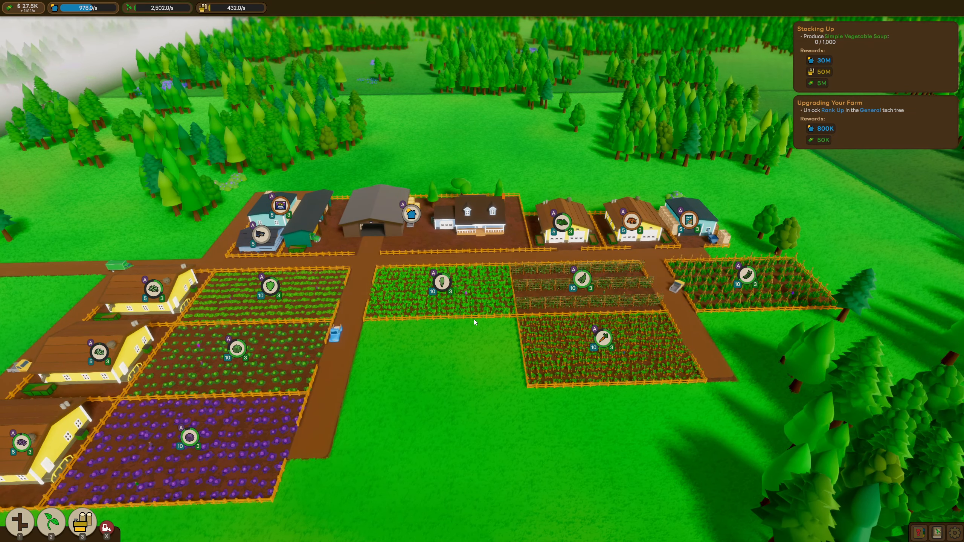
pyautogui.scroll(-3)
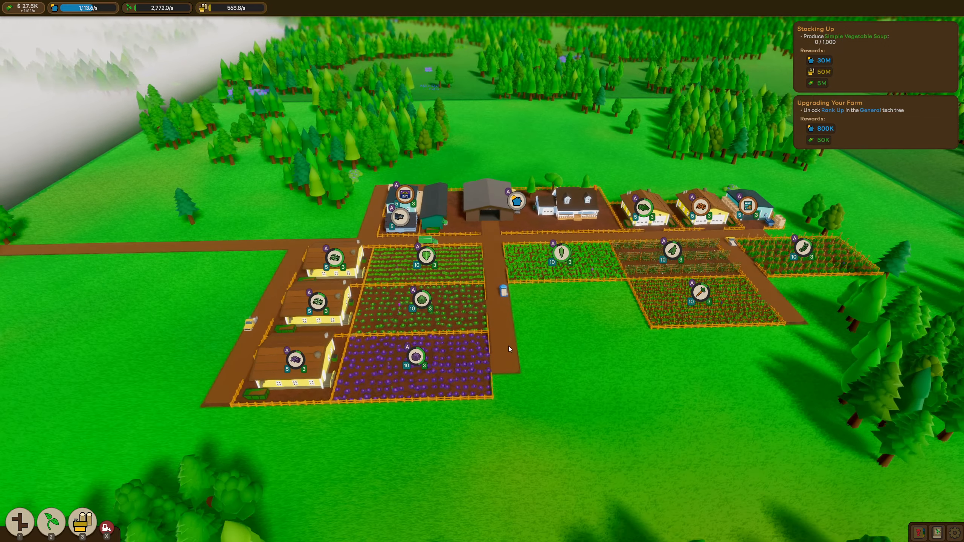